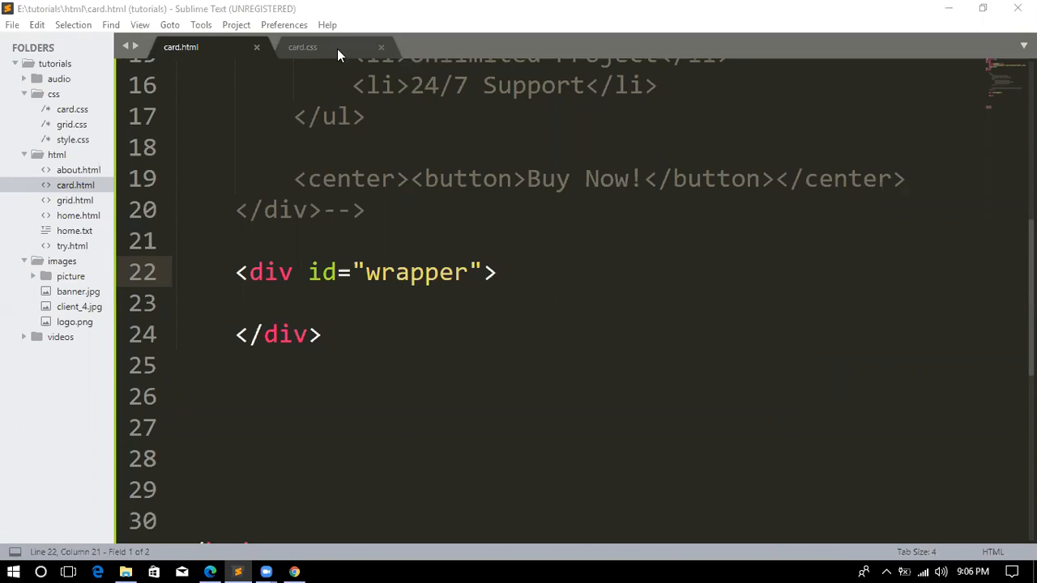
In card.css, change line 54's selector to #wrapper and save.
{"action": "left_click", "coordinate": [302, 46]}
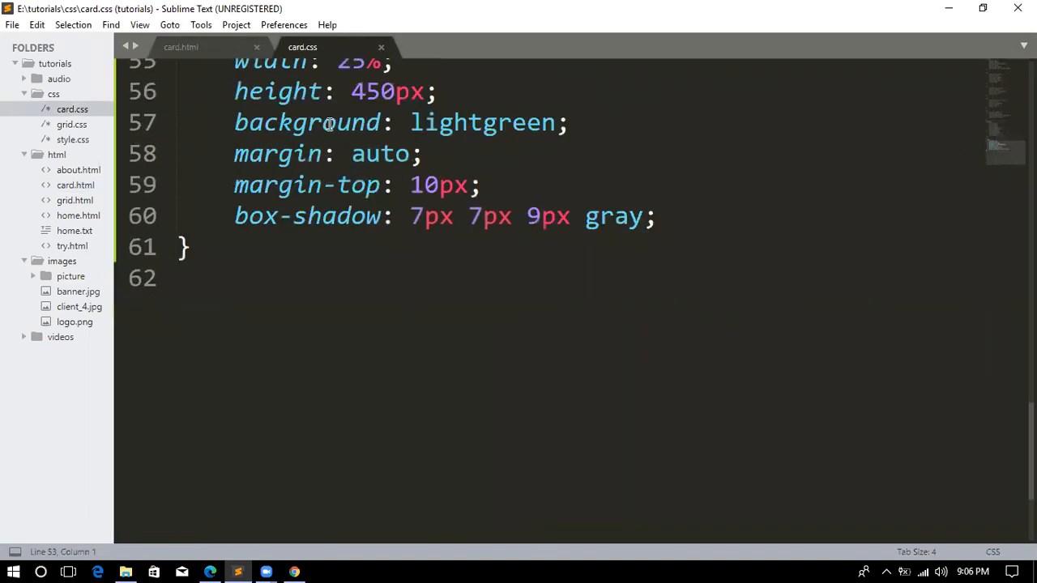
{"action": "type", "text": "d"}
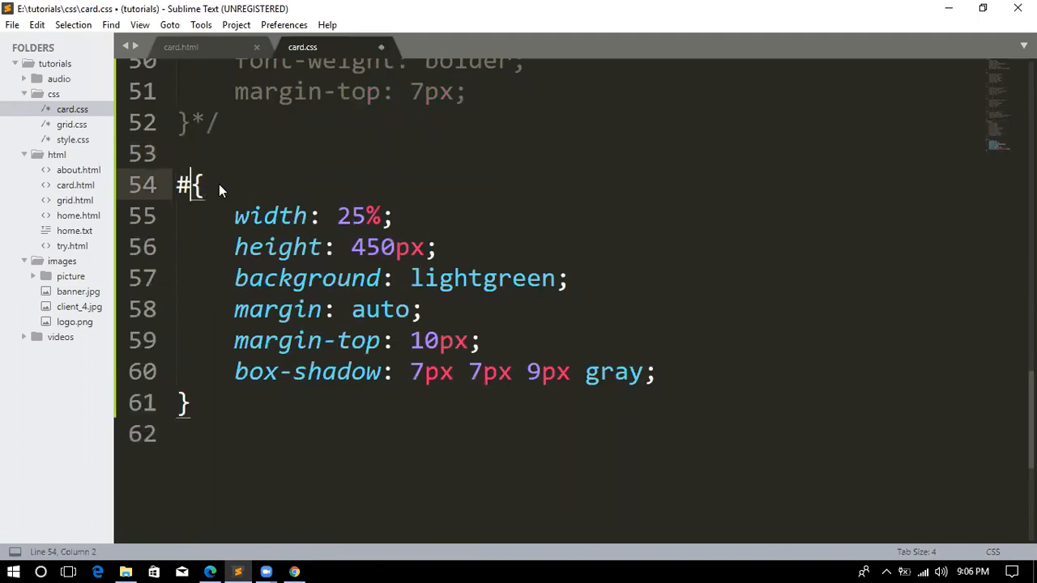
{"action": "type", "text": "wr"}
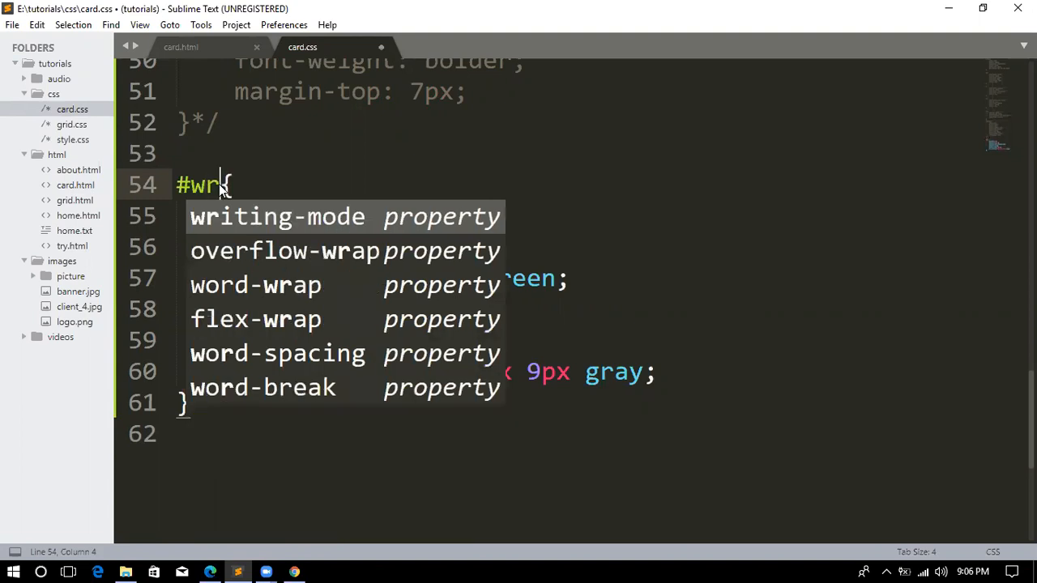
{"action": "type", "text": "apper"}
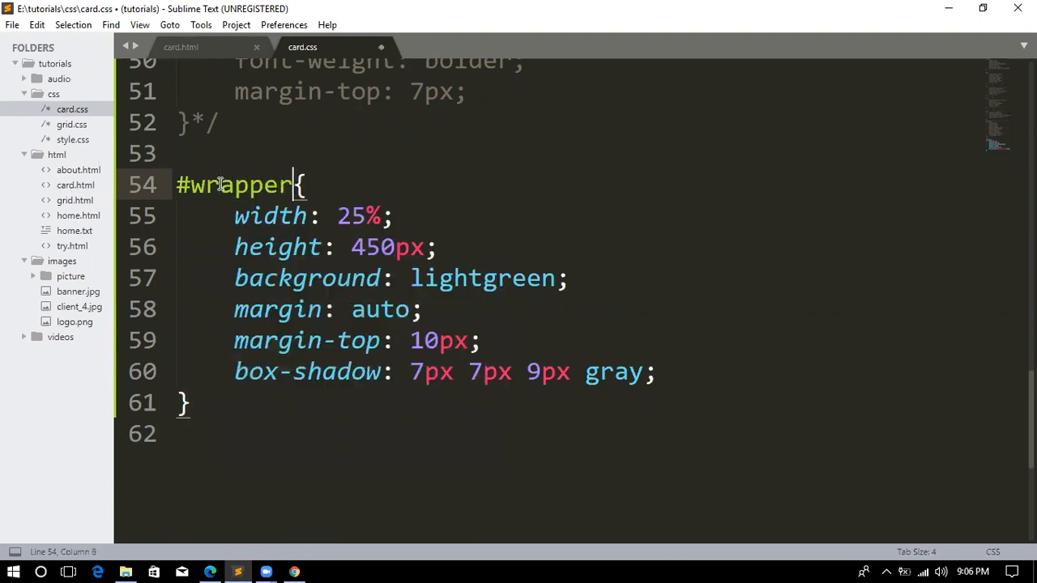
{"action": "key", "text": "ctrl+s"}
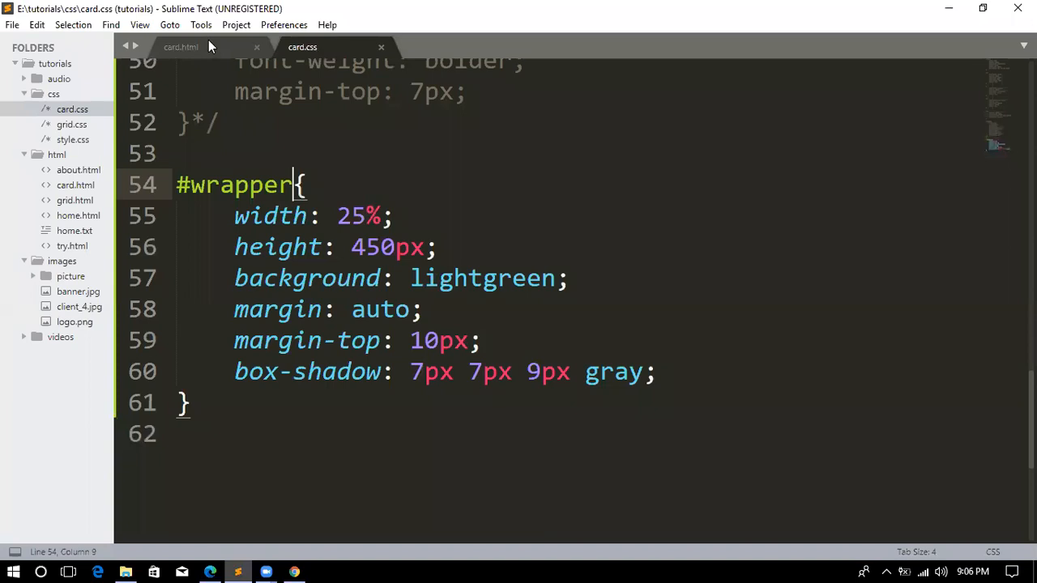
{"action": "mouse_move", "coordinate": [948, 98]}
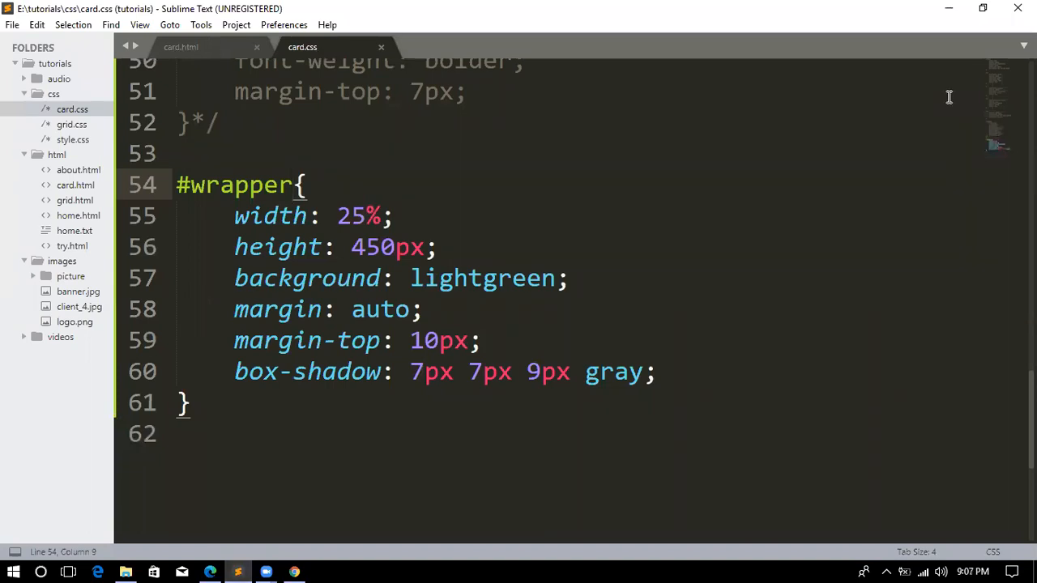
{"action": "scroll", "scroll_direction": "up", "scroll_amount": 3}
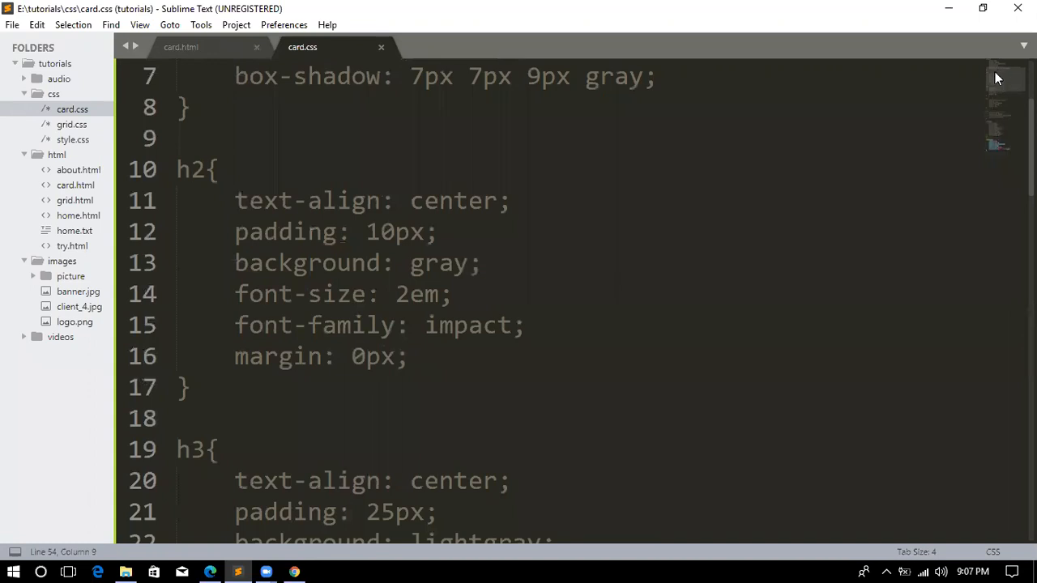
{"action": "scroll", "scroll_direction": "down", "scroll_amount": 3}
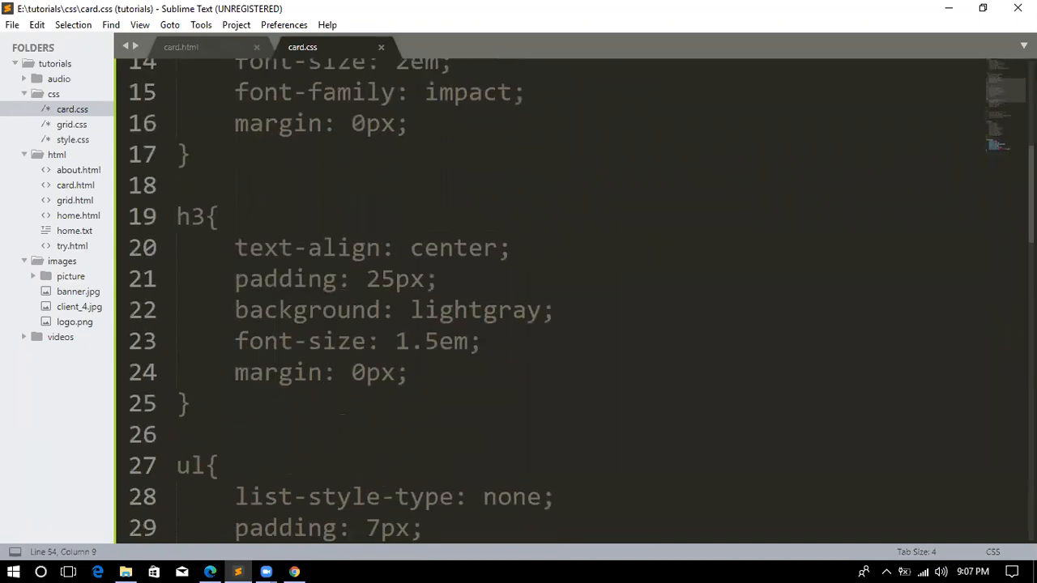
{"action": "scroll", "scroll_direction": "down", "scroll_amount": 3}
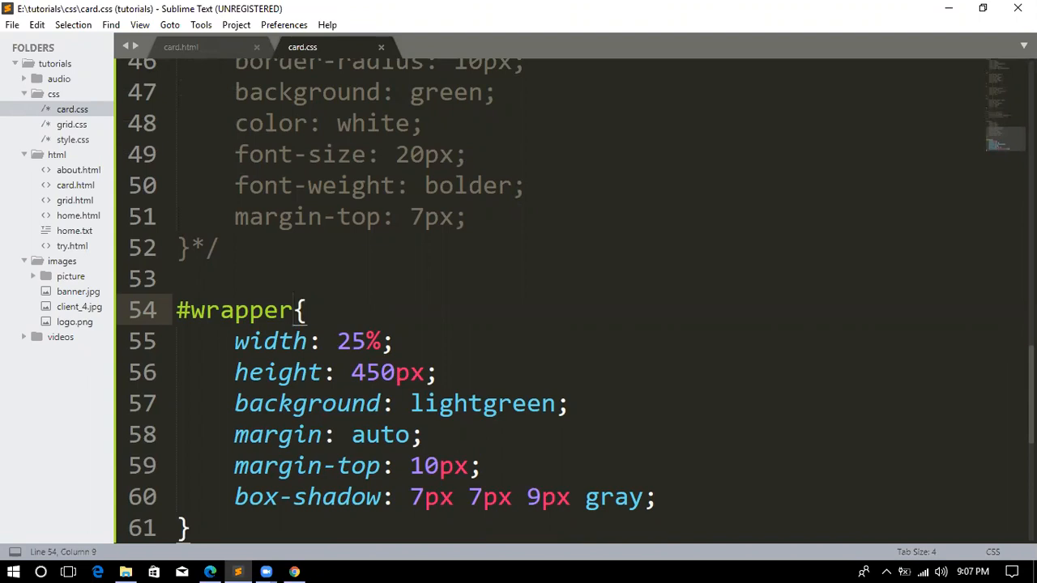
{"action": "scroll", "scroll_direction": "up", "scroll_amount": 3}
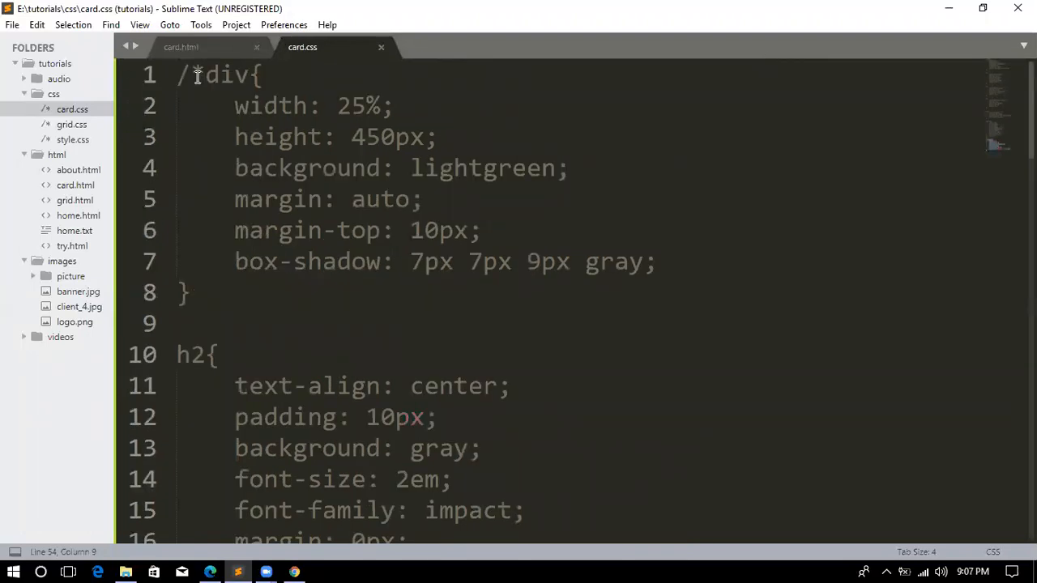
{"action": "left_click_drag", "start_coordinate": [194, 74], "coordinate": [205, 261]}
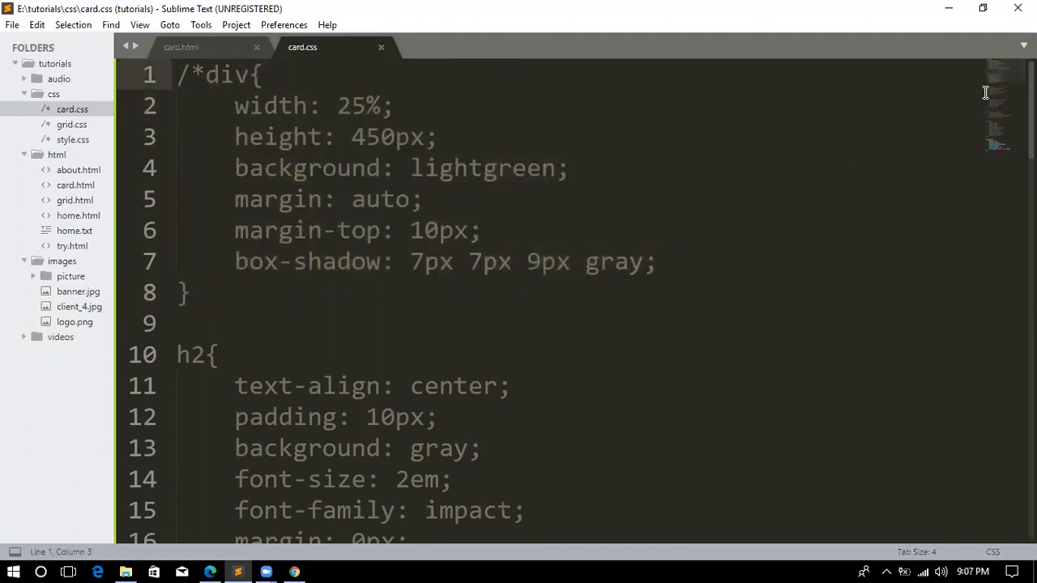
{"action": "scroll", "scroll_direction": "down", "scroll_amount": 3}
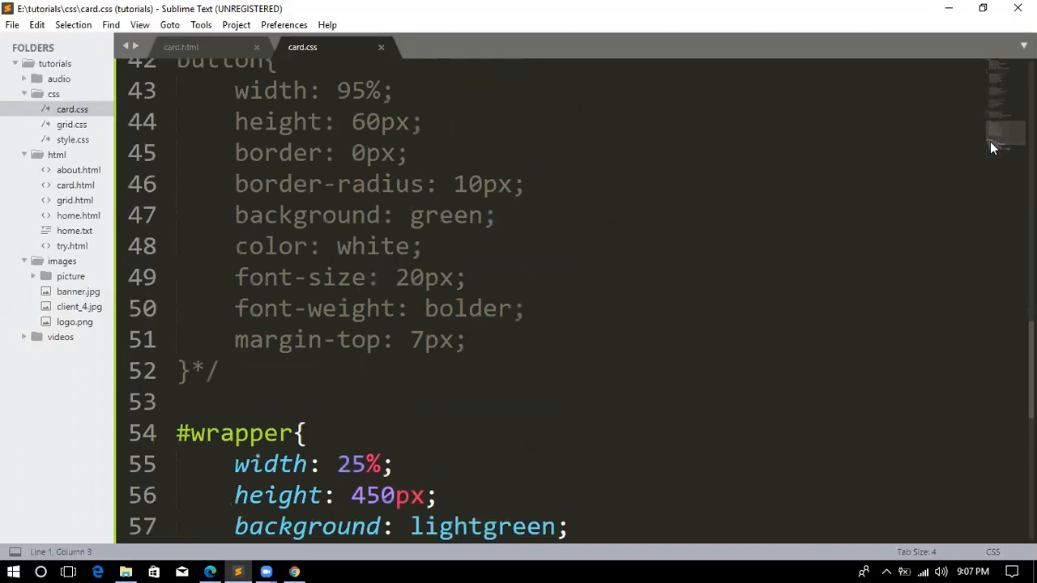
{"action": "scroll", "scroll_direction": "down", "scroll_amount": 3}
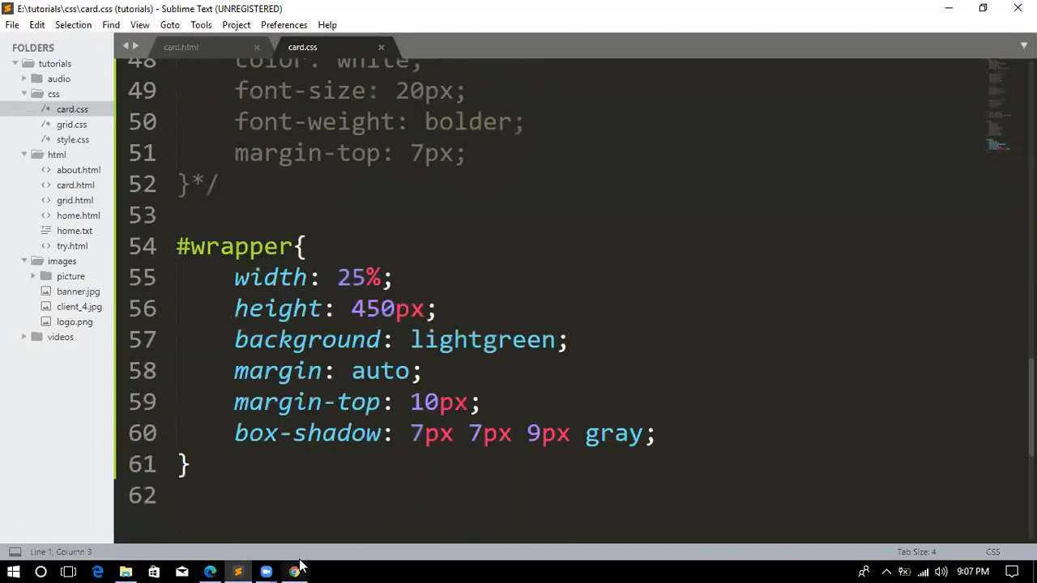
{"action": "mouse_move", "coordinate": [294, 573]}
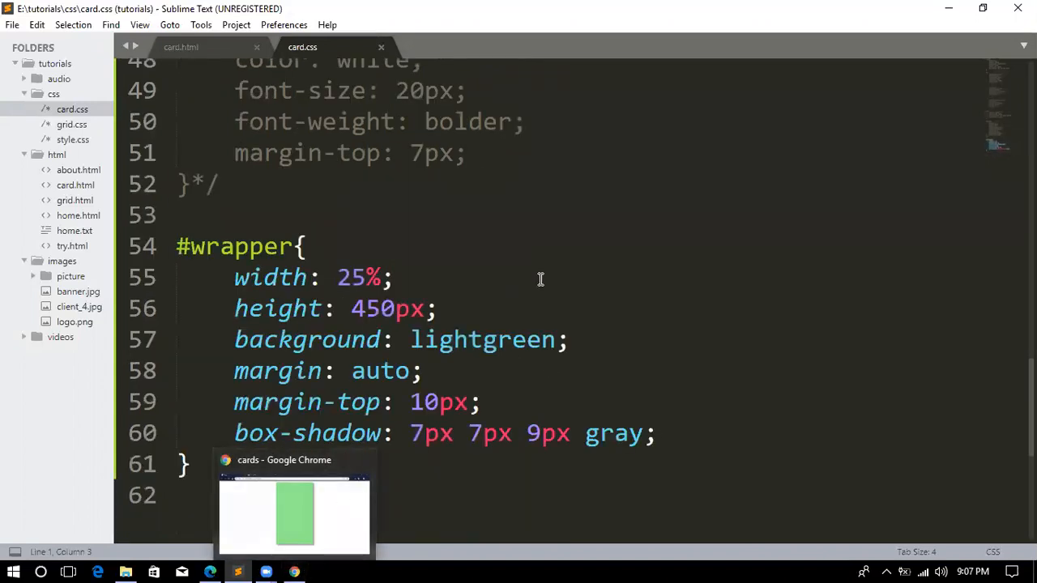
Replace the lightgreen background value with #f9f9f9 and save card.css.
{"action": "double_click", "coordinate": [535, 339]}
{"action": "type", "text": "#"}
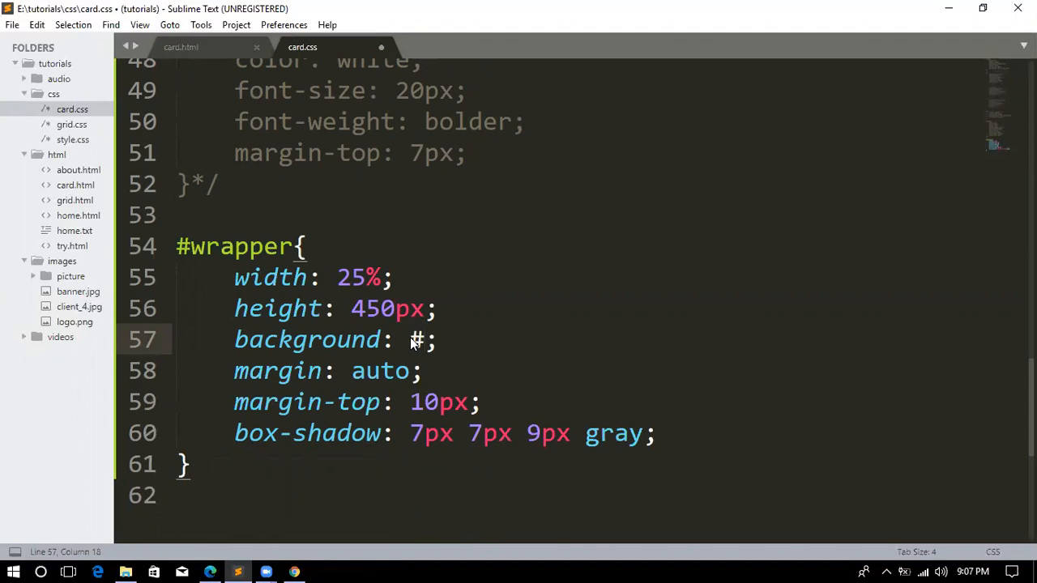
{"action": "type", "text": "f9f9f9"}
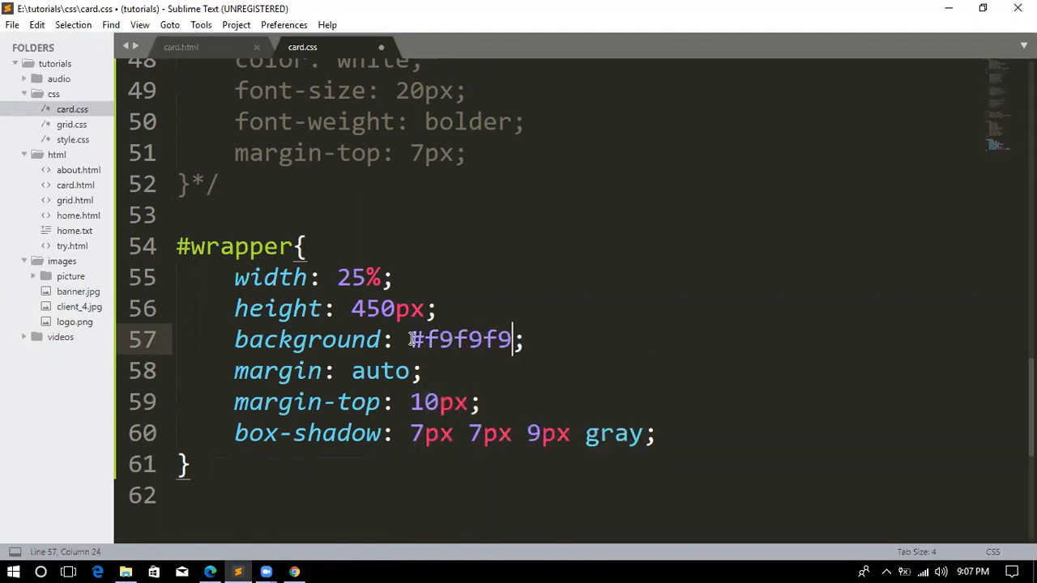
{"action": "key", "text": "ctrl+s"}
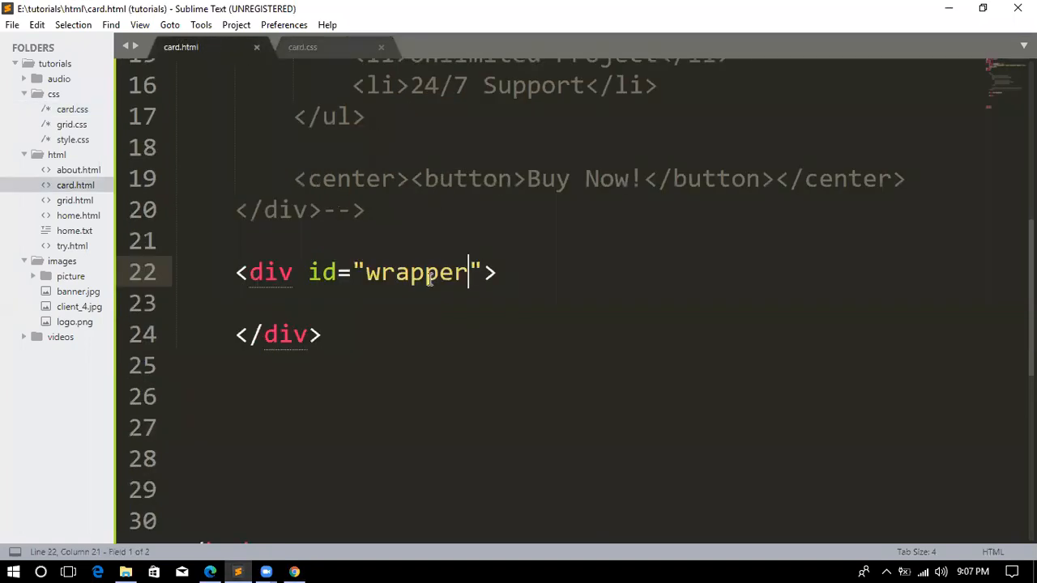
{"action": "mouse_move", "coordinate": [419, 297]}
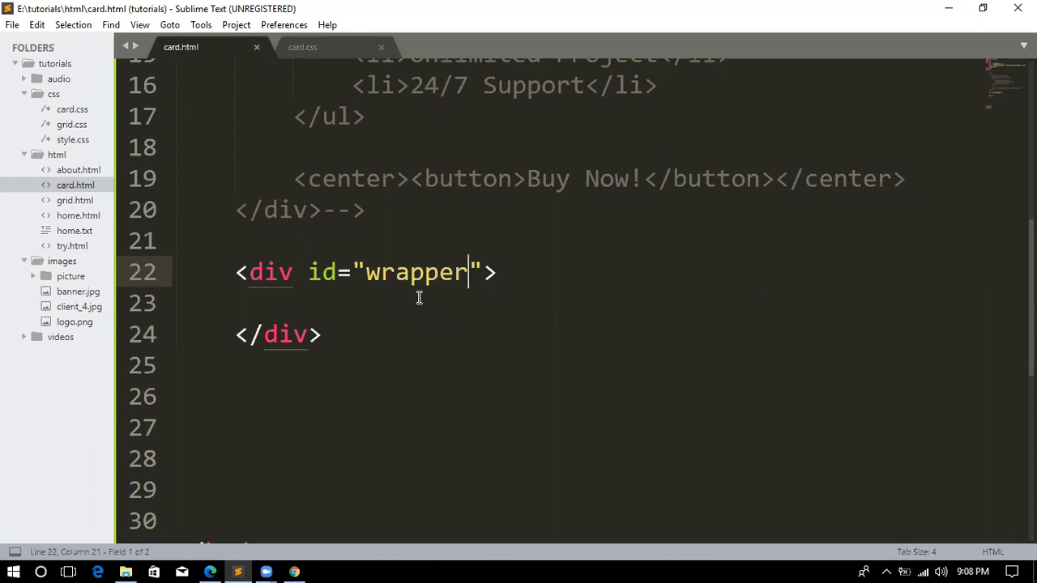
Check card.html, then return to card.css to edit the wrapper selector.
{"action": "left_click", "coordinate": [302, 46]}
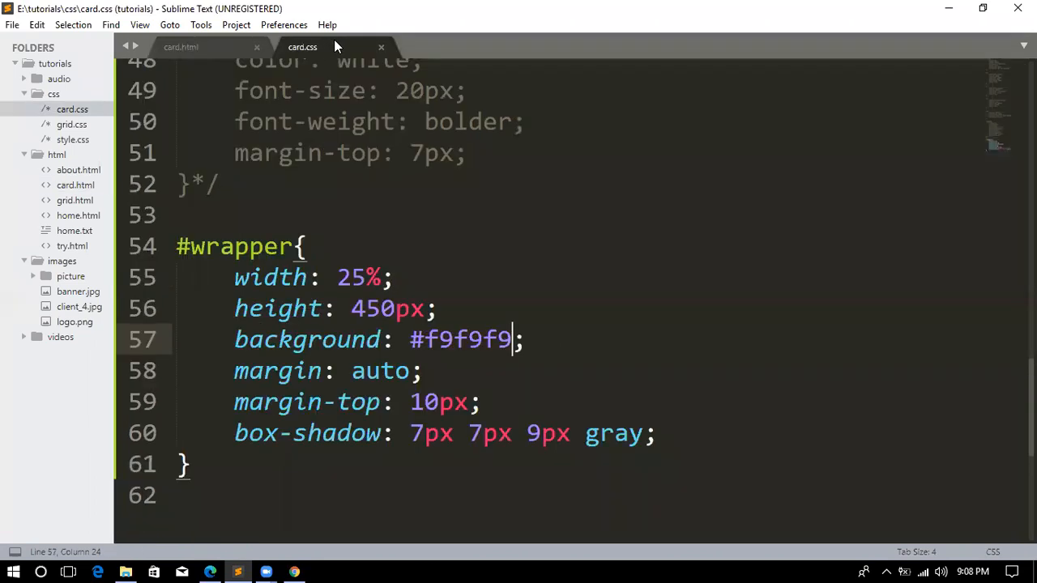
{"action": "mouse_move", "coordinate": [795, 211]}
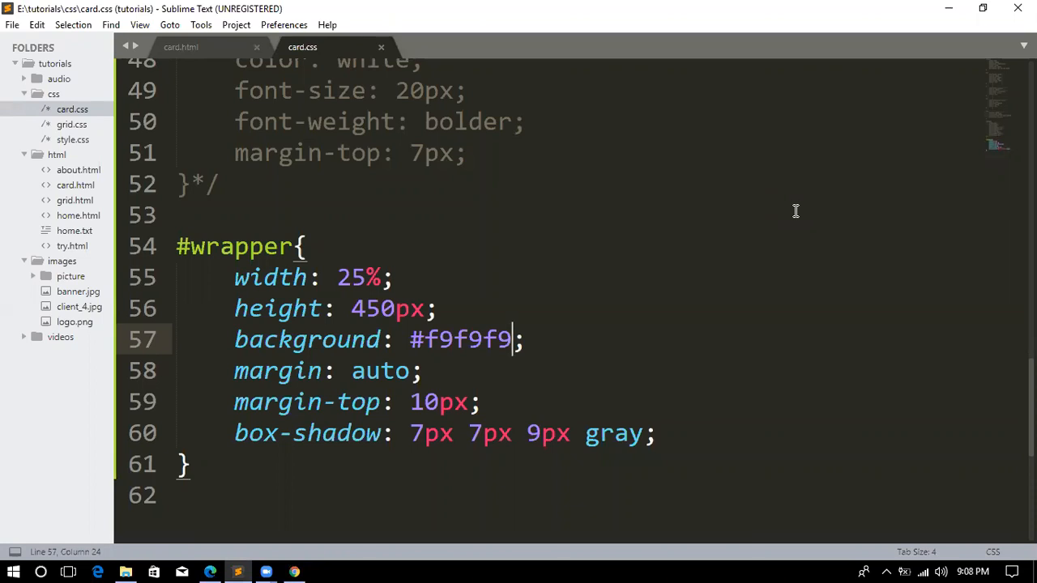
{"action": "left_click", "coordinate": [180, 46]}
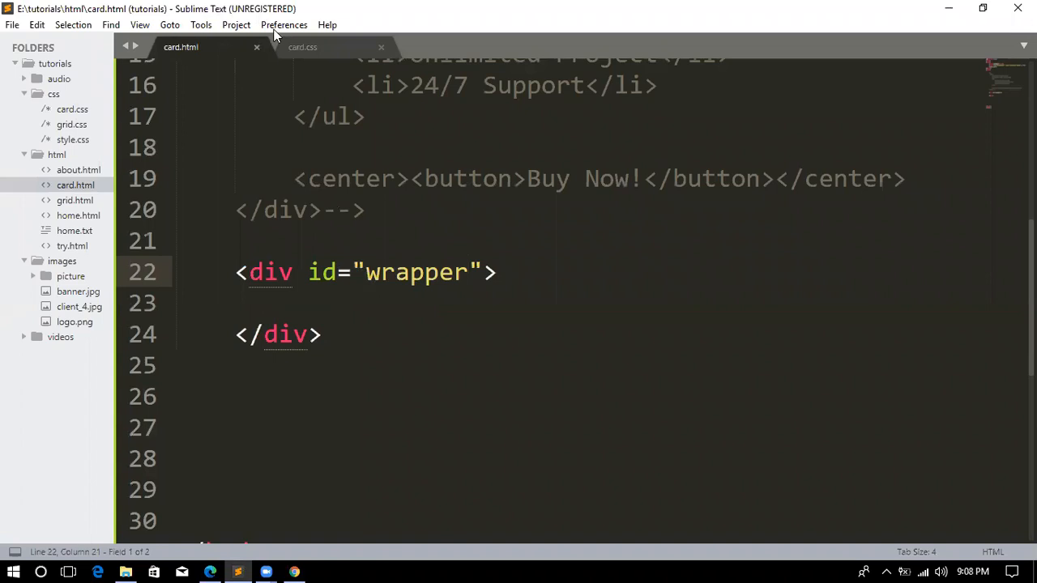
{"action": "left_click", "coordinate": [302, 47]}
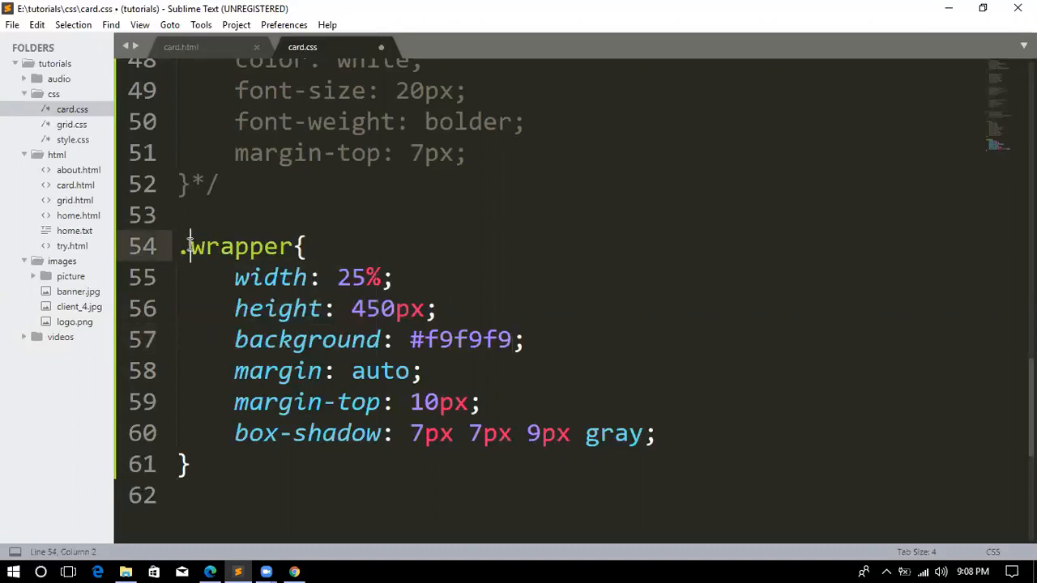
Swap the dot back to # on line 54, save, and view the card in Chrome.
{"action": "key", "text": "BackSpace"}
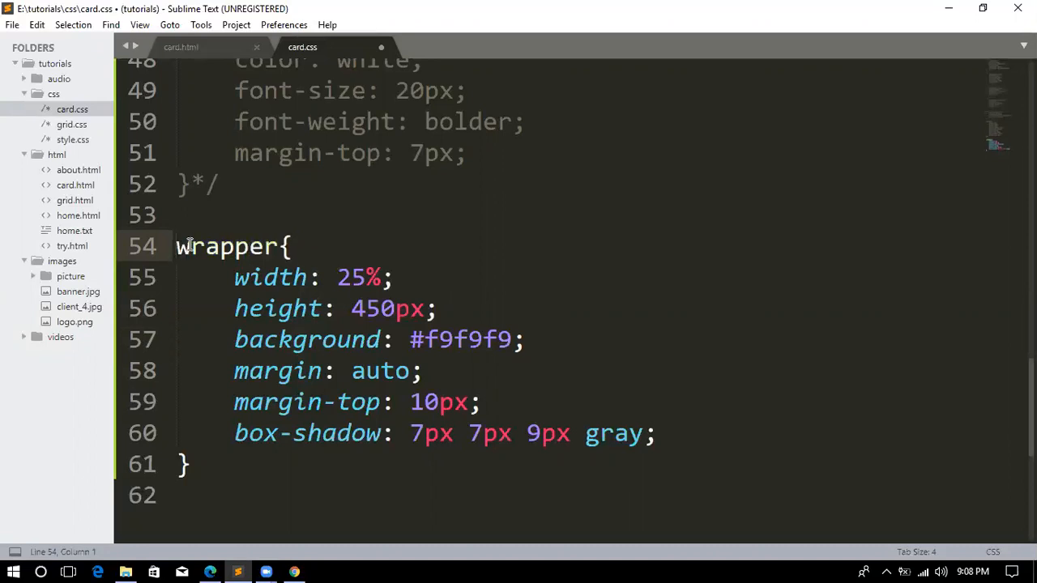
{"action": "type", "text": "#"}
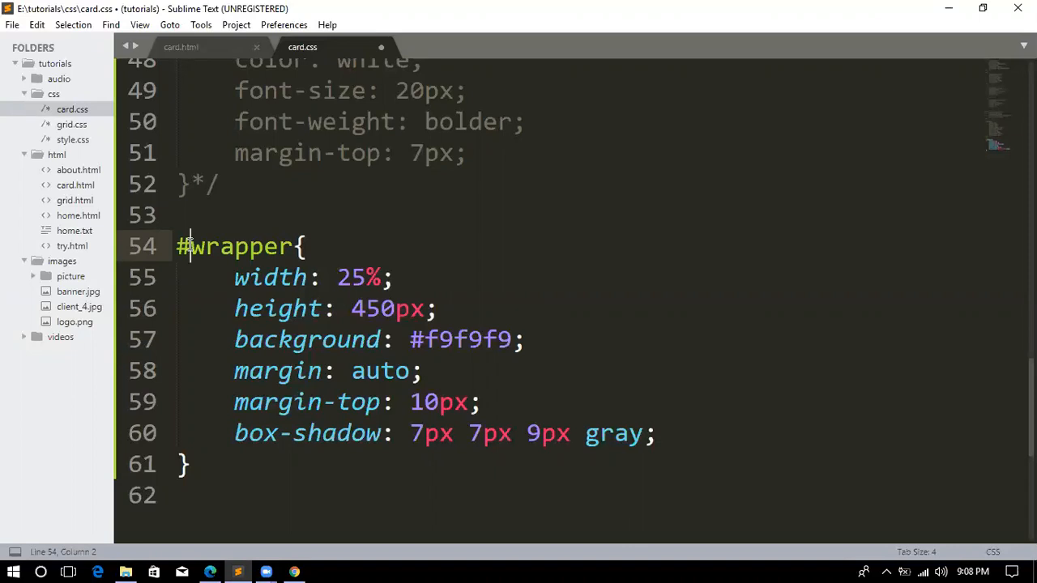
{"action": "key", "text": "ctrl+s"}
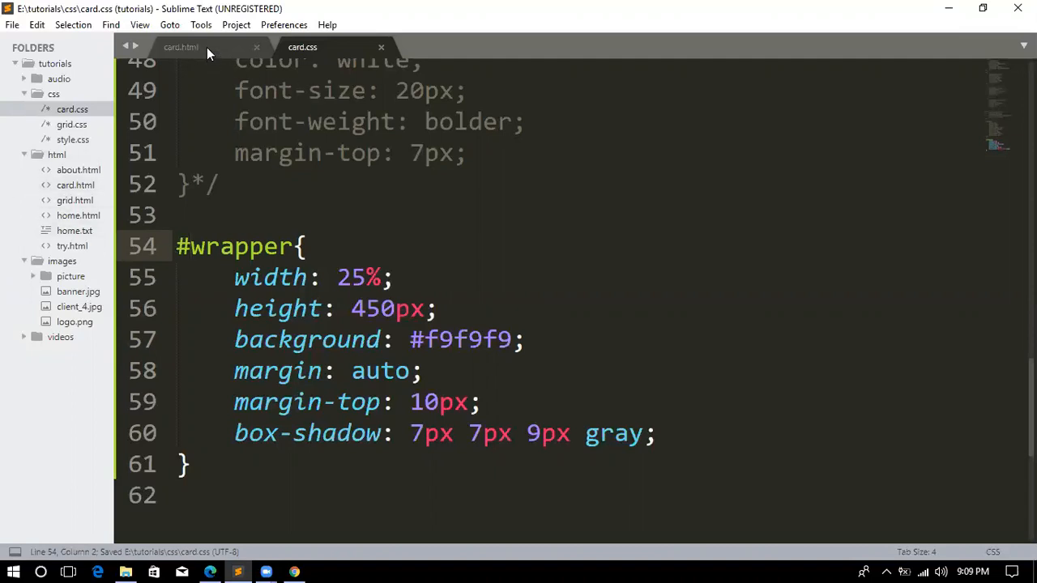
{"action": "mouse_move", "coordinate": [181, 47]}
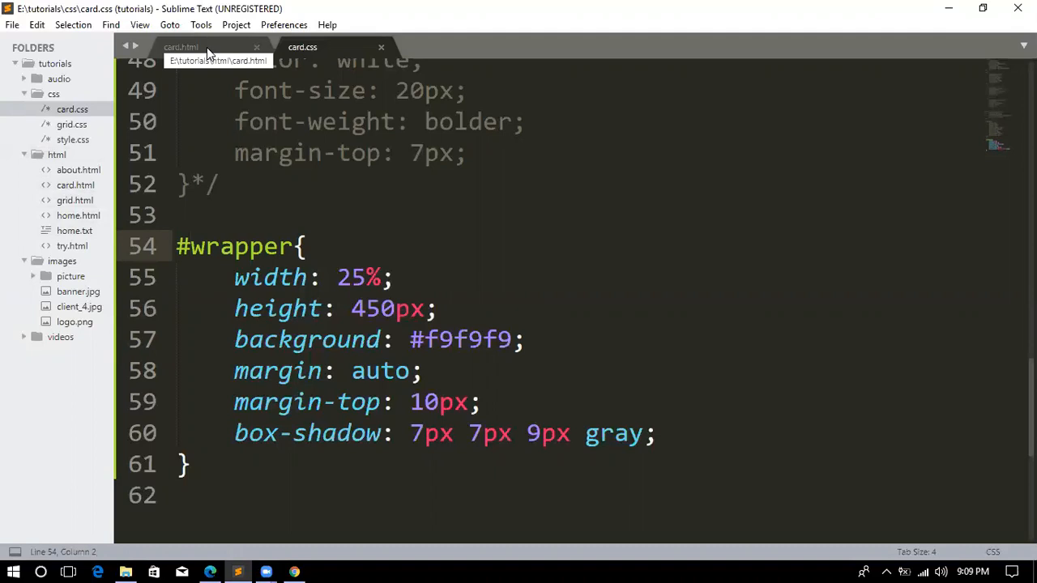
{"action": "left_click", "coordinate": [181, 46]}
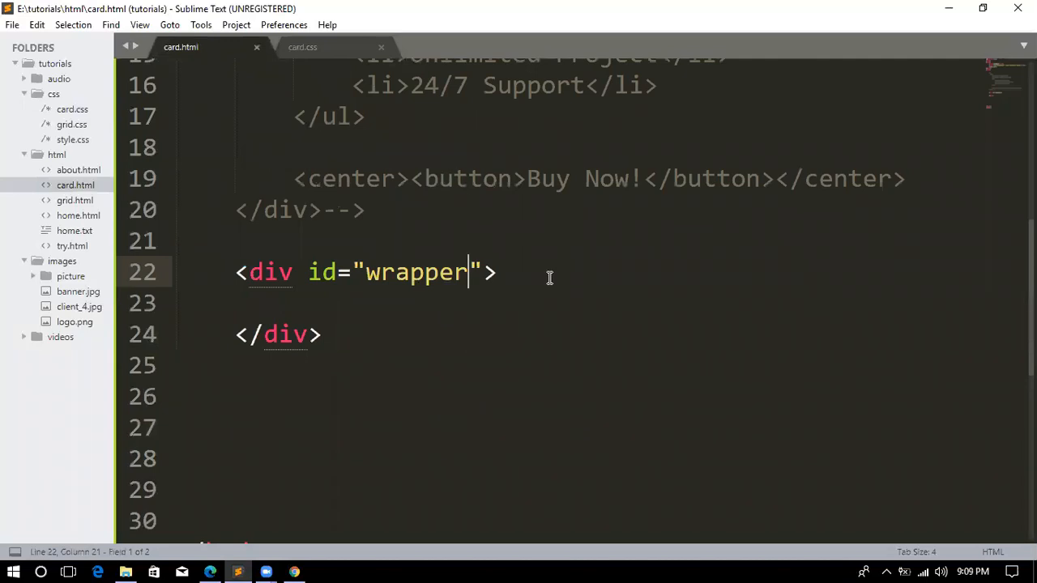
{"action": "mouse_move", "coordinate": [274, 443]}
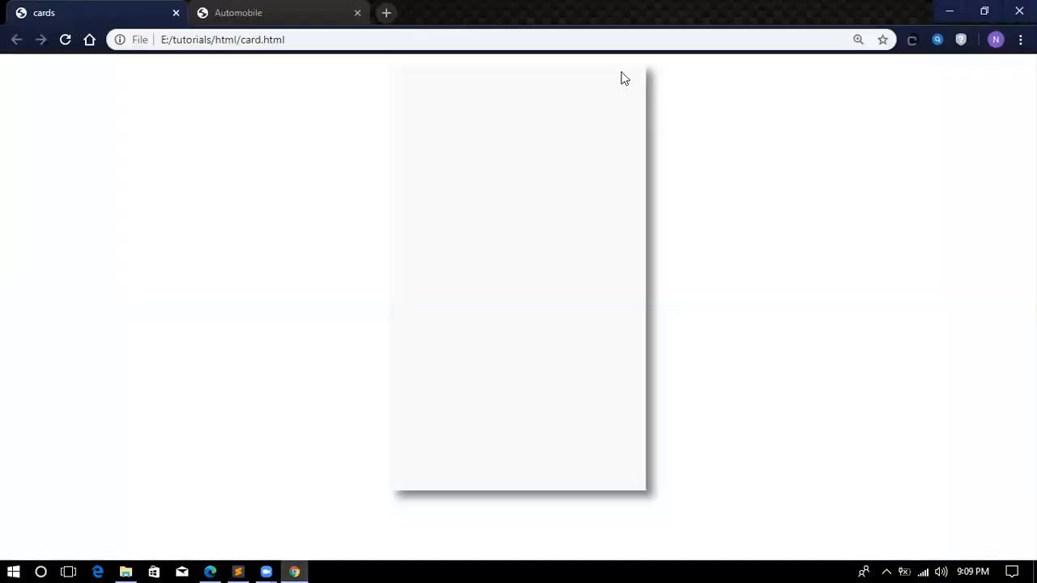
{"action": "left_click", "coordinate": [237, 571]}
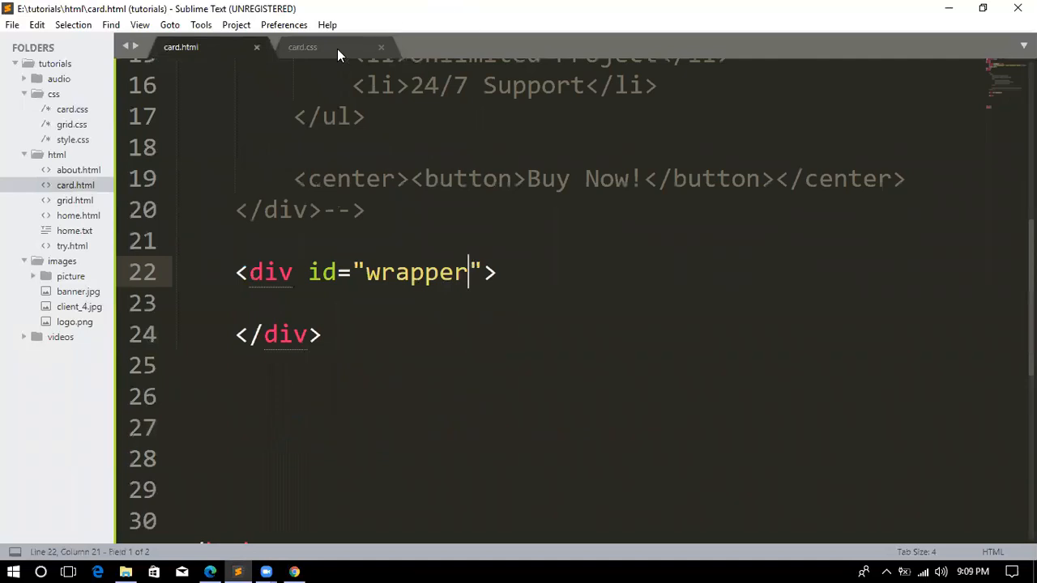
Scroll through card.css from the commented-out div rule down to the #wrapper rule.
{"action": "left_click", "coordinate": [302, 46]}
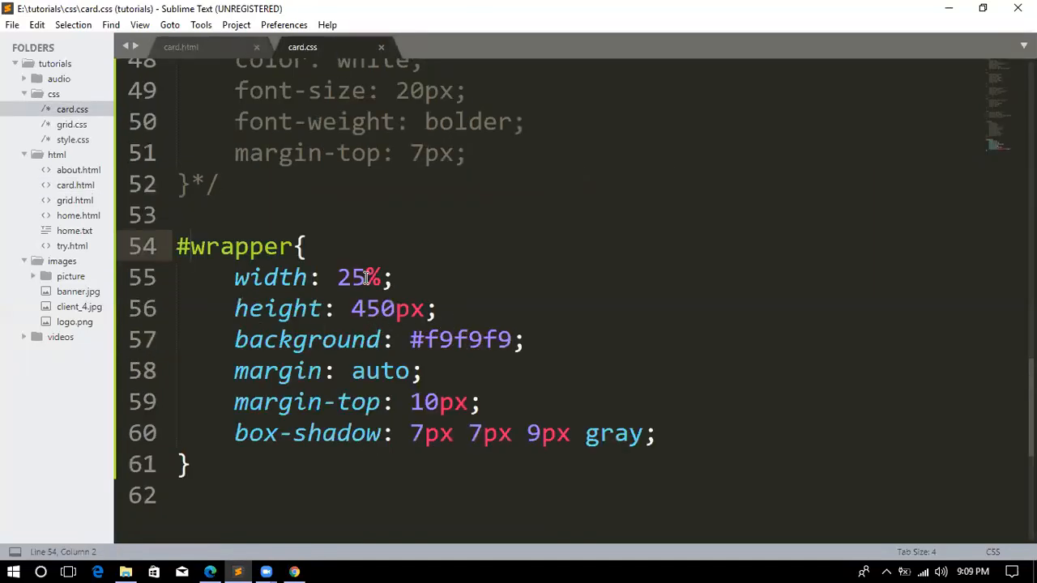
{"action": "mouse_move", "coordinate": [908, 240]}
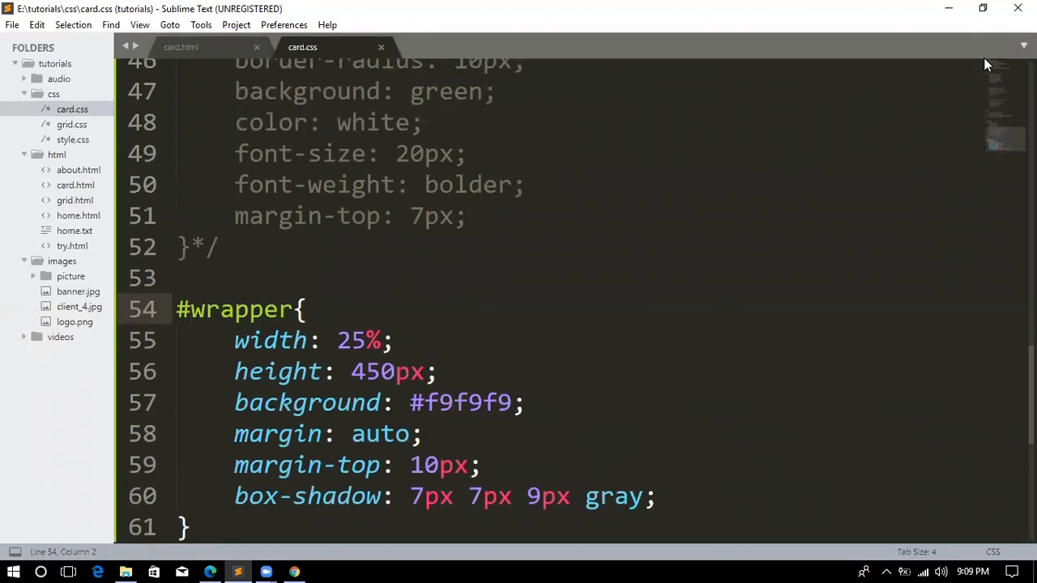
{"action": "scroll", "scroll_direction": "up", "scroll_amount": 3}
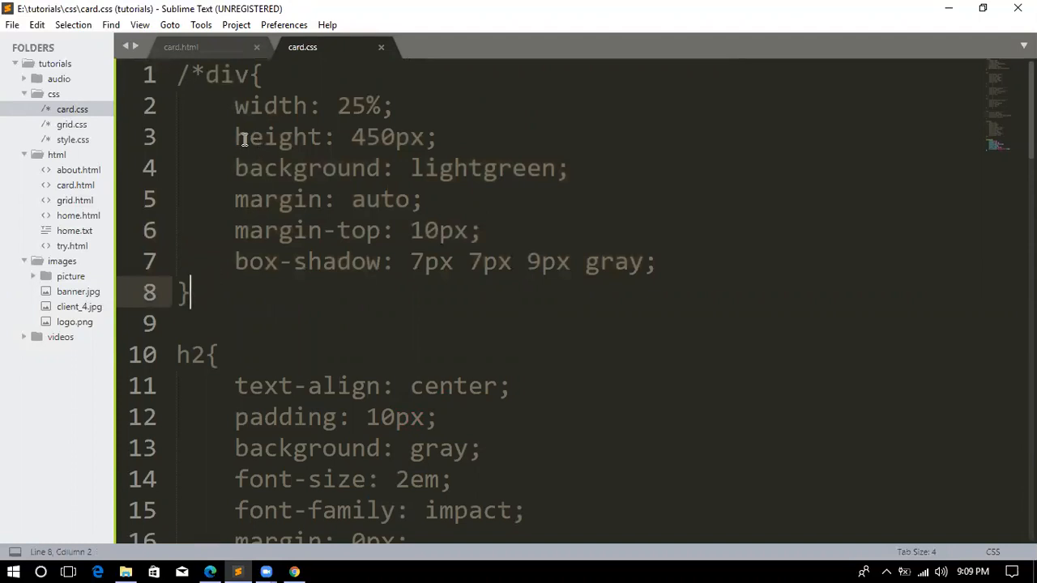
{"action": "scroll", "scroll_direction": "down", "scroll_amount": 3}
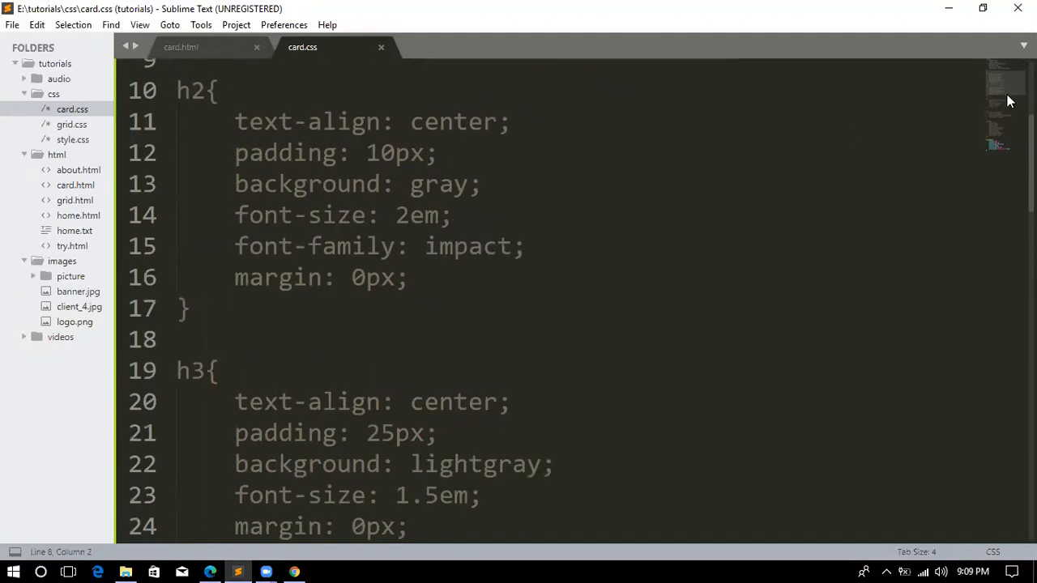
{"action": "scroll", "scroll_direction": "down", "scroll_amount": 3}
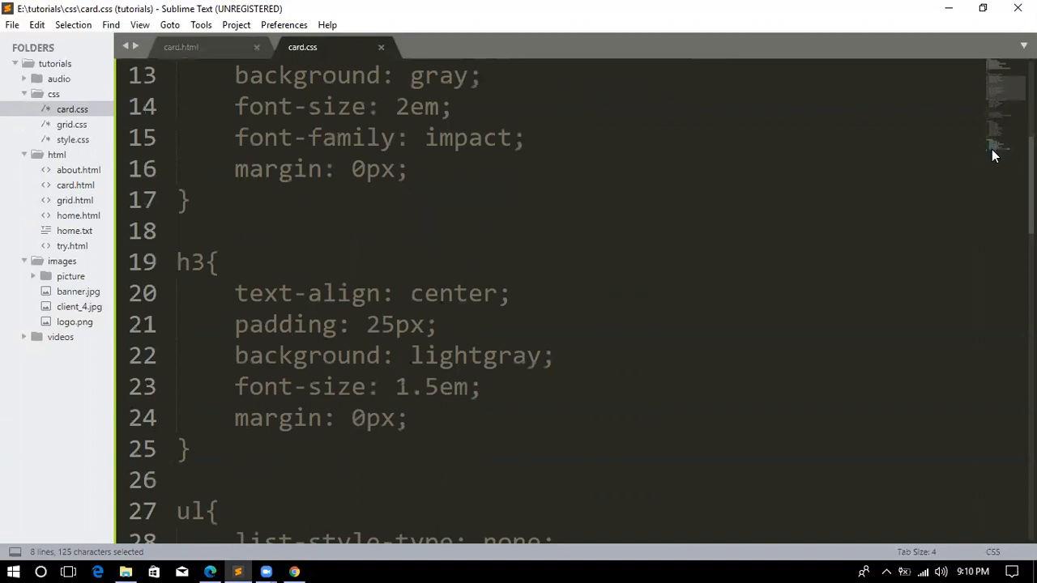
{"action": "scroll", "scroll_direction": "down", "scroll_amount": 3}
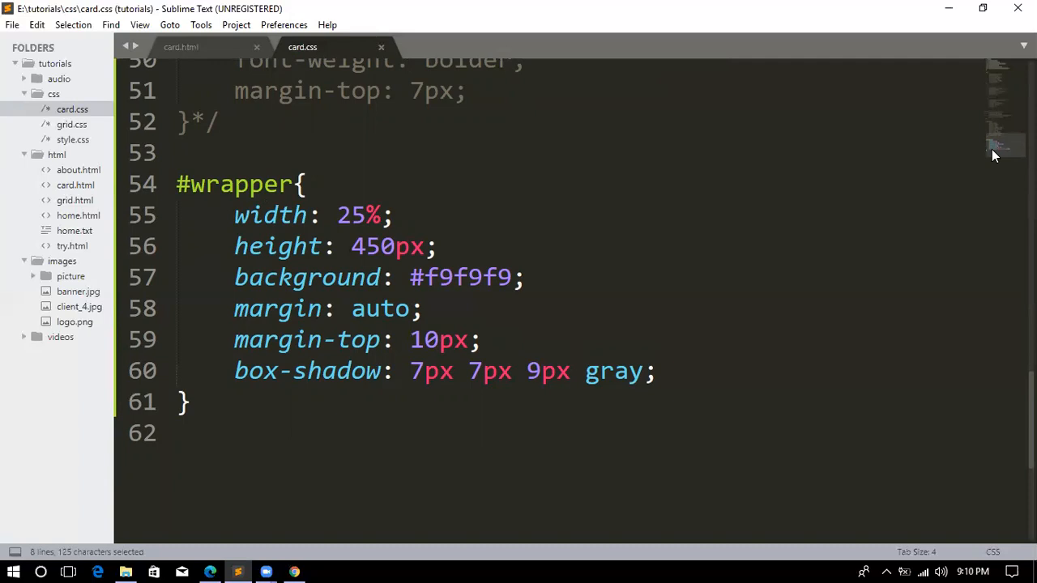
{"action": "mouse_move", "coordinate": [219, 60]}
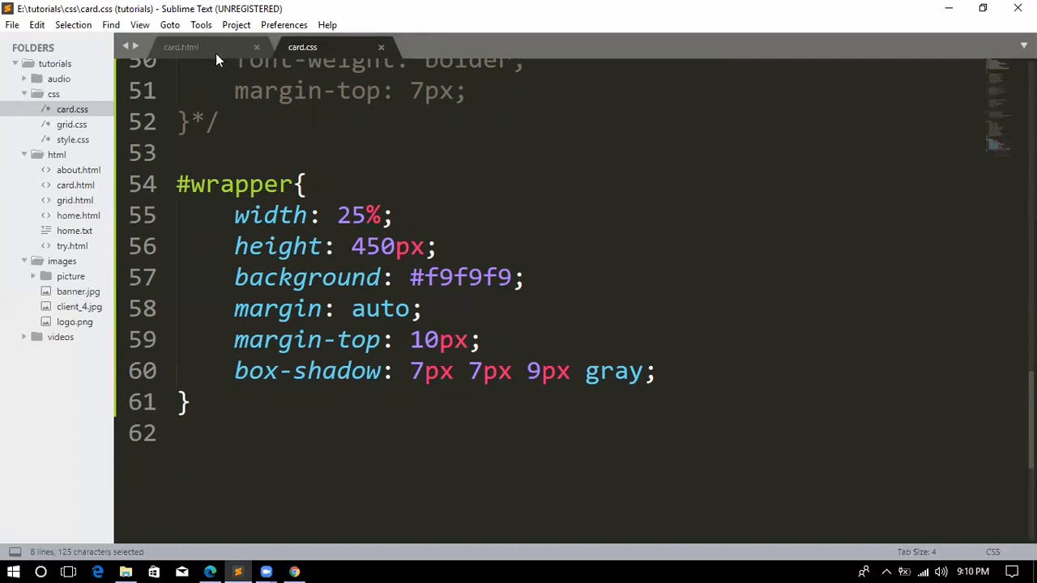
Switch to card.html to show the empty wrapper div.
{"action": "left_click", "coordinate": [180, 46]}
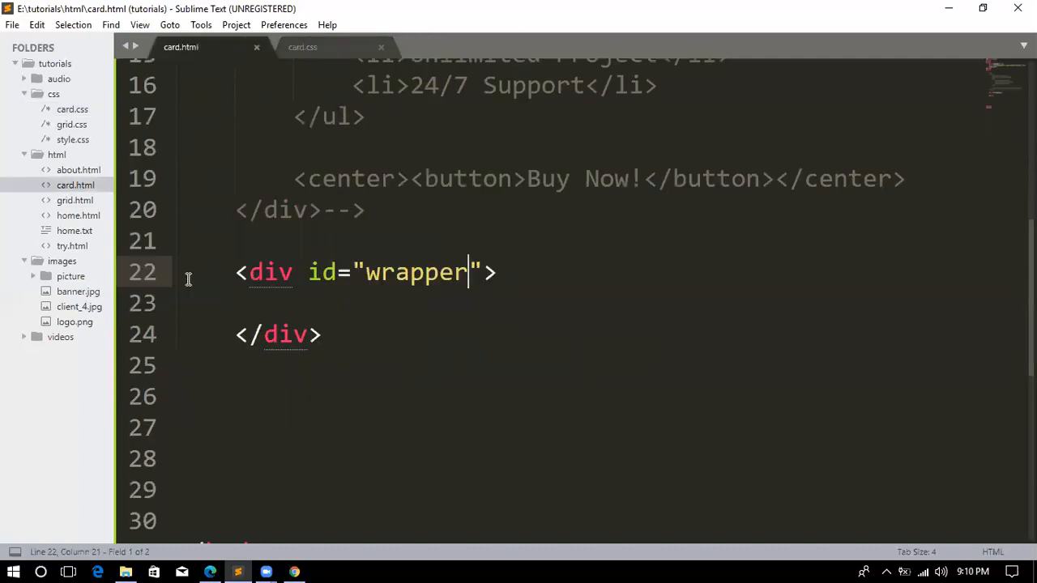
{"action": "mouse_move", "coordinate": [334, 295]}
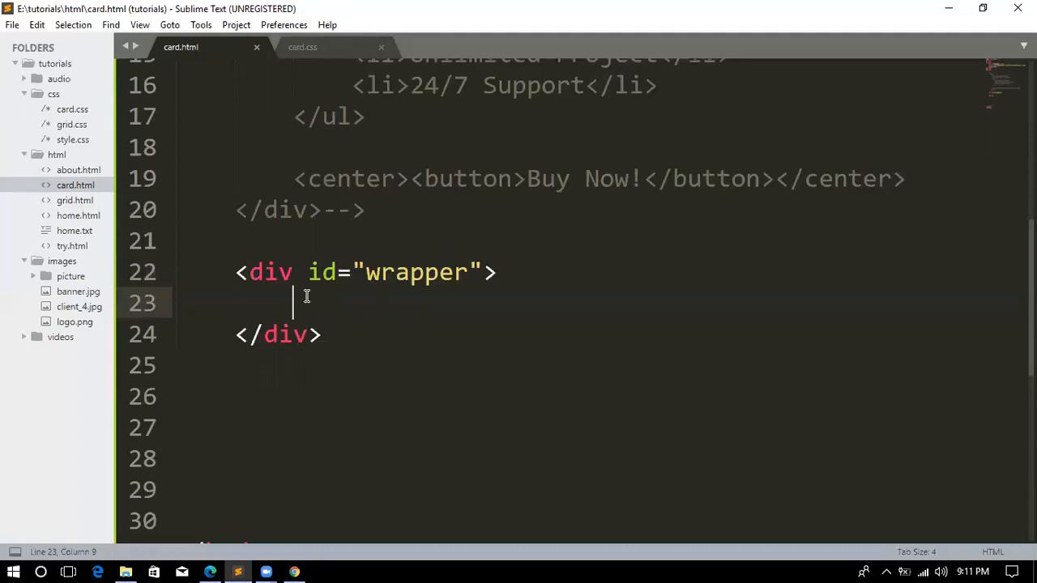
Add <div id="img-wrapper"></div> inside the wrapper div, split onto separate lines.
{"action": "type", "text": "<"}
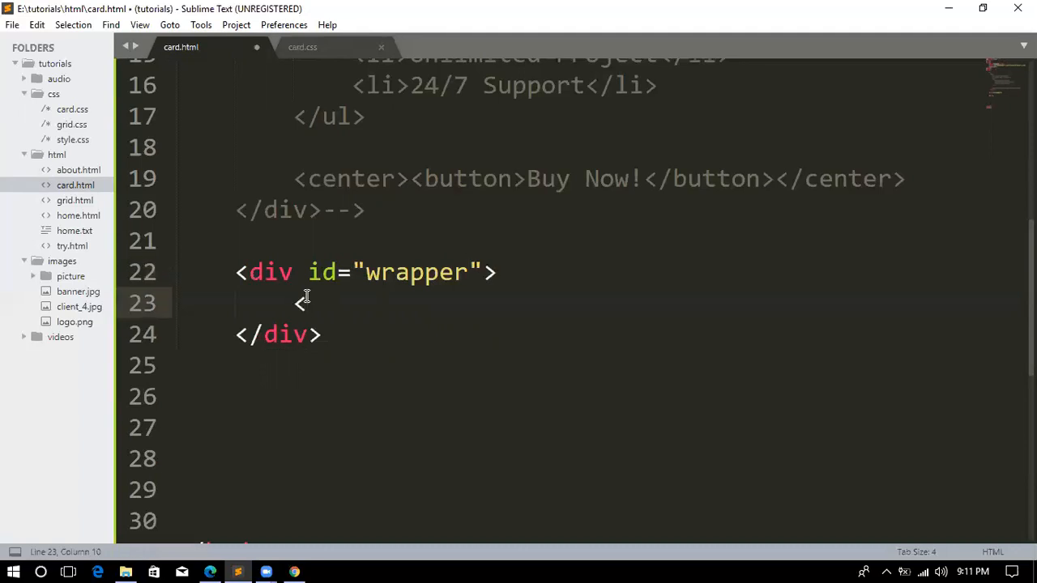
{"action": "type", "text": "div></div>"}
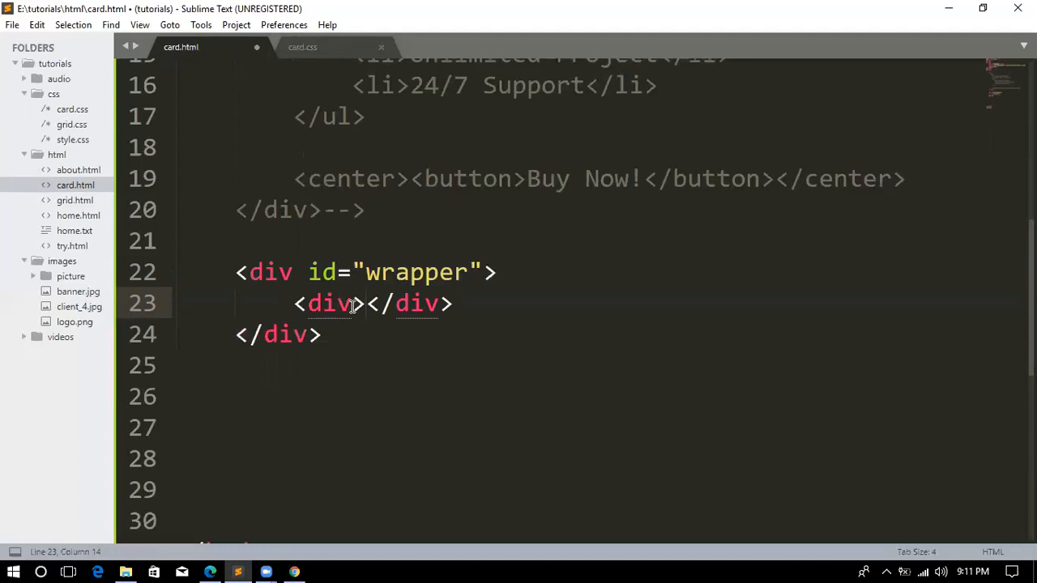
{"action": "type", "text": "id"}
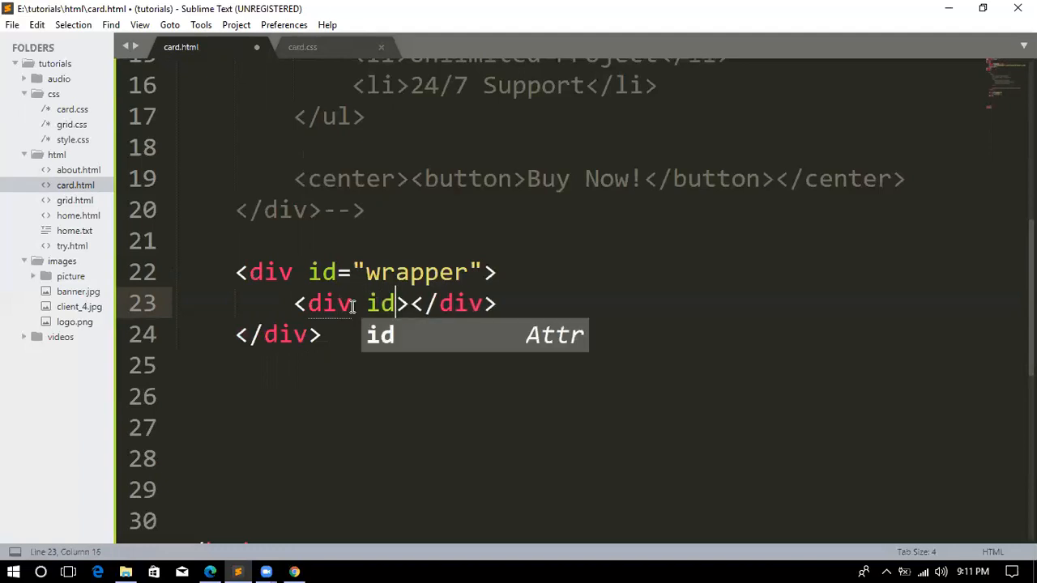
{"action": "key", "text": "Tab"}
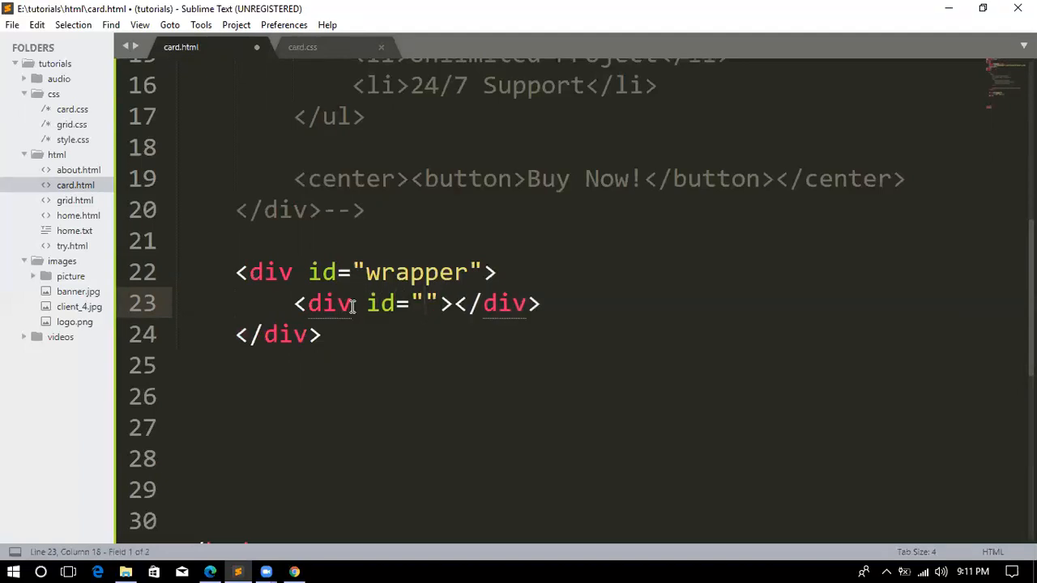
{"action": "type", "text": "img"}
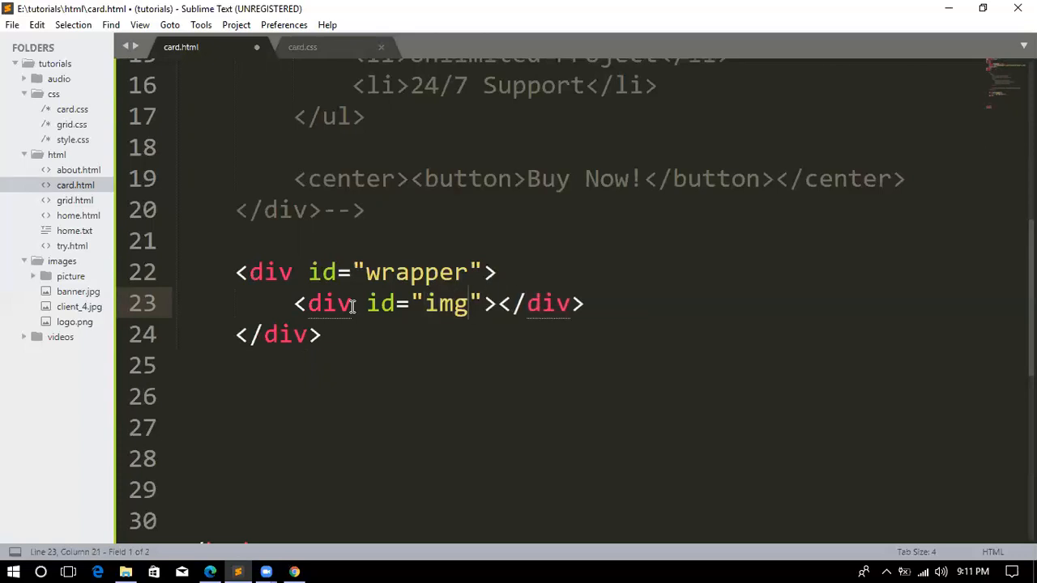
{"action": "type", "text": "-wrap"}
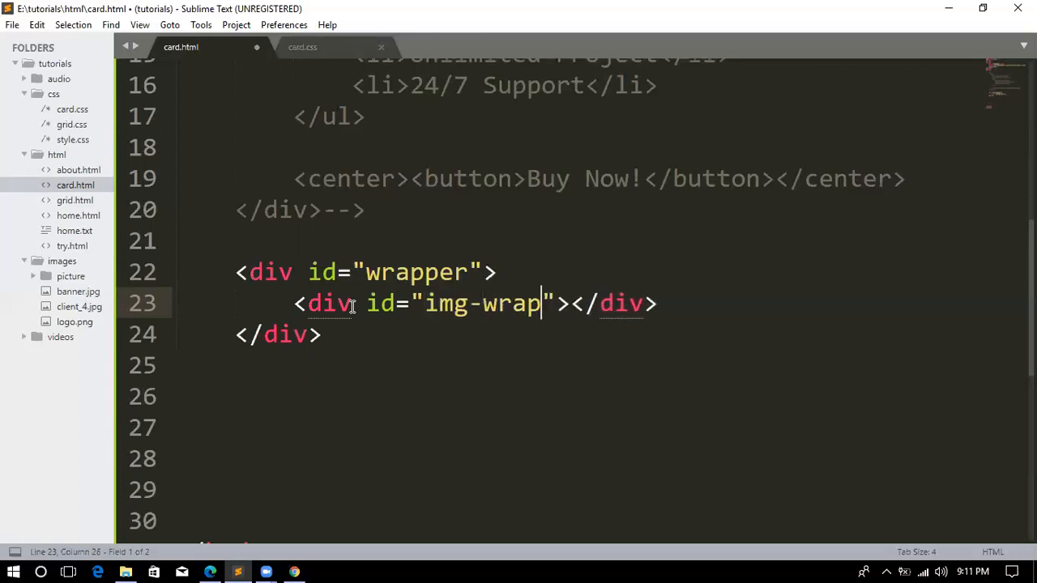
{"action": "type", "text": "per"}
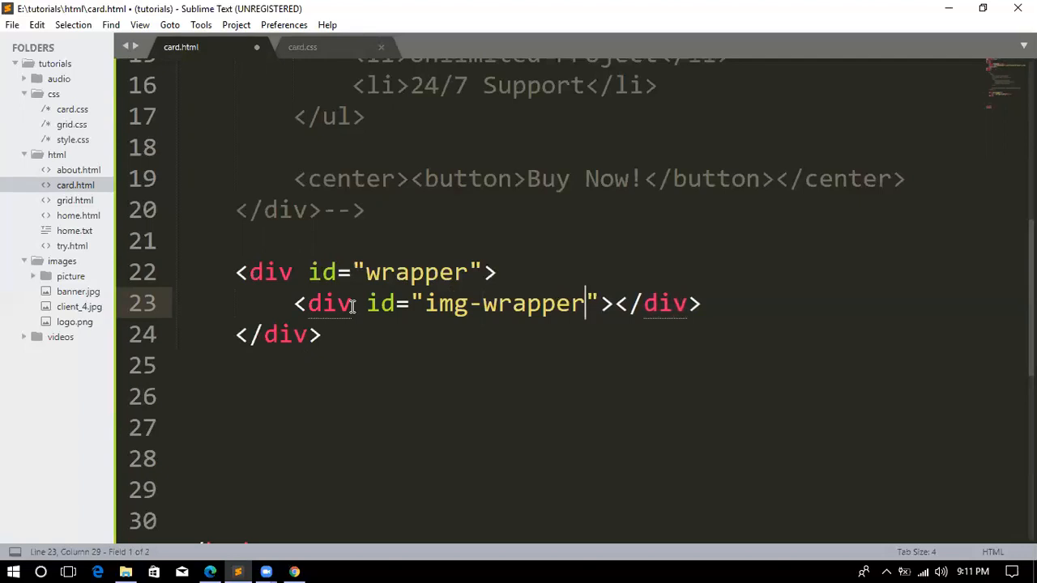
{"action": "key", "text": "ctrl+s"}
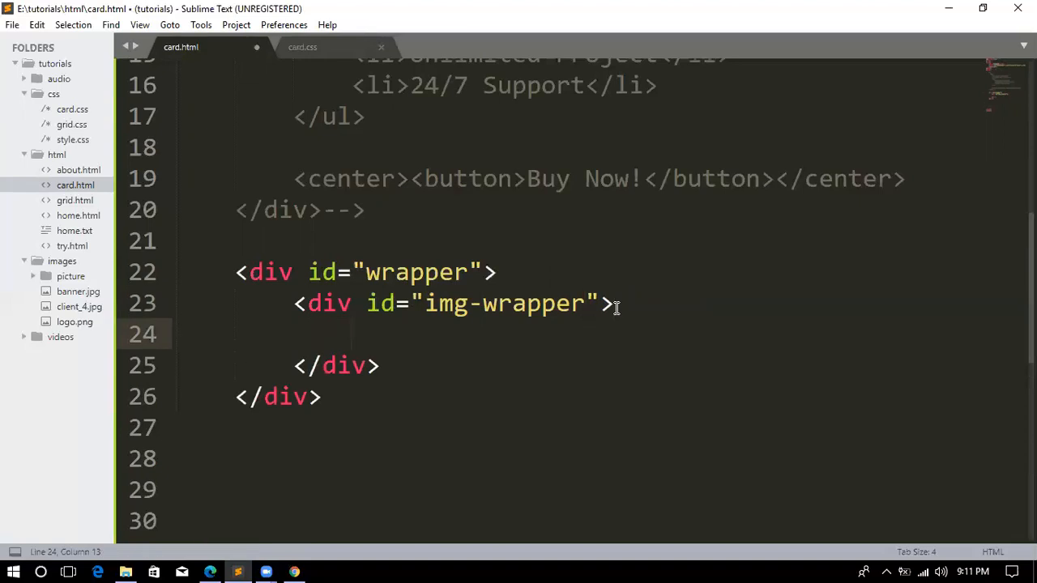
Insert an <img src=""> tag inside img-wrapper using autocomplete.
{"action": "type", "text": "<i"}
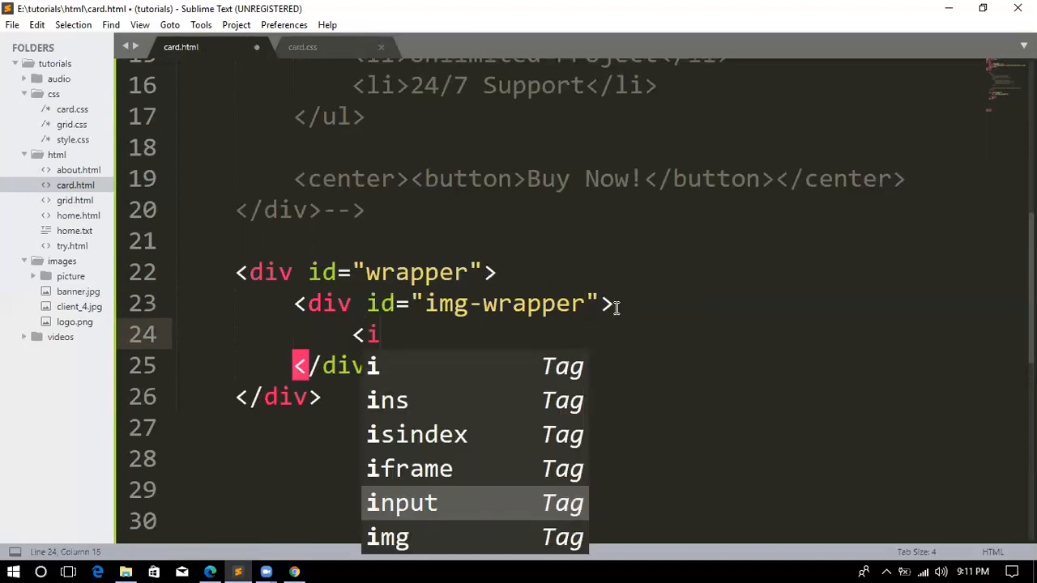
{"action": "type", "text": "m"}
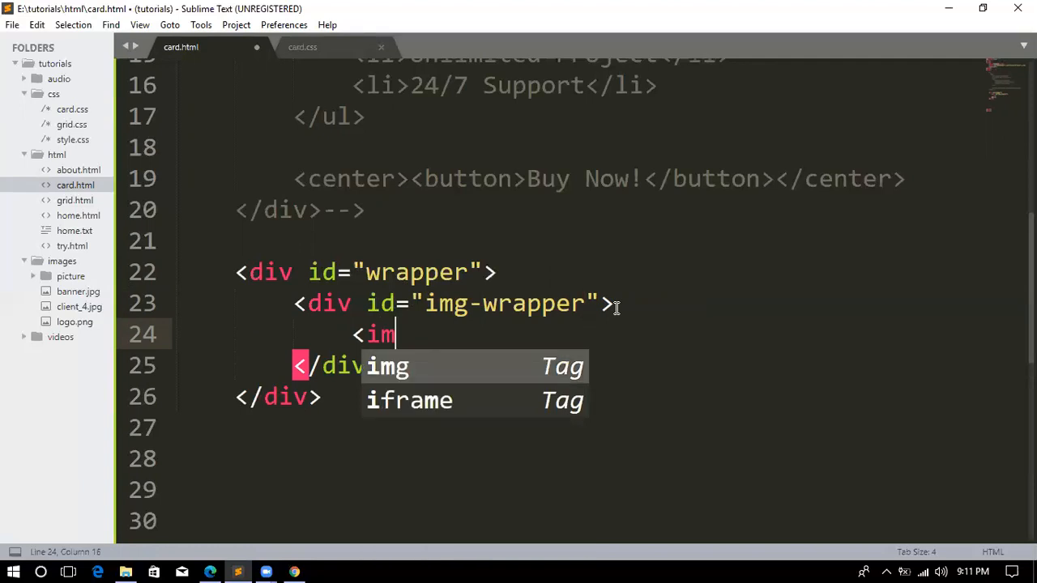
{"action": "key", "text": "Tab"}
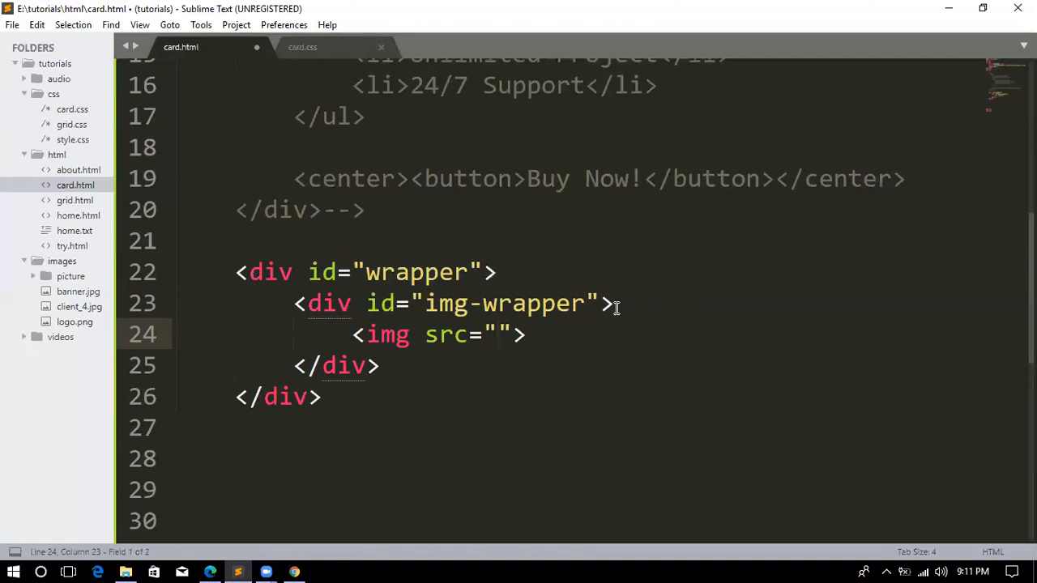
{"action": "mouse_move", "coordinate": [522, 227]}
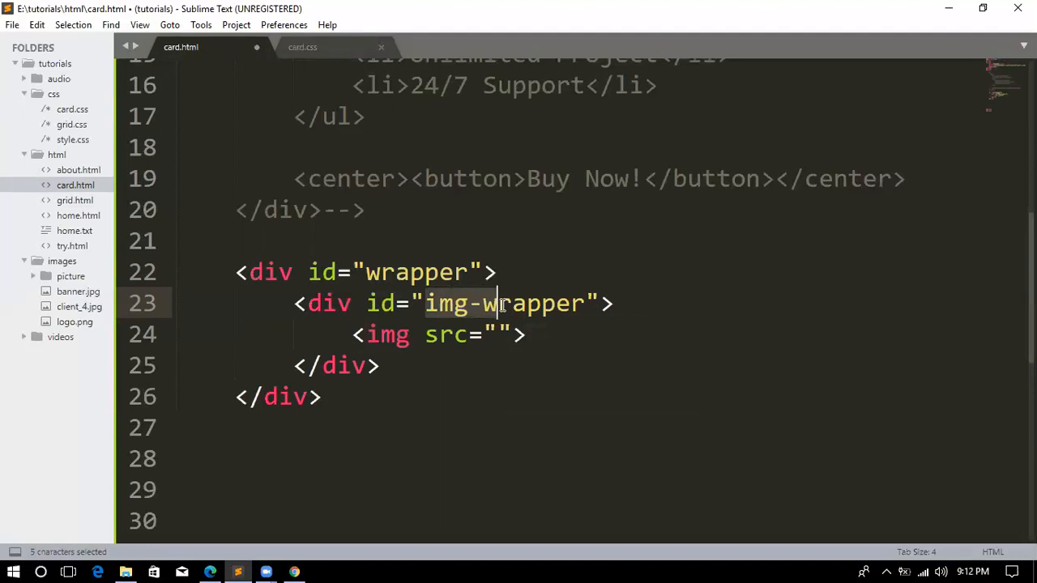
Remove a stray capital W from the id so it reads img-wrapper again.
{"action": "left_click", "coordinate": [555, 303]}
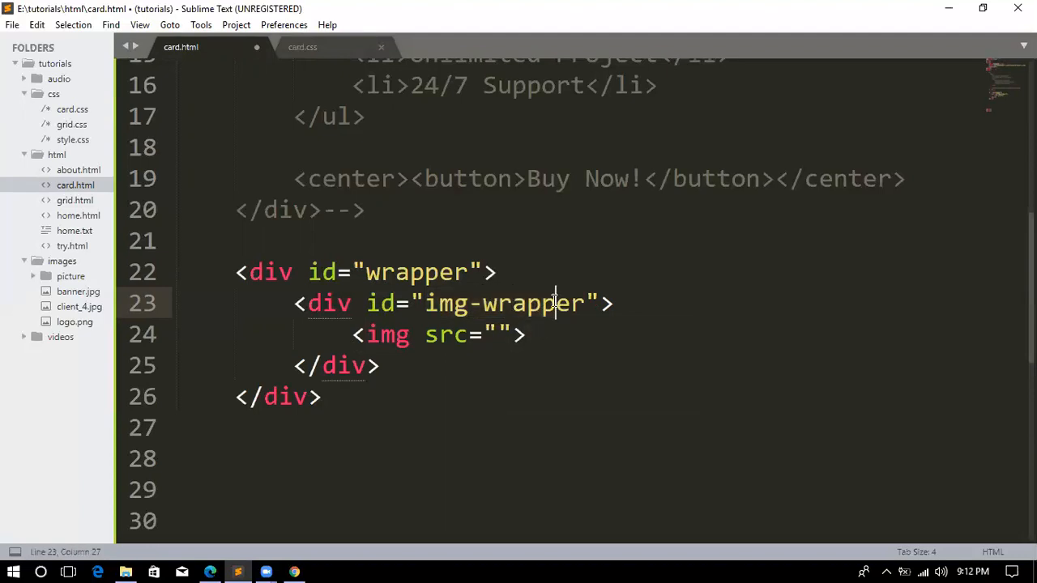
{"action": "left_click", "coordinate": [482, 303]}
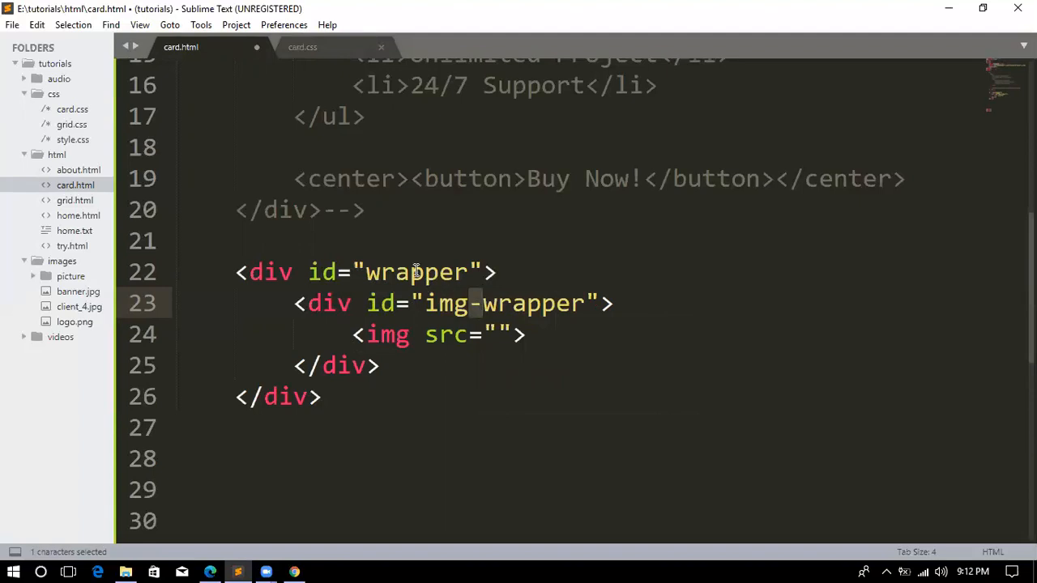
{"action": "left_click", "coordinate": [412, 272]}
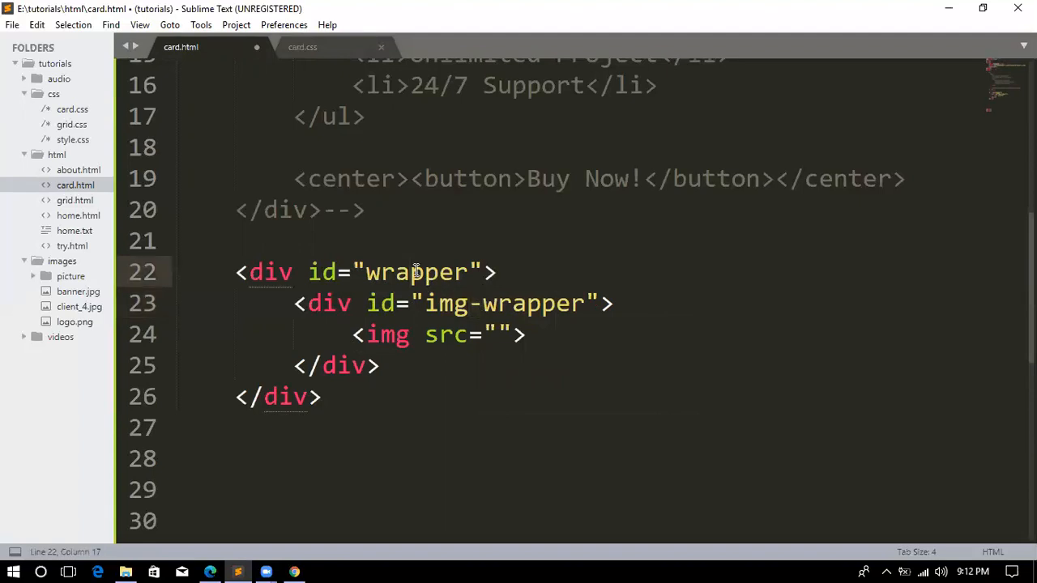
{"action": "mouse_move", "coordinate": [484, 304]}
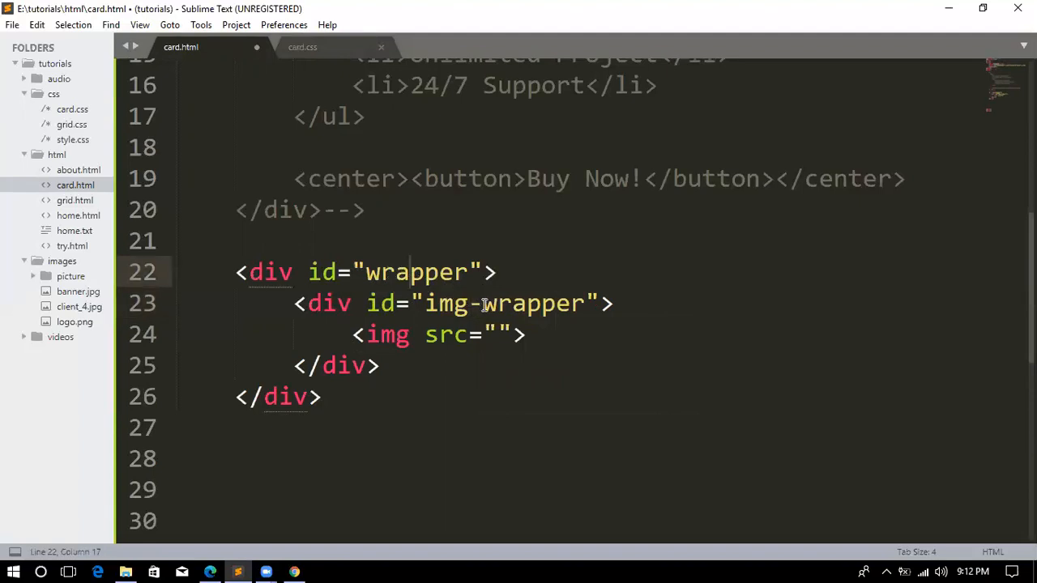
{"action": "double_click", "coordinate": [452, 303]}
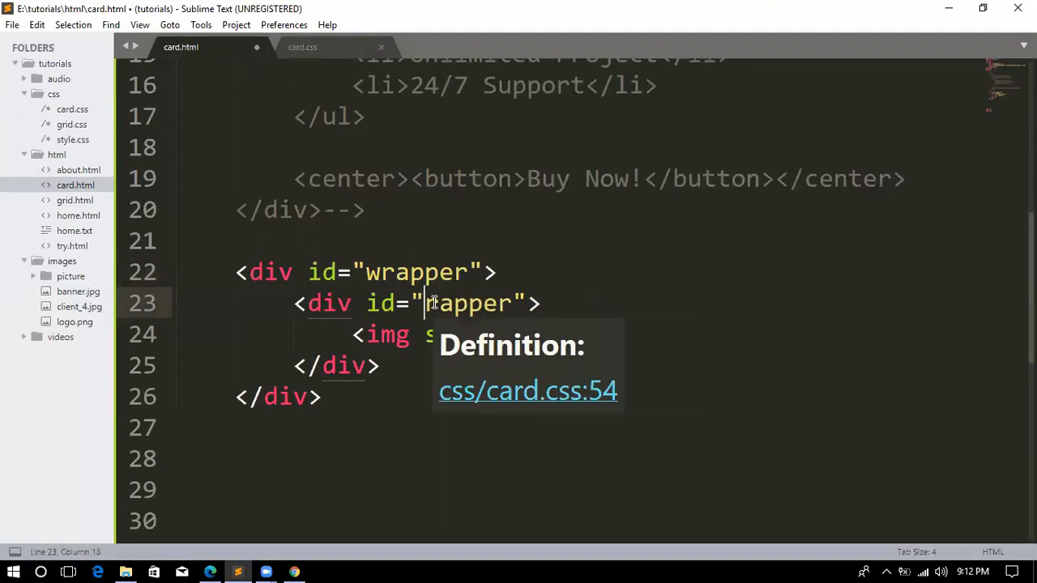
{"action": "type", "text": "W"}
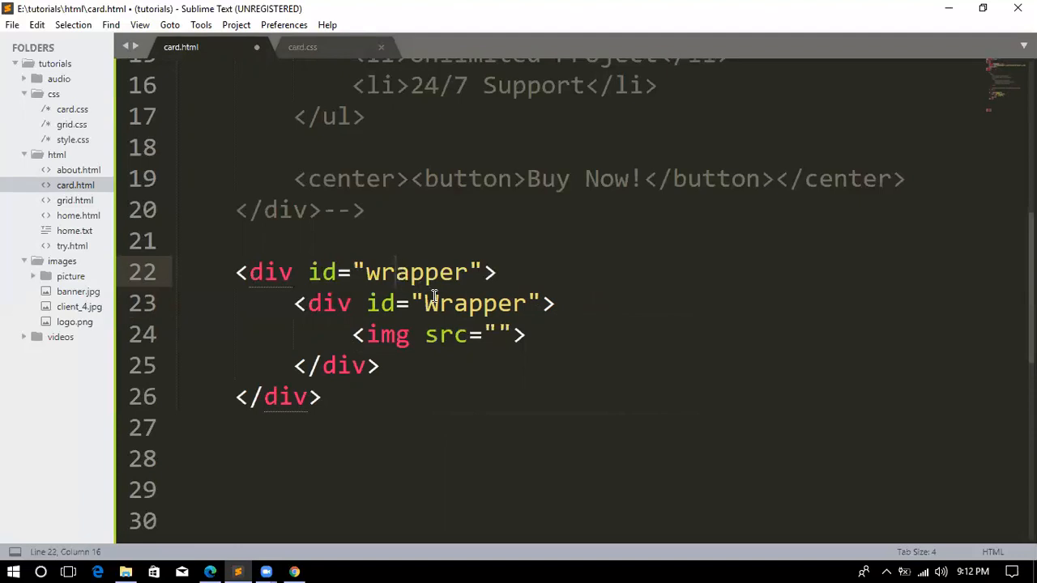
{"action": "key", "text": "Backspace"}
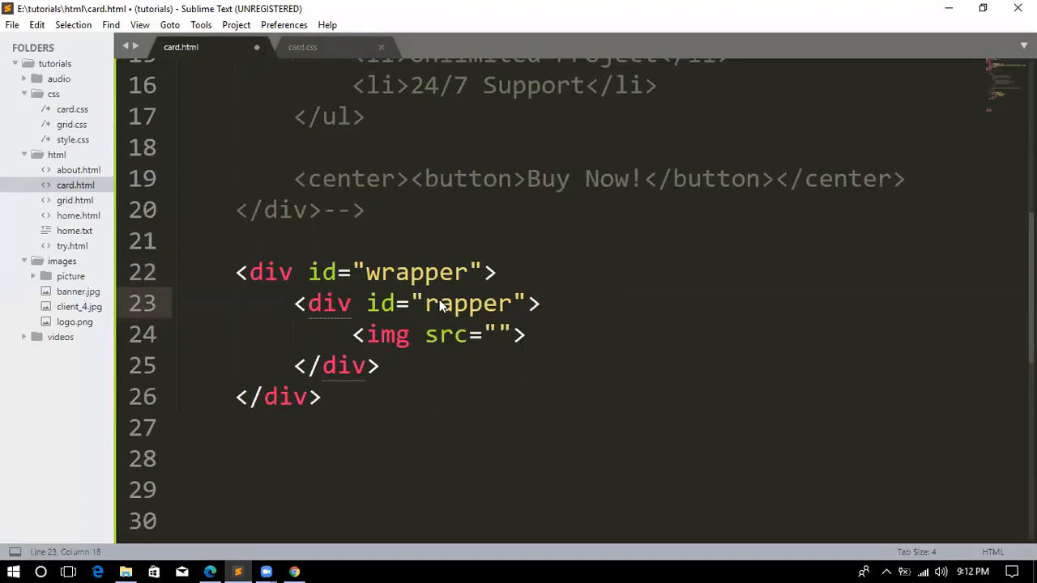
{"action": "type", "text": "img"}
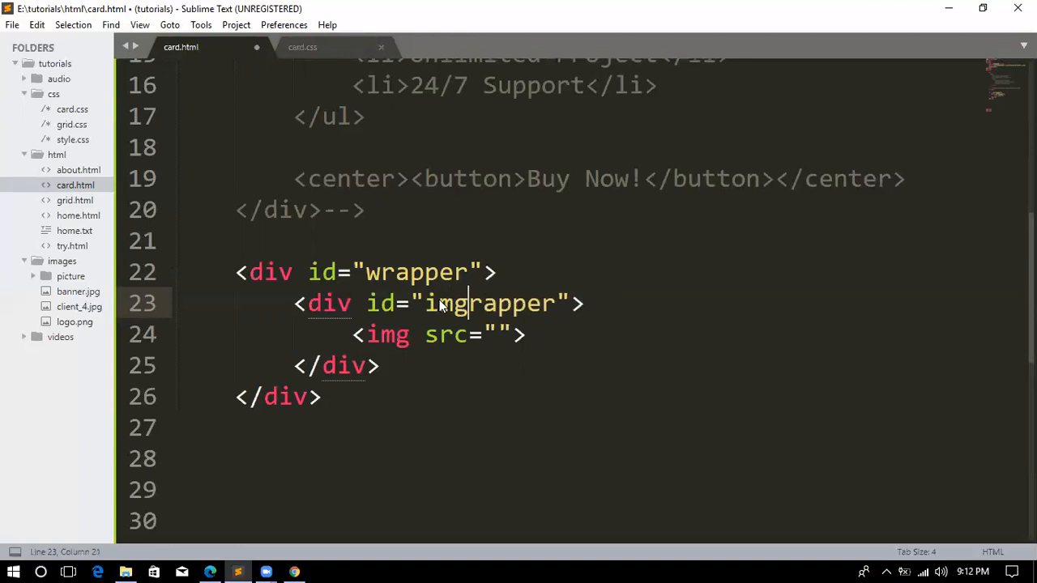
{"action": "type", "text": "-"}
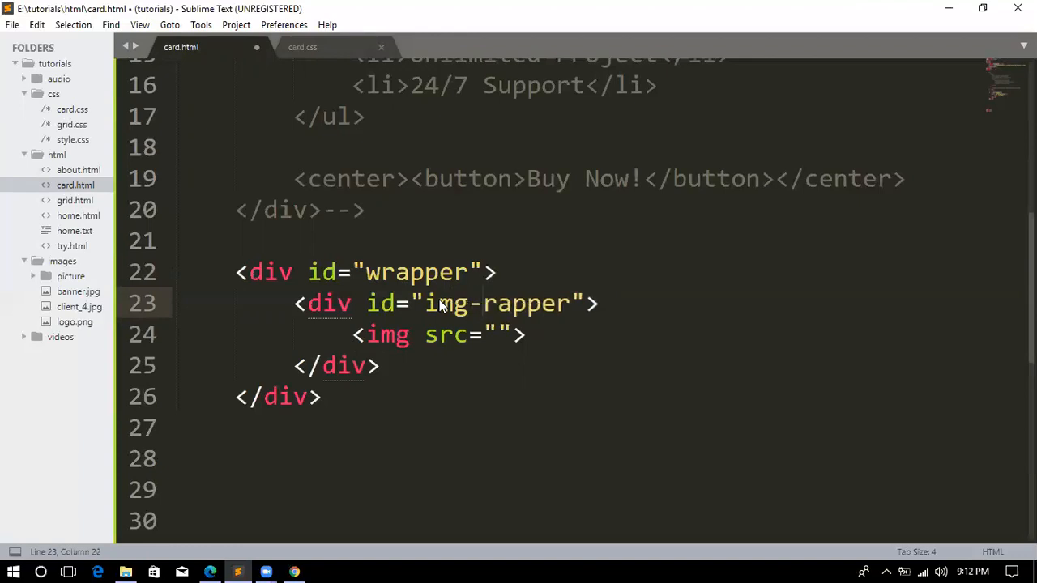
{"action": "left_click", "coordinate": [482, 303]}
{"action": "type", "text": "w"}
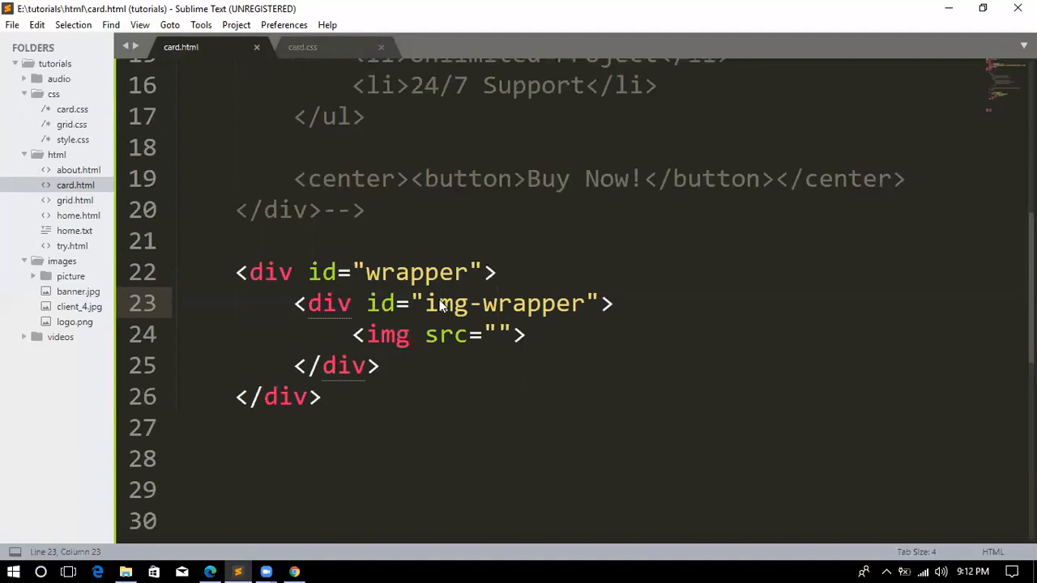
{"action": "mouse_move", "coordinate": [500, 335]}
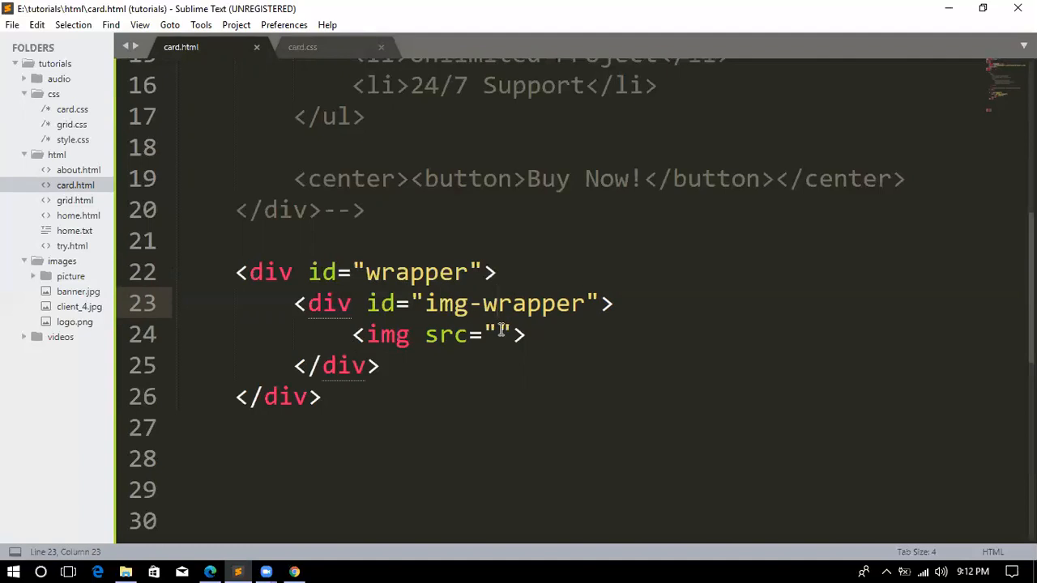
Set the image src to ../images/client_4.jpg and save card.html.
{"action": "left_click", "coordinate": [497, 335]}
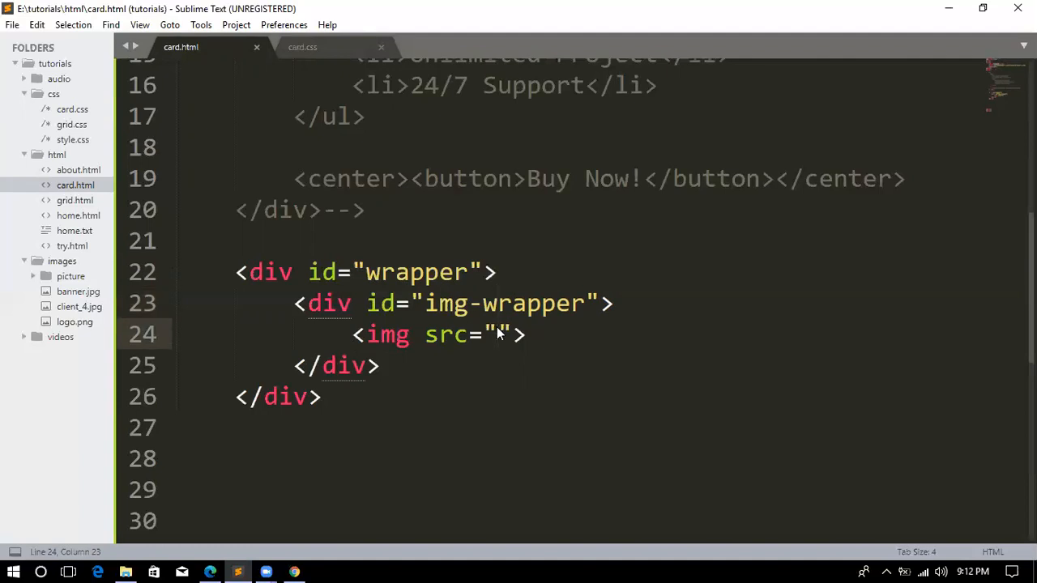
{"action": "type", "text": "./"}
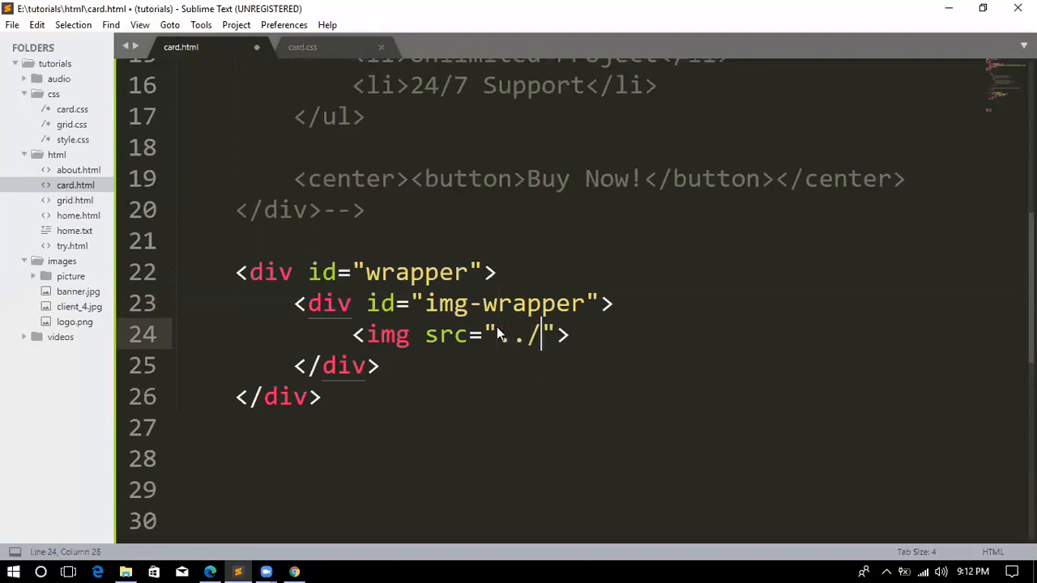
{"action": "type", "text": "ima"}
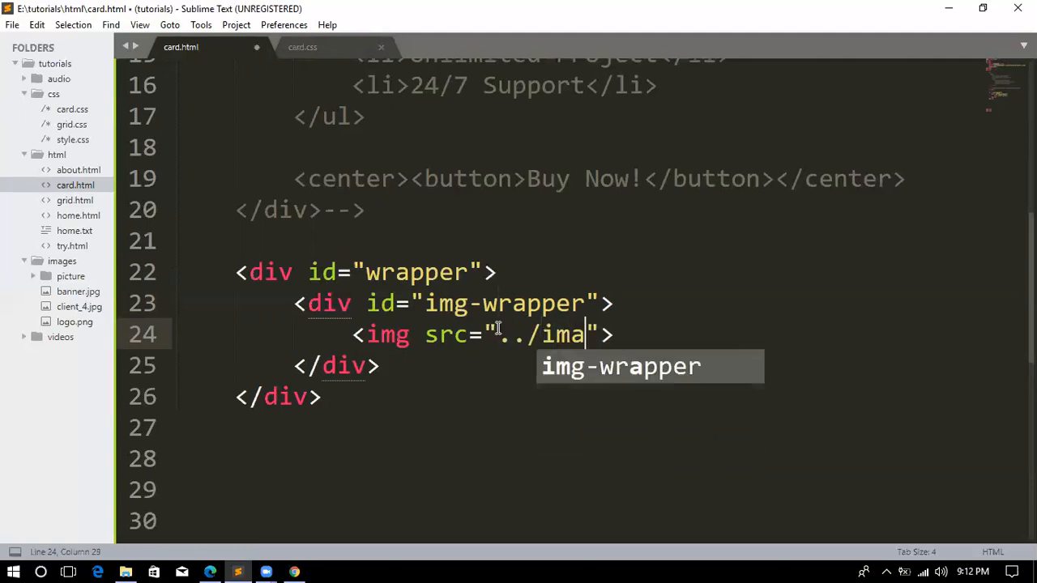
{"action": "type", "text": "ges"}
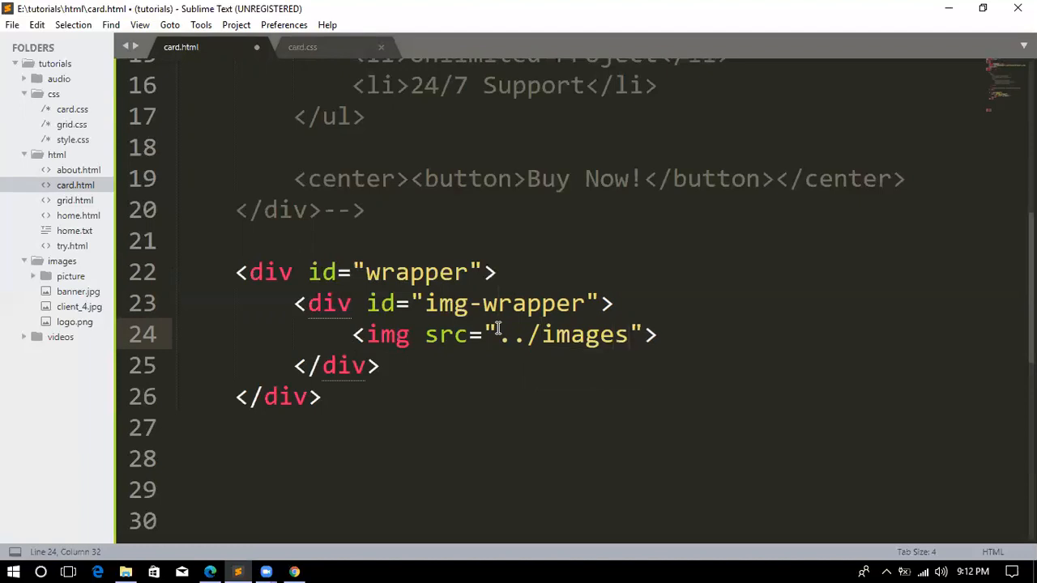
{"action": "type", "text": "/"}
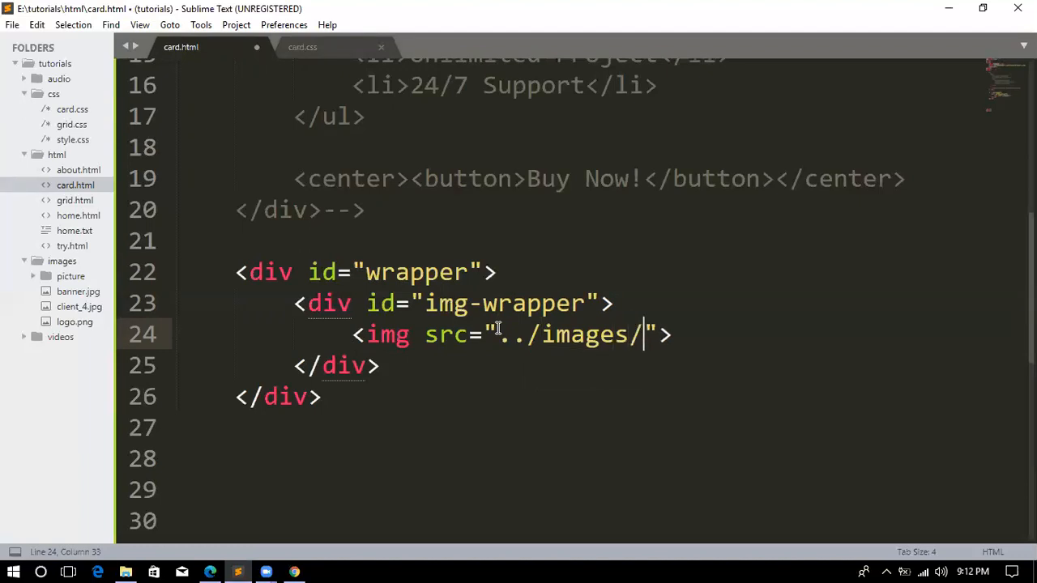
{"action": "type", "text": "cl"}
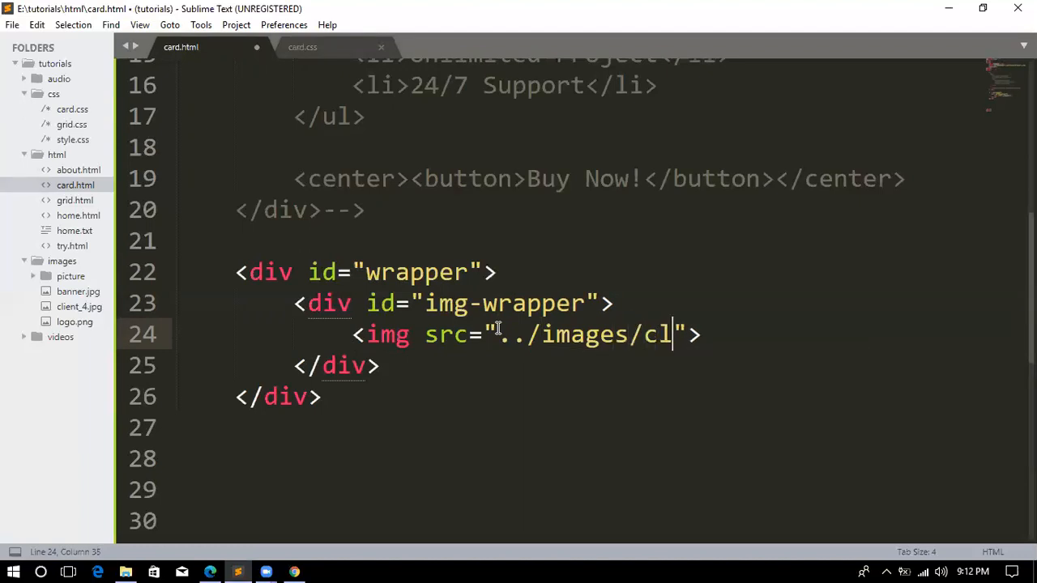
{"action": "type", "text": "ient"}
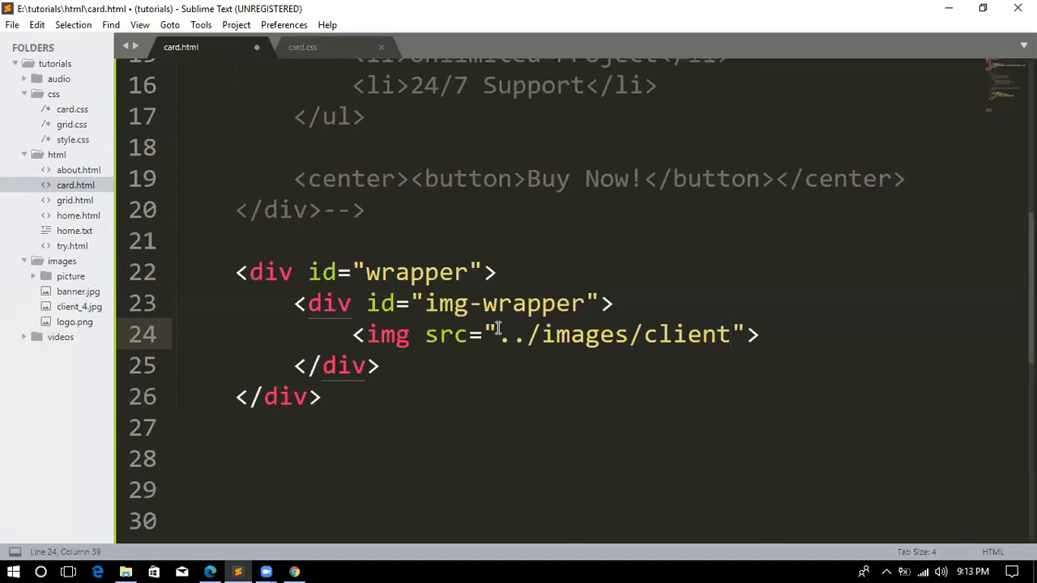
{"action": "type", "text": "_4"}
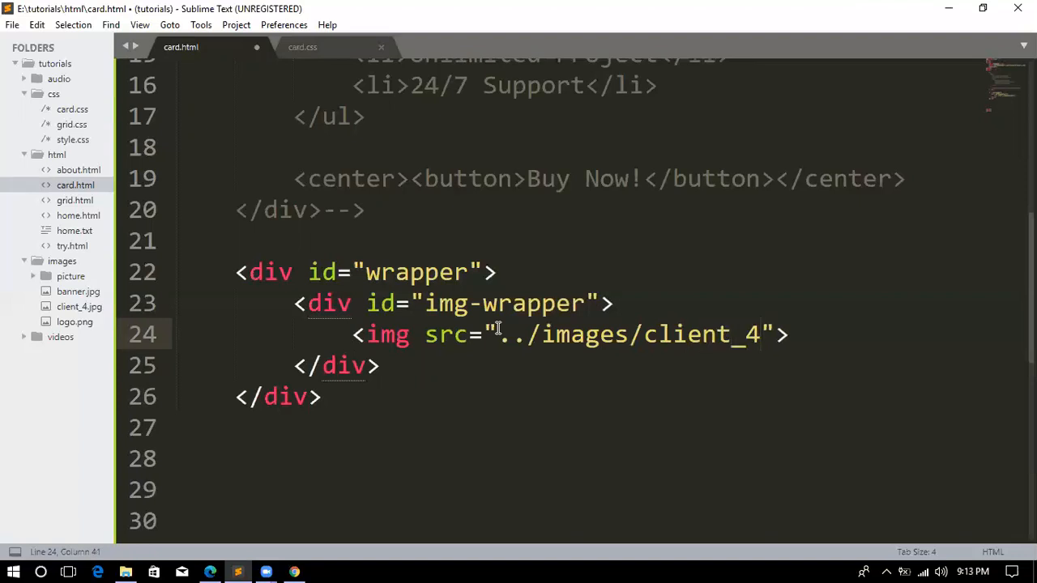
{"action": "type", "text": "."}
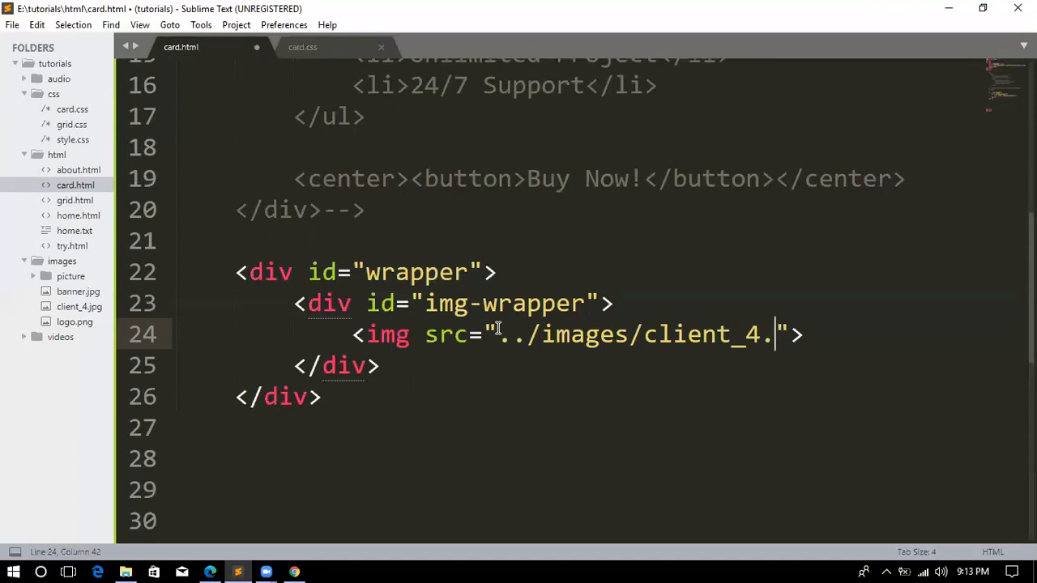
{"action": "type", "text": "jpg"}
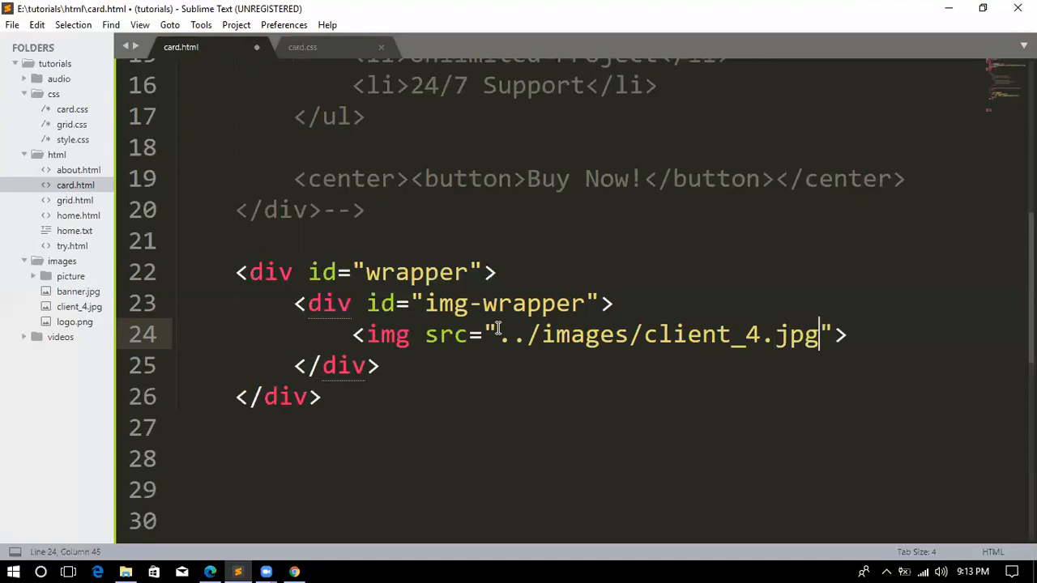
{"action": "key", "text": "ctrl+s"}
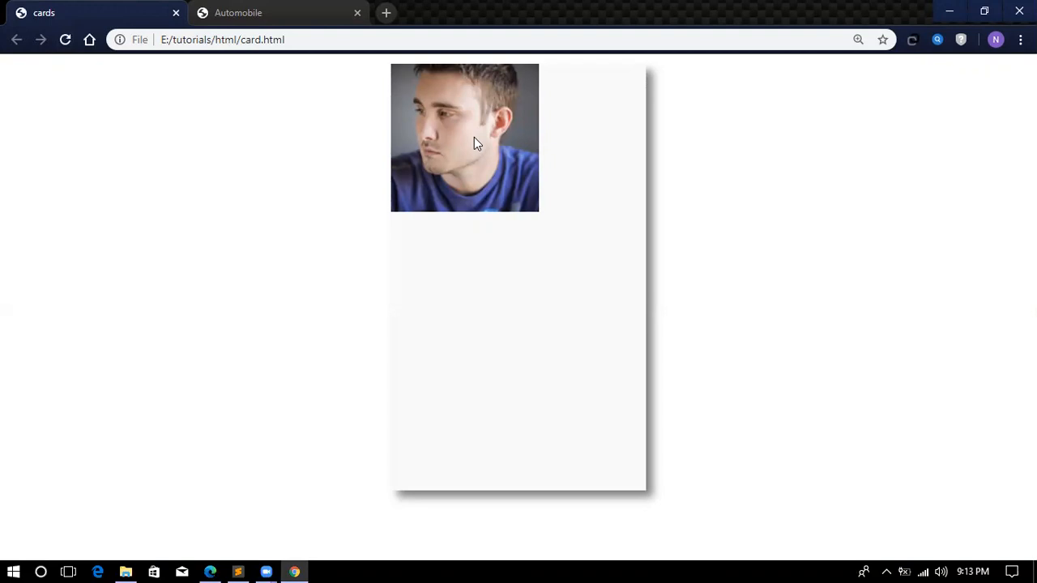
{"action": "mouse_move", "coordinate": [243, 564]}
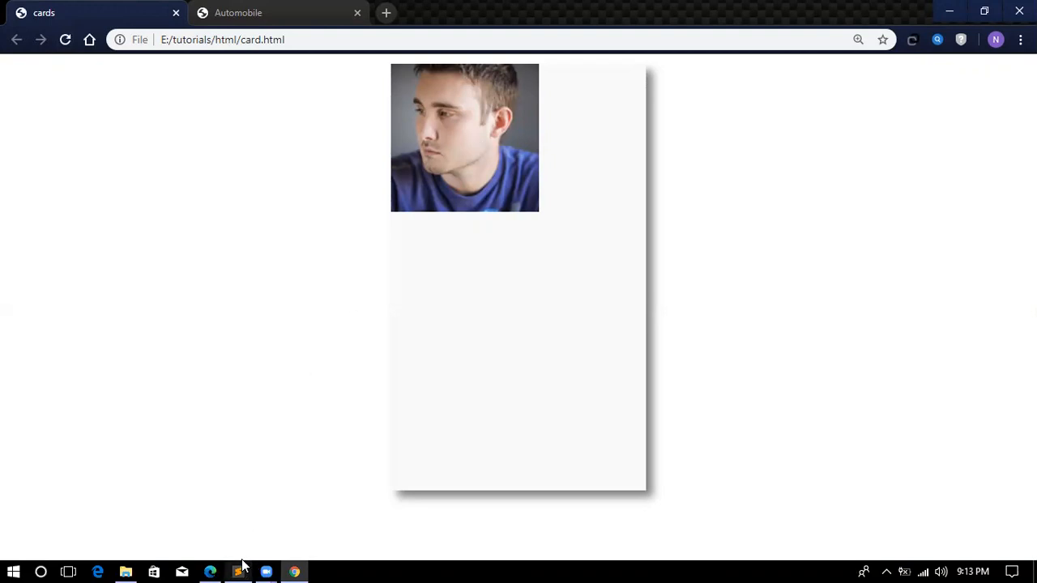
Confirm the portrait sits top-left on the card in Chrome, then go back to Sublime Text.
{"action": "left_click", "coordinate": [237, 571]}
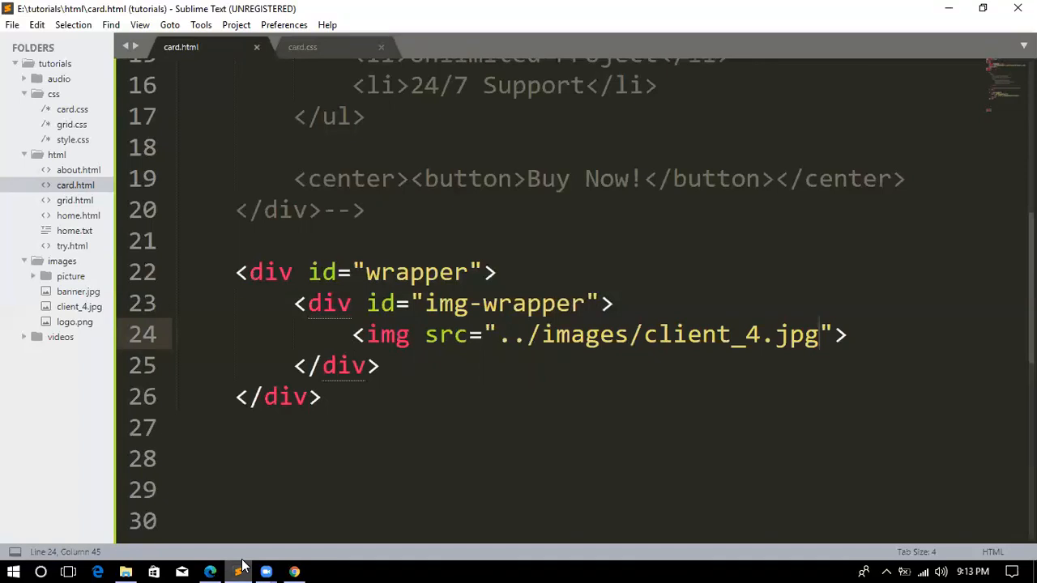
Add #img-wrapper { width: 100%; margin: 0px; } to card.css and save it.
{"action": "left_click", "coordinate": [302, 46]}
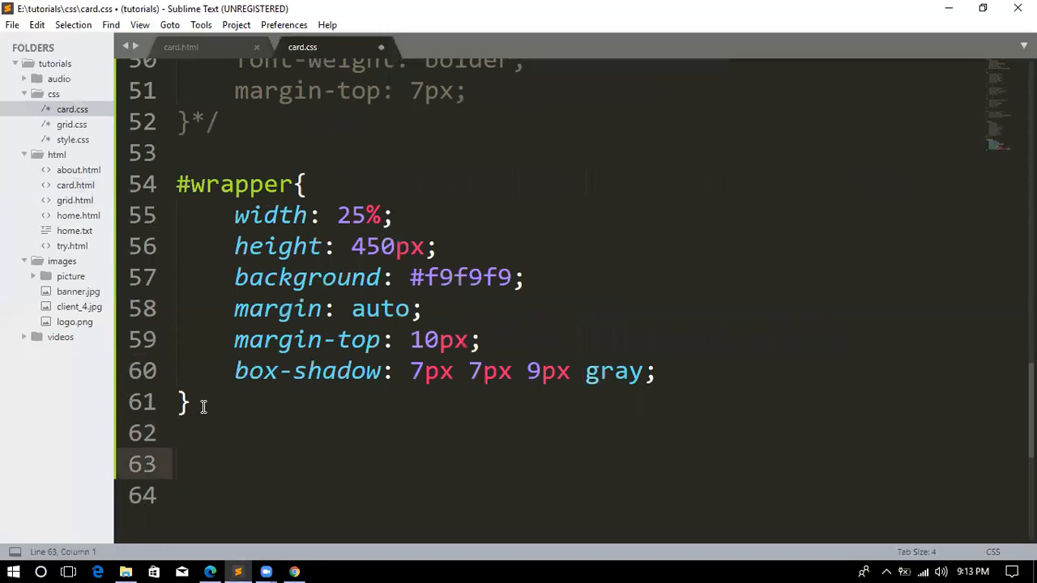
{"action": "type", "text": "#"}
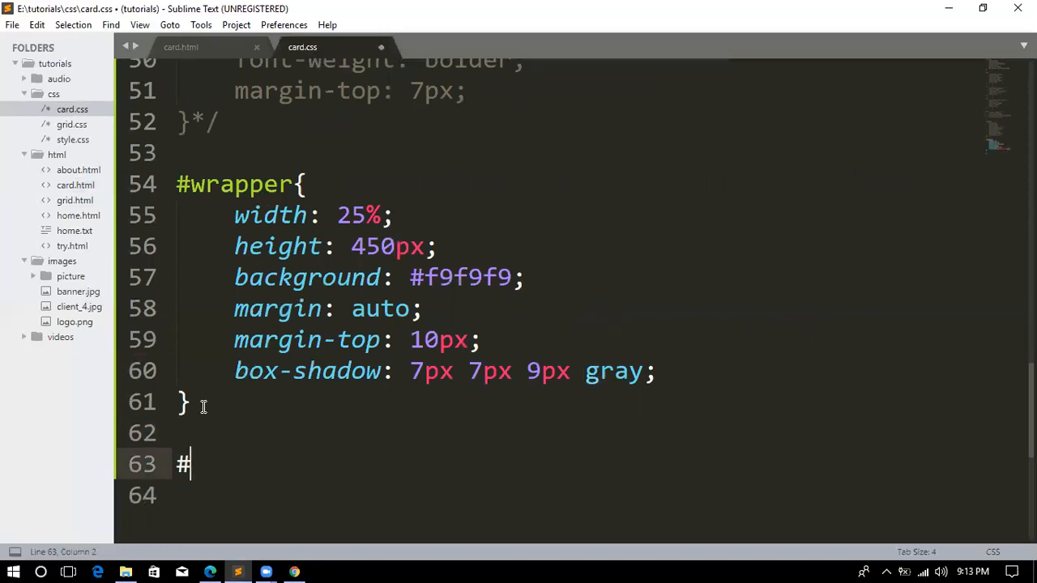
{"action": "type", "text": "img"}
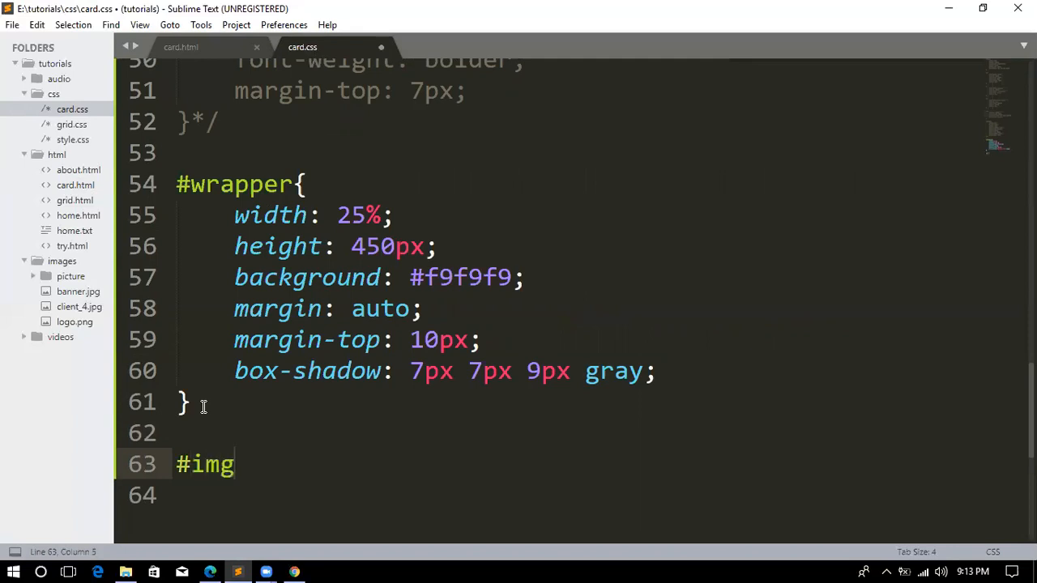
{"action": "type", "text": "-wrapper"}
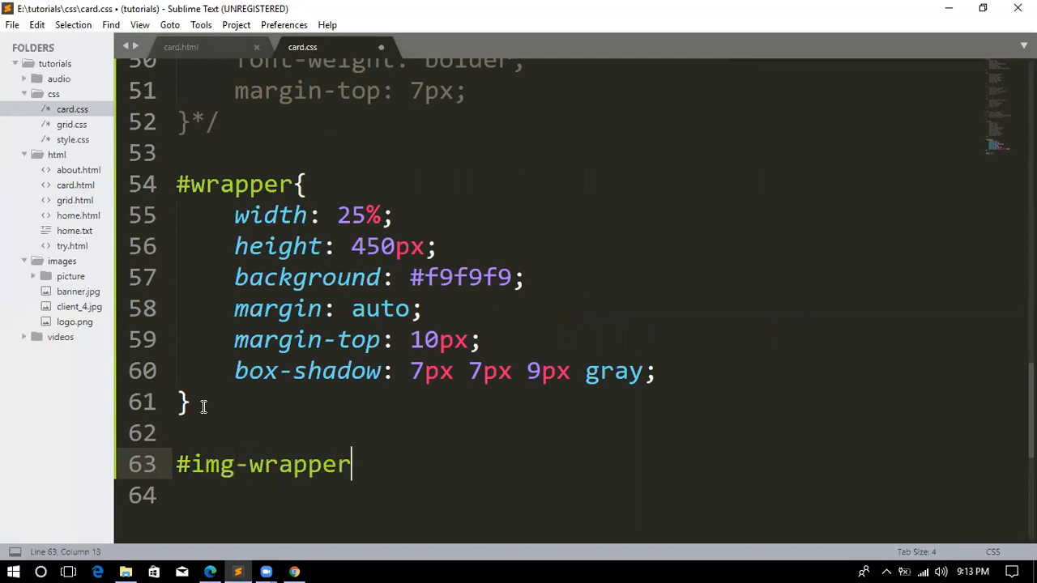
{"action": "type", "text": "{"}
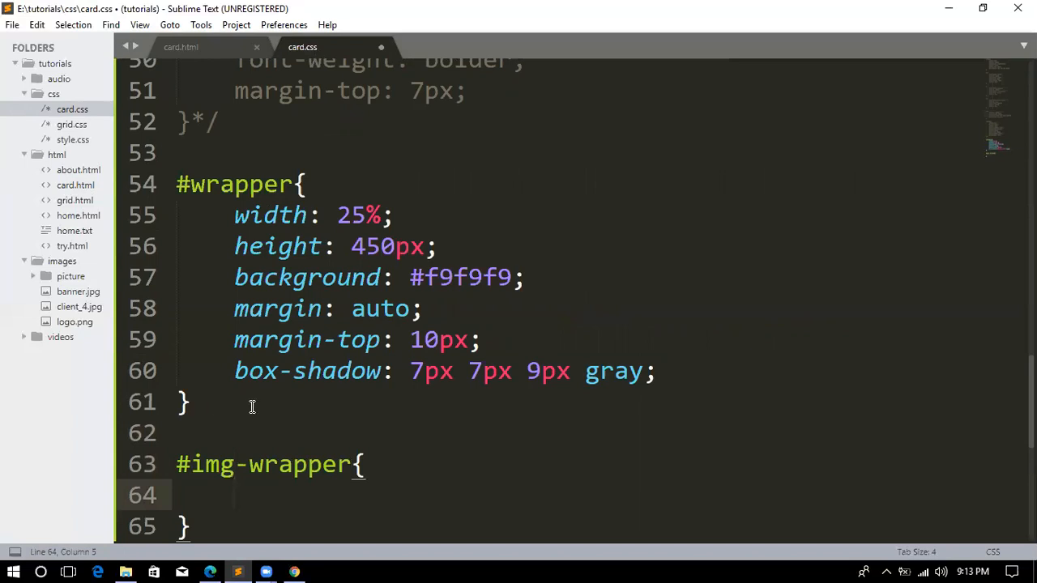
{"action": "type", "text": "width:"}
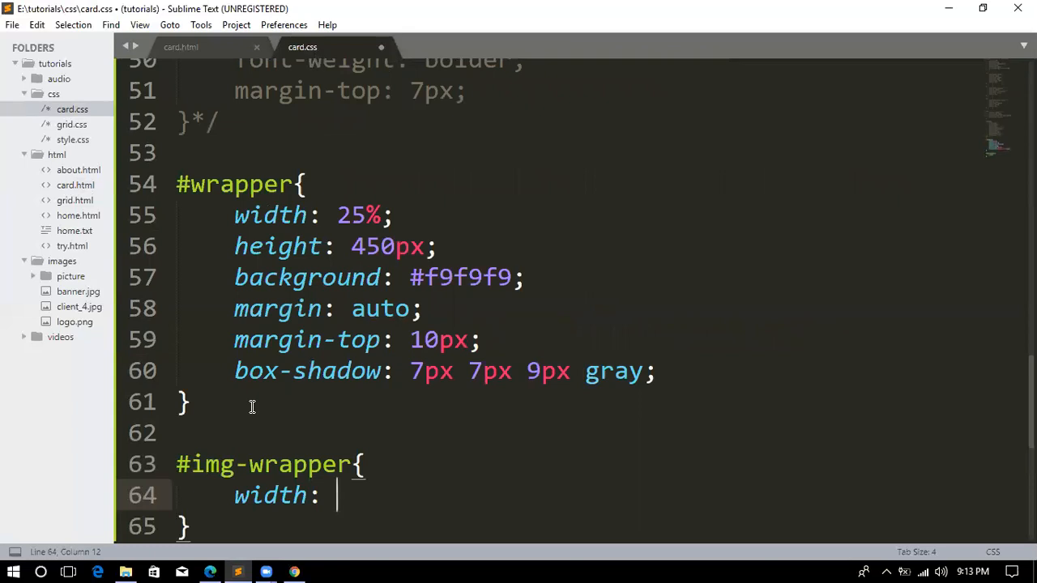
{"action": "type", "text": "100"}
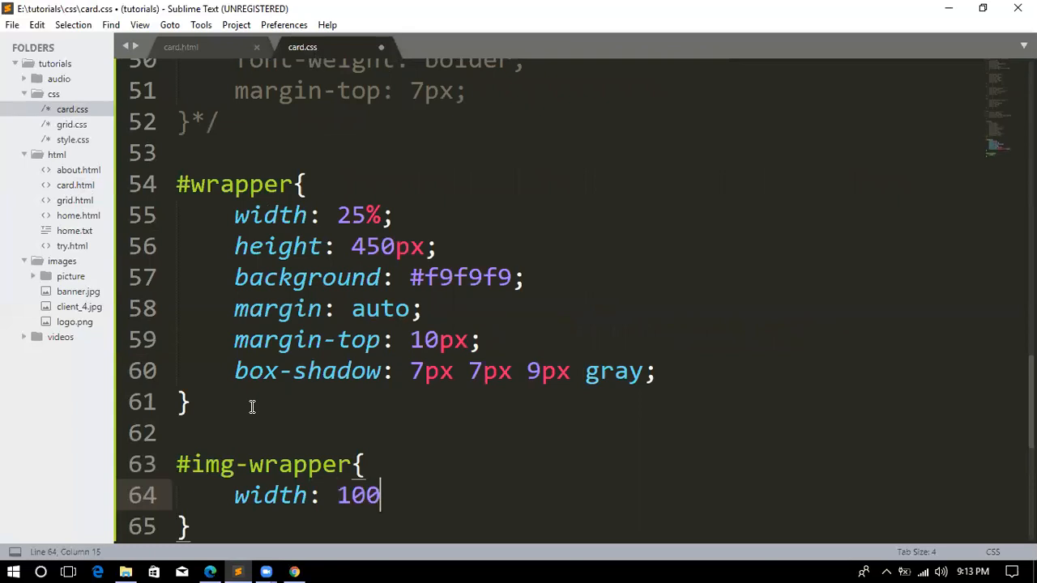
{"action": "type", "text": "%;"}
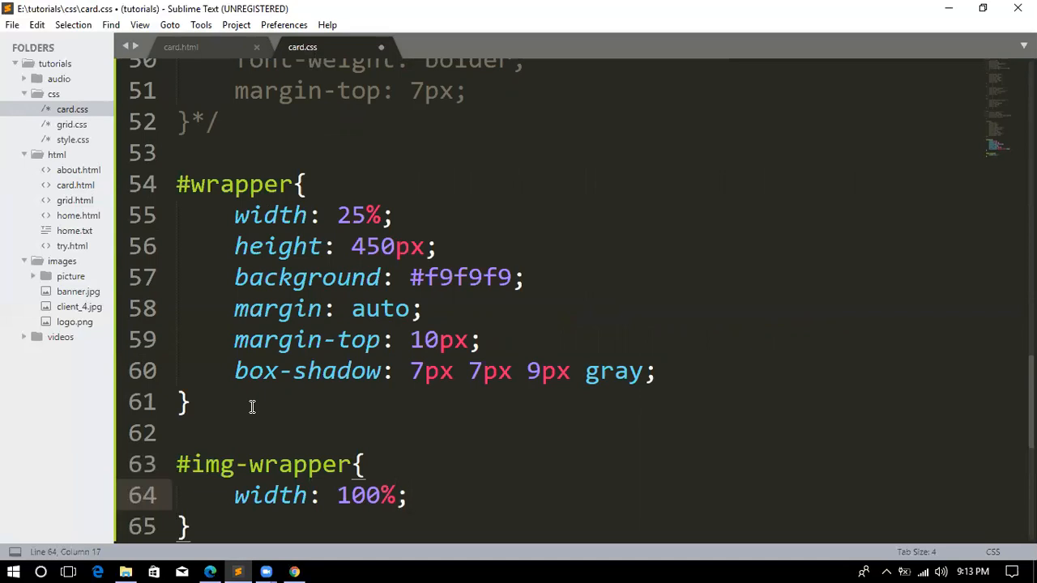
{"action": "type", "text": "margin: 0p"}
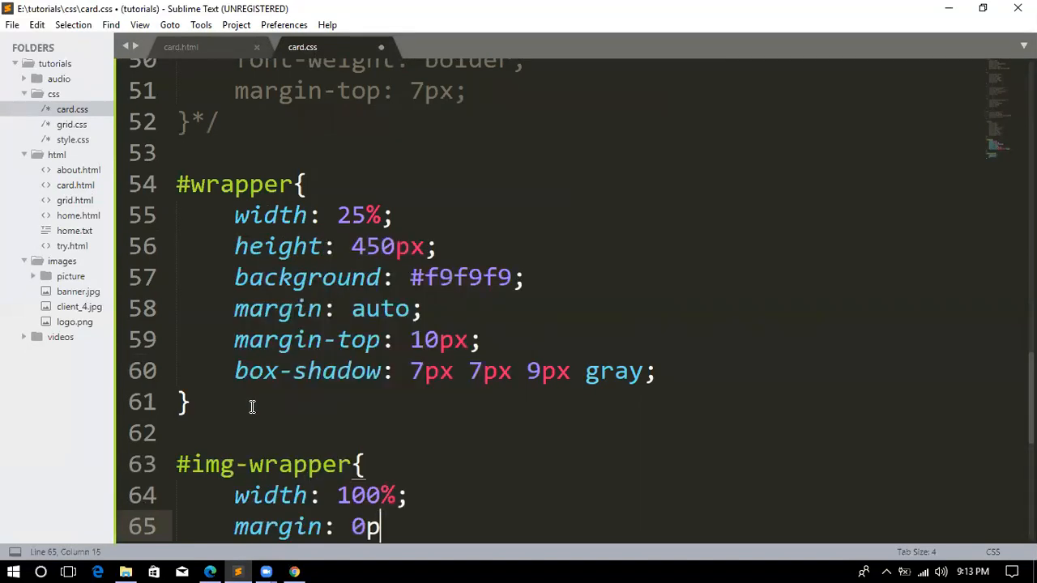
{"action": "type", "text": "x;"}
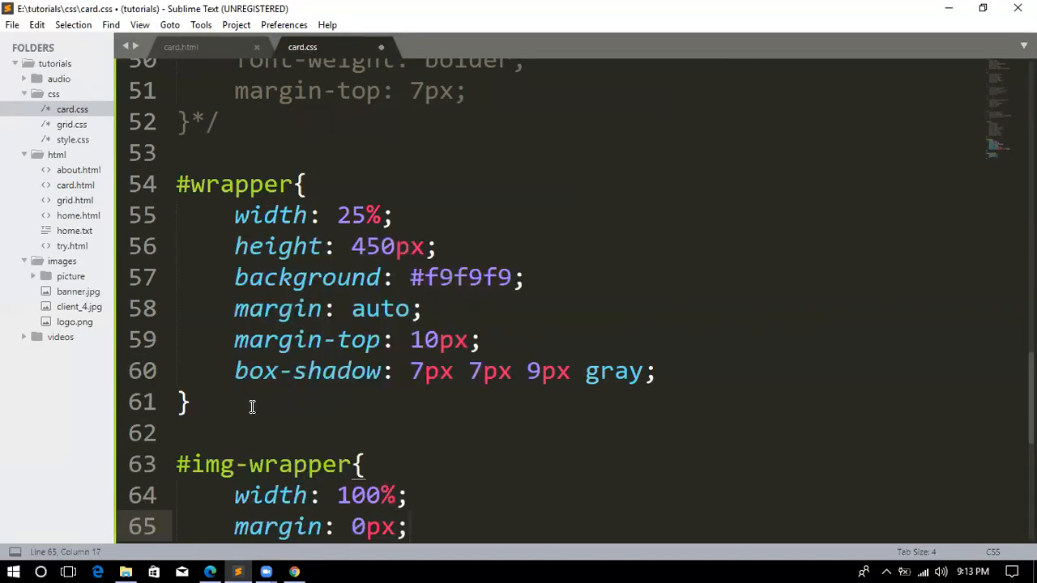
{"action": "key", "text": "ctrl+s"}
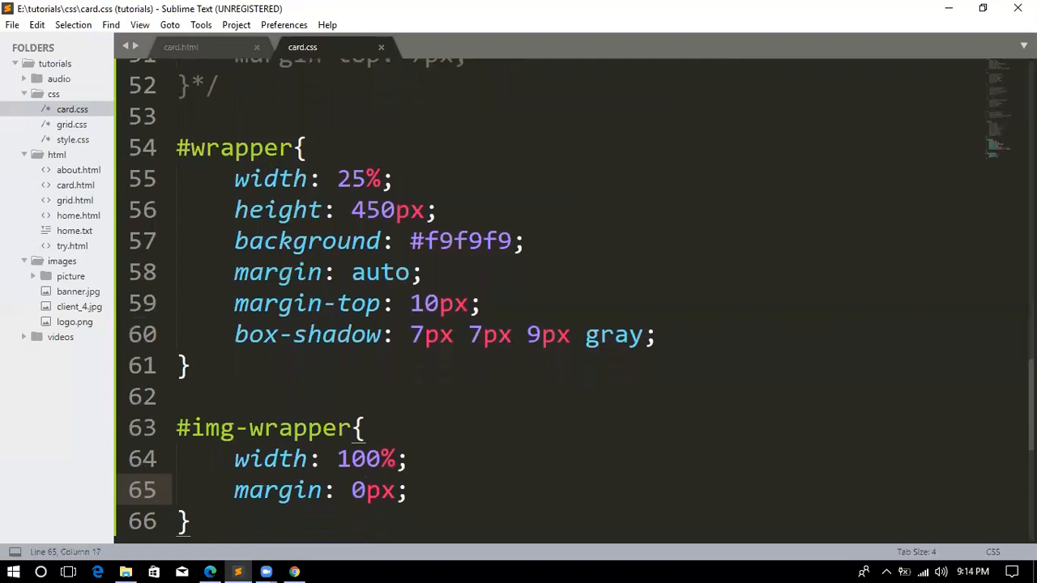
{"action": "scroll", "scroll_direction": "down", "scroll_amount": 3}
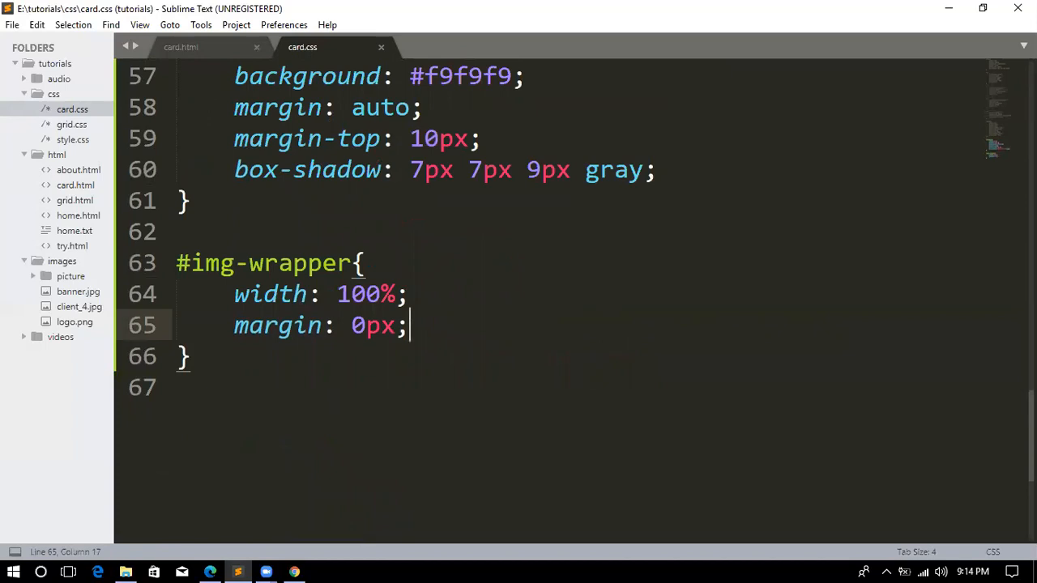
{"action": "scroll", "scroll_direction": "down", "scroll_amount": 3}
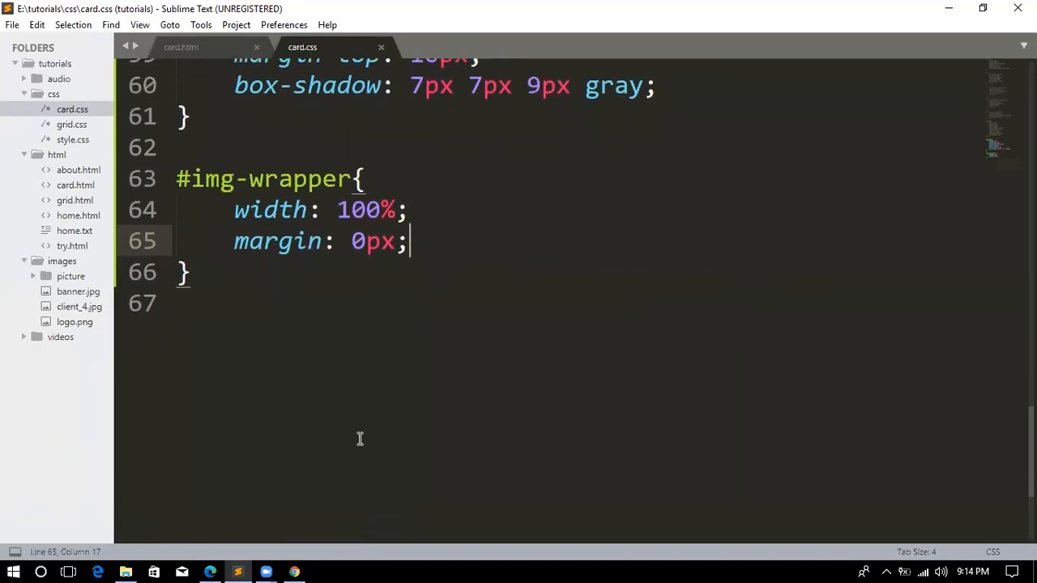
Start a new img rule below #img-wrapper in card.css with width: 100%.
{"action": "key", "text": "enter"}
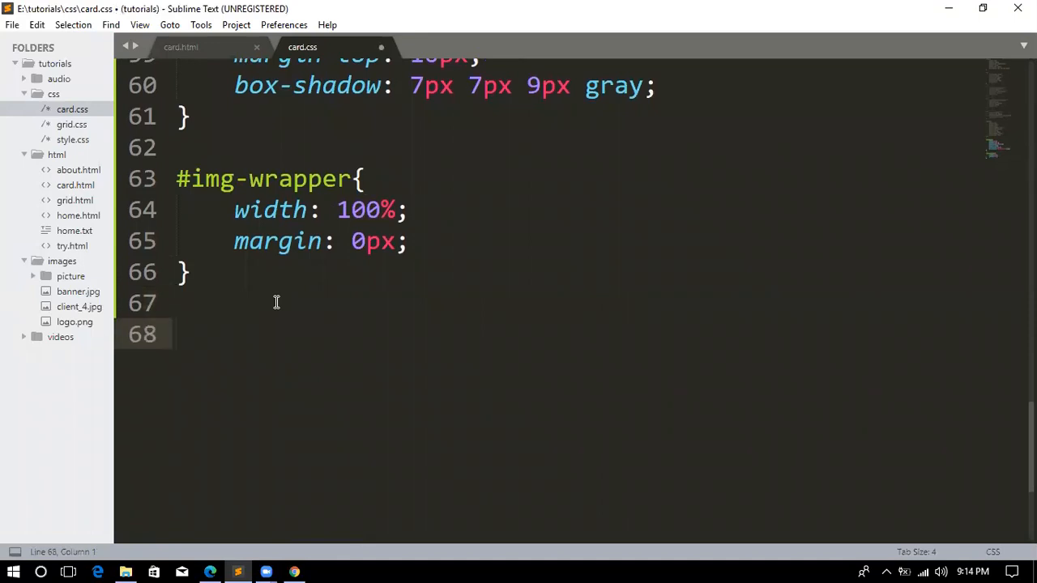
{"action": "type", "text": "img"}
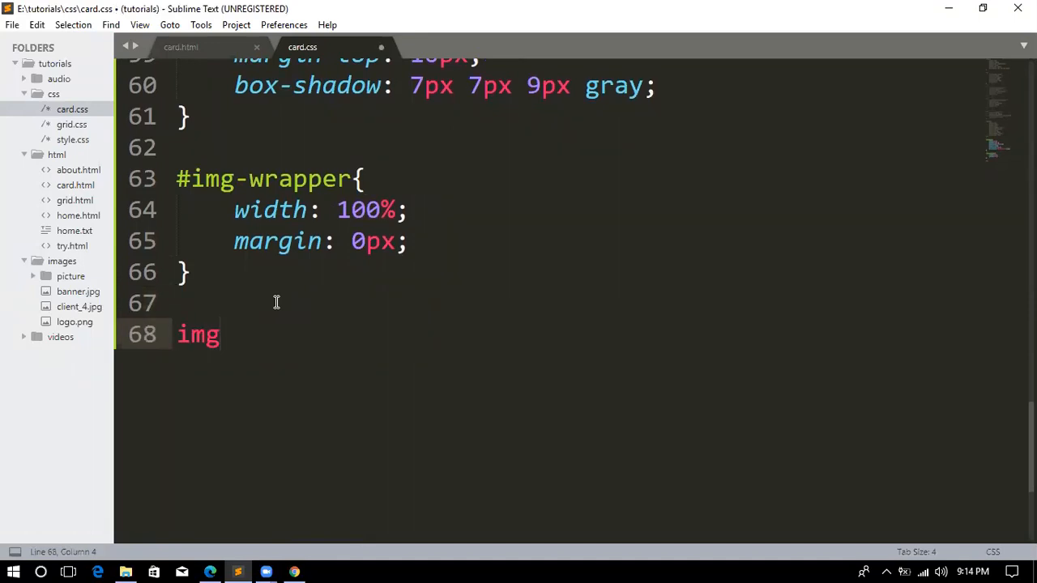
{"action": "type", "text": "{"}
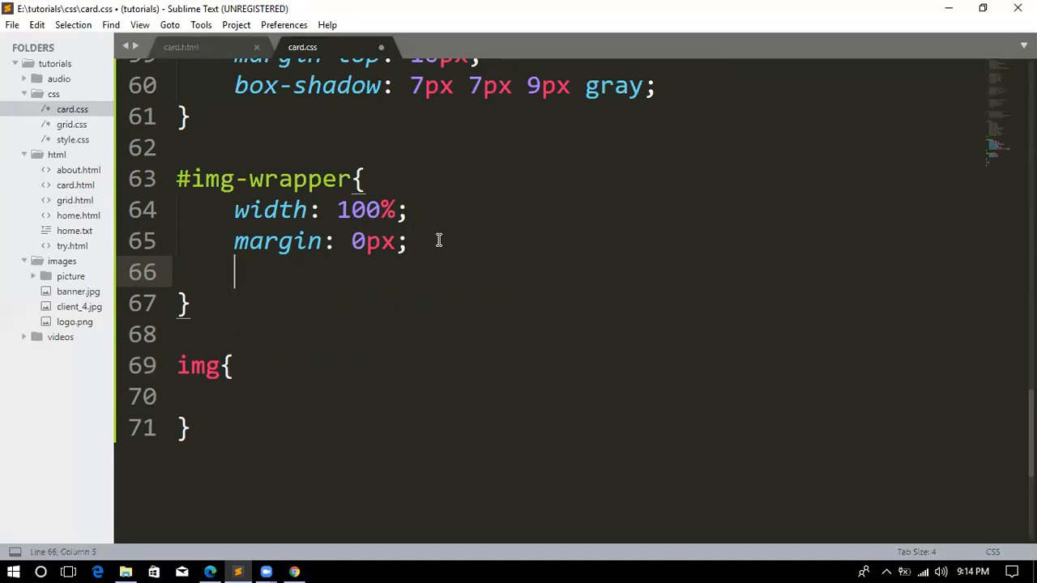
{"action": "left_click", "coordinate": [220, 395]}
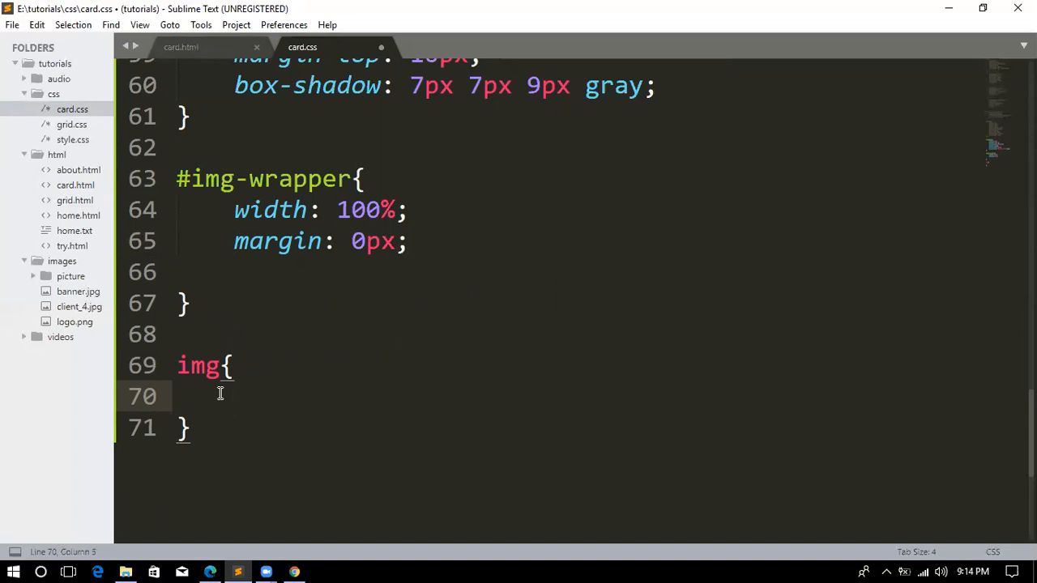
{"action": "type", "text": "width:"}
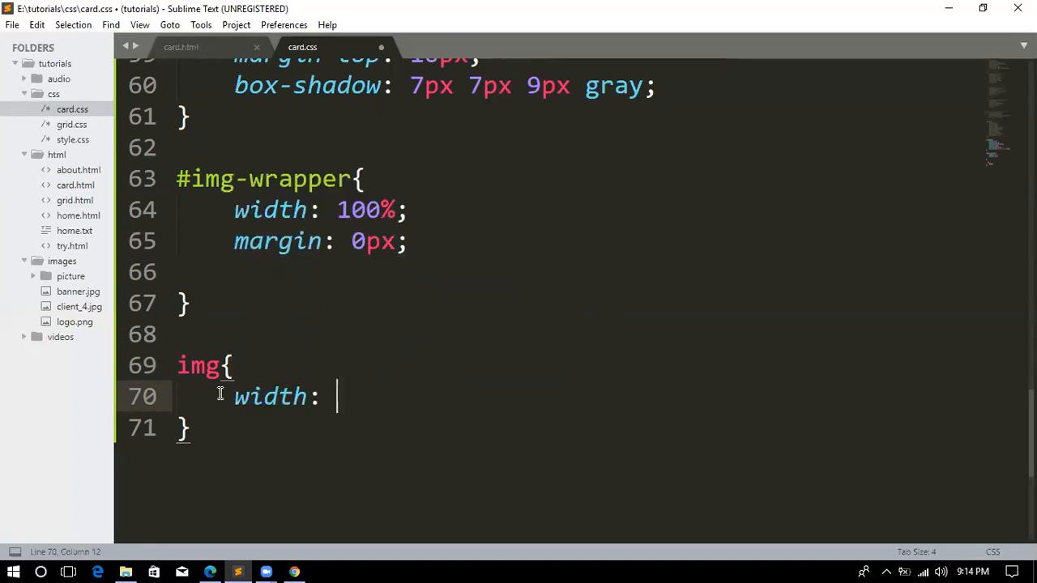
{"action": "type", "text": "100"}
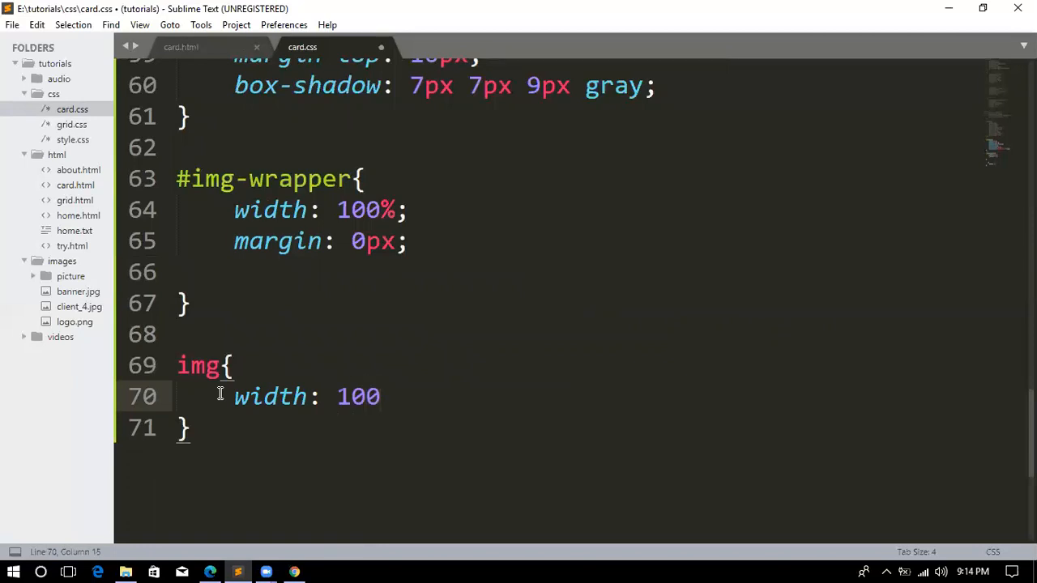
{"action": "type", "text": "%;"}
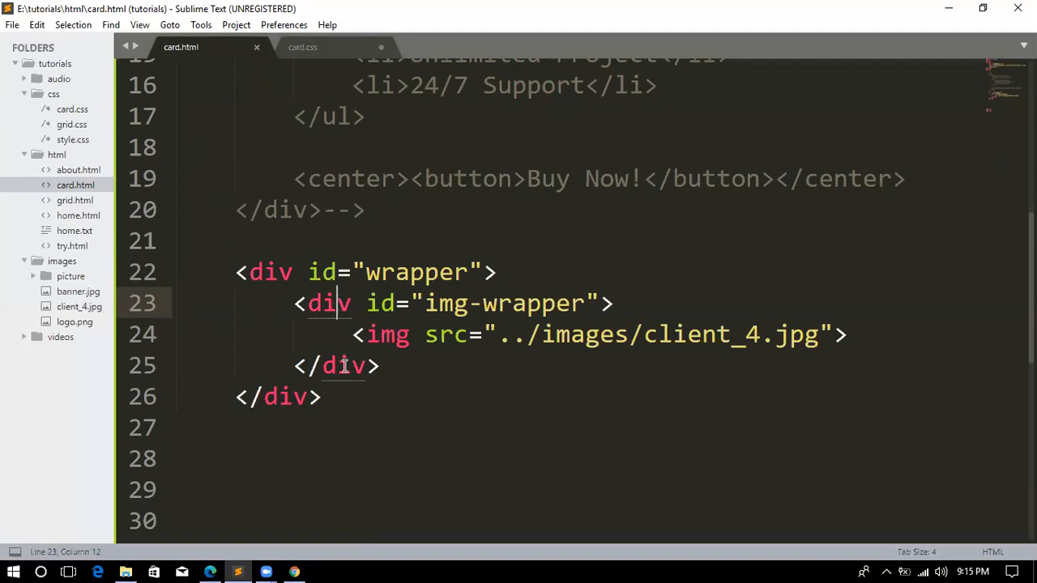
{"action": "mouse_move", "coordinate": [343, 257]}
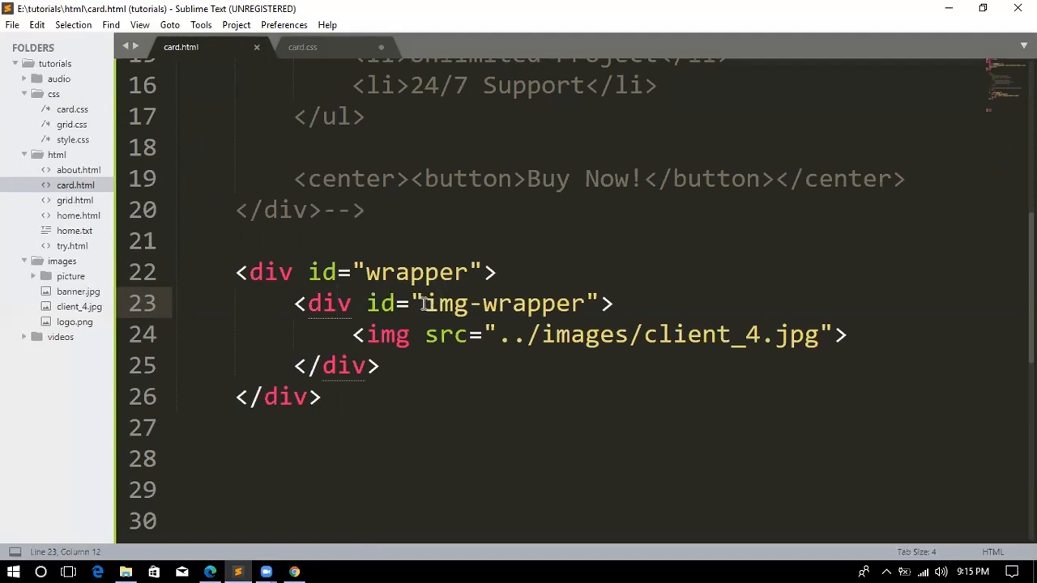
Select the img-wrapper id in card.html, then switch to card.css.
{"action": "double_click", "coordinate": [502, 303]}
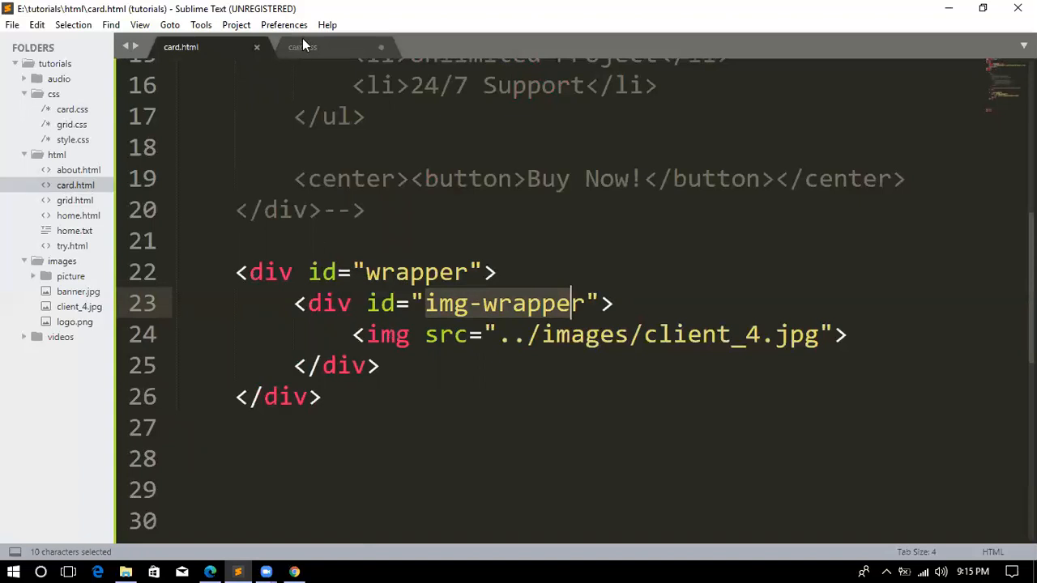
{"action": "left_click", "coordinate": [302, 46]}
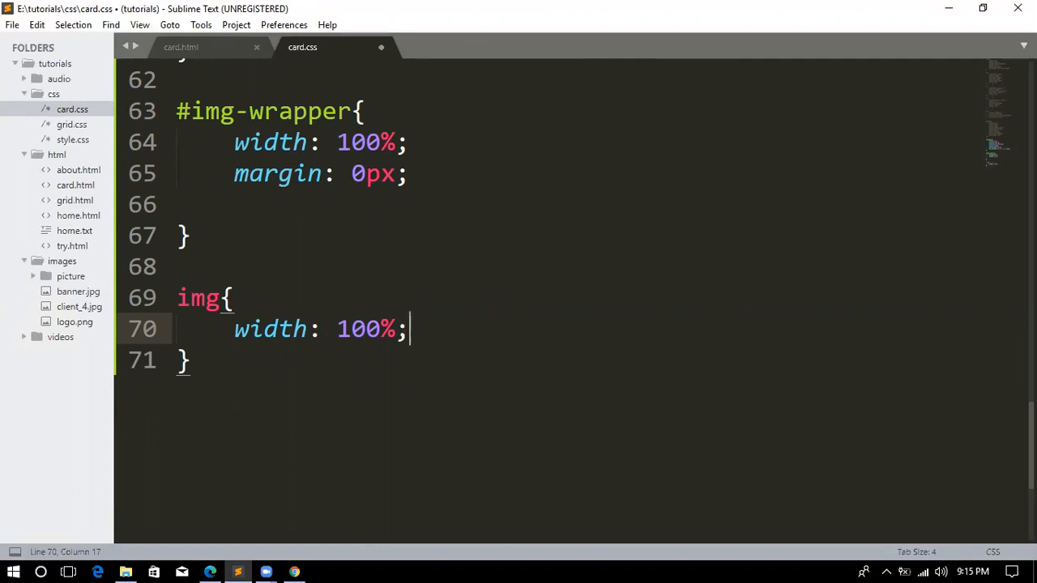
Add height: 250px to the img rule, save card.css, and return to card.html.
{"action": "key", "text": "enter"}
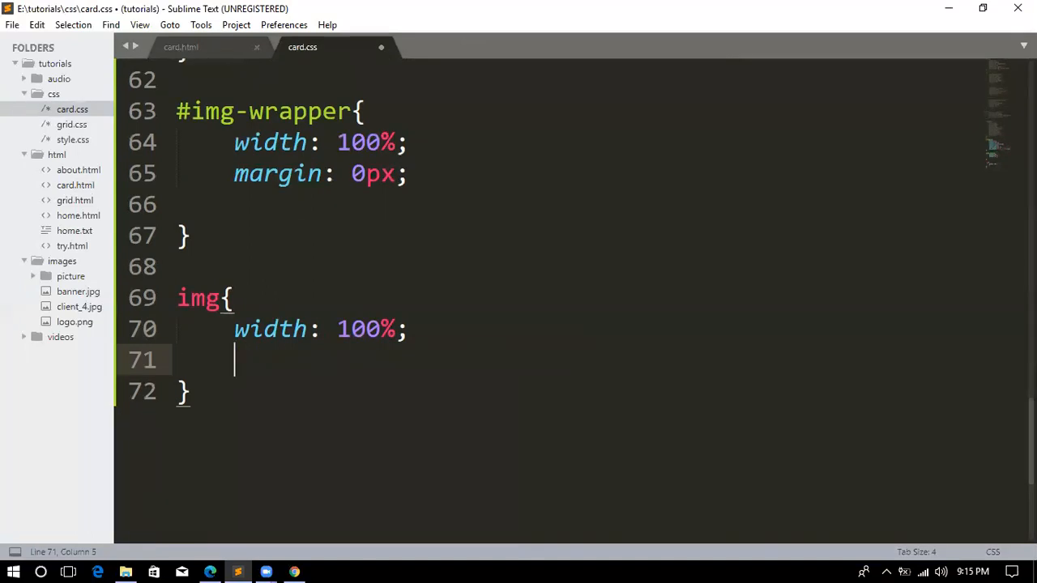
{"action": "type", "text": "max-"}
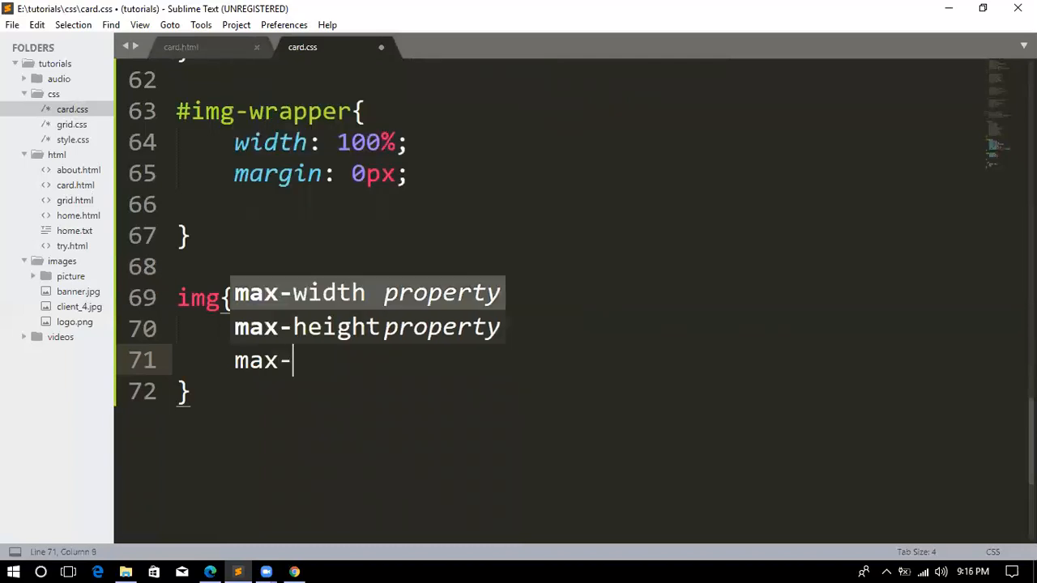
{"action": "type", "text": "h"}
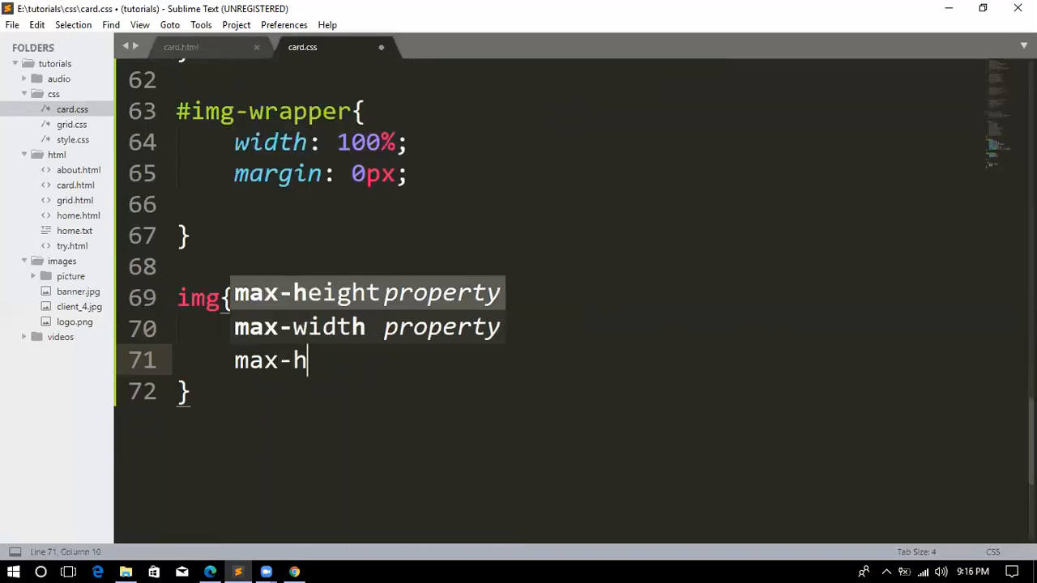
{"action": "key", "text": "backspace"}
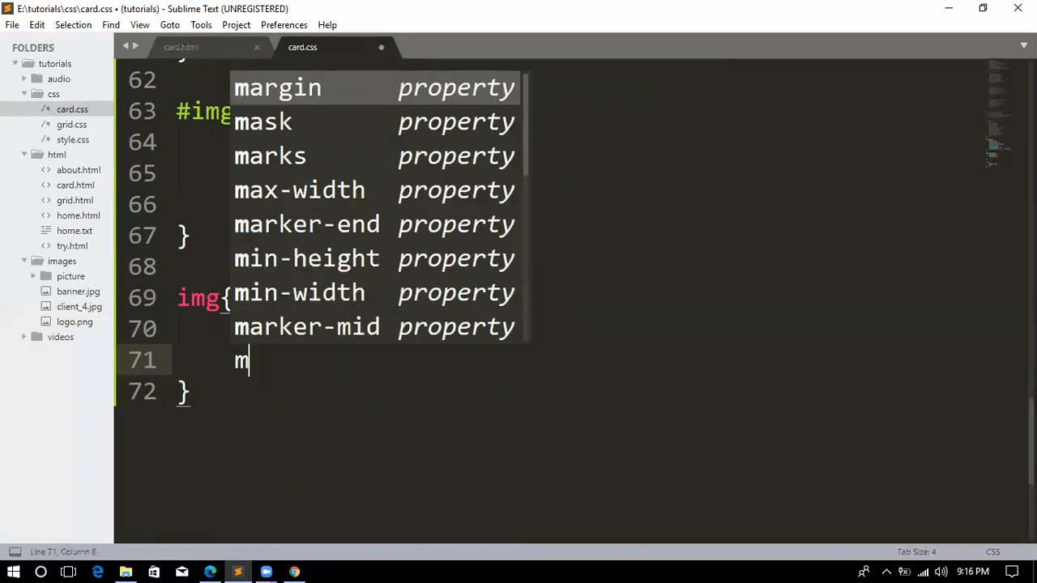
{"action": "type", "text": "height:"}
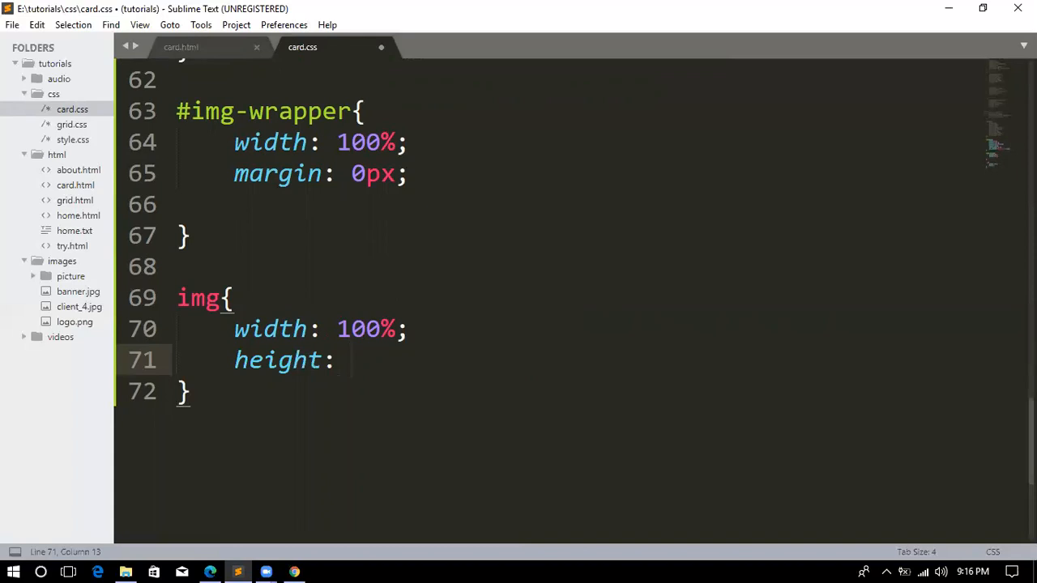
{"action": "type", "text": "250"}
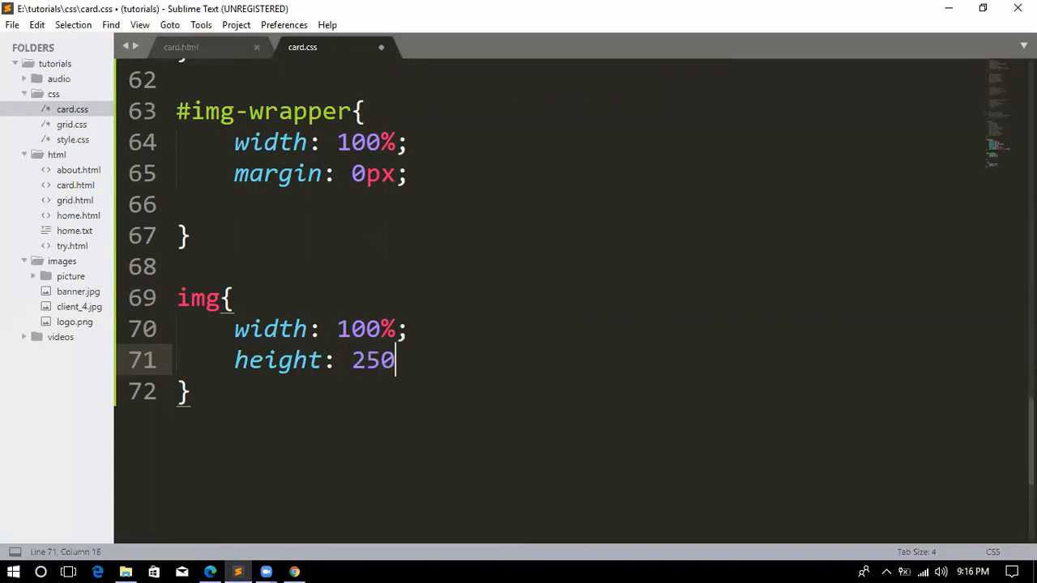
{"action": "type", "text": "px;"}
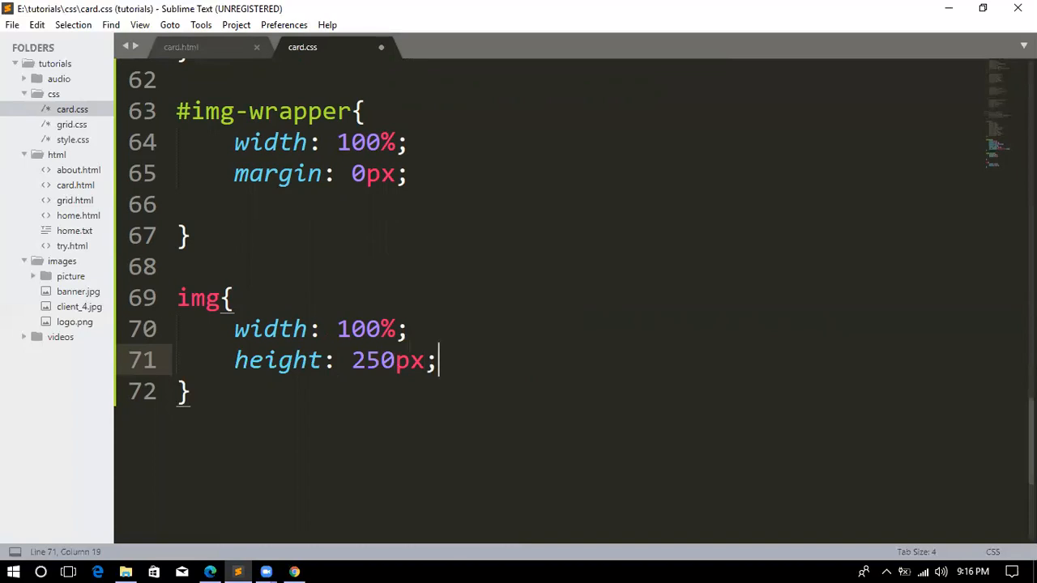
{"action": "key", "text": "ctrl+s"}
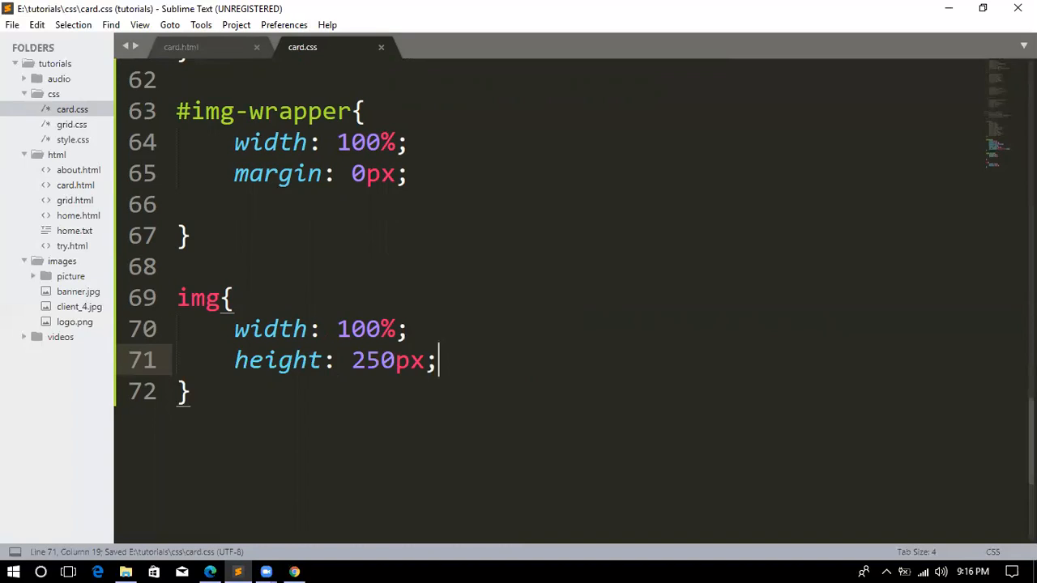
{"action": "mouse_move", "coordinate": [891, 476]}
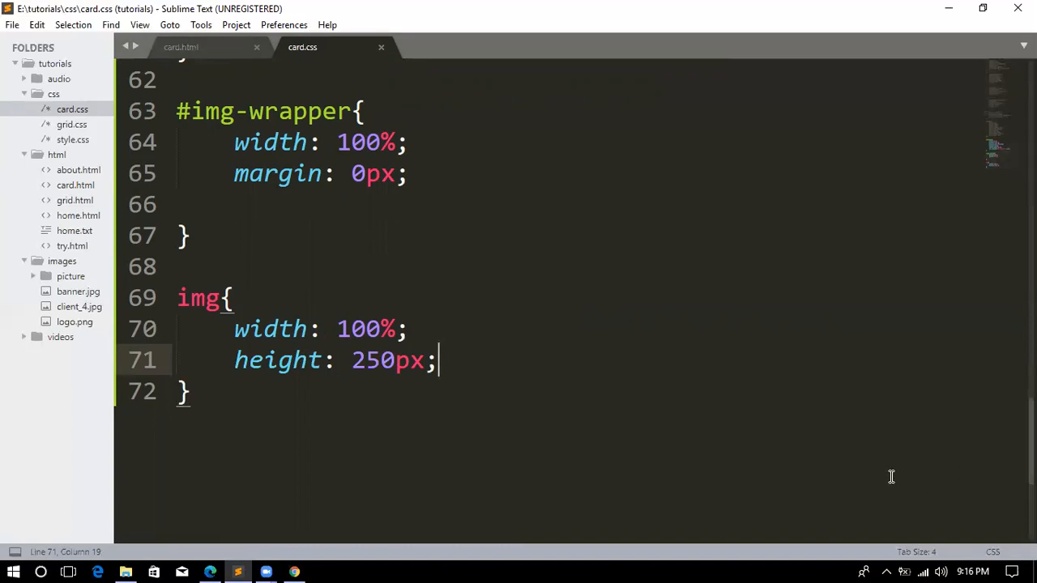
{"action": "mouse_move", "coordinate": [310, 534]}
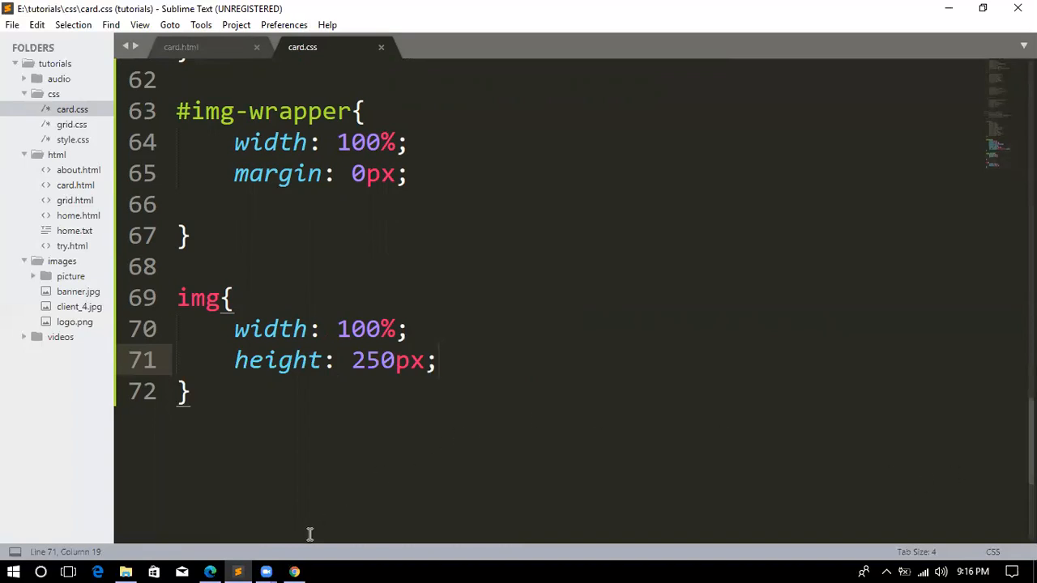
{"action": "mouse_move", "coordinate": [348, 494]}
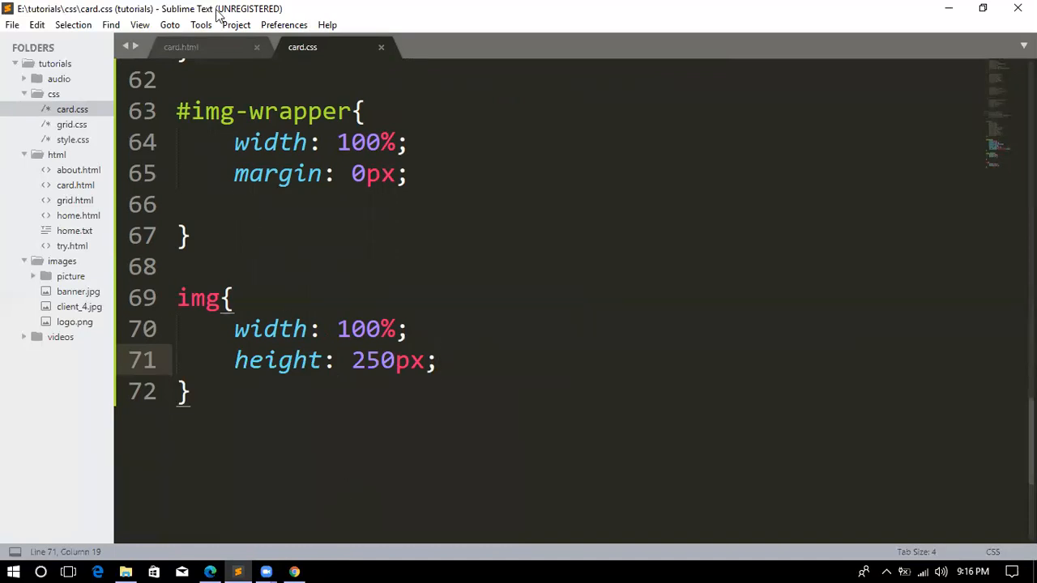
{"action": "left_click", "coordinate": [181, 46]}
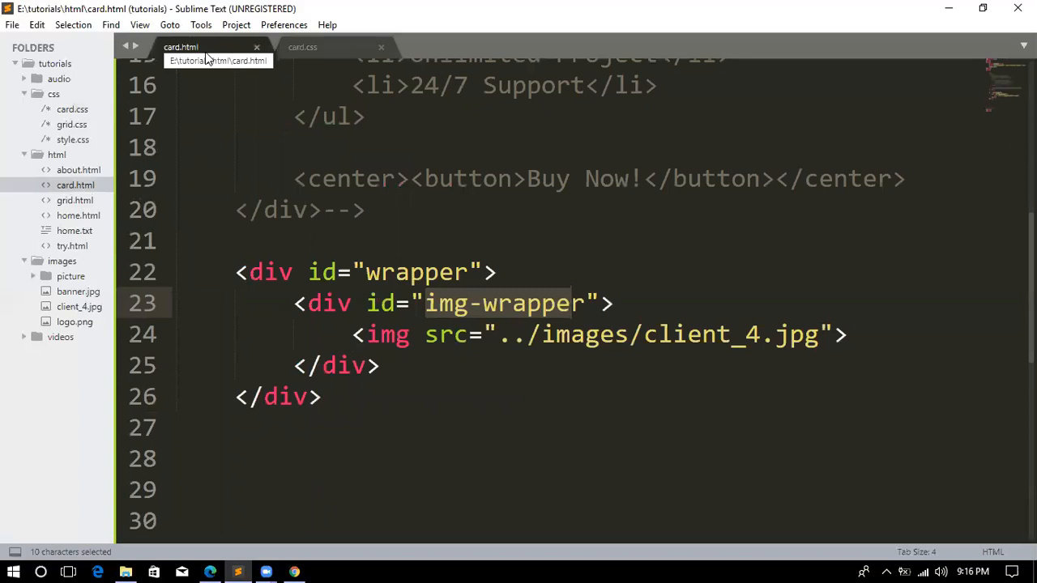
{"action": "mouse_move", "coordinate": [306, 50]}
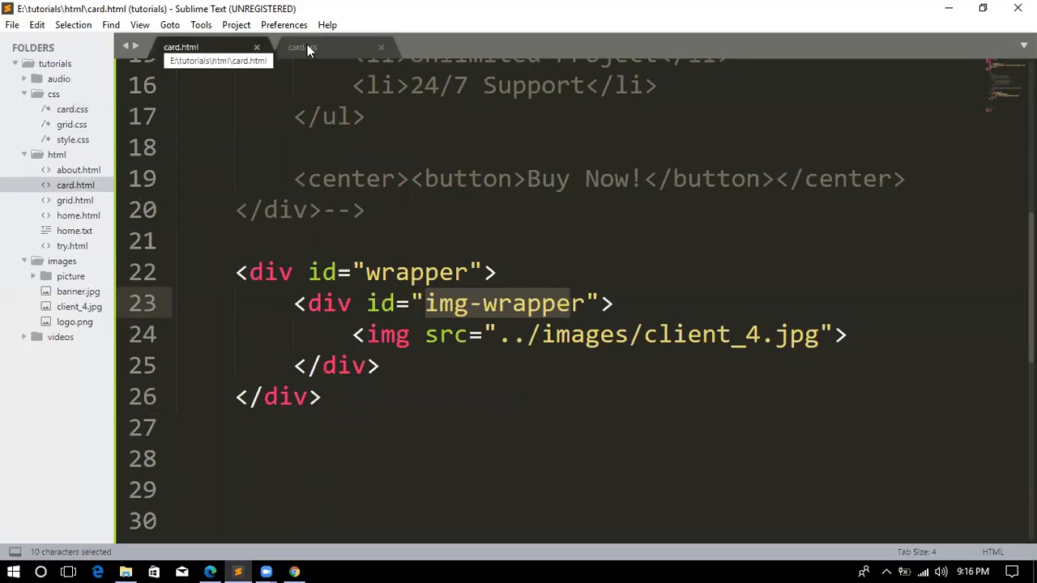
Return to card.css, save, and view the full-width 250px portrait in Chrome.
{"action": "left_click", "coordinate": [302, 47]}
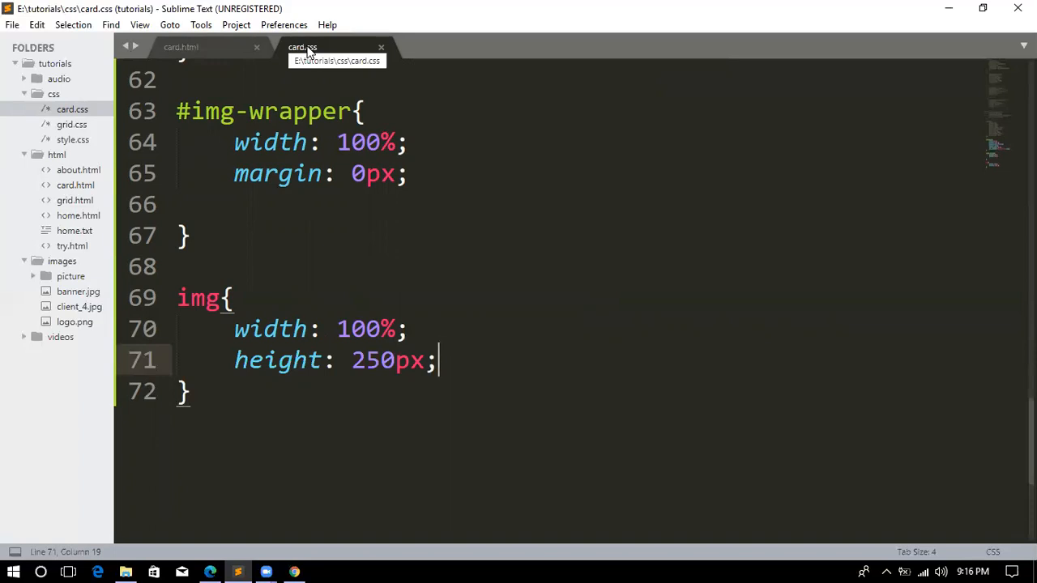
{"action": "mouse_move", "coordinate": [425, 41]}
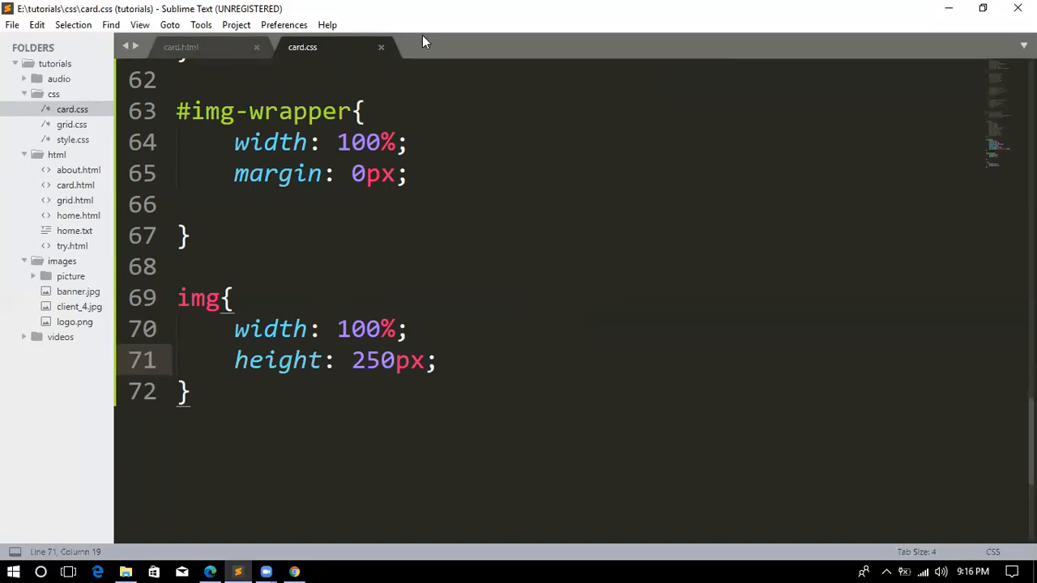
{"action": "mouse_move", "coordinate": [655, 23]}
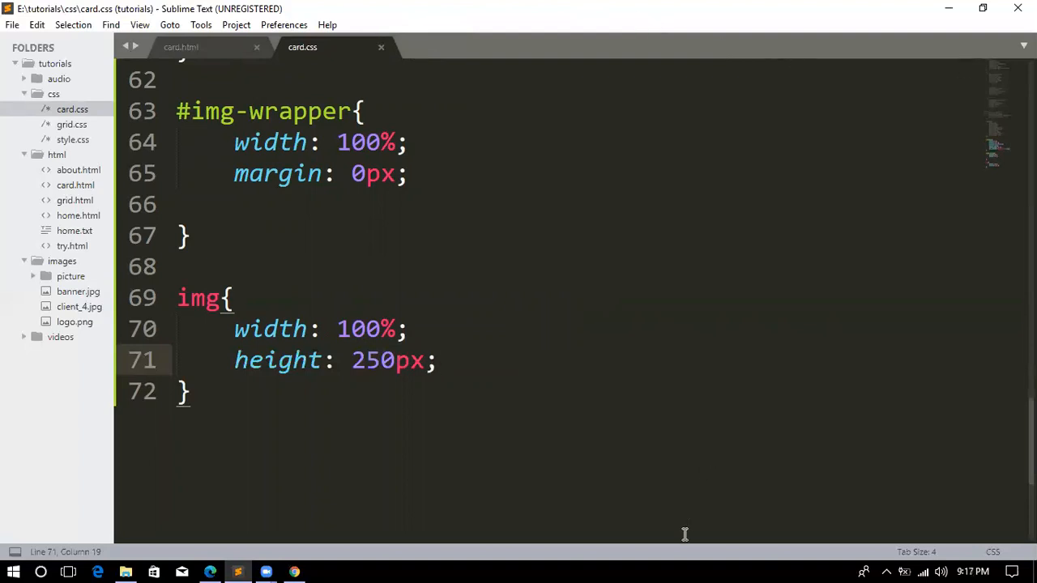
{"action": "mouse_move", "coordinate": [653, 535]}
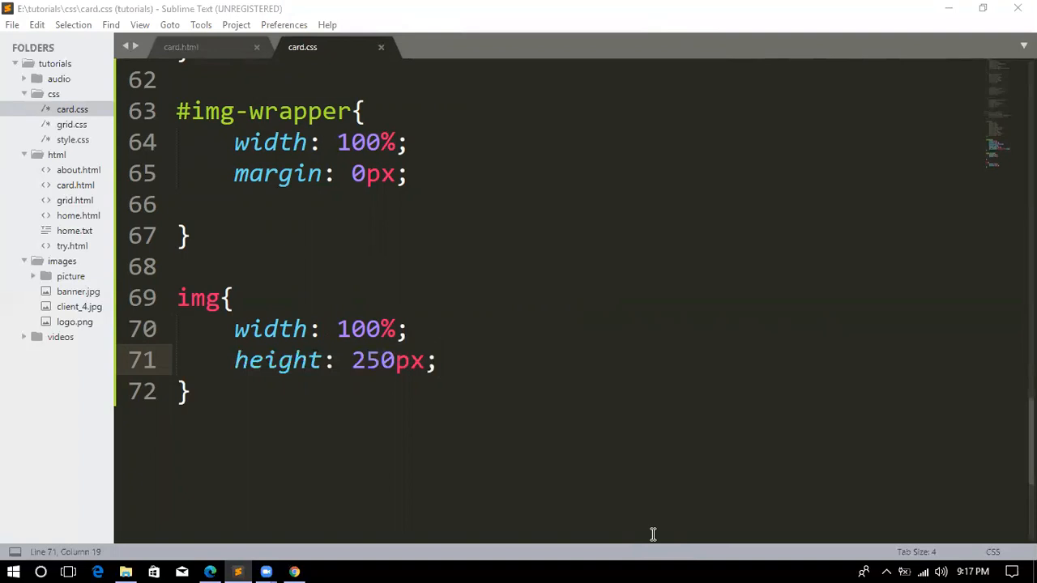
{"action": "mouse_move", "coordinate": [466, 360]}
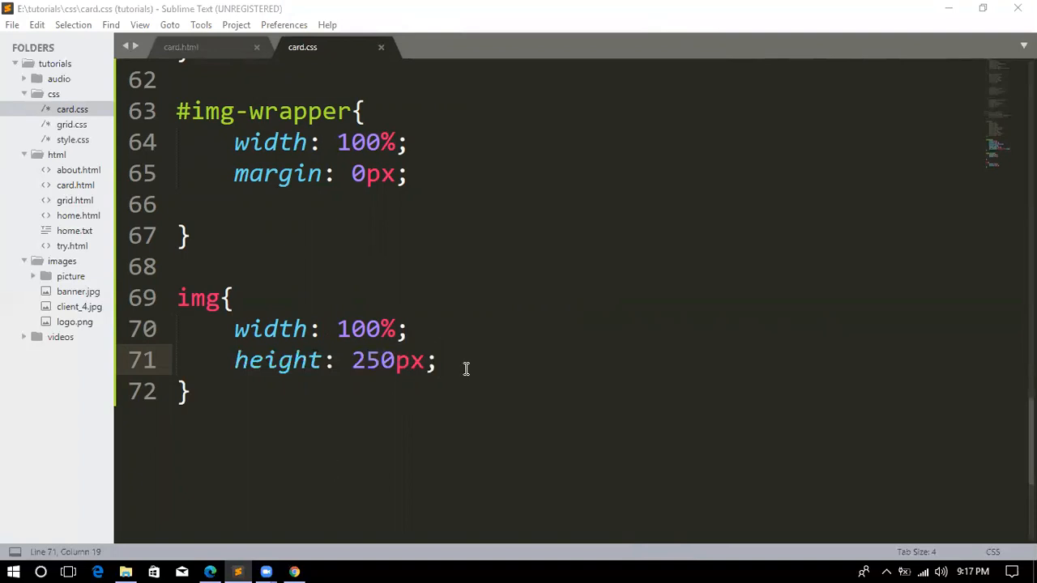
{"action": "key", "text": "ctrl+s"}
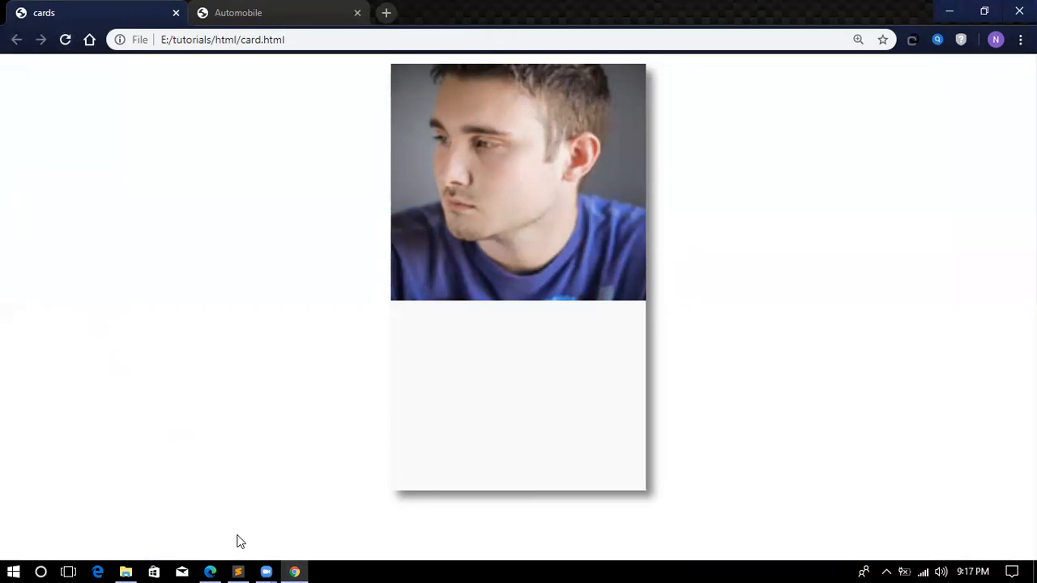
Save the 200px image height in card.css and reload the card page in Chrome.
{"action": "left_click", "coordinate": [237, 571]}
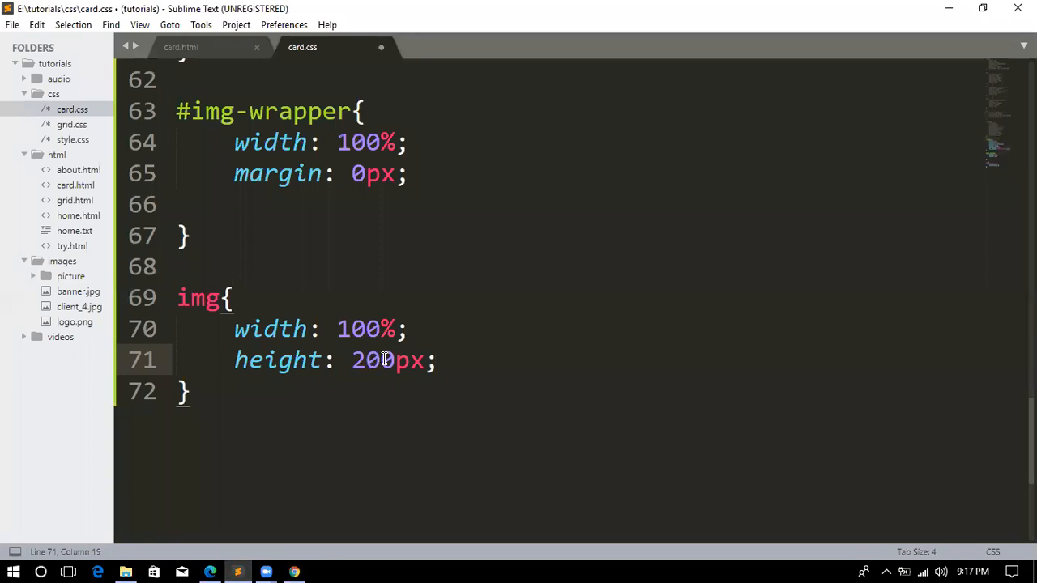
{"action": "key", "text": "ctrl+s"}
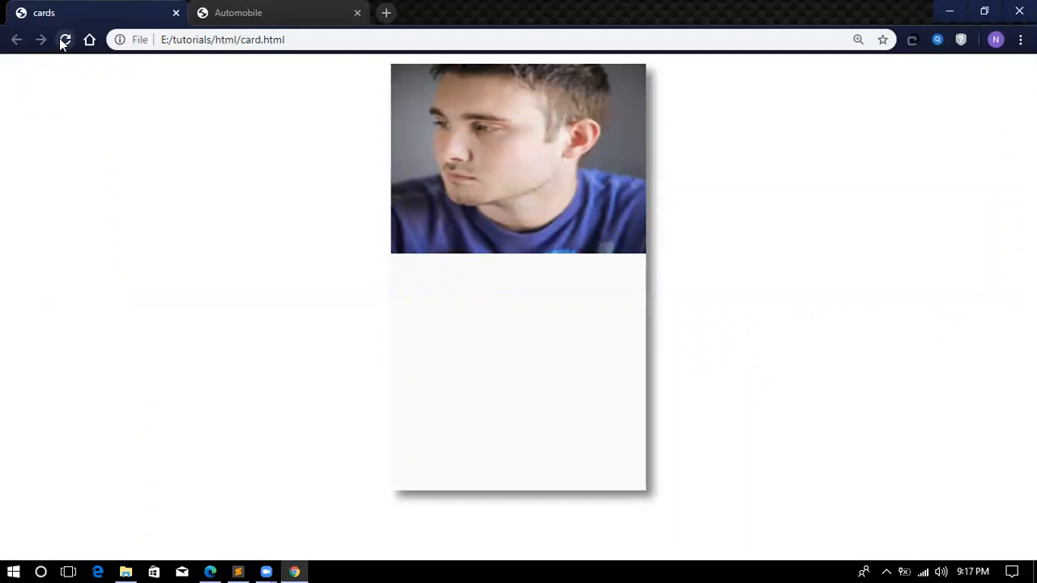
{"action": "left_click", "coordinate": [65, 40]}
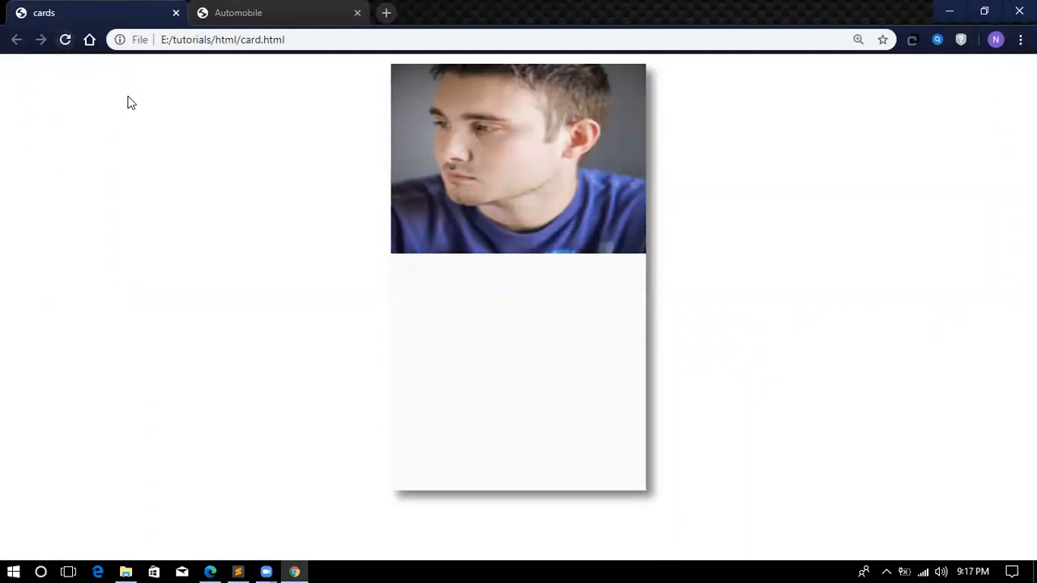
{"action": "mouse_move", "coordinate": [500, 340]}
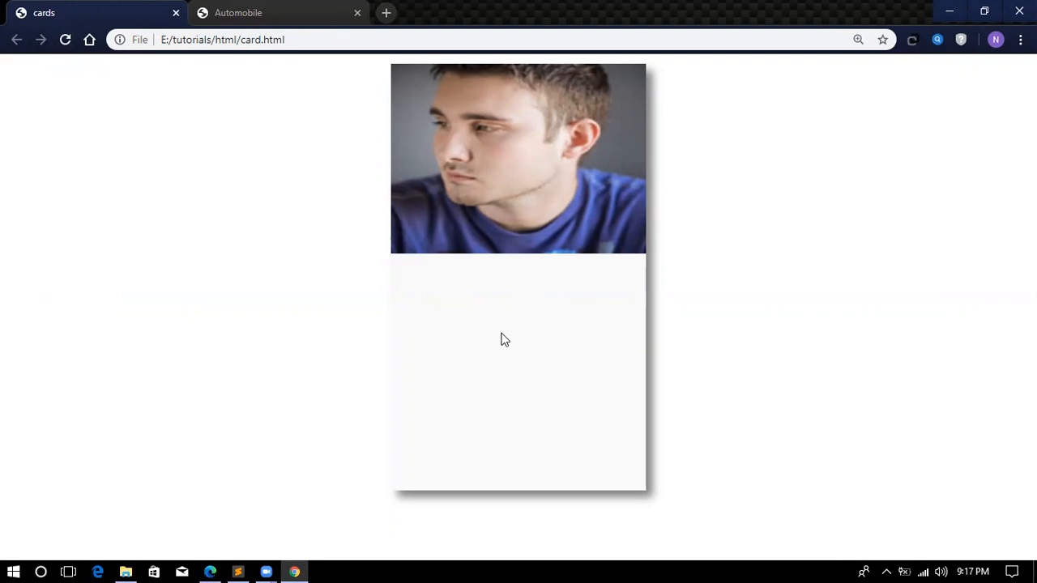
{"action": "mouse_move", "coordinate": [261, 565]}
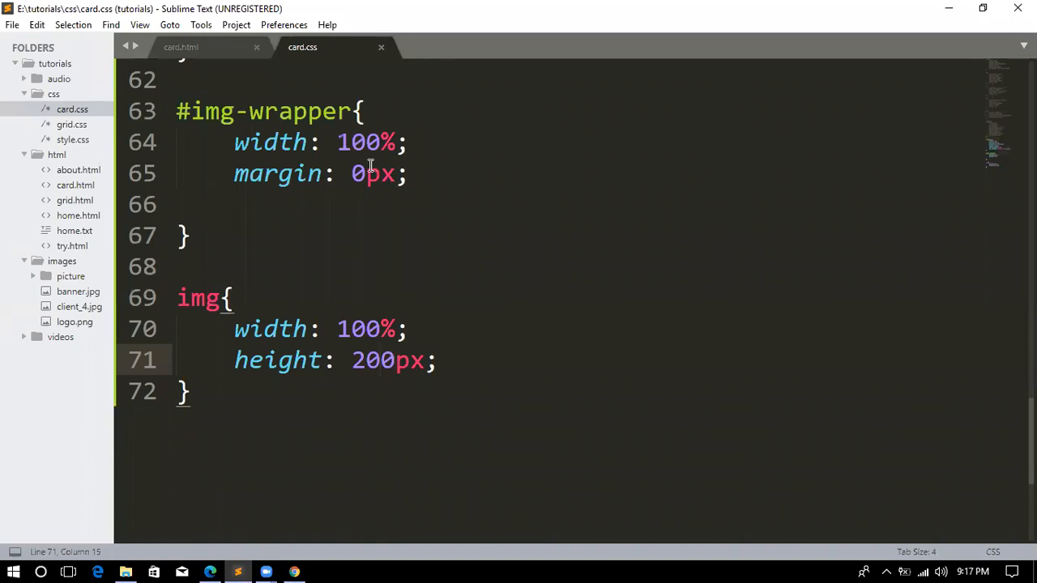
Add background: pink to the #img-wrapper rule.
{"action": "left_click", "coordinate": [340, 173]}
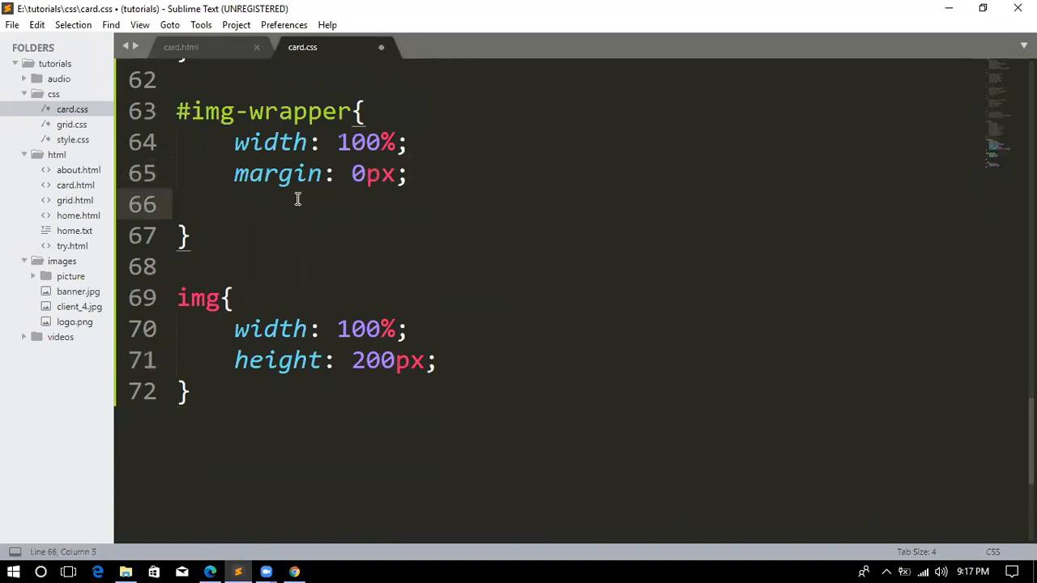
{"action": "type", "text": "background:"}
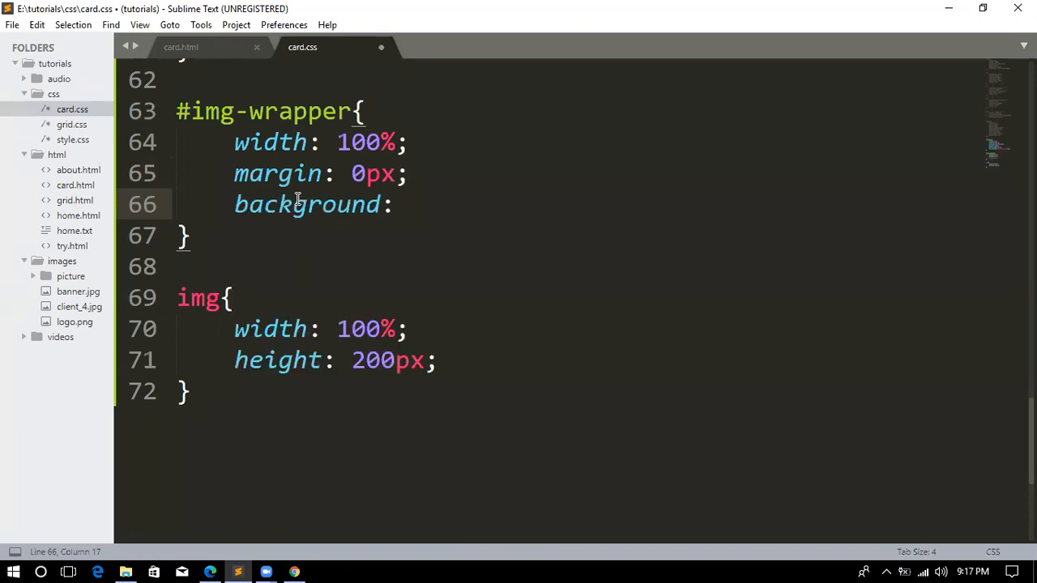
{"action": "type", "text": "pink;"}
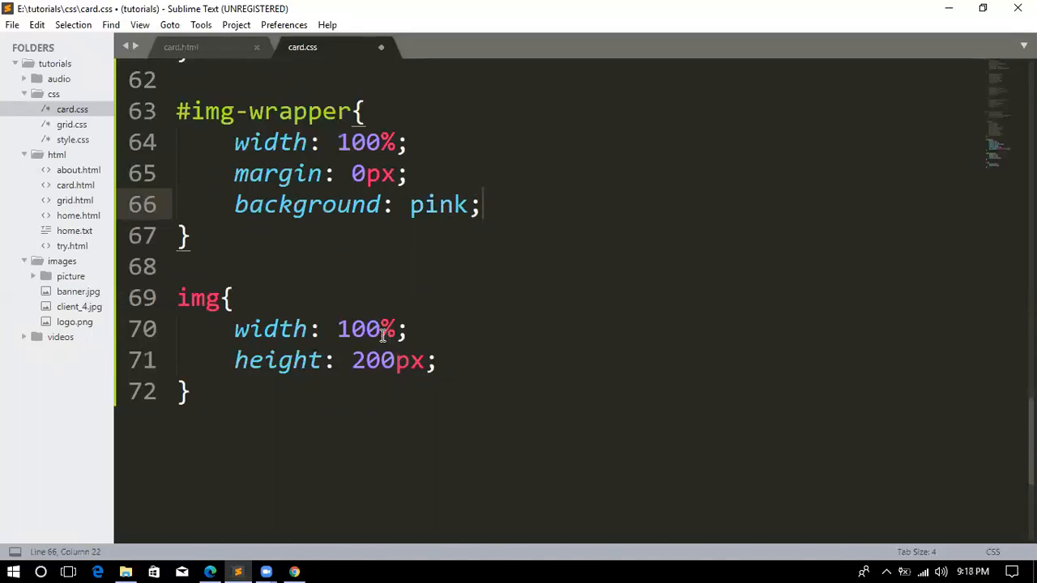
Delete width: 100% from the img rule and start a new line after height.
{"action": "double_click", "coordinate": [357, 329]}
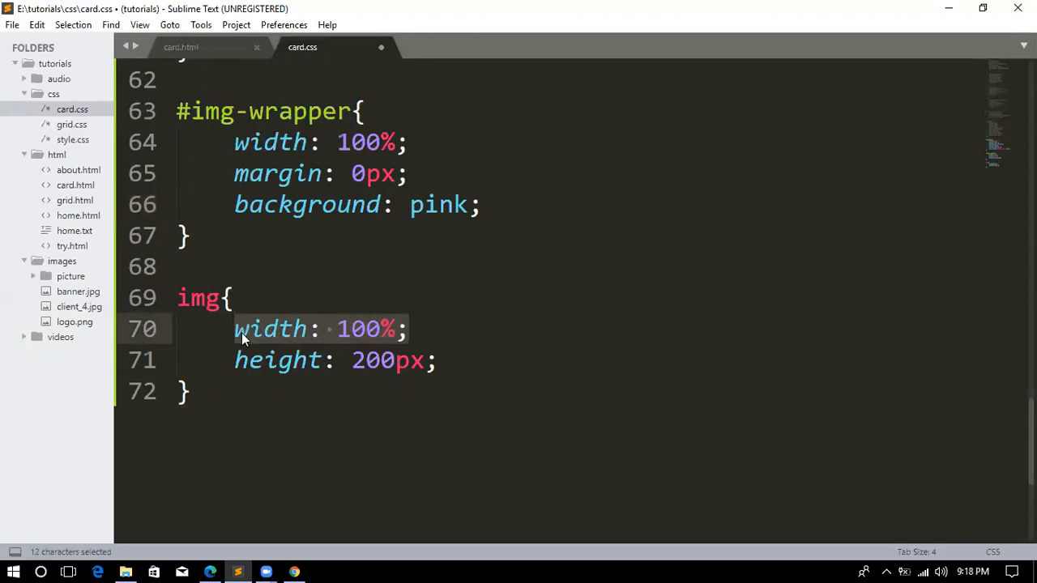
{"action": "key", "text": "Delete"}
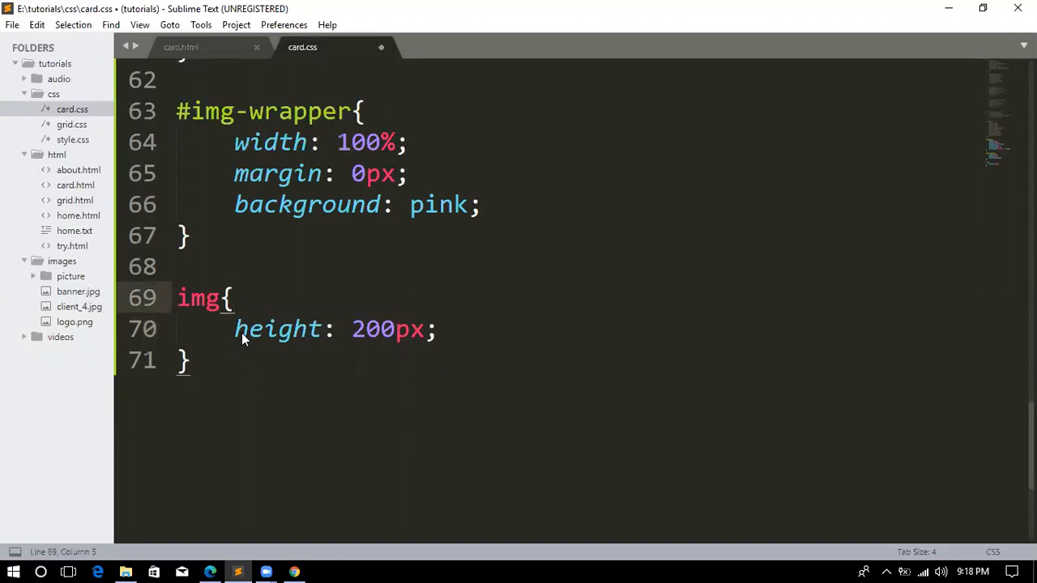
{"action": "left_click", "coordinate": [438, 329]}
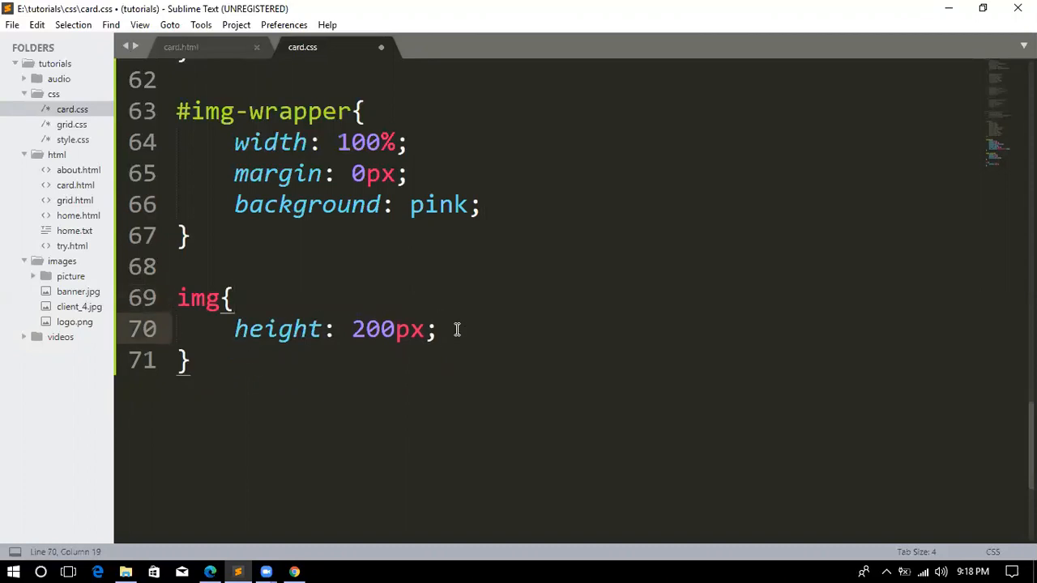
{"action": "key", "text": "enter"}
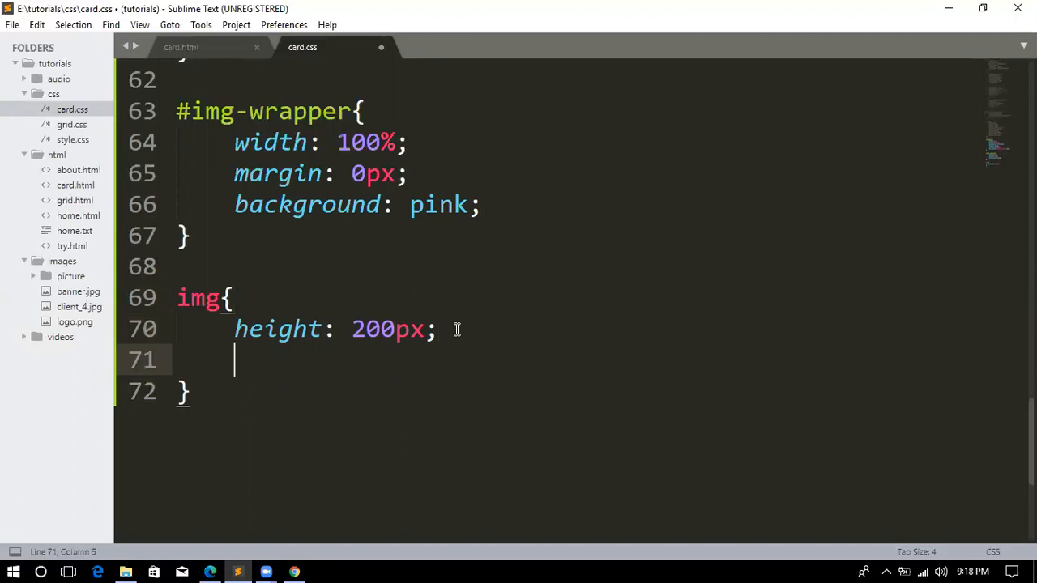
Add margin-right: auto and margin-left: auto to the img rule and save.
{"action": "type", "text": "ma"}
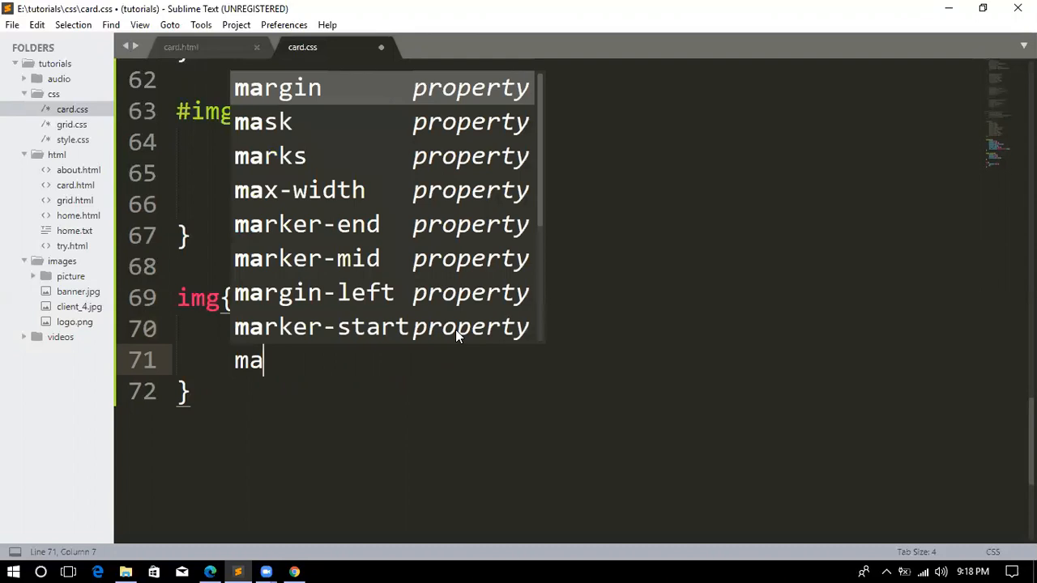
{"action": "type", "text": "gin-right: auto;"}
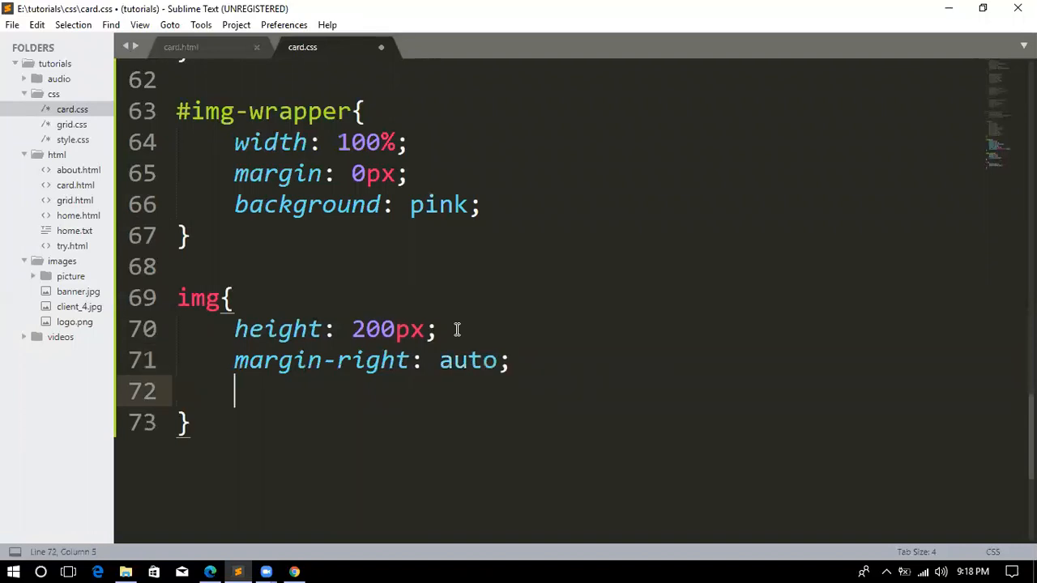
{"action": "type", "text": "ma"}
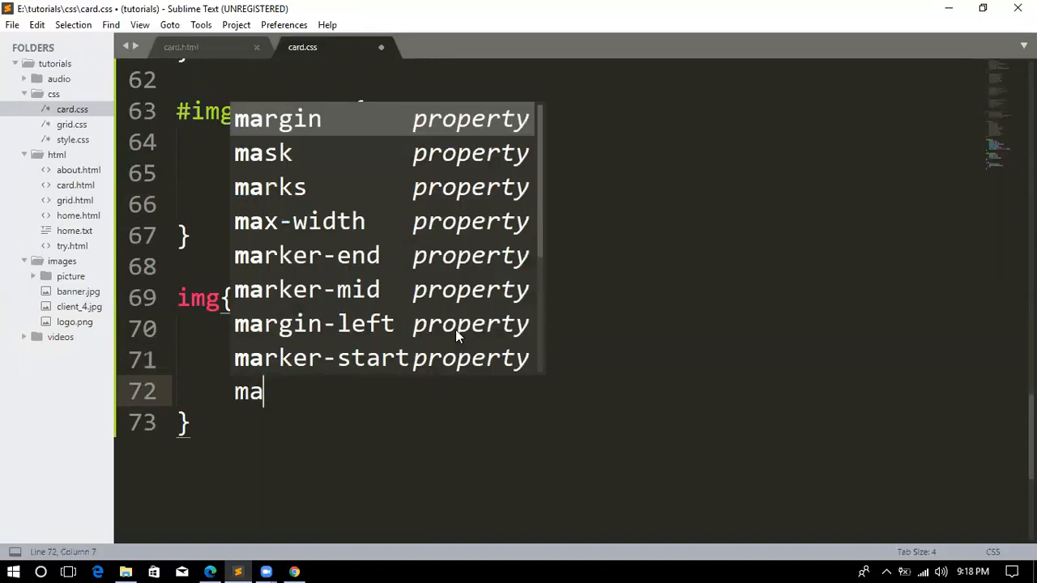
{"action": "type", "text": "gin-left:"}
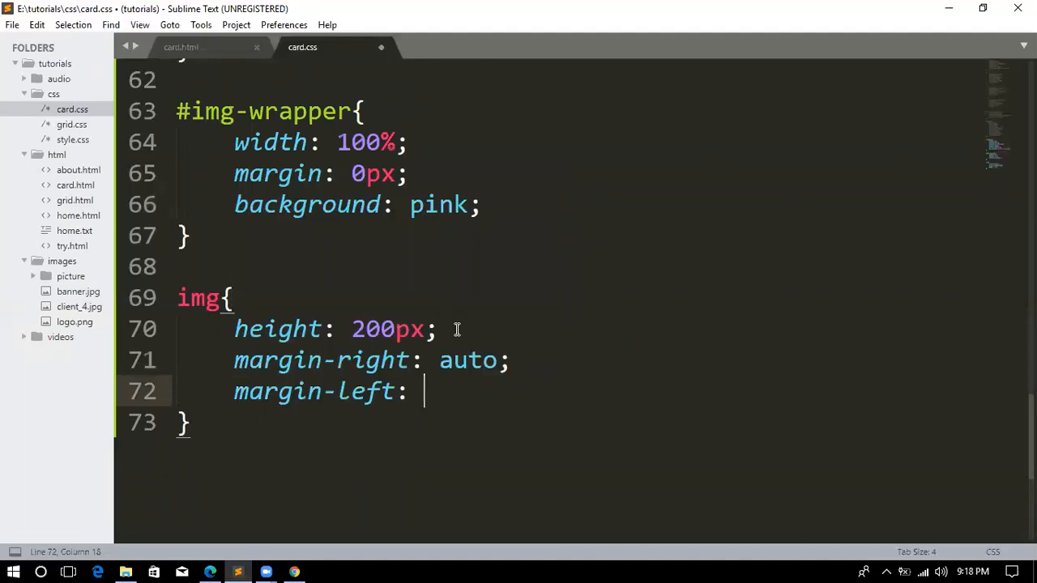
{"action": "type", "text": "auto;"}
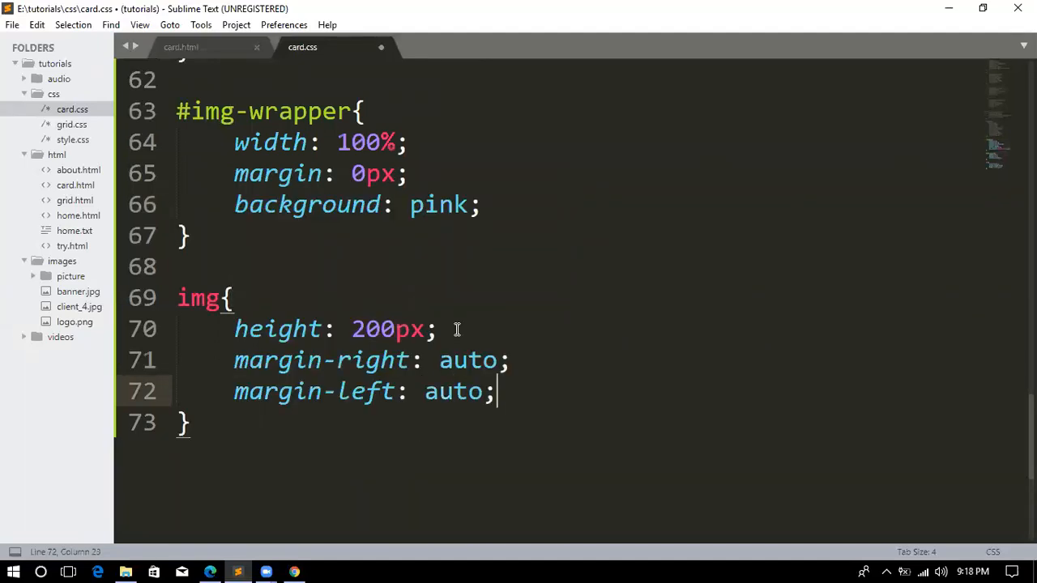
{"action": "key", "text": "ctrl+s"}
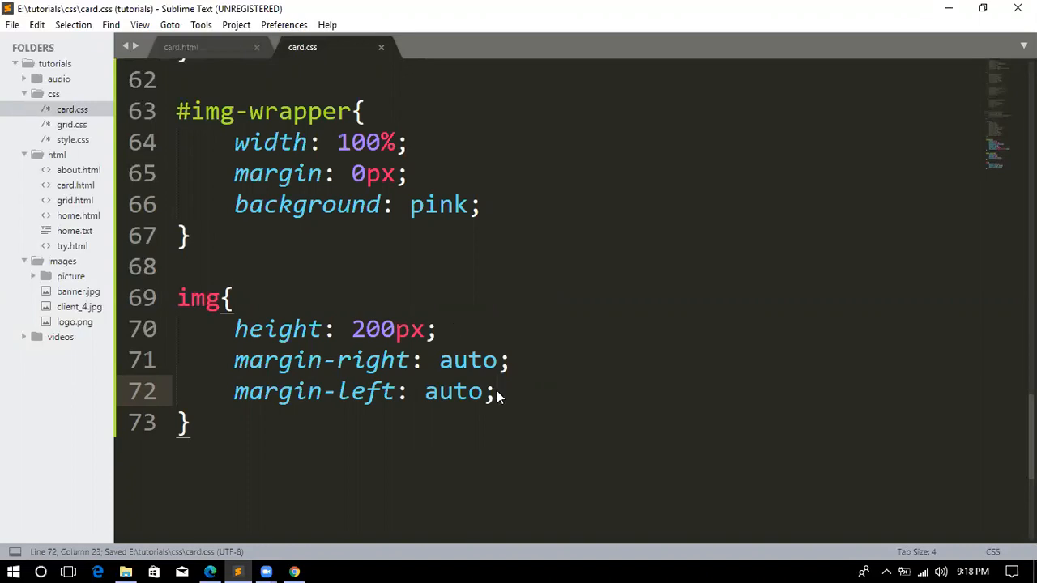
Add padding: 10px to the img rule and save card.css.
{"action": "type", "text": "padding:"}
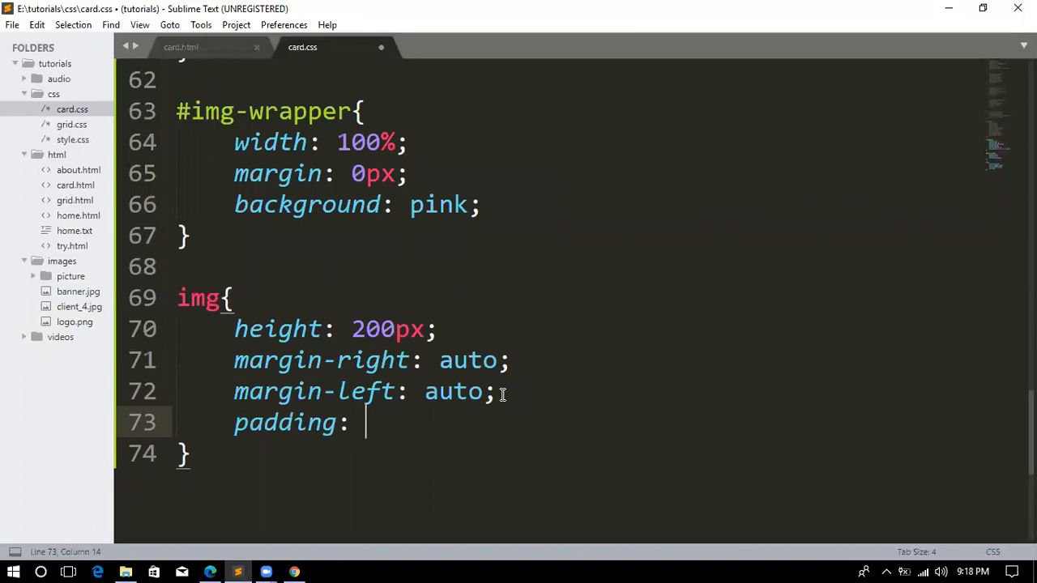
{"action": "type", "text": "10p"}
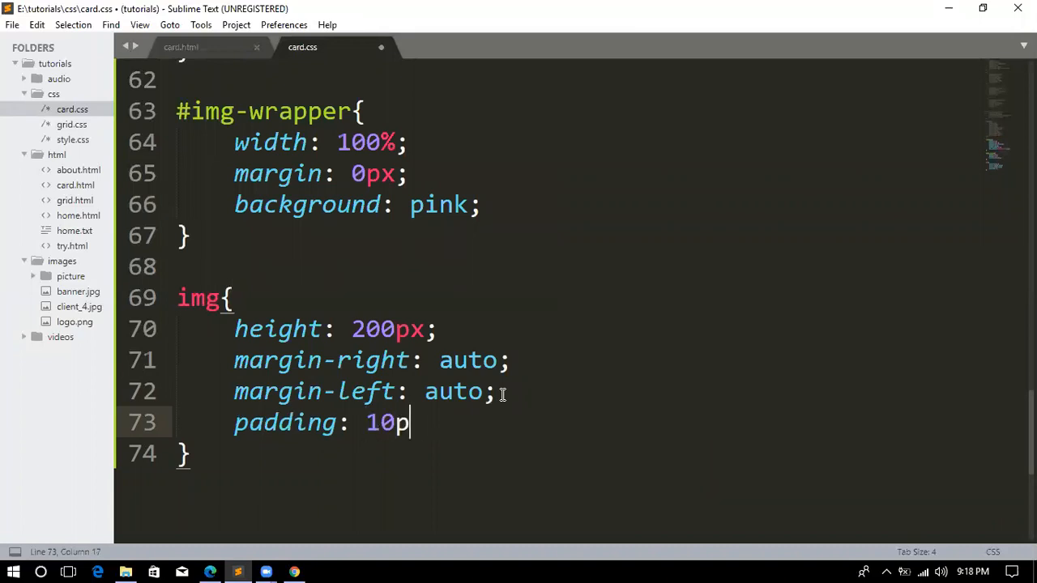
{"action": "type", "text": "x;"}
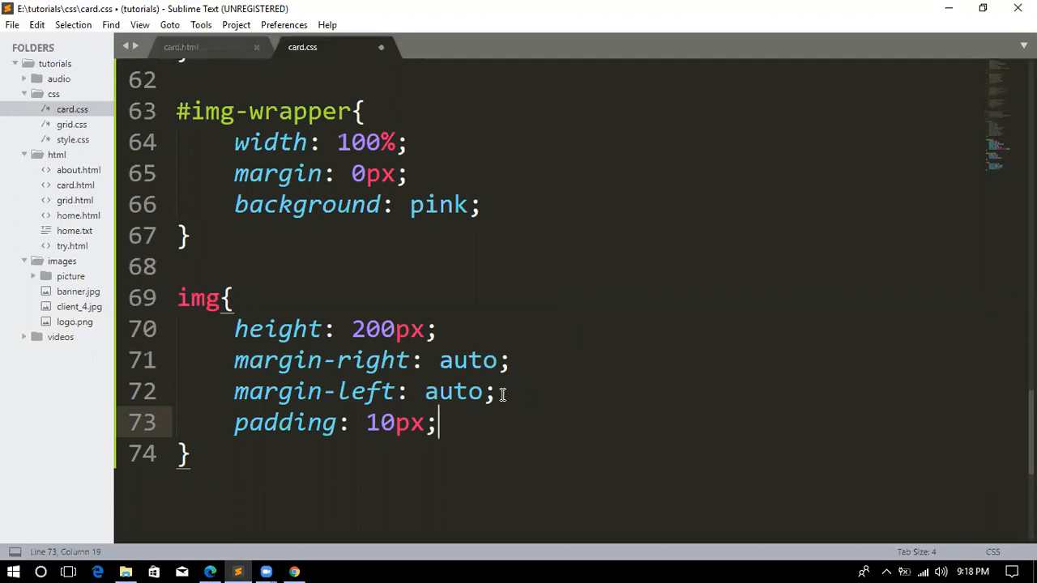
{"action": "key", "text": "ctrl+s"}
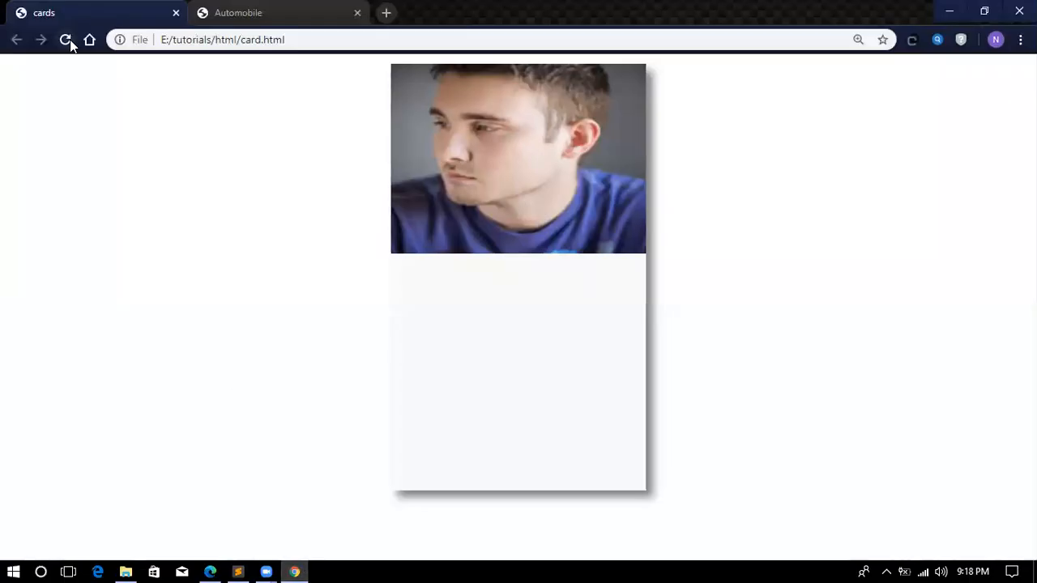
Reload card.html in Chrome to see the padded portrait, then return to Sublime Text.
{"action": "left_click", "coordinate": [65, 39]}
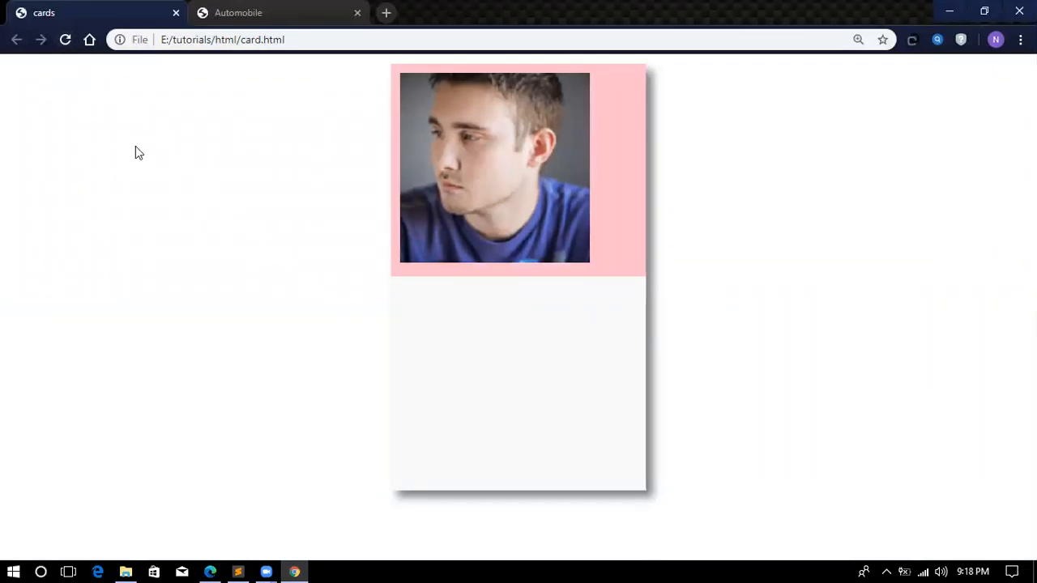
{"action": "mouse_move", "coordinate": [249, 565]}
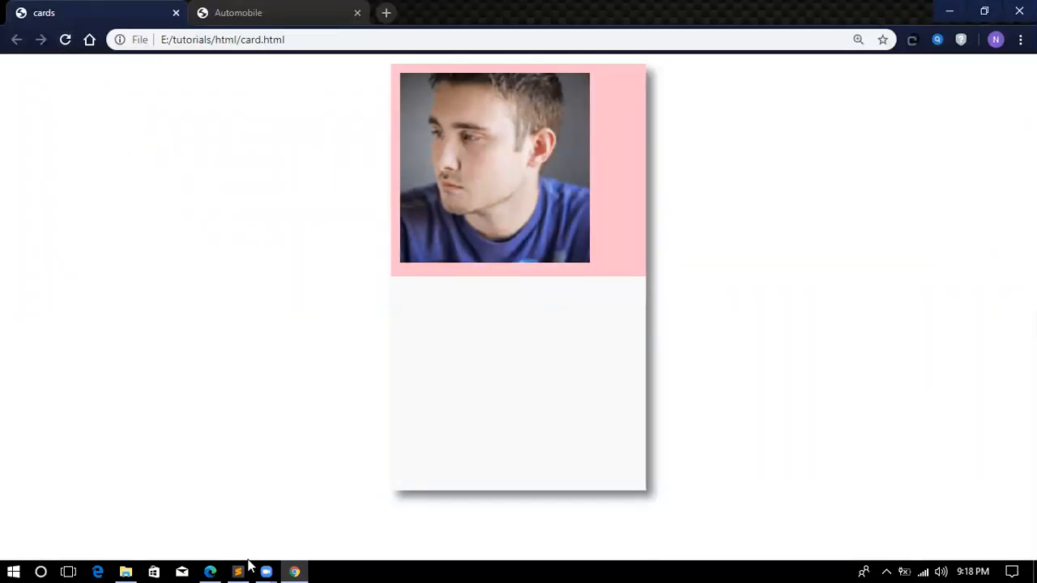
{"action": "left_click", "coordinate": [237, 572]}
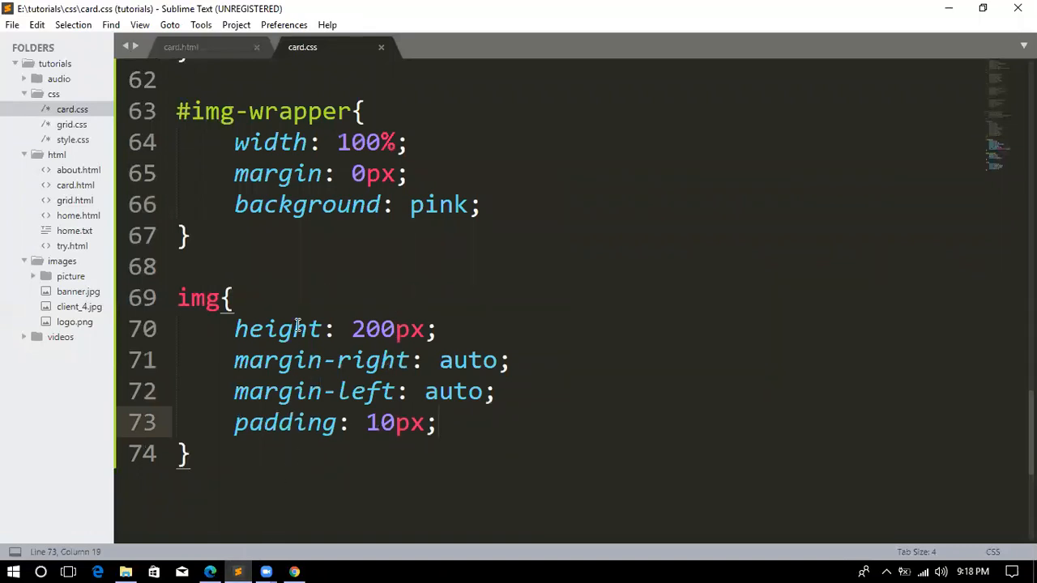
Add width: 200px; at the top of the img rule and save.
{"action": "left_click", "coordinate": [292, 298]}
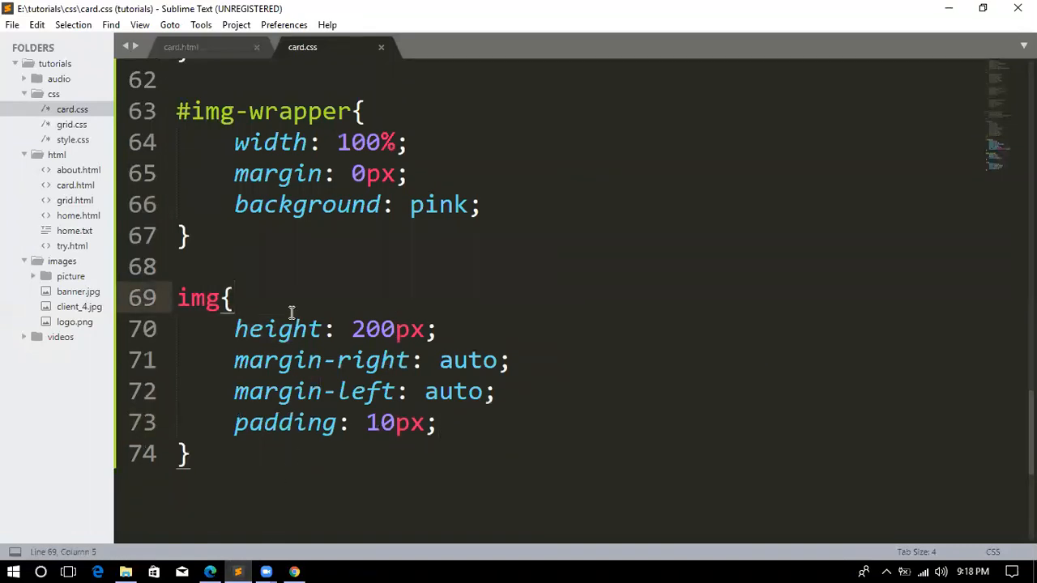
{"action": "key", "text": "enter"}
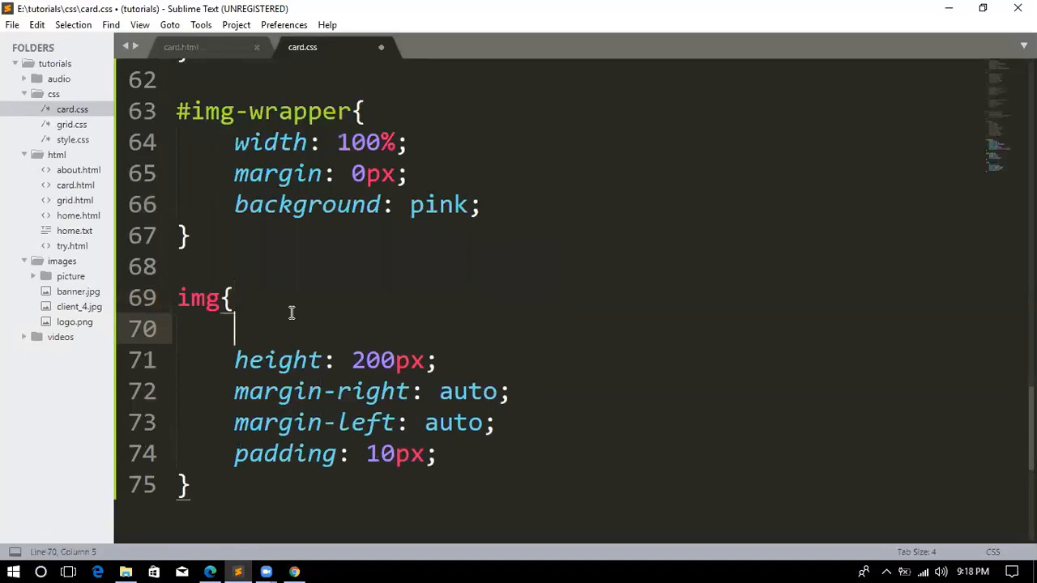
{"action": "type", "text": "width:"}
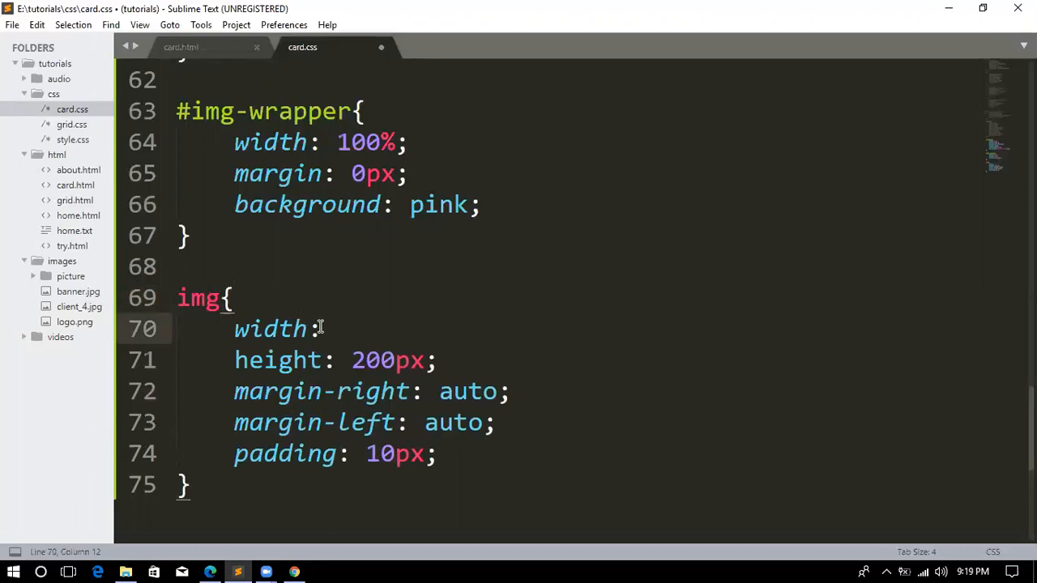
{"action": "type", "text": "200"}
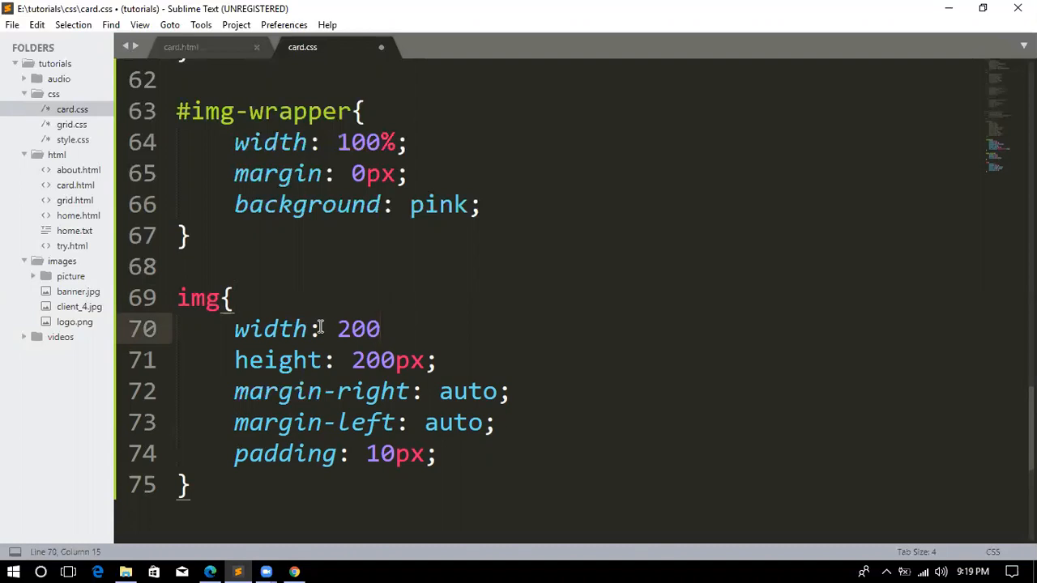
{"action": "type", "text": "px;"}
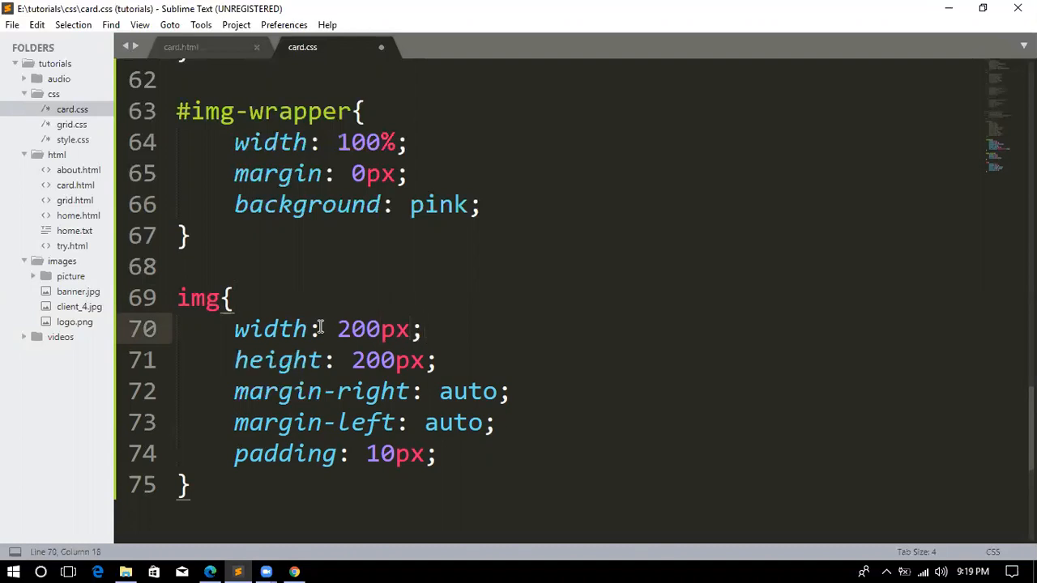
{"action": "key", "text": "ctrl+s"}
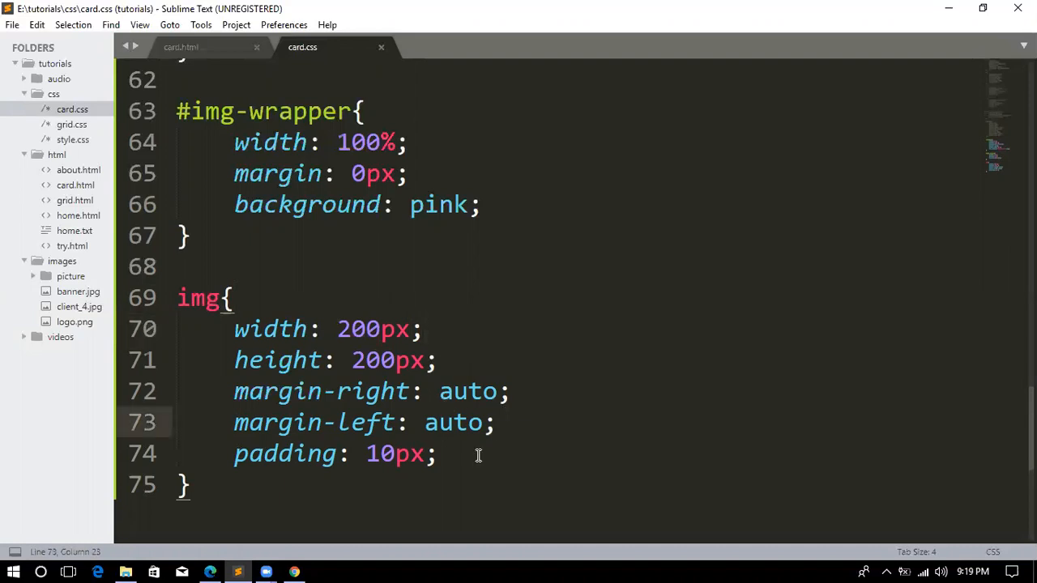
Add display: block; to the img rule, remove the width and height lines, and save.
{"action": "type", "text": "display: bl"}
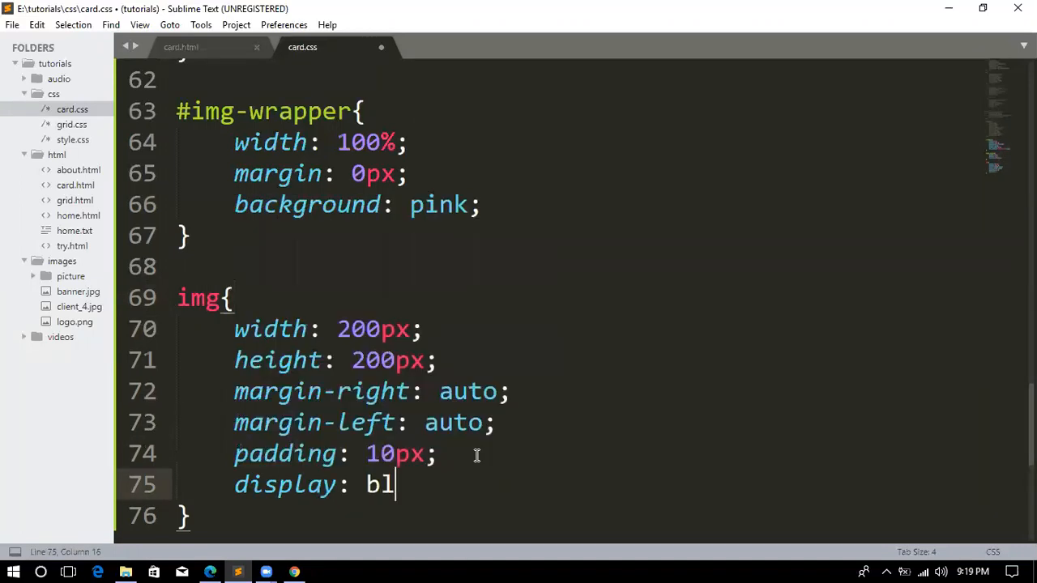
{"action": "type", "text": "ock;"}
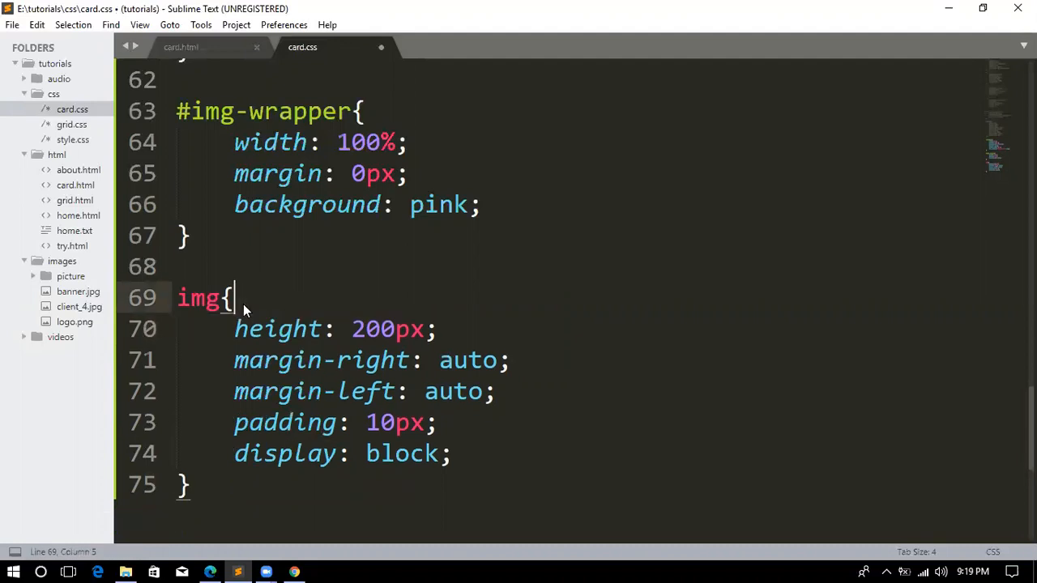
{"action": "key", "text": "ctrl+s"}
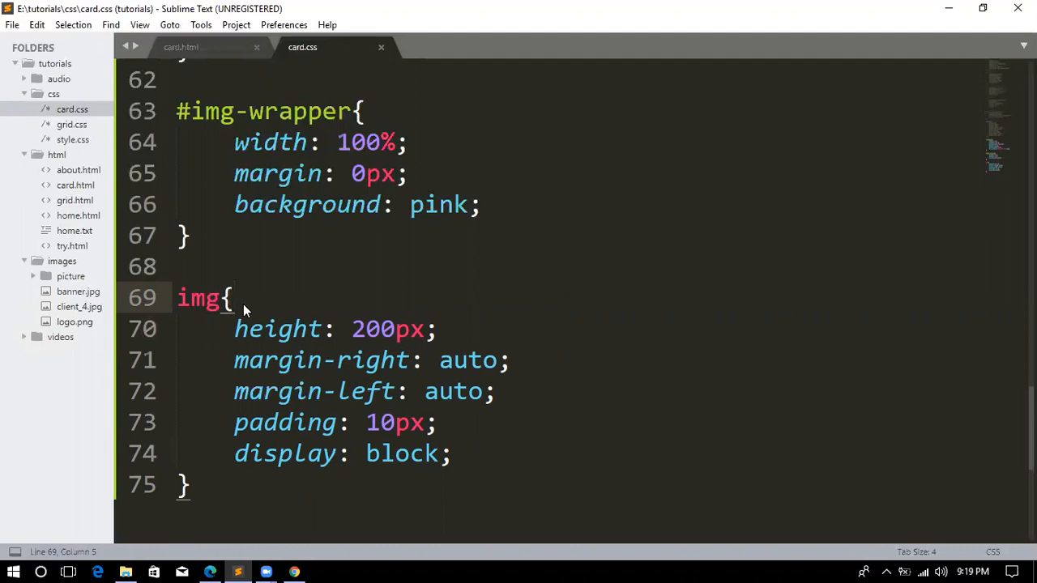
{"action": "left_click", "coordinate": [233, 298]}
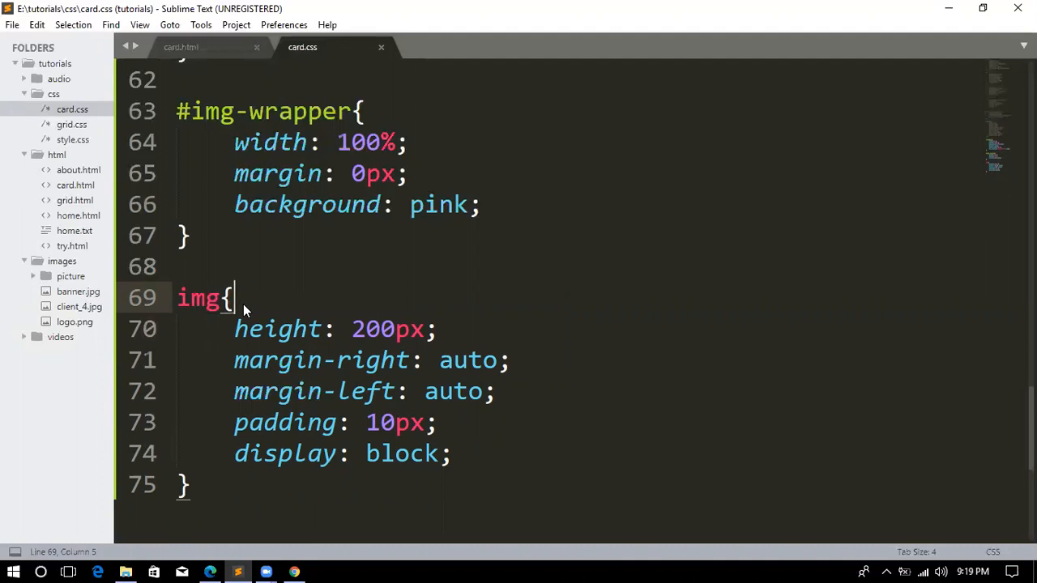
{"action": "mouse_move", "coordinate": [294, 564]}
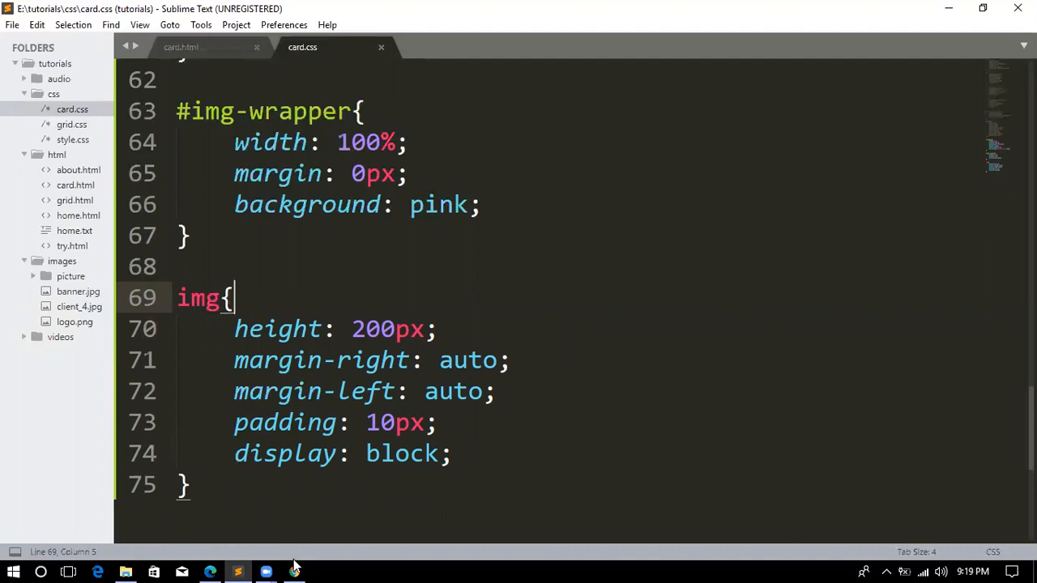
{"action": "mouse_move", "coordinate": [69, 45]}
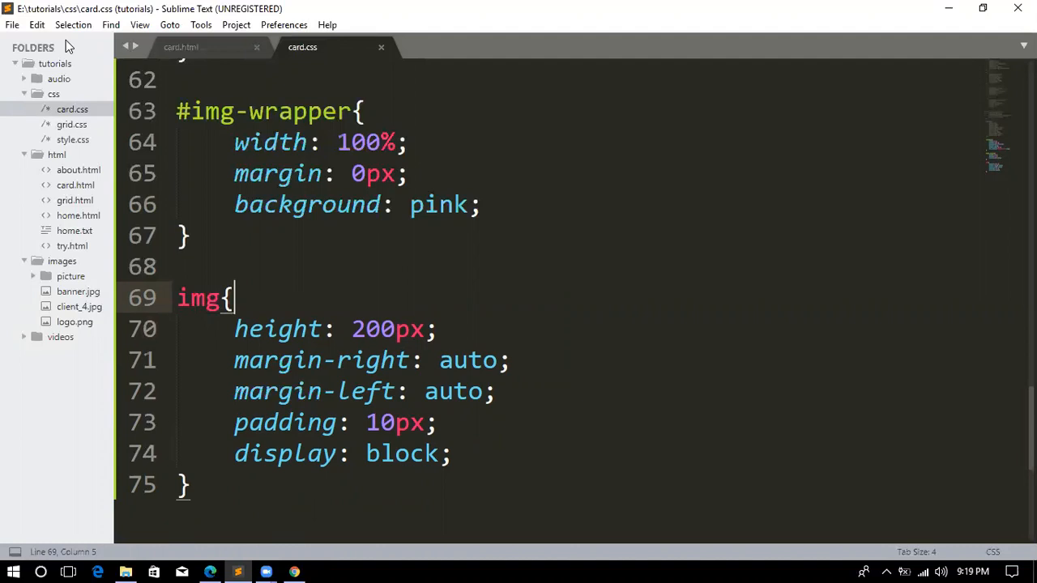
{"action": "mouse_move", "coordinate": [4, 462]}
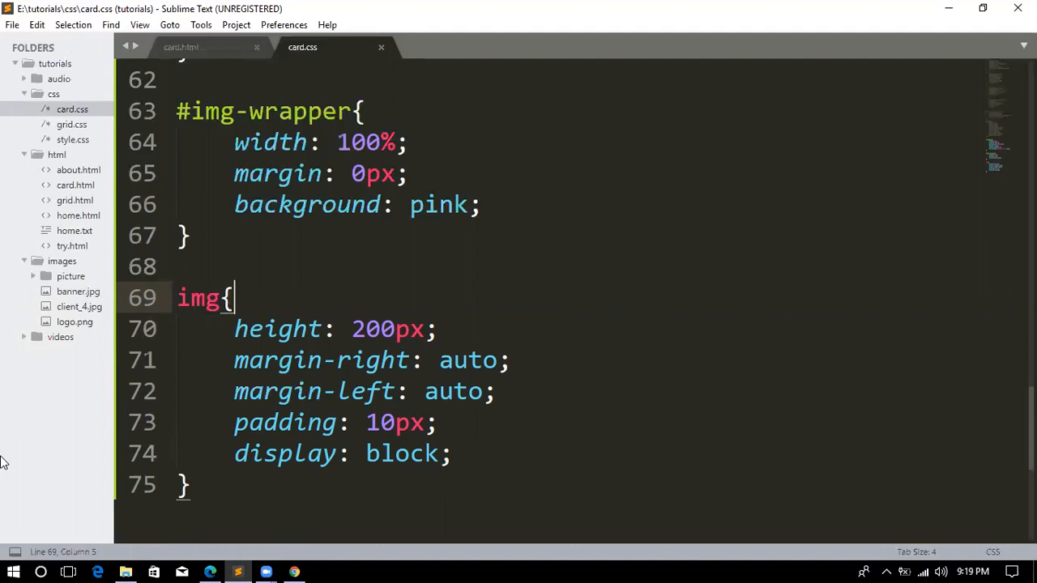
{"action": "mouse_move", "coordinate": [272, 495]}
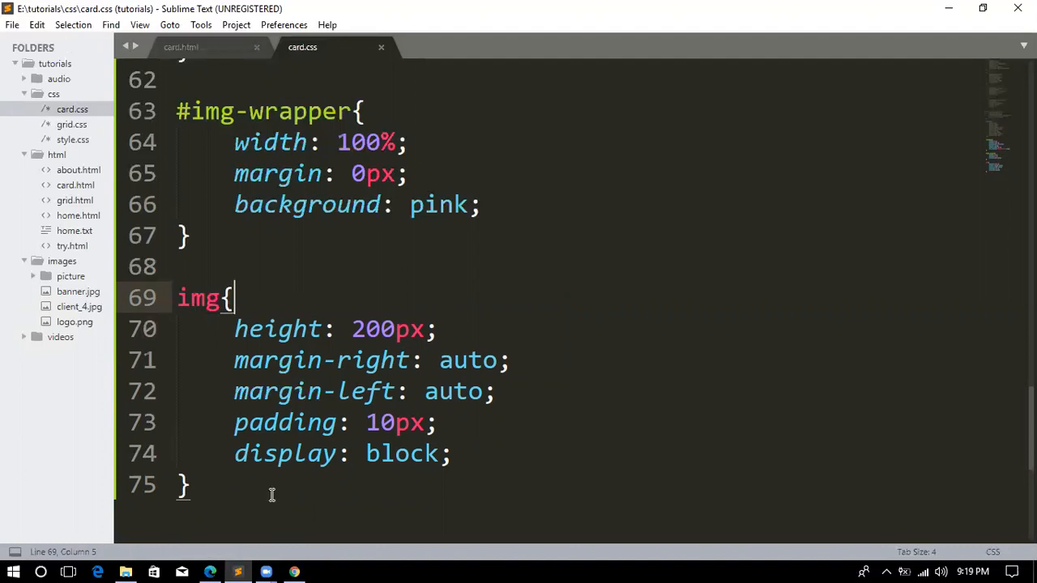
{"action": "mouse_move", "coordinate": [287, 312]}
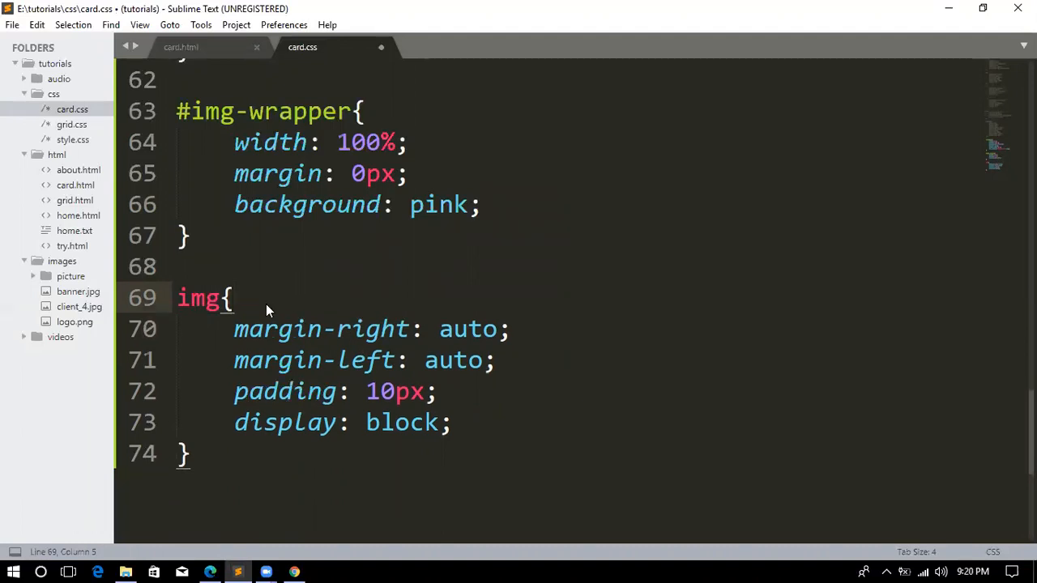
{"action": "key", "text": "ctrl+s"}
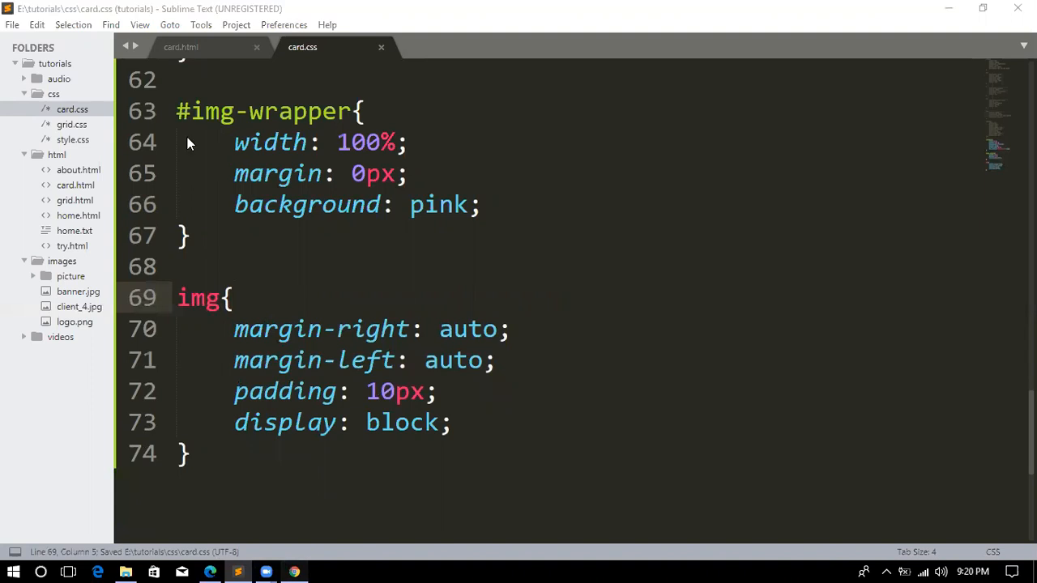
{"action": "mouse_move", "coordinate": [67, 44]}
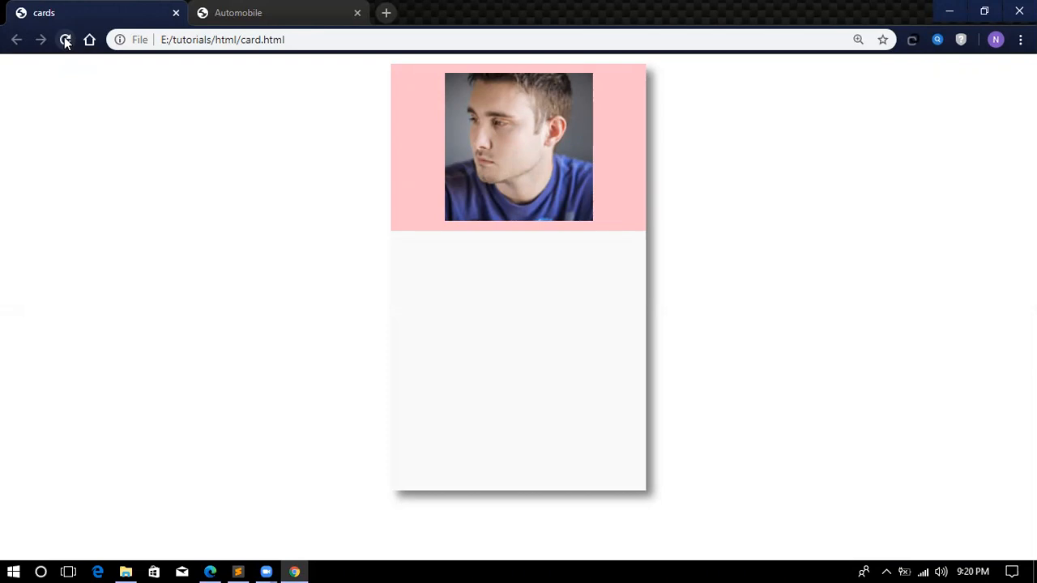
Reload the card in Chrome to view the portrait on its pink band, then return to Sublime Text.
{"action": "left_click", "coordinate": [65, 40]}
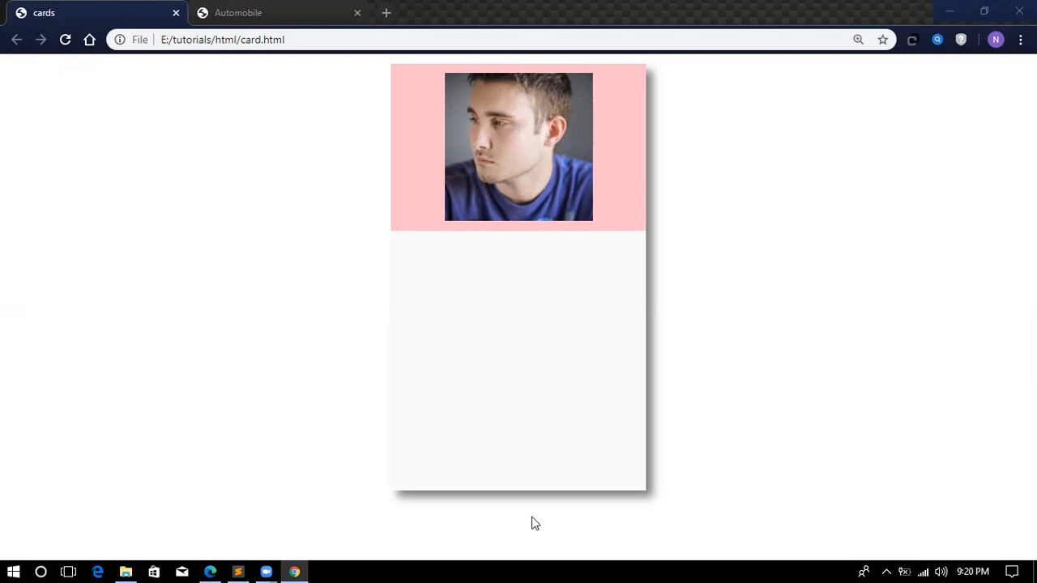
{"action": "mouse_move", "coordinate": [366, 482]}
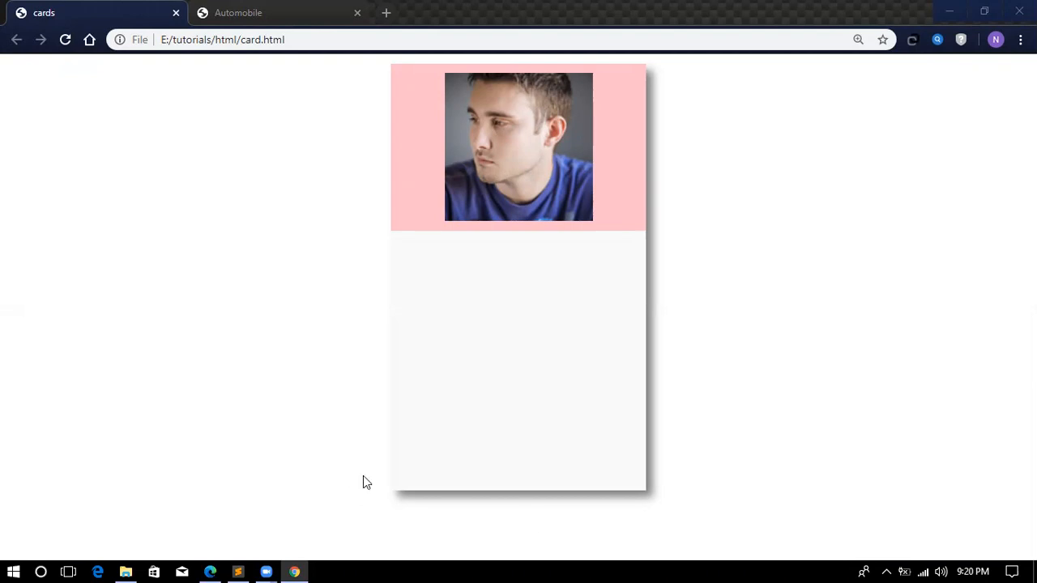
{"action": "mouse_move", "coordinate": [343, 538]}
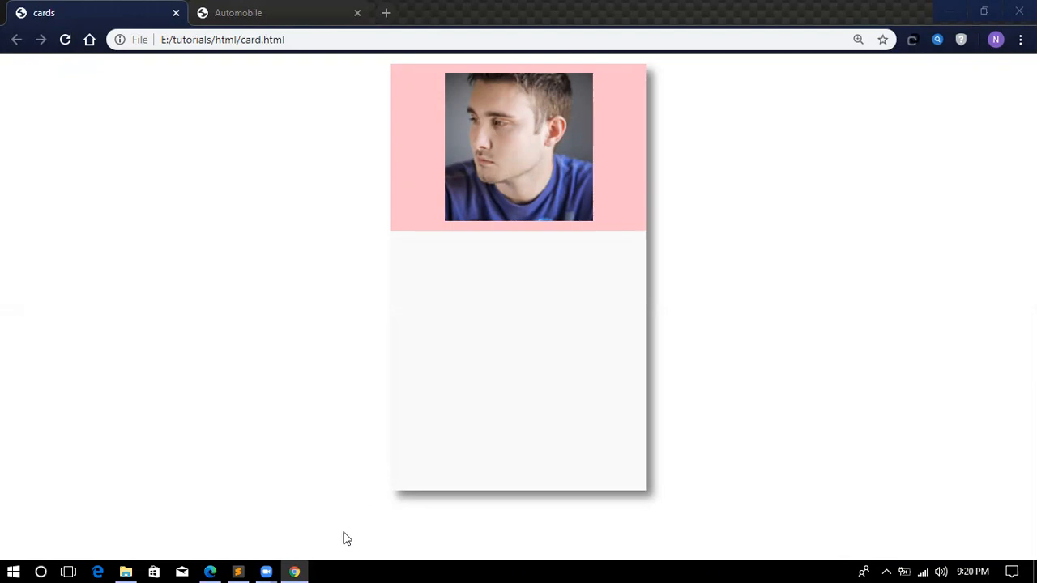
{"action": "mouse_move", "coordinate": [540, 540]}
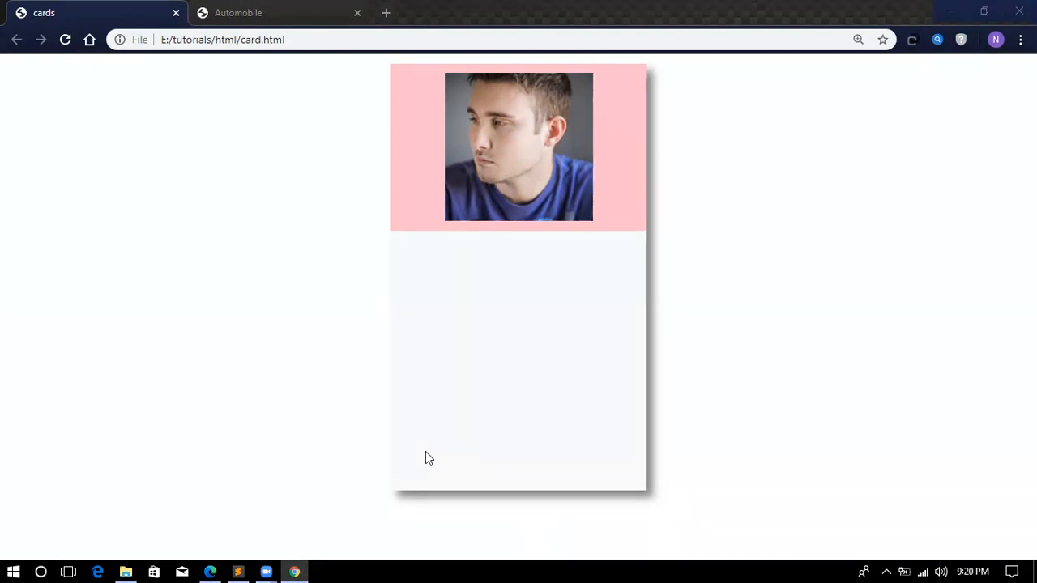
{"action": "left_click", "coordinate": [238, 573]}
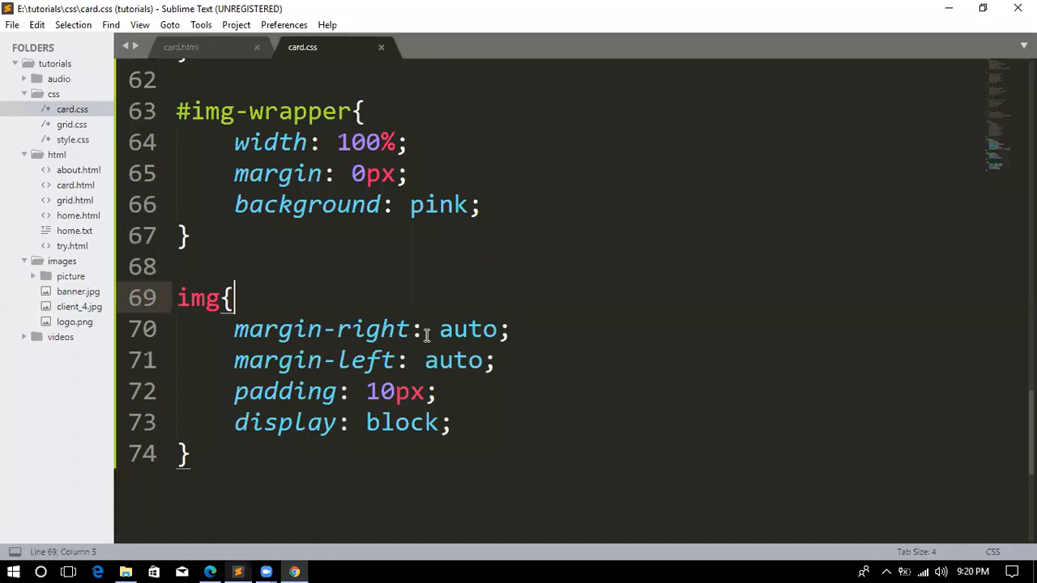
{"action": "mouse_move", "coordinate": [443, 204]}
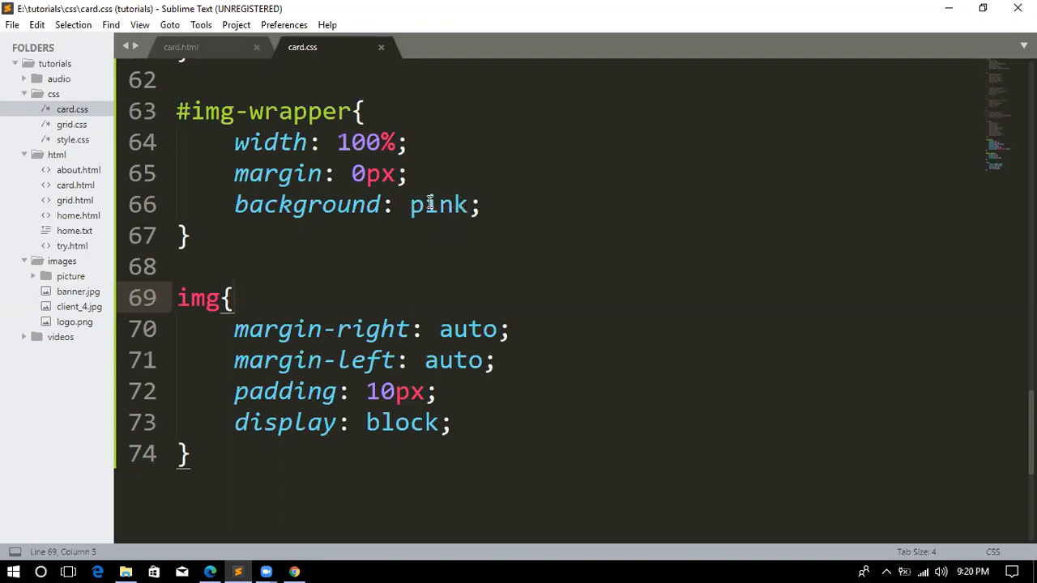
Change the #img-wrapper background on line 66 from pink to lightgray and save card.css.
{"action": "double_click", "coordinate": [439, 204]}
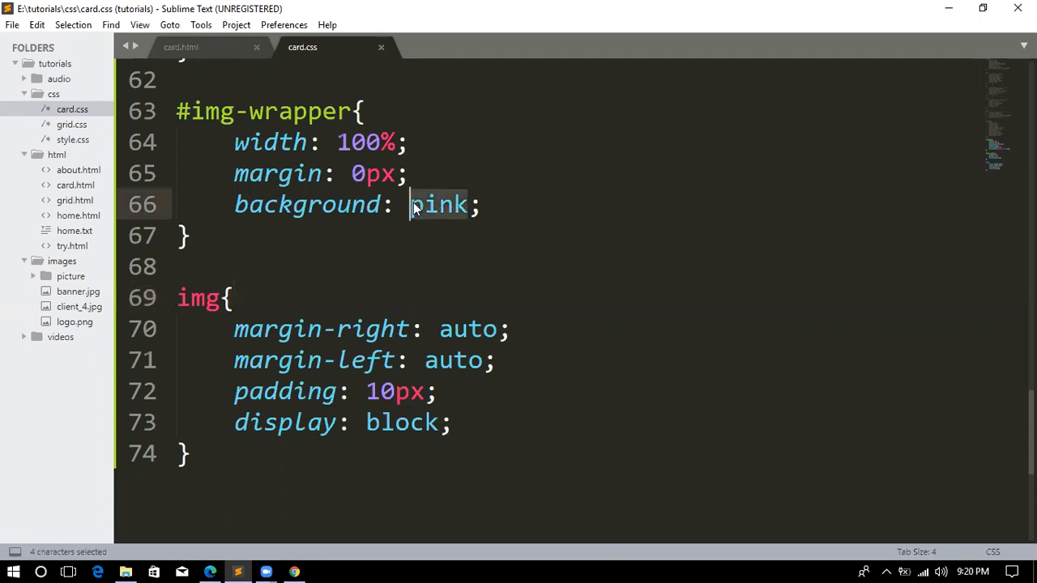
{"action": "type", "text": "lightgray"}
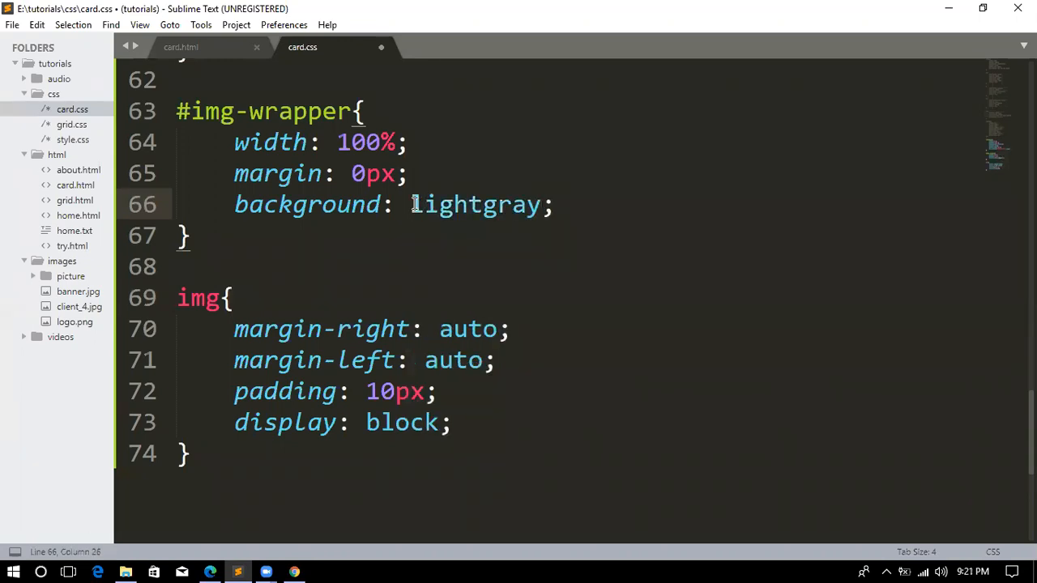
{"action": "key", "text": "ctrl+s"}
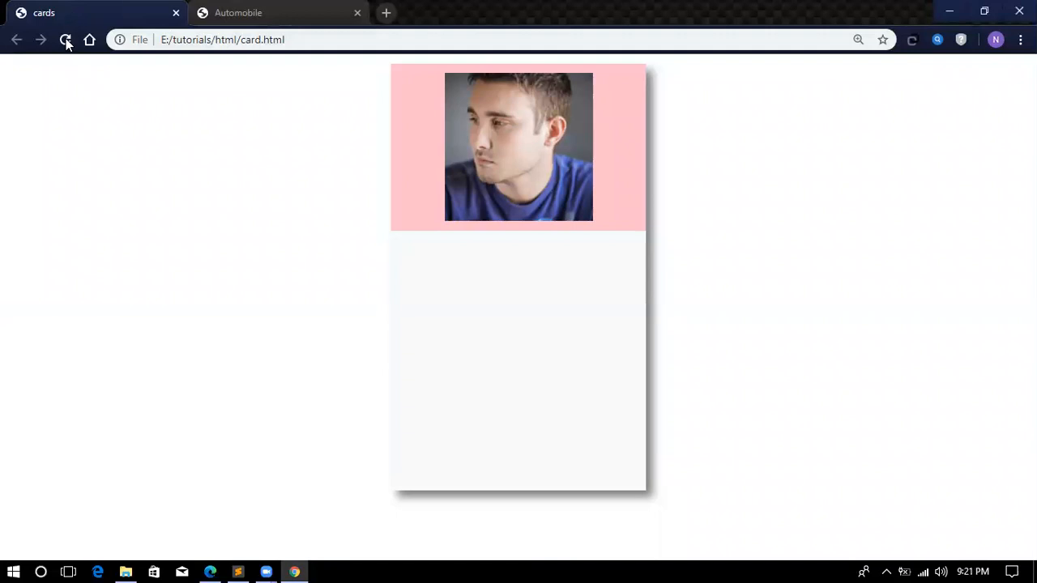
Reload card.html twice in Chrome to show the light grey band, then return to the editor.
{"action": "left_click", "coordinate": [65, 39]}
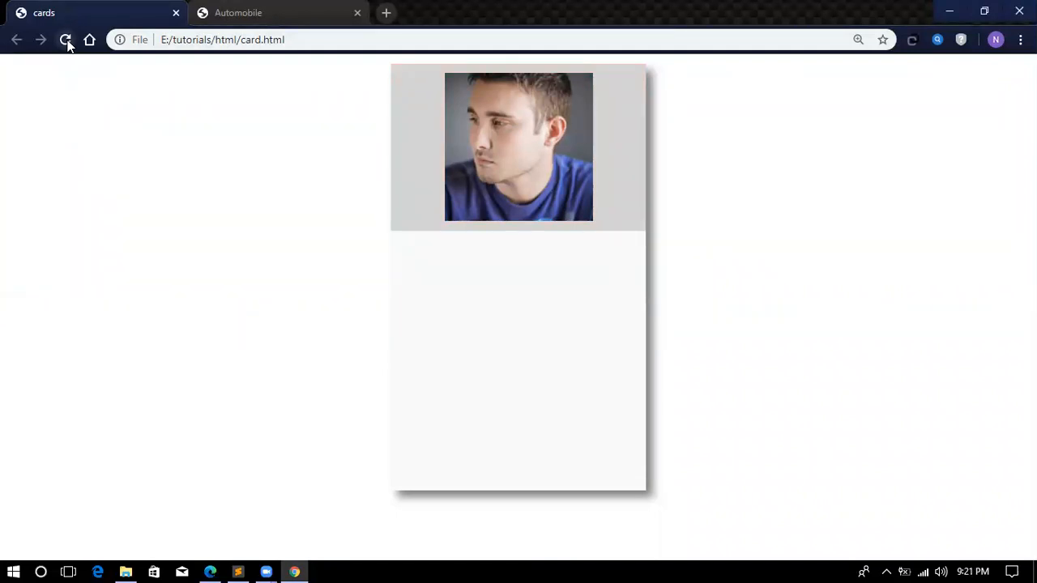
{"action": "left_click", "coordinate": [65, 39]}
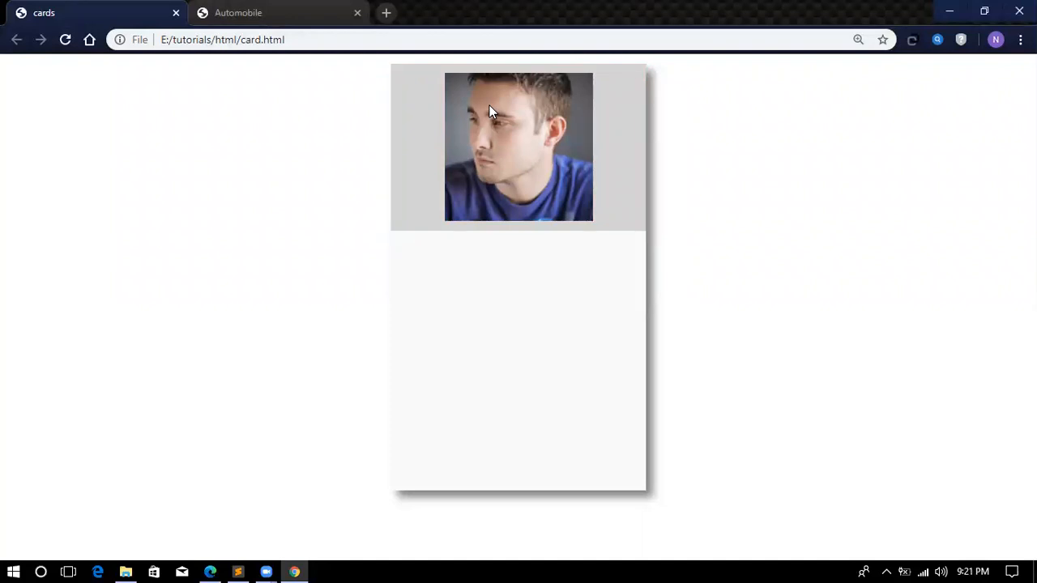
{"action": "mouse_move", "coordinate": [300, 453]}
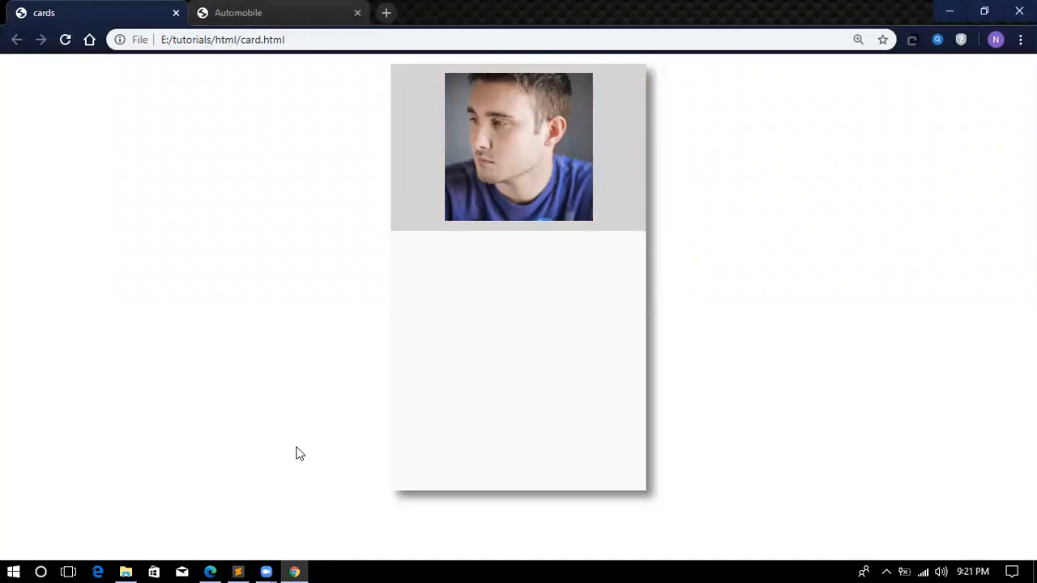
{"action": "left_click", "coordinate": [237, 572]}
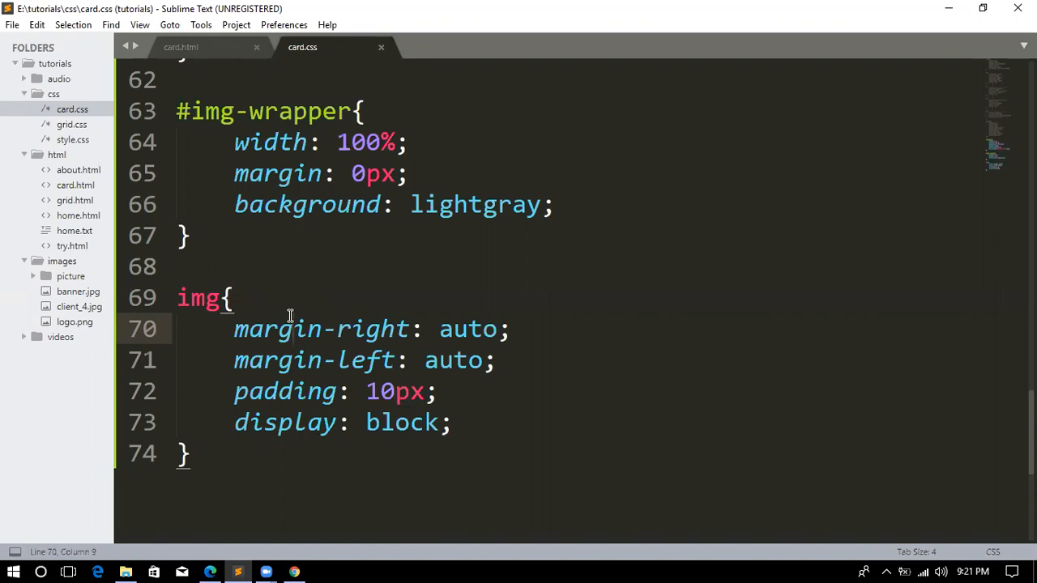
{"action": "mouse_move", "coordinate": [300, 564]}
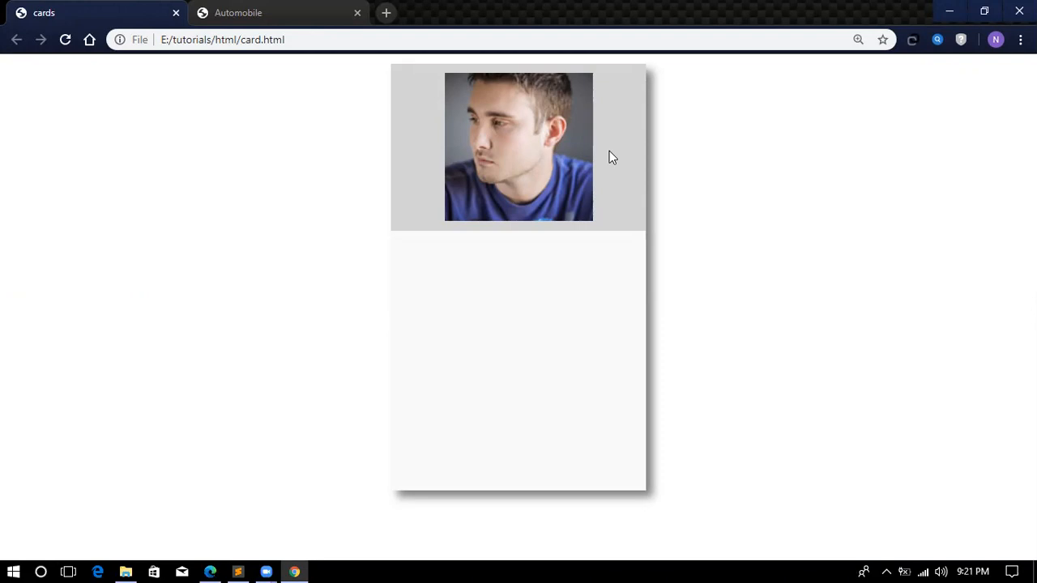
{"action": "mouse_move", "coordinate": [579, 155]}
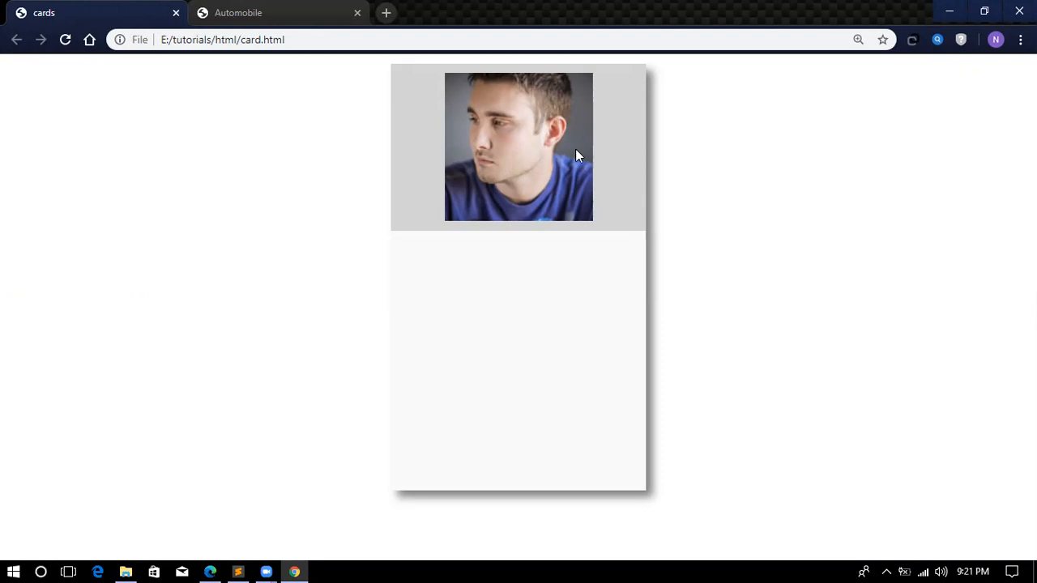
{"action": "mouse_move", "coordinate": [501, 134]}
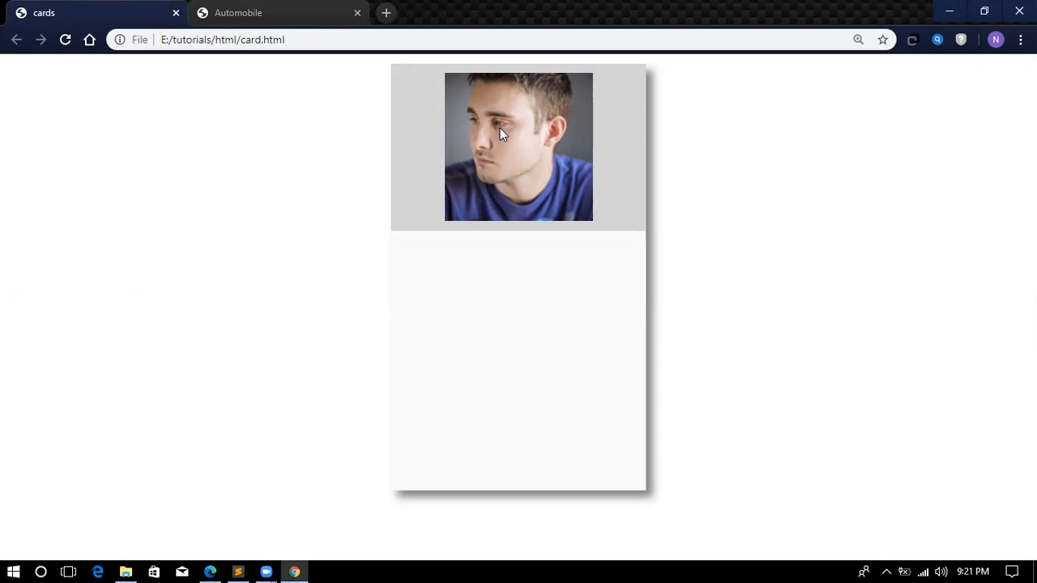
{"action": "mouse_move", "coordinate": [307, 305]}
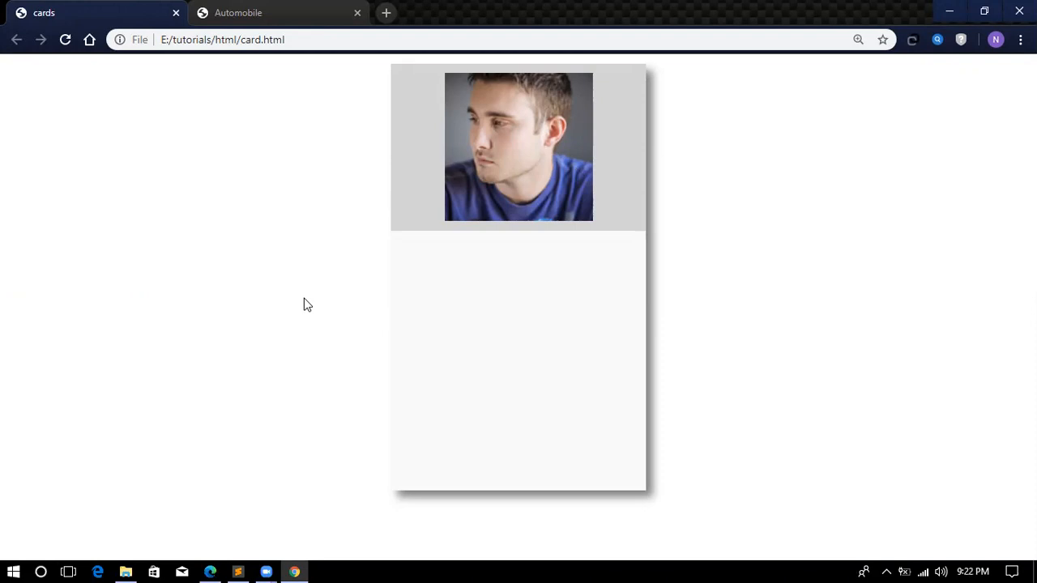
{"action": "mouse_move", "coordinate": [237, 566]}
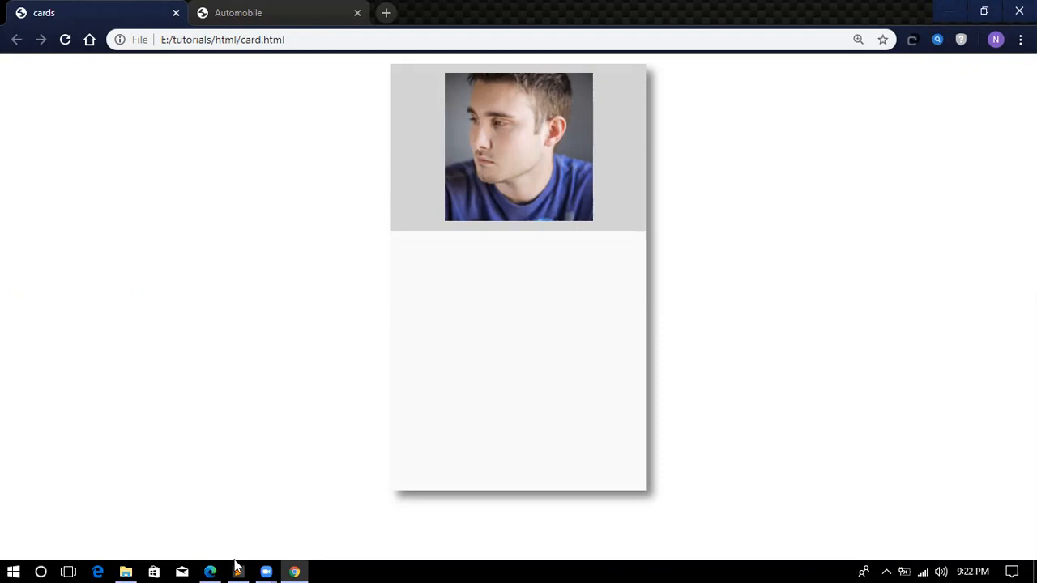
Return to card.css in Sublime Text after checking the grey-banded card.
{"action": "left_click", "coordinate": [237, 572]}
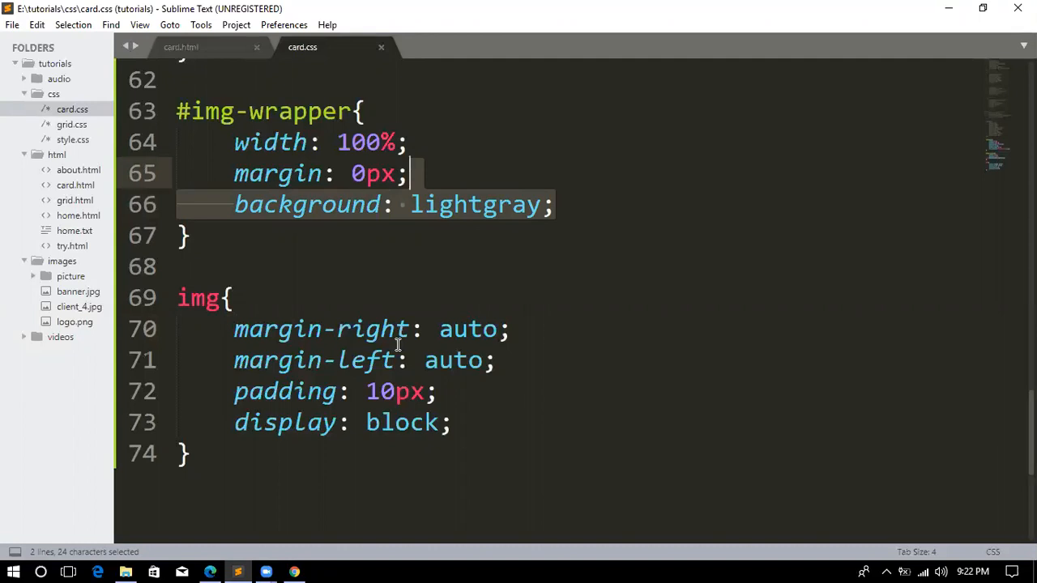
{"action": "mouse_move", "coordinate": [462, 427]}
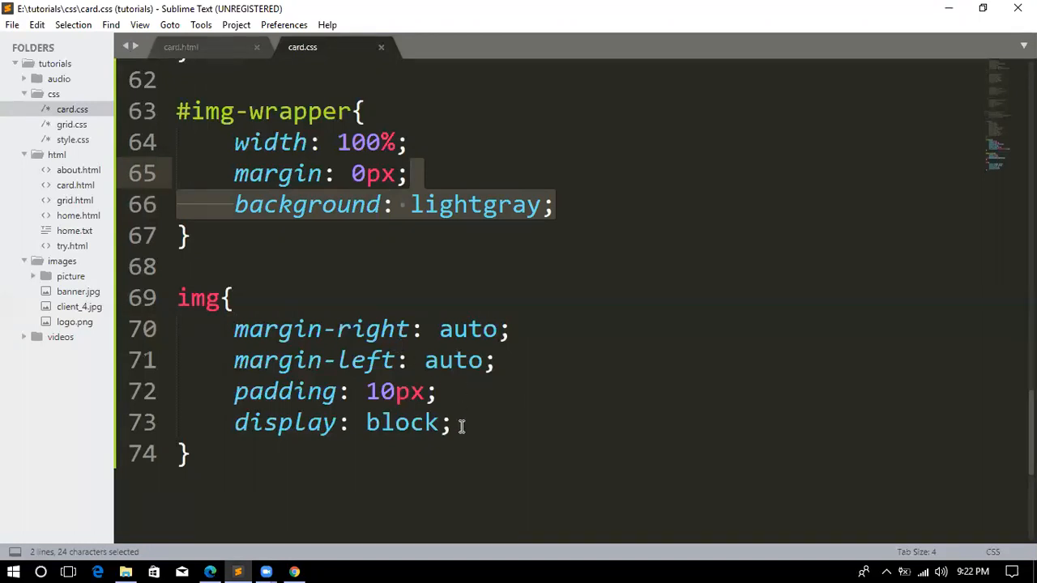
Replace the img rule's declarations with width: 100%; and height: 200px;.
{"action": "left_click_drag", "start_coordinate": [234, 329], "coordinate": [452, 422]}
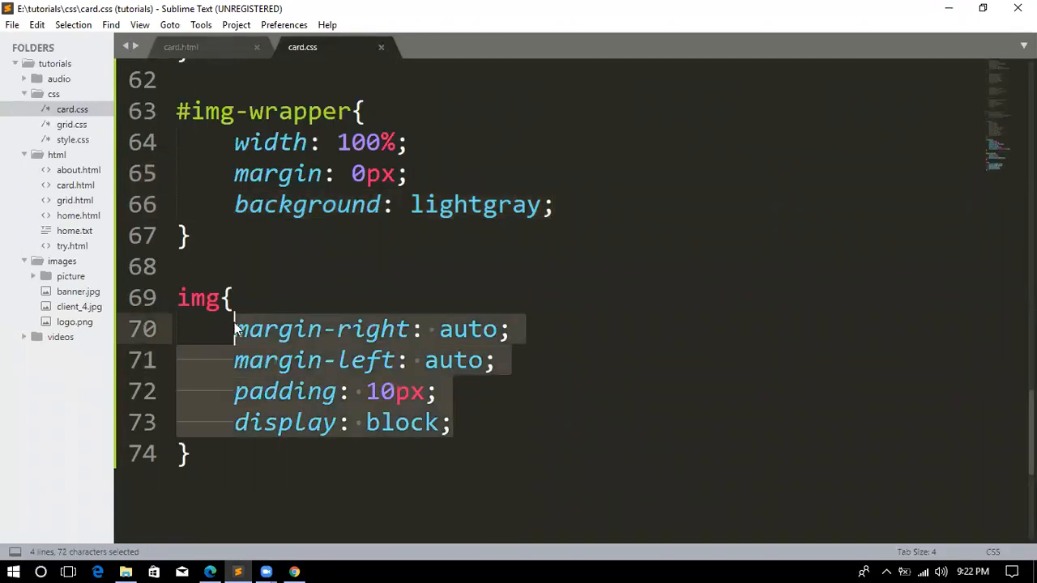
{"action": "type", "text": "w"}
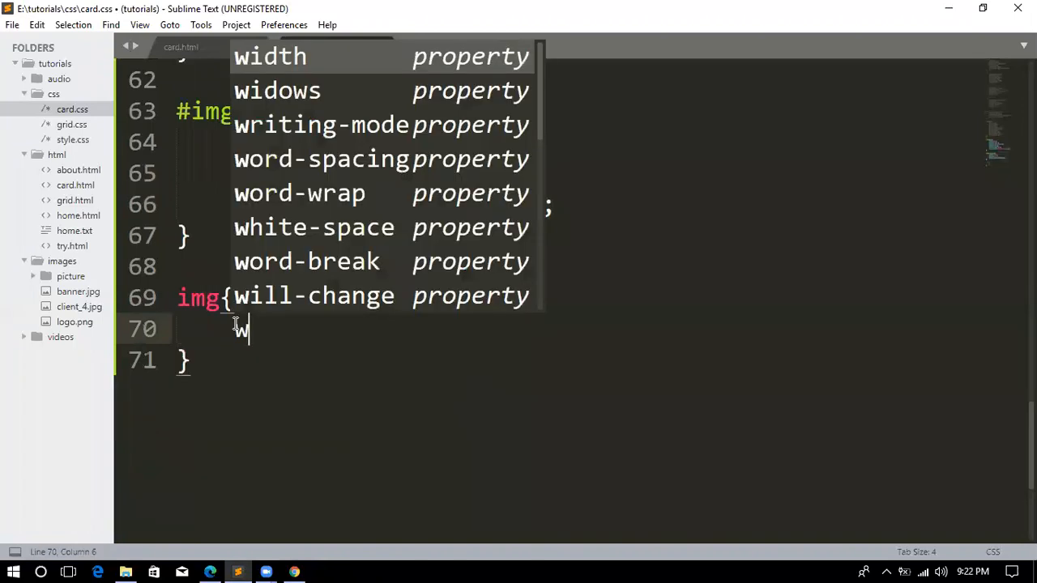
{"action": "type", "text": "idth: 100"}
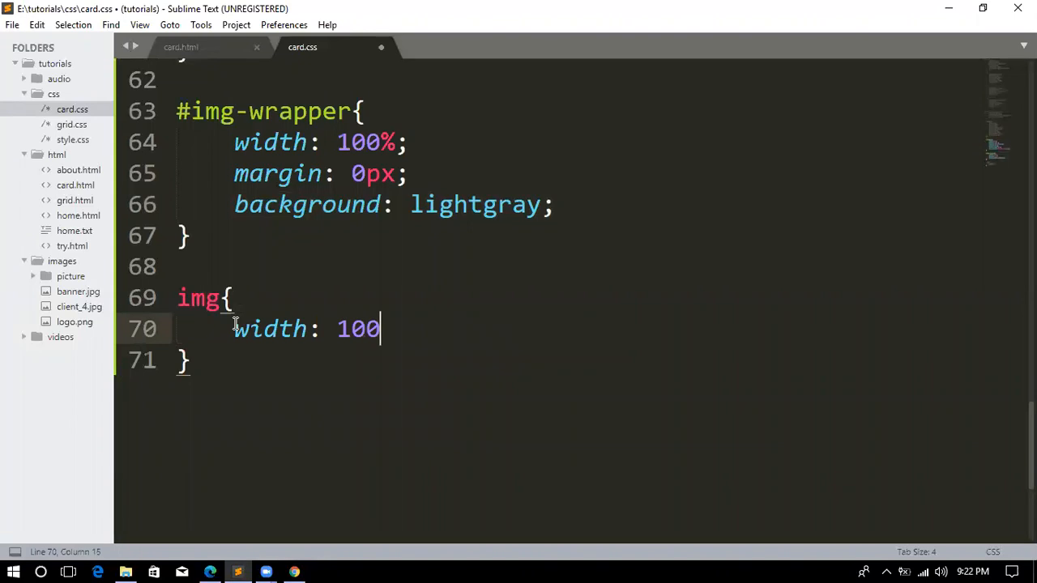
{"action": "type", "text": "%;"}
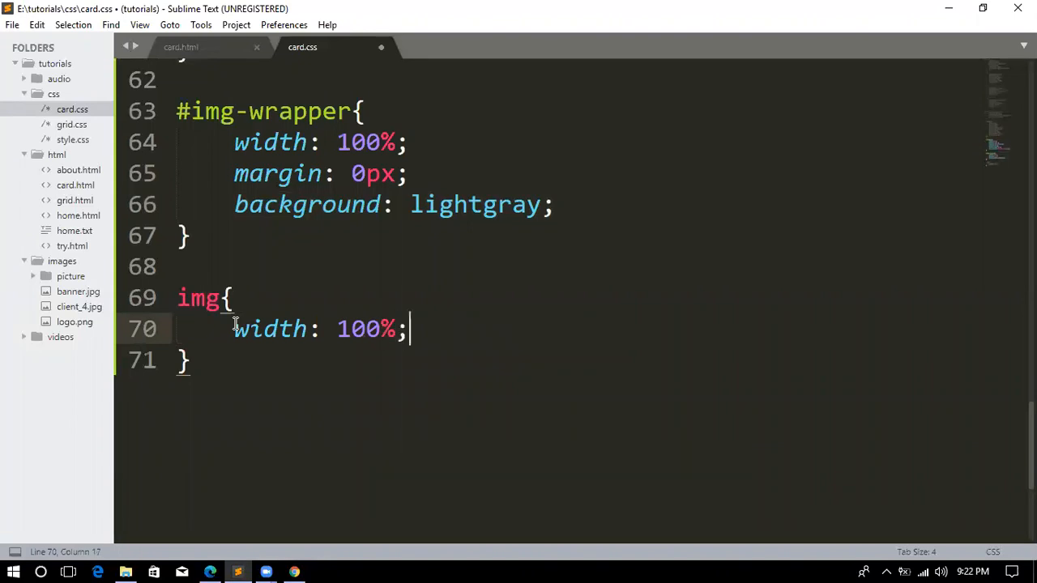
{"action": "type", "text": "height:"}
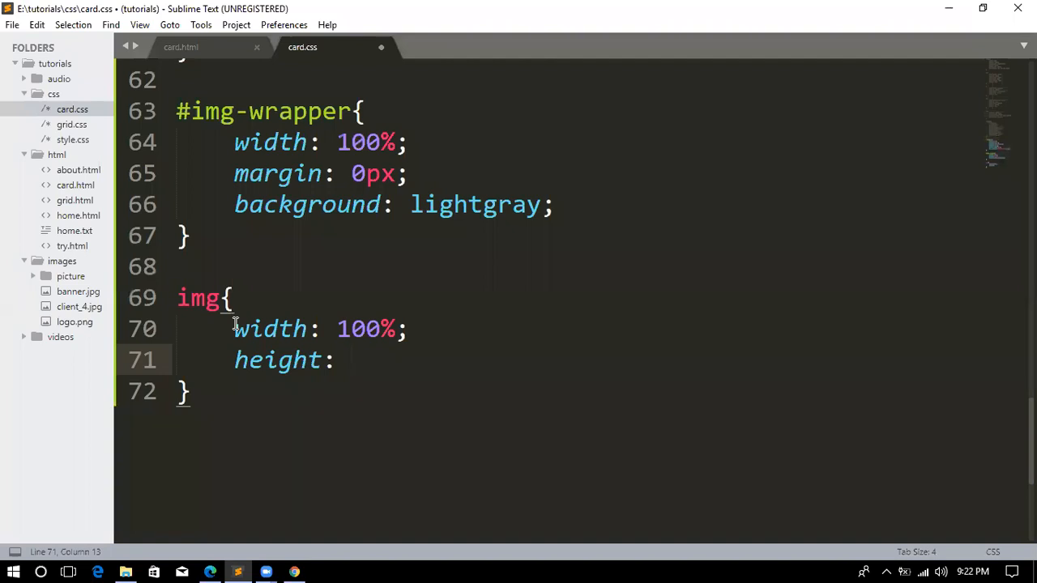
{"action": "type", "text": "200p"}
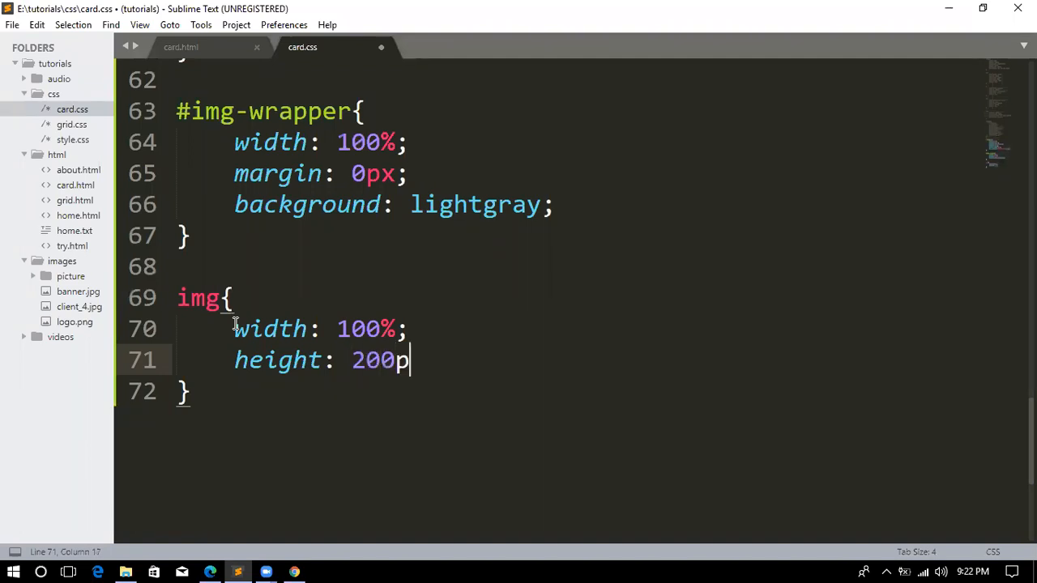
{"action": "type", "text": "x;"}
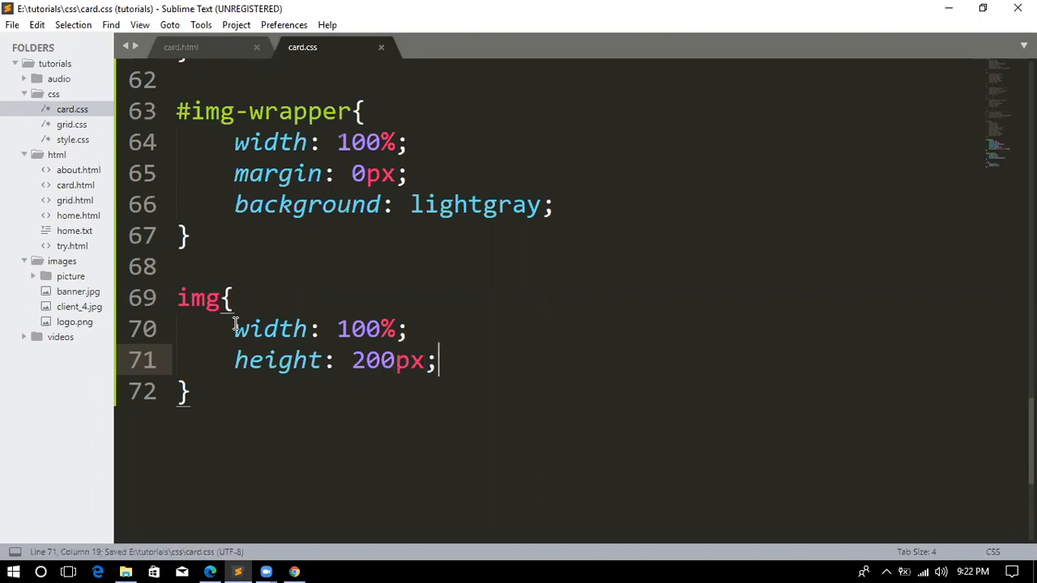
{"action": "mouse_move", "coordinate": [283, 563]}
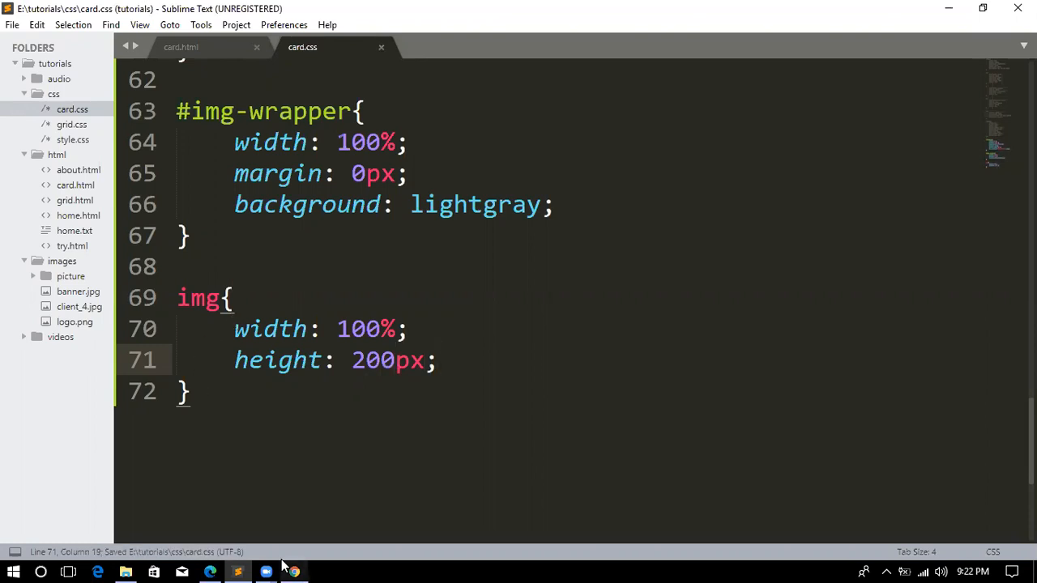
Remove the wrapper's background line and reduce the image height from 200 to 150px.
{"action": "left_click", "coordinate": [294, 572]}
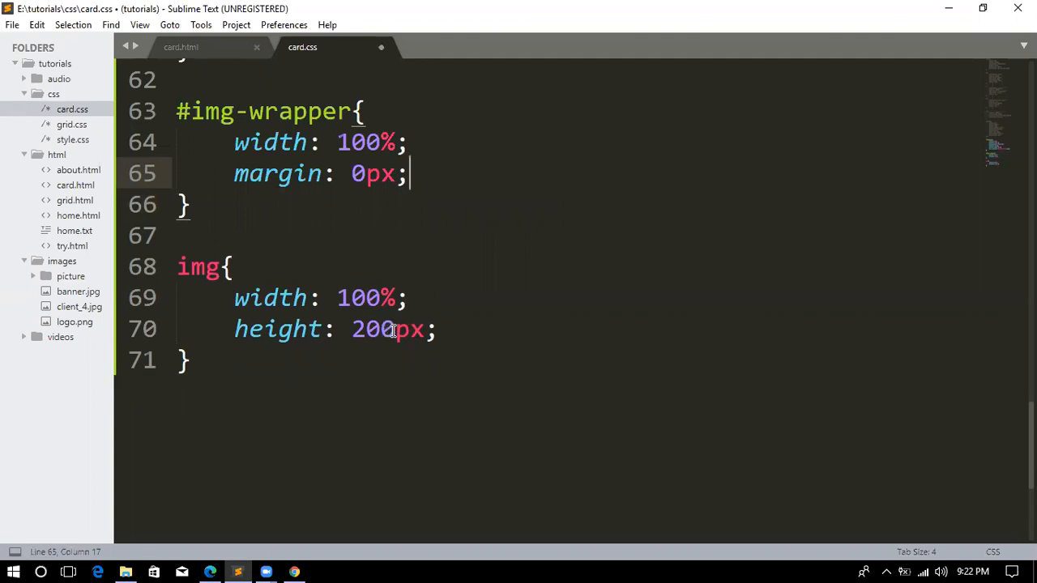
{"action": "double_click", "coordinate": [374, 329]}
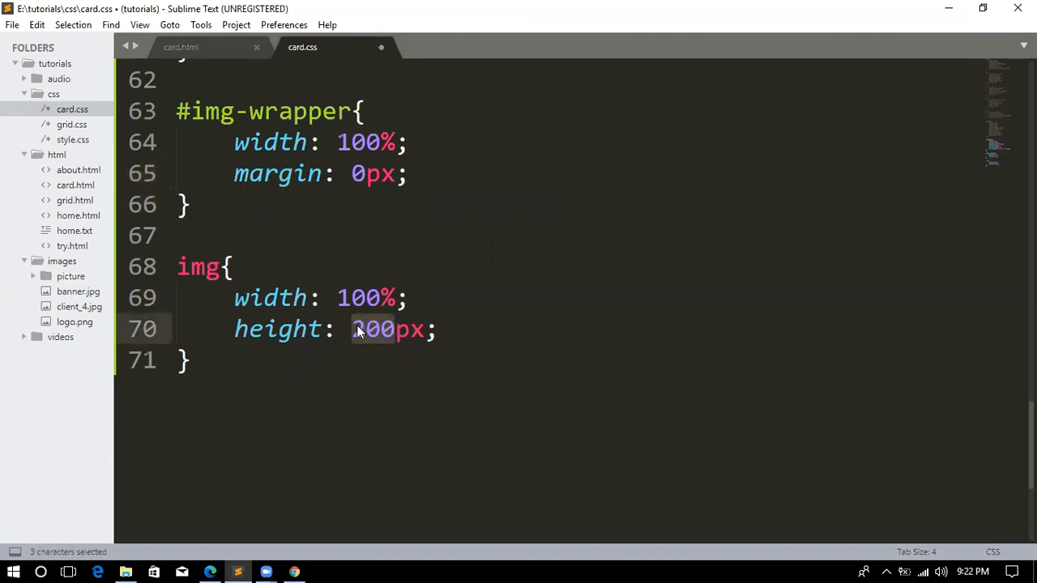
{"action": "type", "text": "150"}
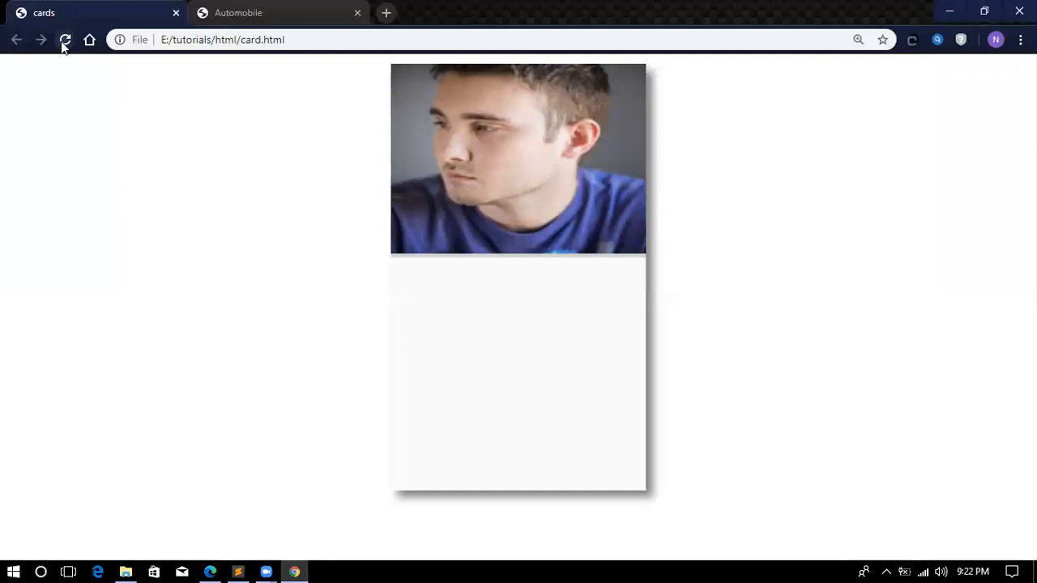
Reload the card in Chrome to see the shorter full-width photo, then return to Sublime Text.
{"action": "left_click", "coordinate": [65, 39]}
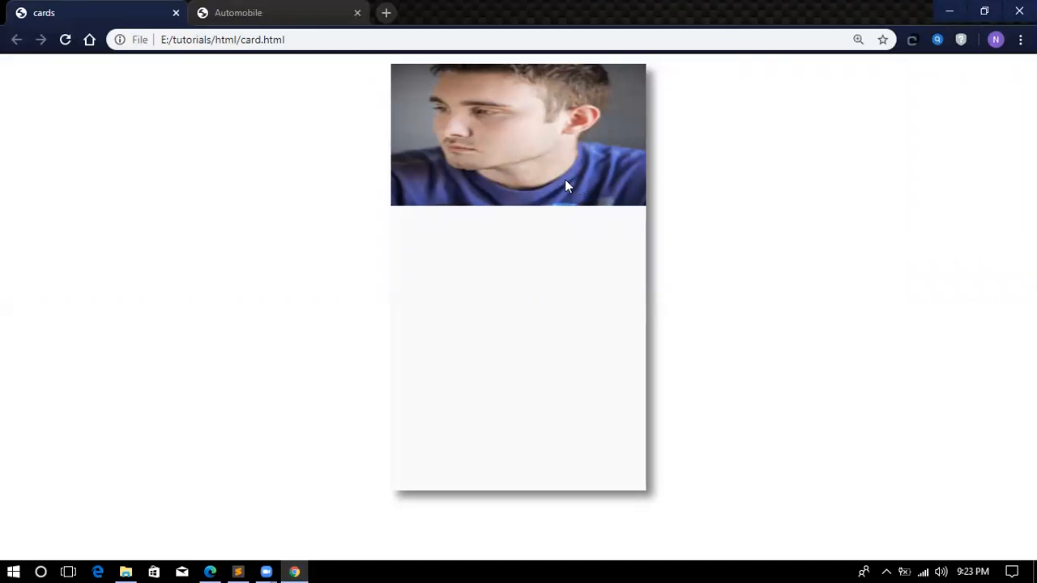
{"action": "mouse_move", "coordinate": [477, 186]}
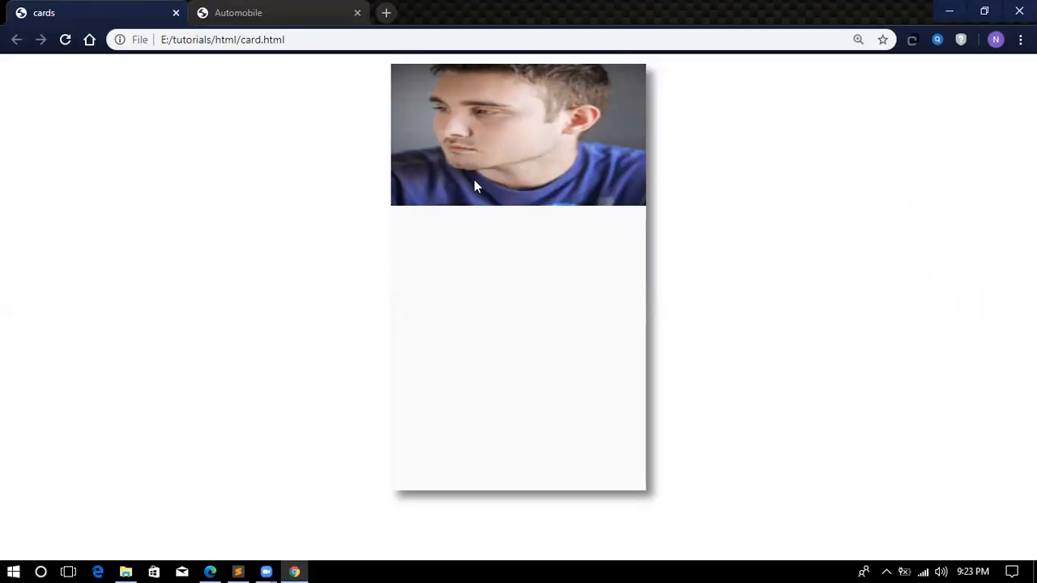
{"action": "mouse_move", "coordinate": [506, 135]}
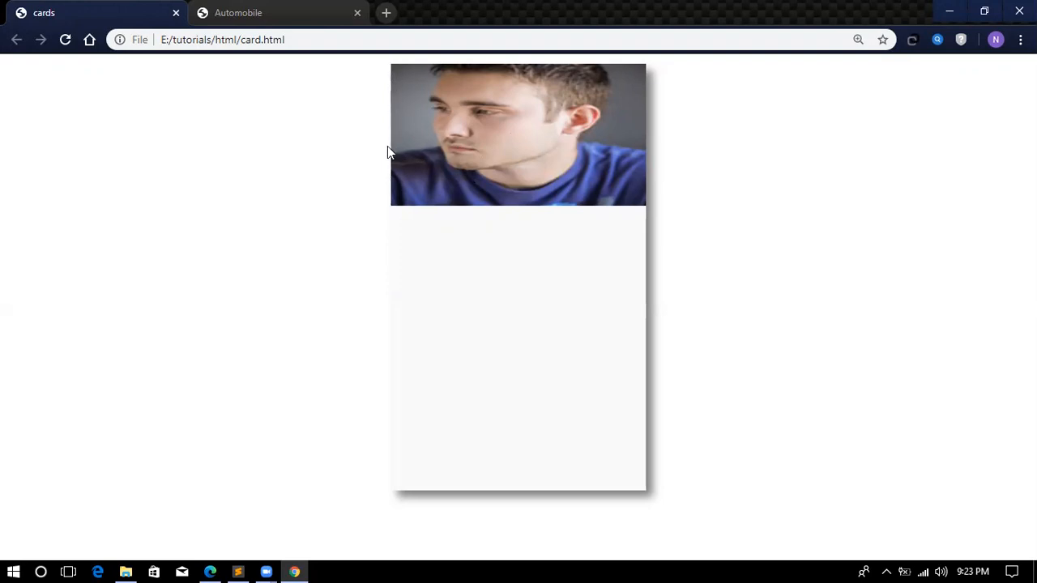
{"action": "mouse_move", "coordinate": [415, 137]}
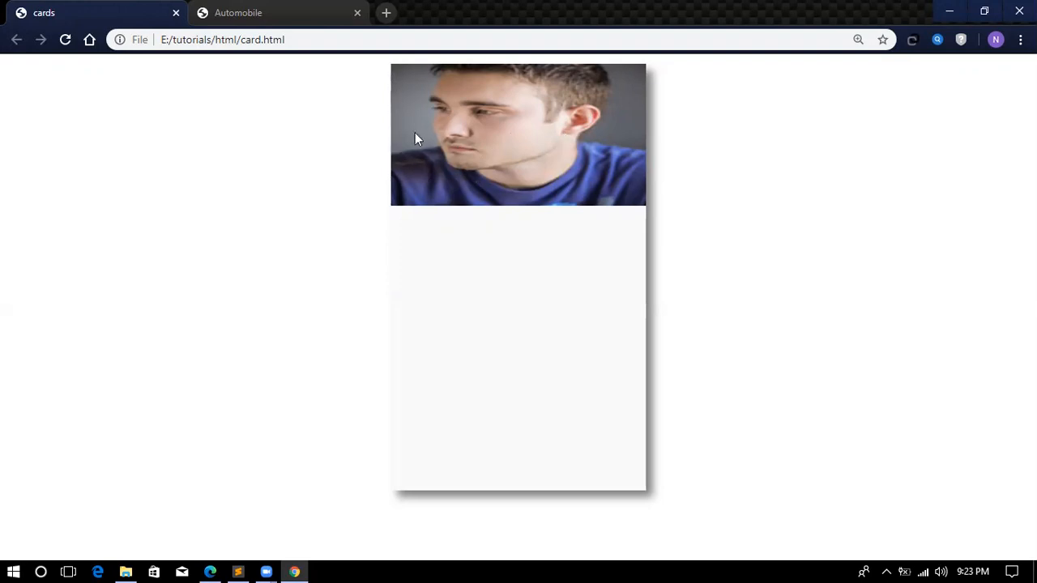
{"action": "mouse_move", "coordinate": [569, 133]}
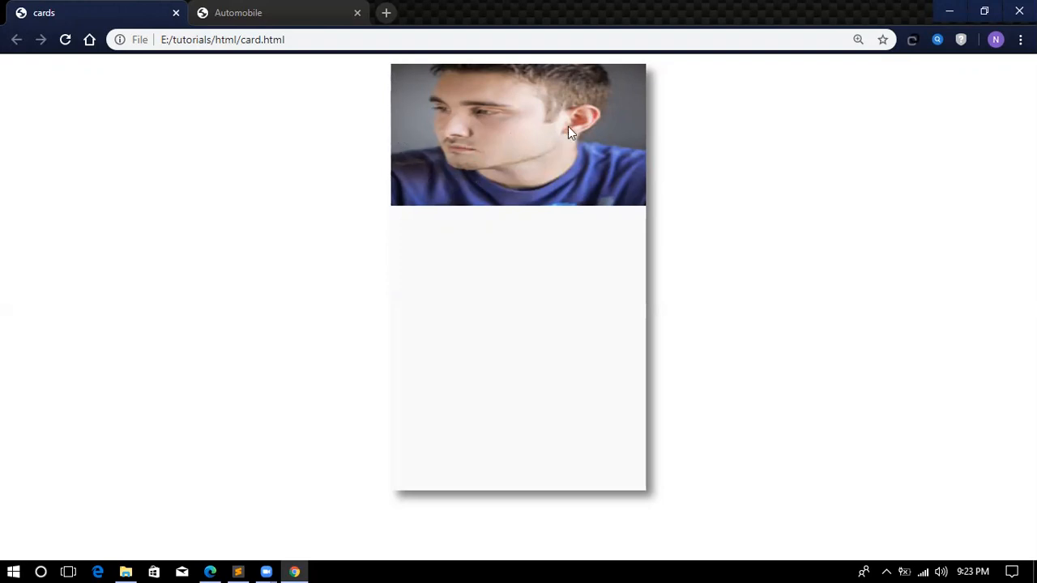
{"action": "mouse_move", "coordinate": [492, 130]}
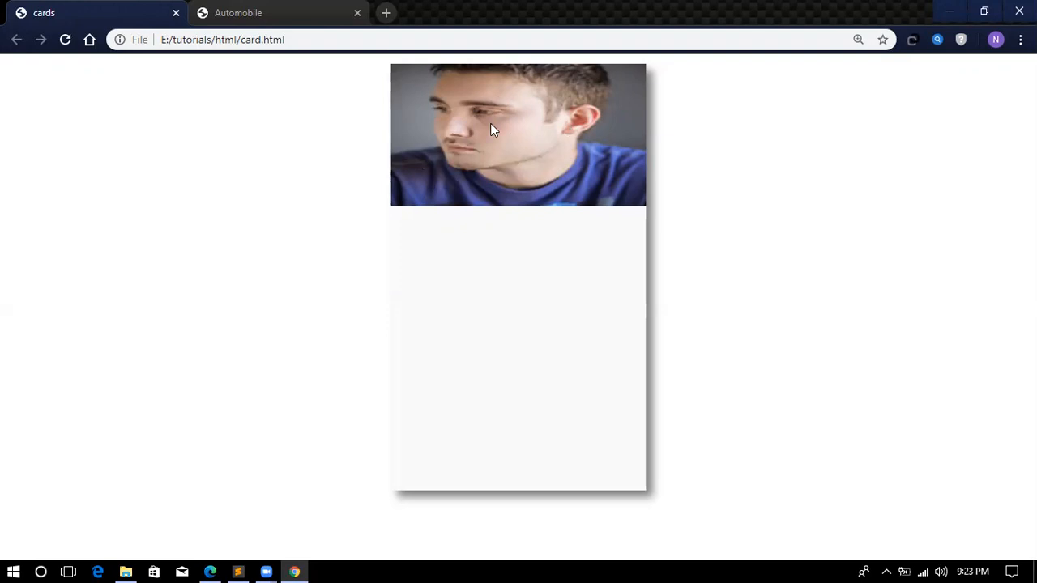
{"action": "mouse_move", "coordinate": [260, 105]}
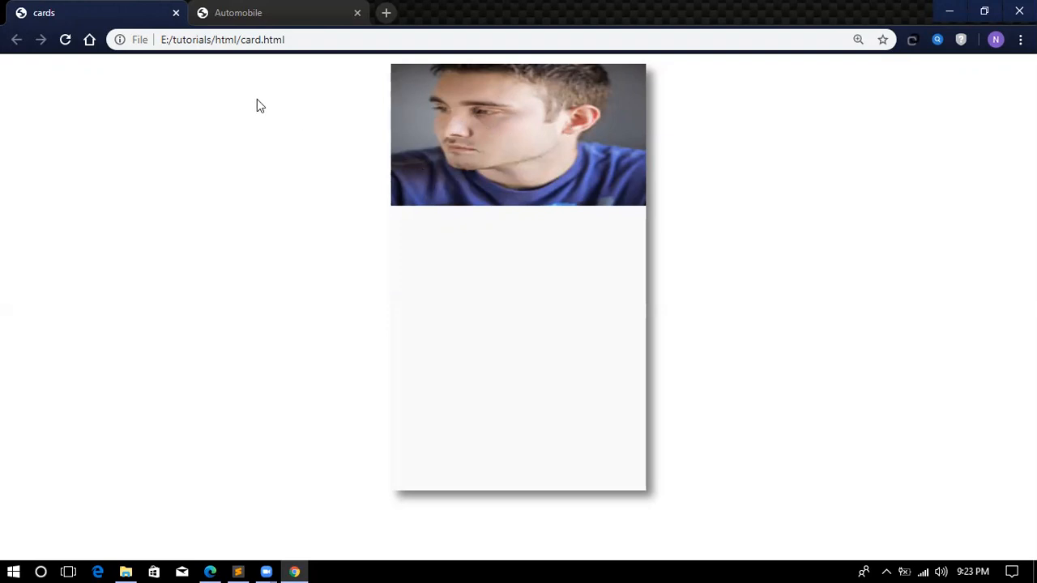
{"action": "mouse_move", "coordinate": [249, 517]}
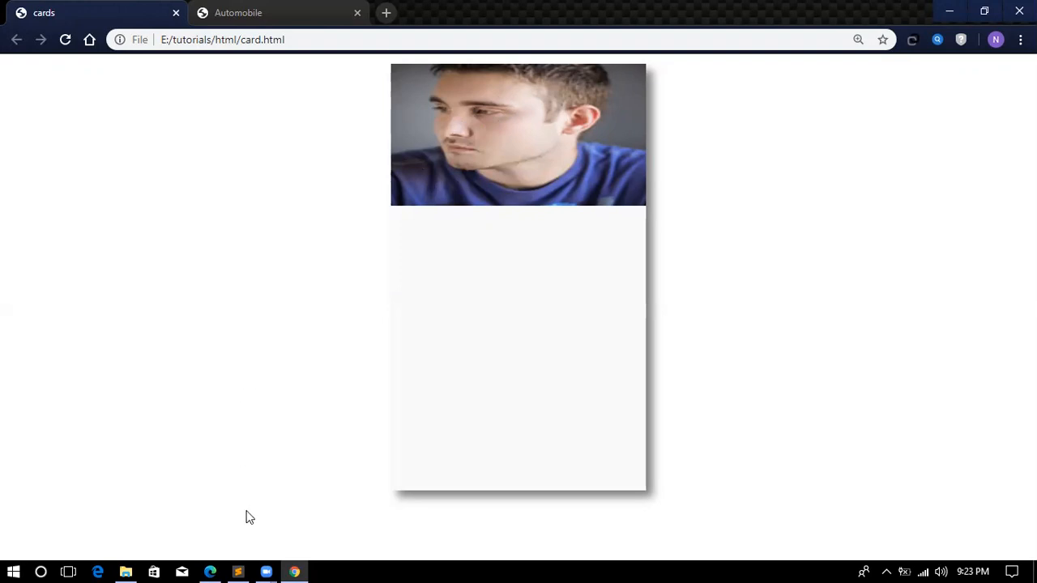
{"action": "left_click", "coordinate": [237, 572]}
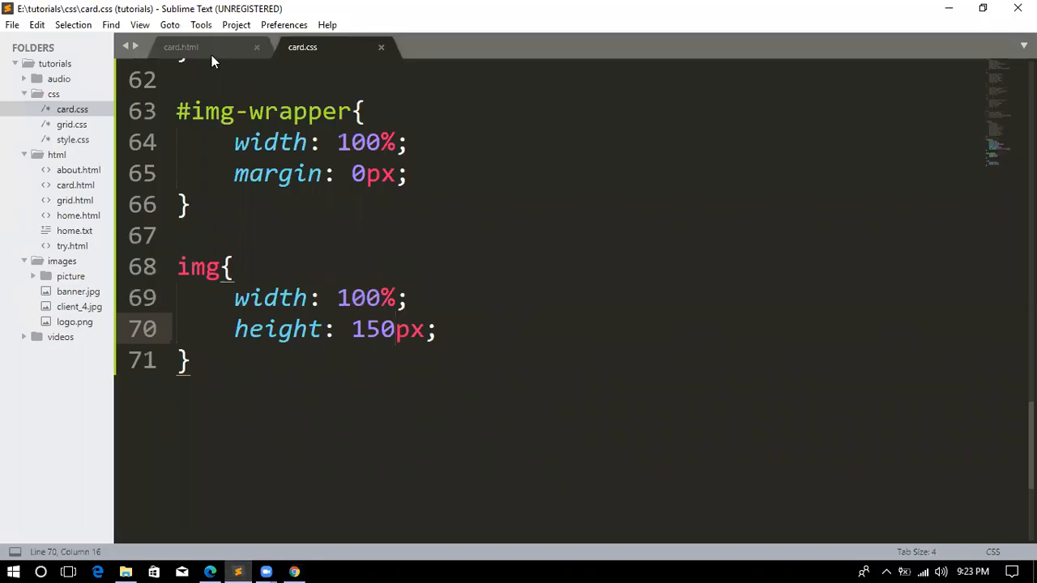
In card.html, add an empty div with id 'description' after img-wrapper, opened onto separate lines.
{"action": "left_click", "coordinate": [180, 46]}
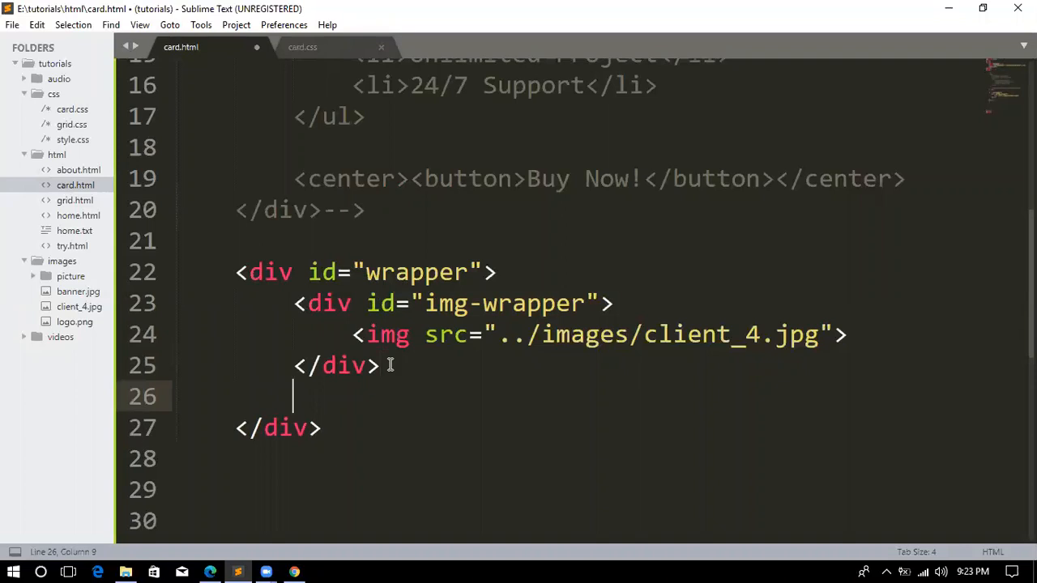
{"action": "type", "text": "<d"}
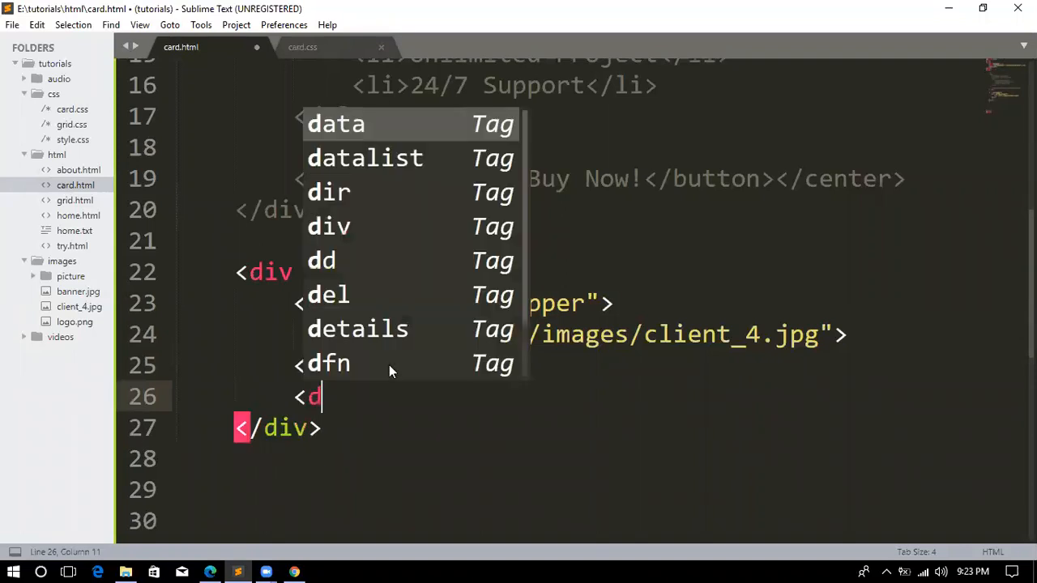
{"action": "type", "text": "iv"}
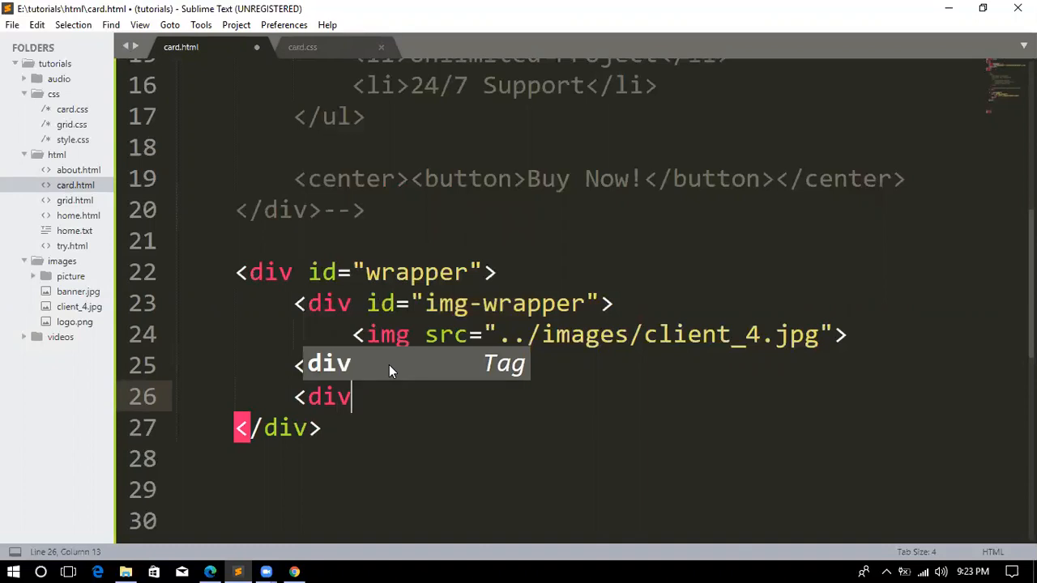
{"action": "key", "text": "Tab"}
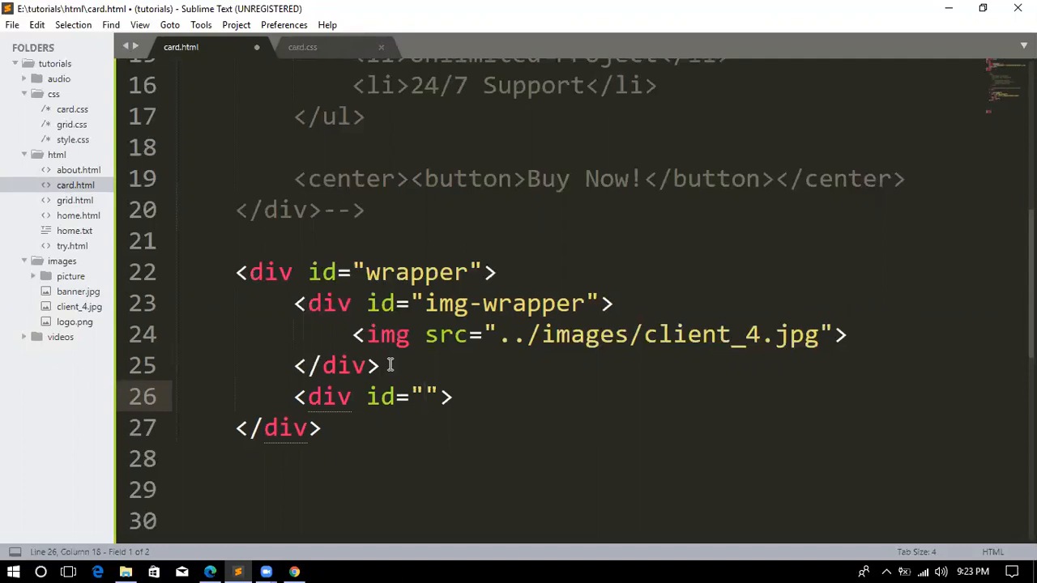
{"action": "type", "text": "d"}
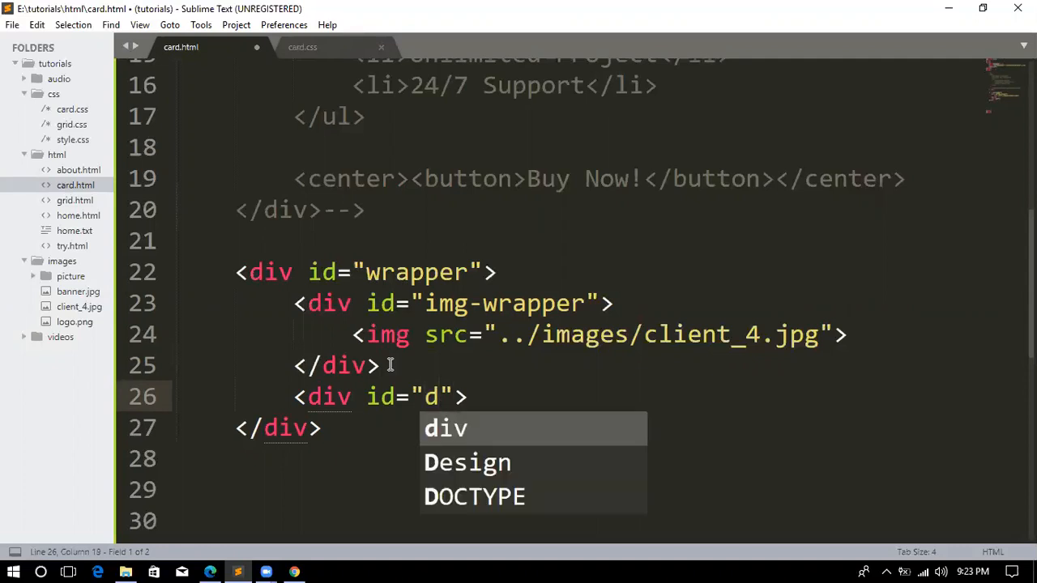
{"action": "type", "text": "escri"}
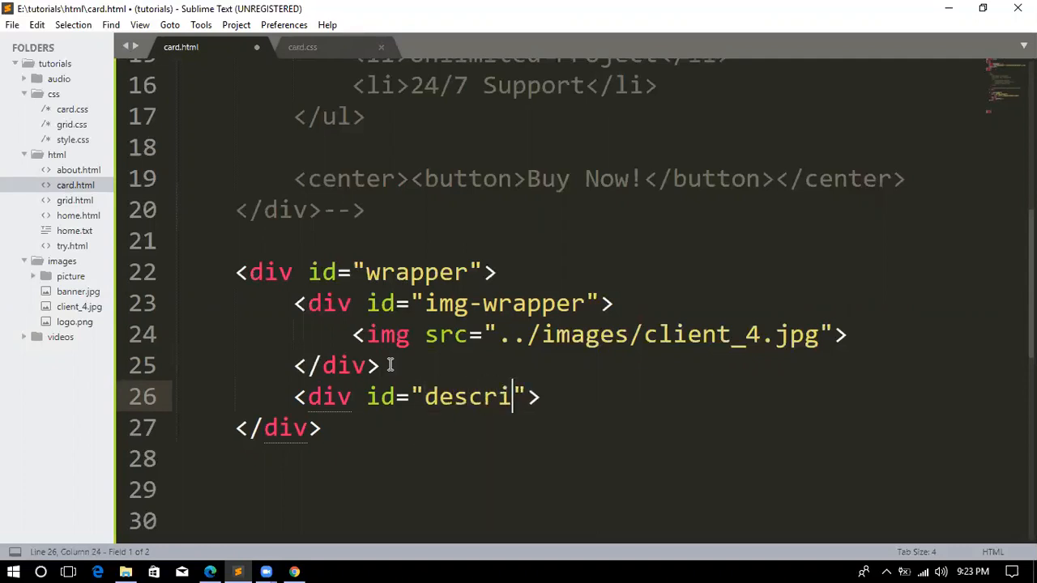
{"action": "type", "text": "p"}
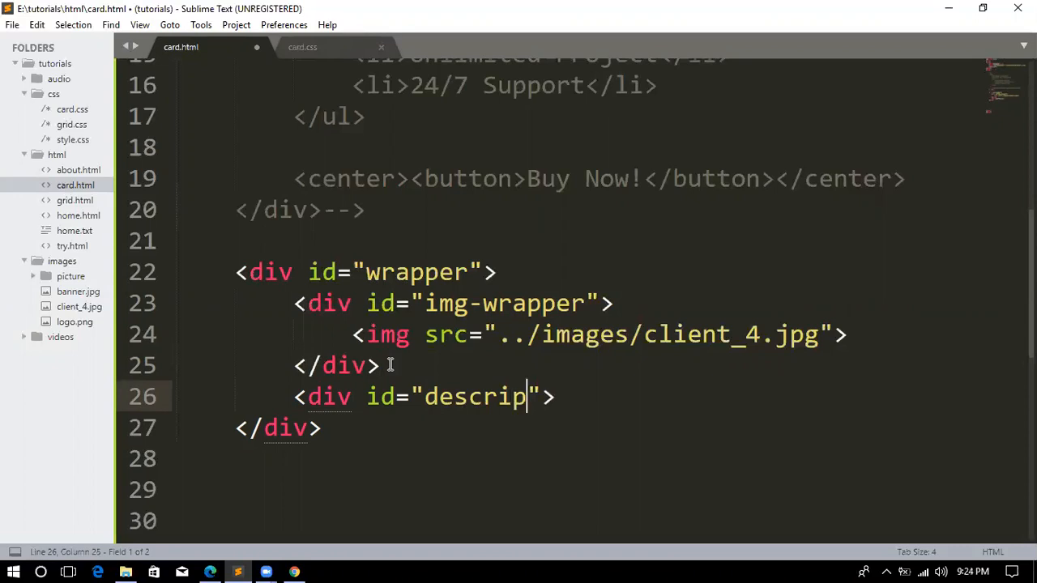
{"action": "type", "text": "tion"}
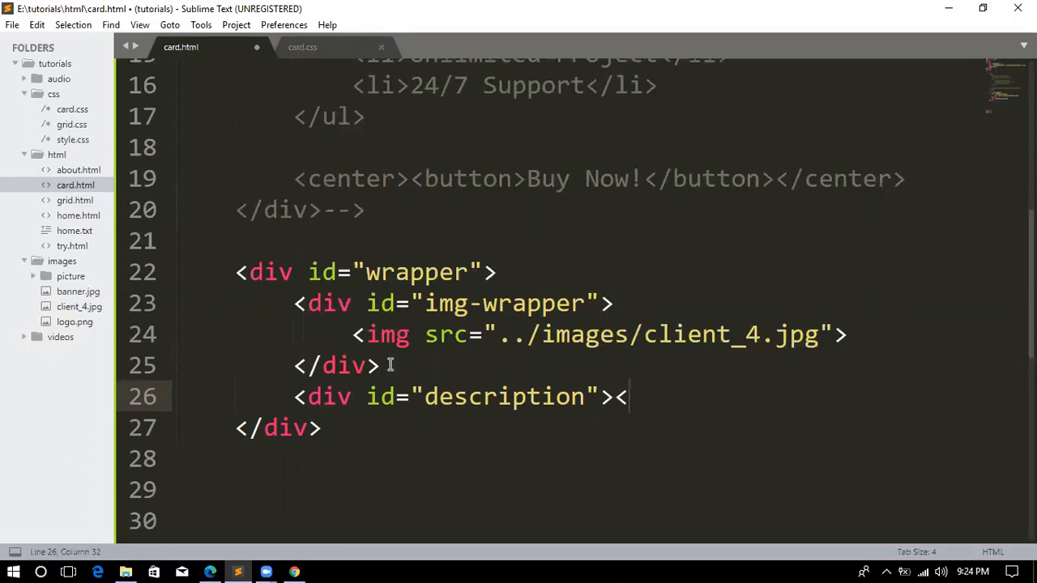
{"action": "type", "text": "/div>"}
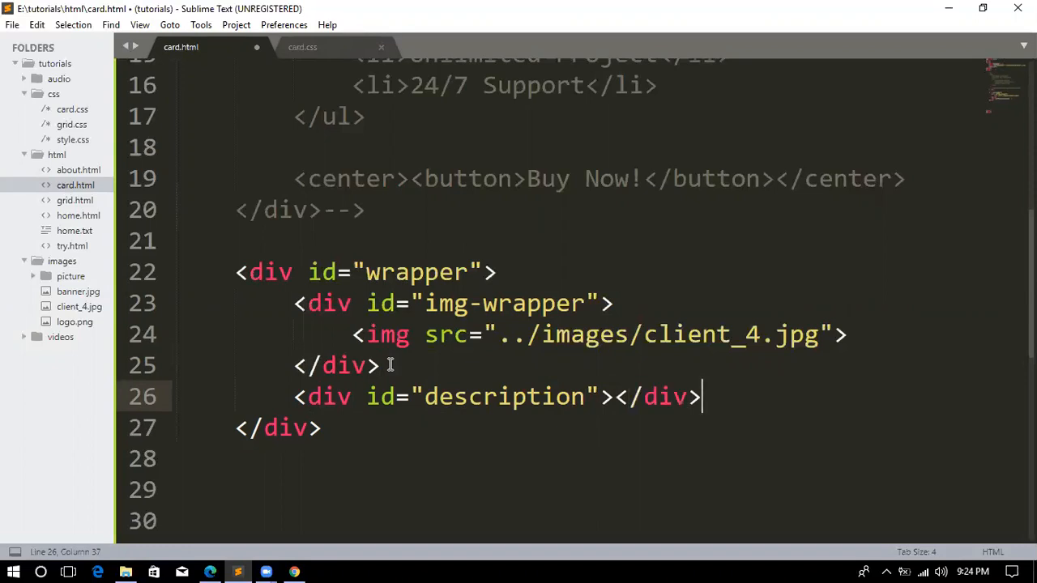
{"action": "key", "text": "enter"}
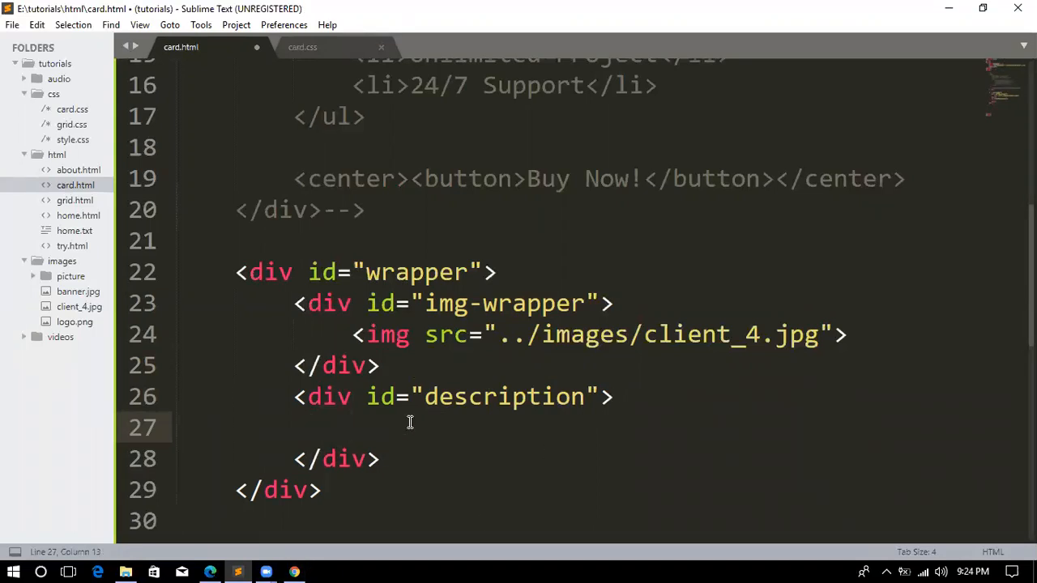
Add an h2 heading reading ProductName inside the description div.
{"action": "type", "text": "<"}
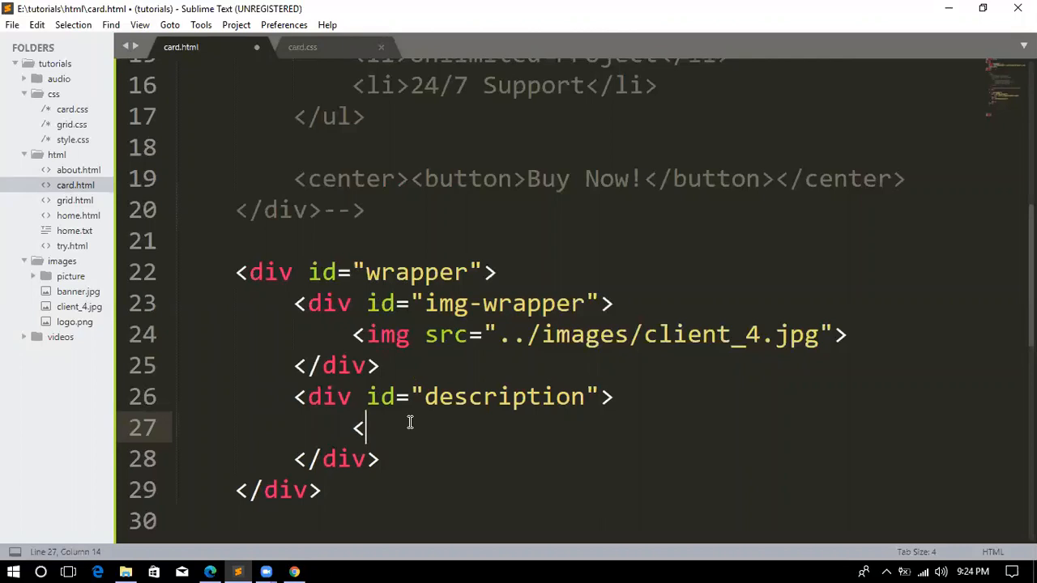
{"action": "type", "text": "h2>"}
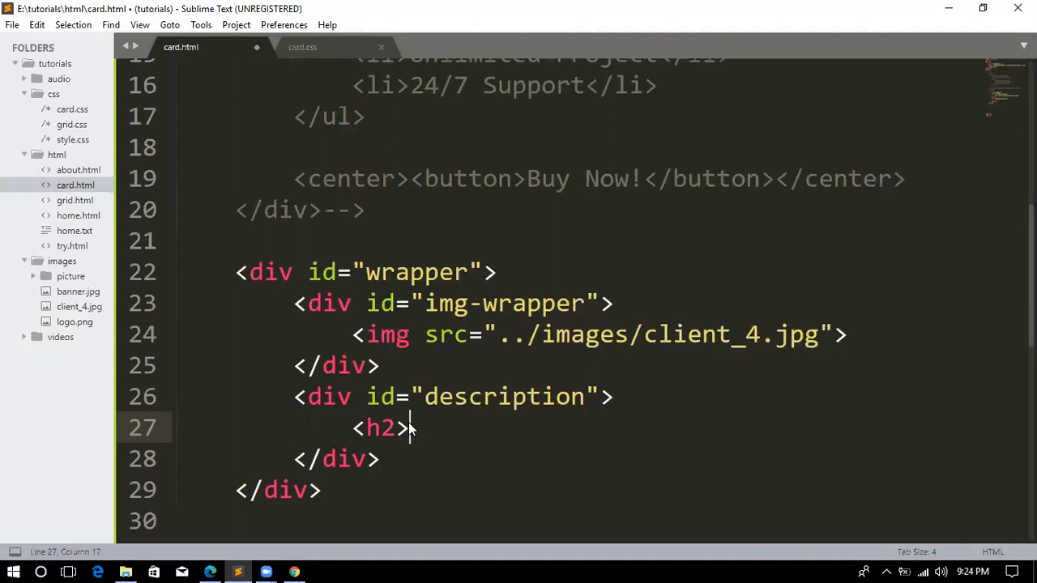
{"action": "mouse_move", "coordinate": [409, 426]}
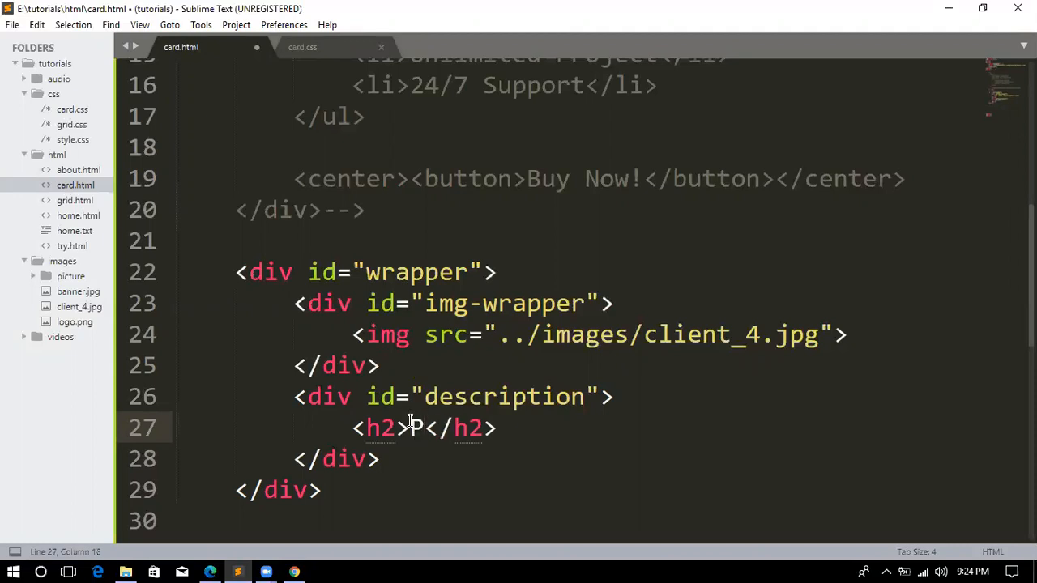
{"action": "type", "text": "Produc"}
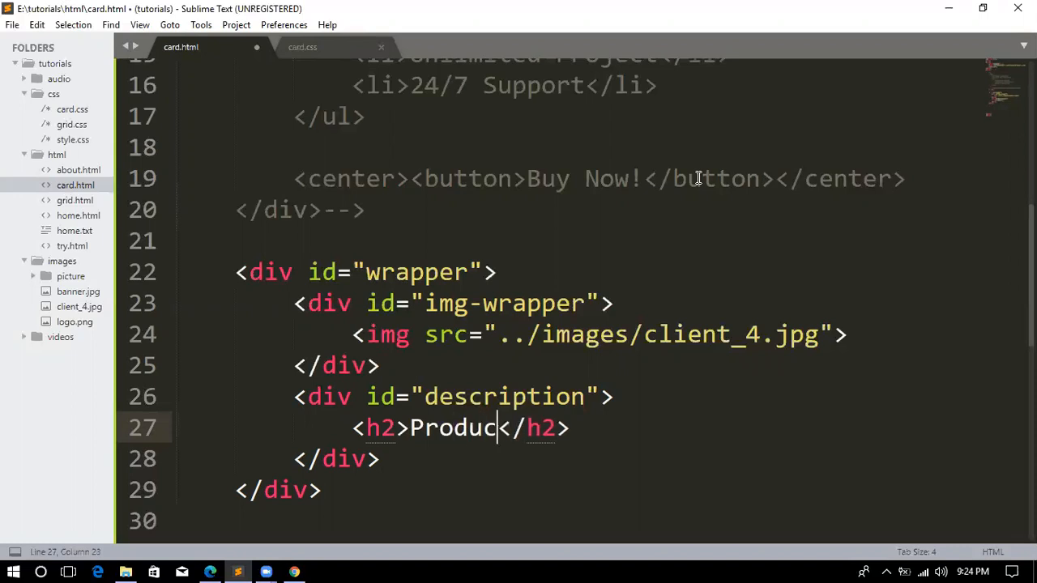
{"action": "type", "text": "t"}
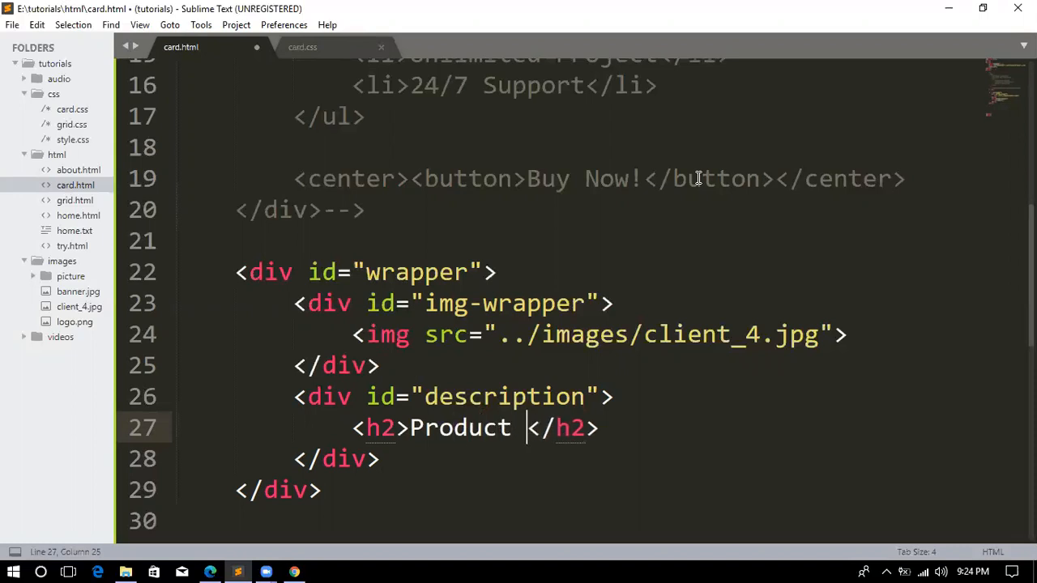
{"action": "type", "text": "N"}
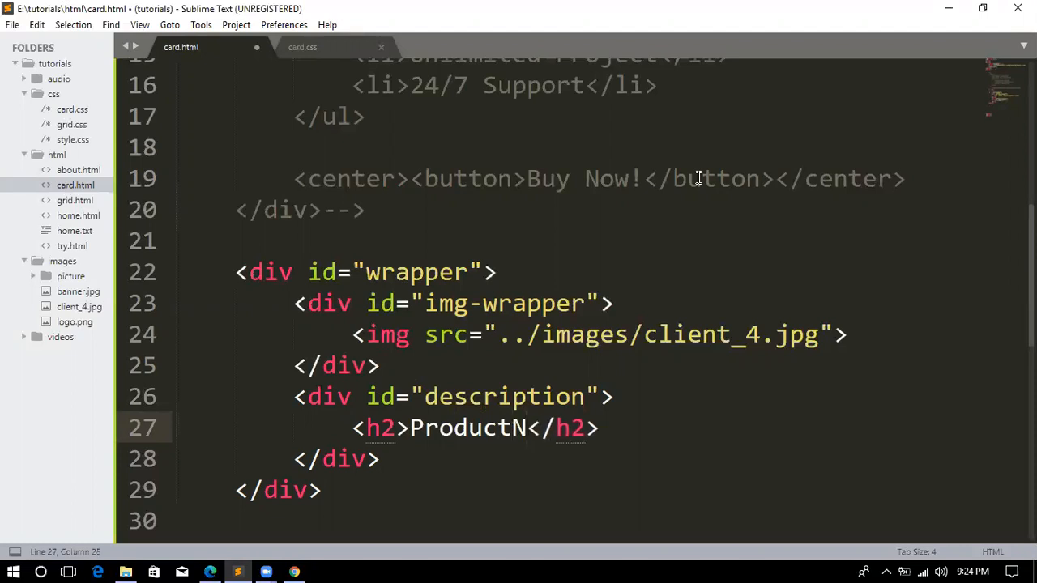
{"action": "type", "text": "ame"}
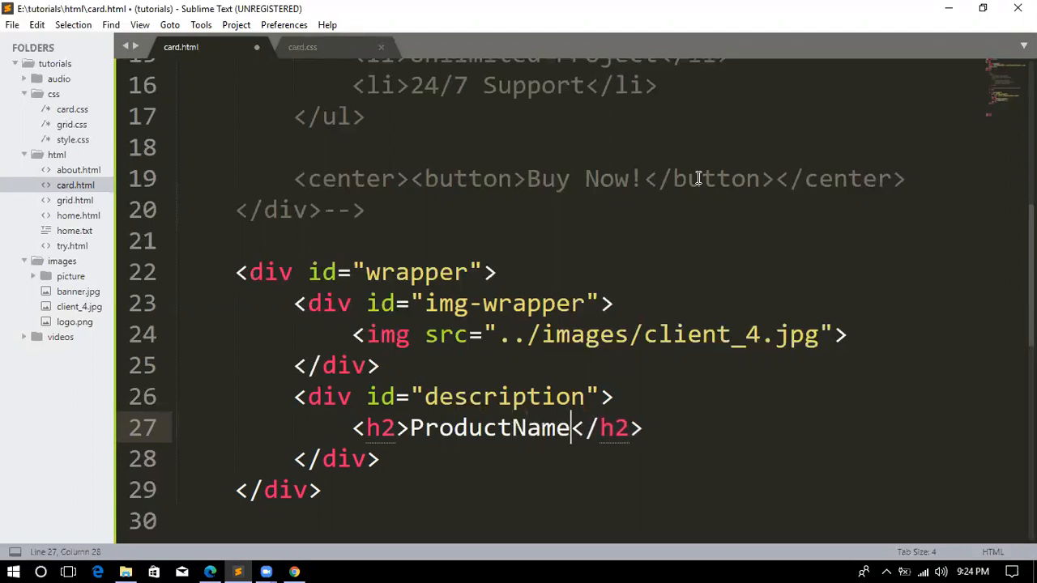
Add an h3 subheading reading Description below the ProductName heading.
{"action": "left_click", "coordinate": [644, 428]}
{"action": "type", "text": "<"}
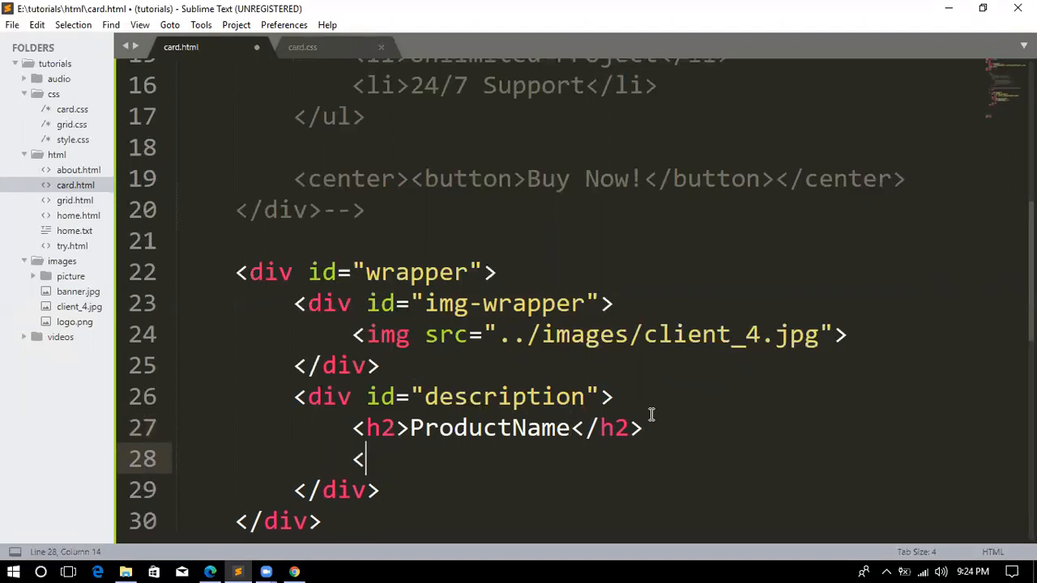
{"action": "type", "text": "h3"}
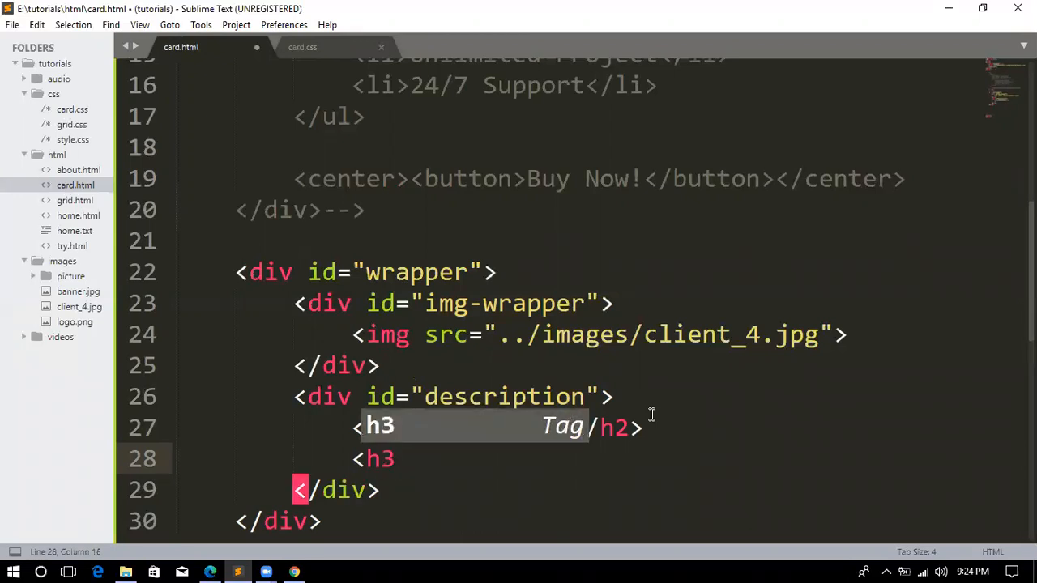
{"action": "type", "text": "ProductName"}
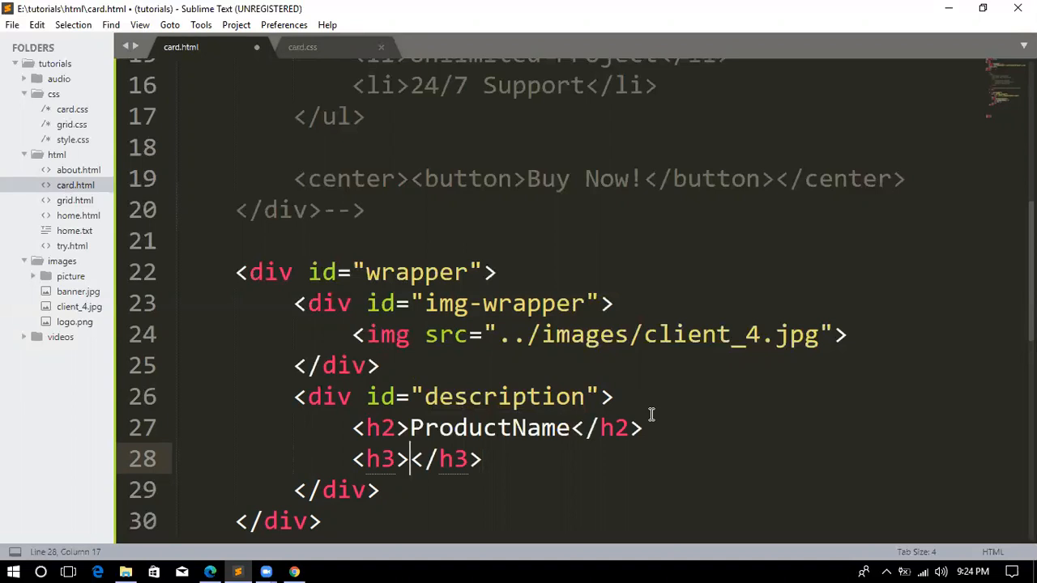
{"action": "type", "text": "Descripti"}
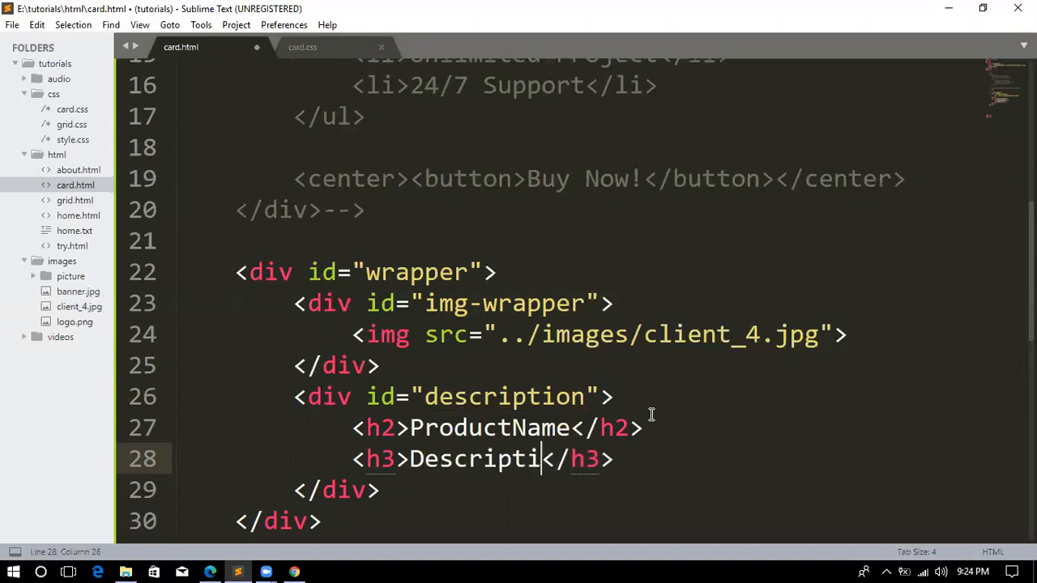
{"action": "type", "text": "on"}
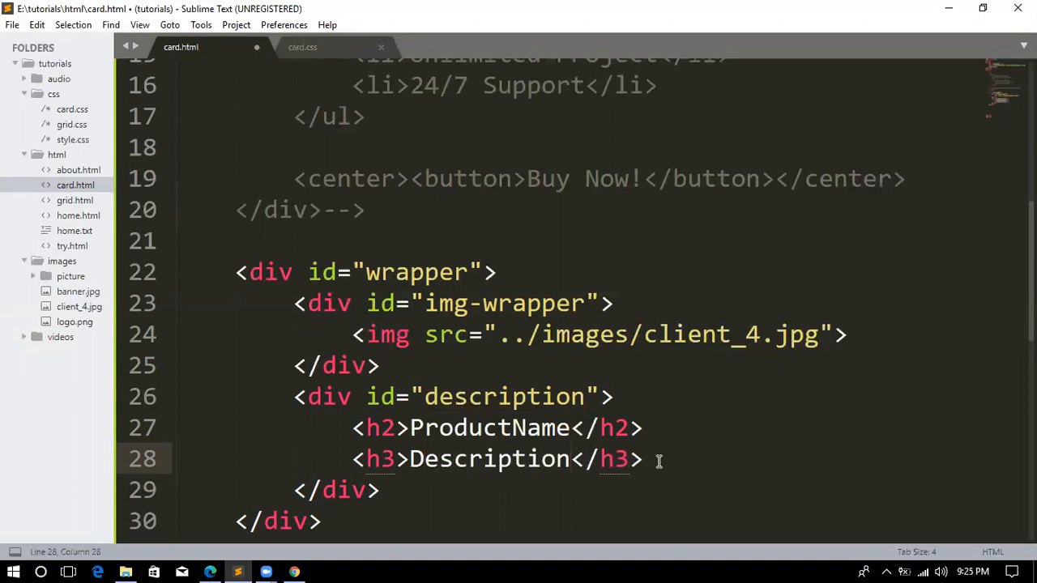
Add a button labelled 'Add to Cart' below the Description heading and save card.html.
{"action": "key", "text": "enter"}
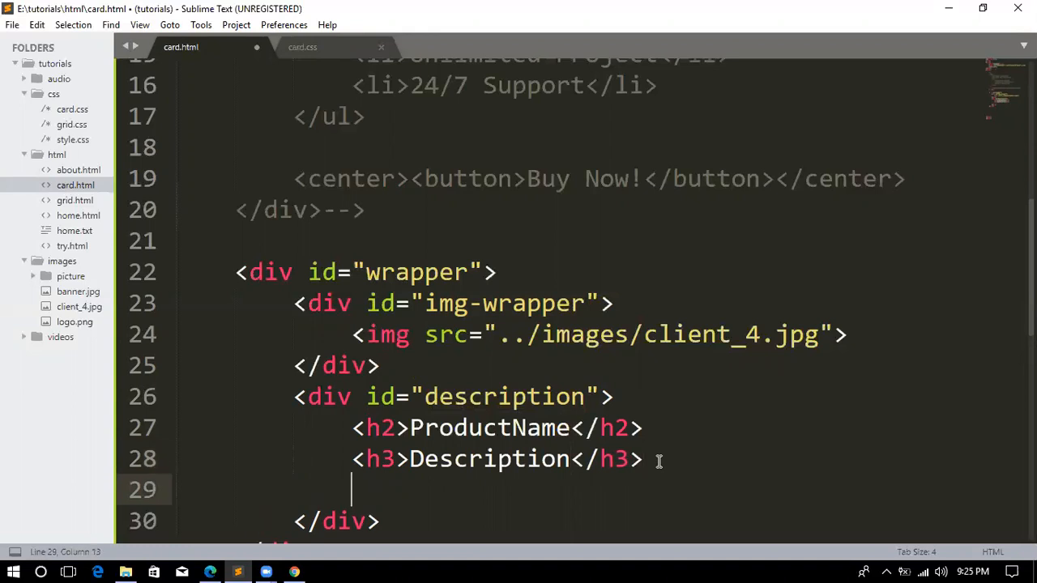
{"action": "type", "text": "<center></center>"}
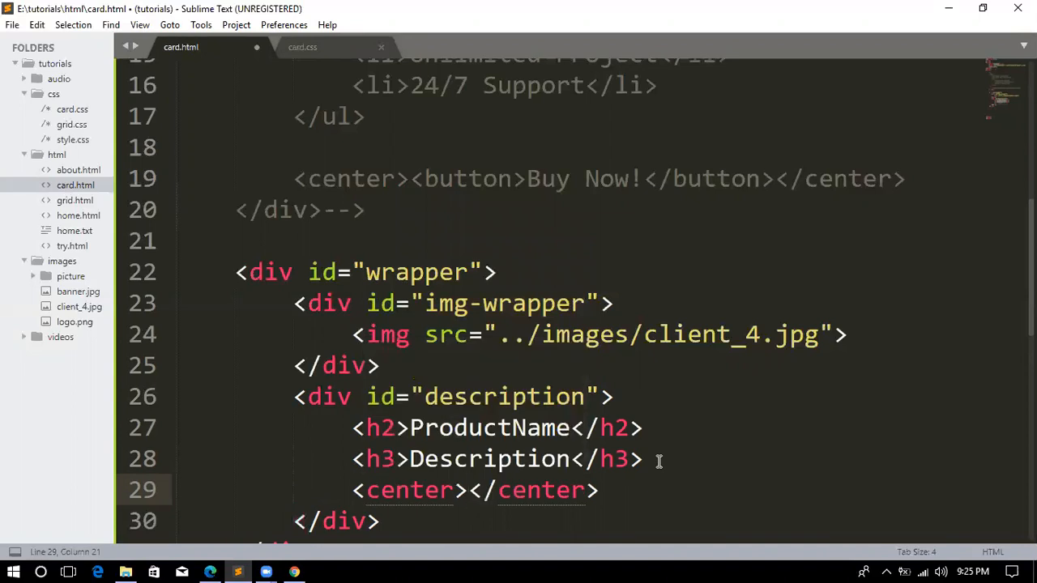
{"action": "type", "text": "<"}
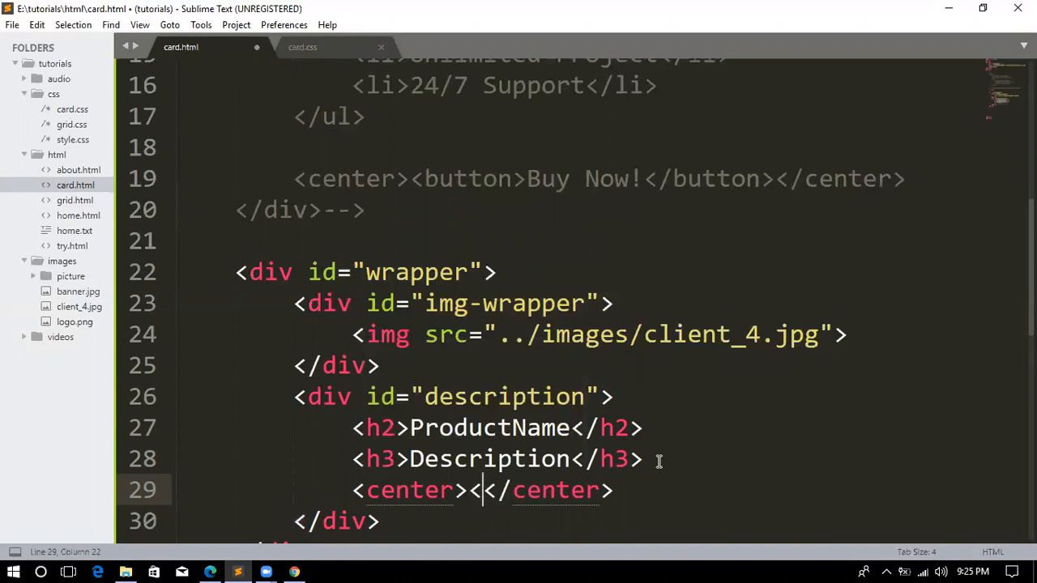
{"action": "type", "text": "button></button>"}
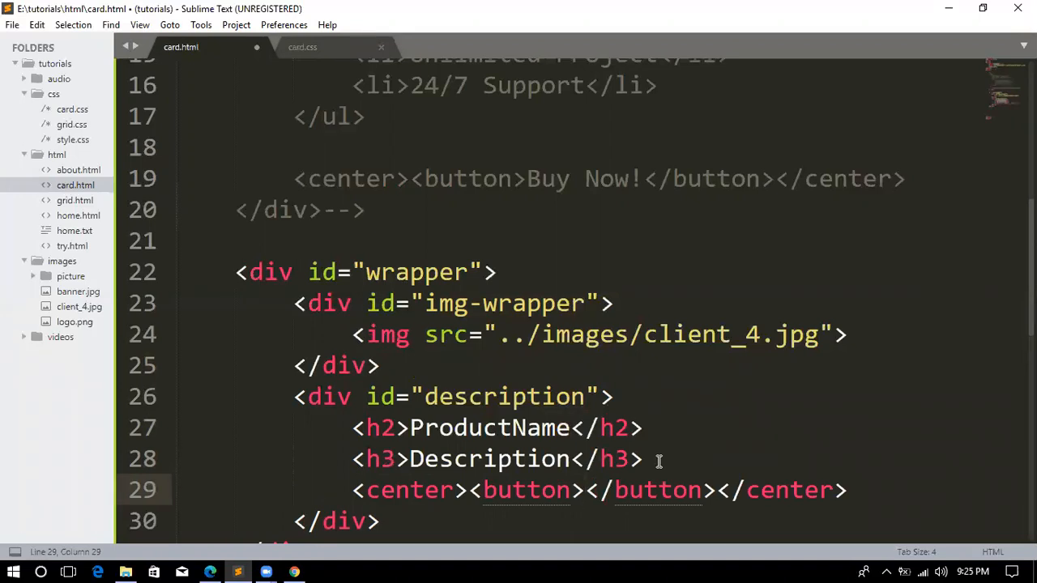
{"action": "type", "text": "Add to C"}
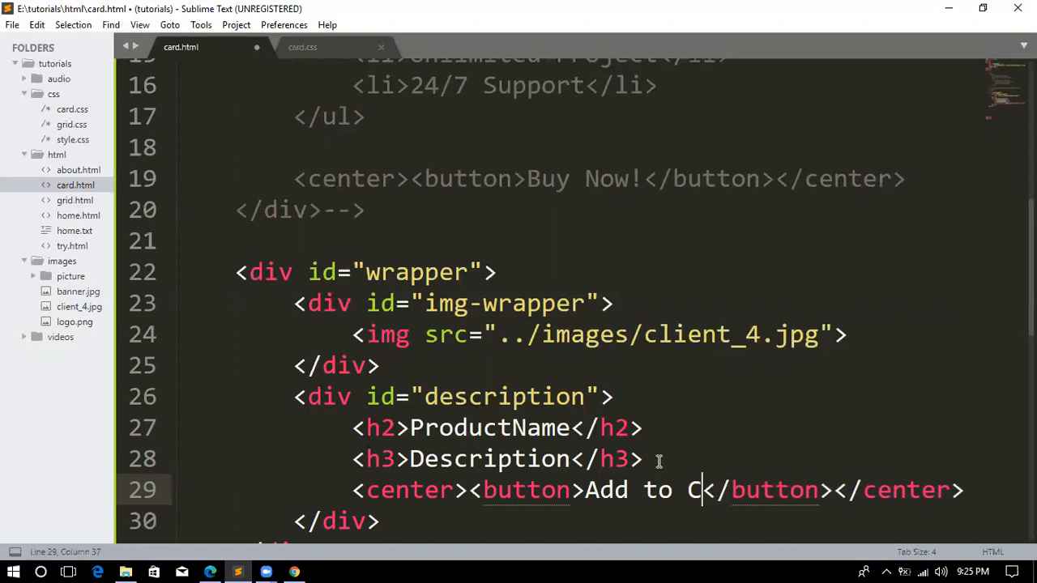
{"action": "type", "text": "art"}
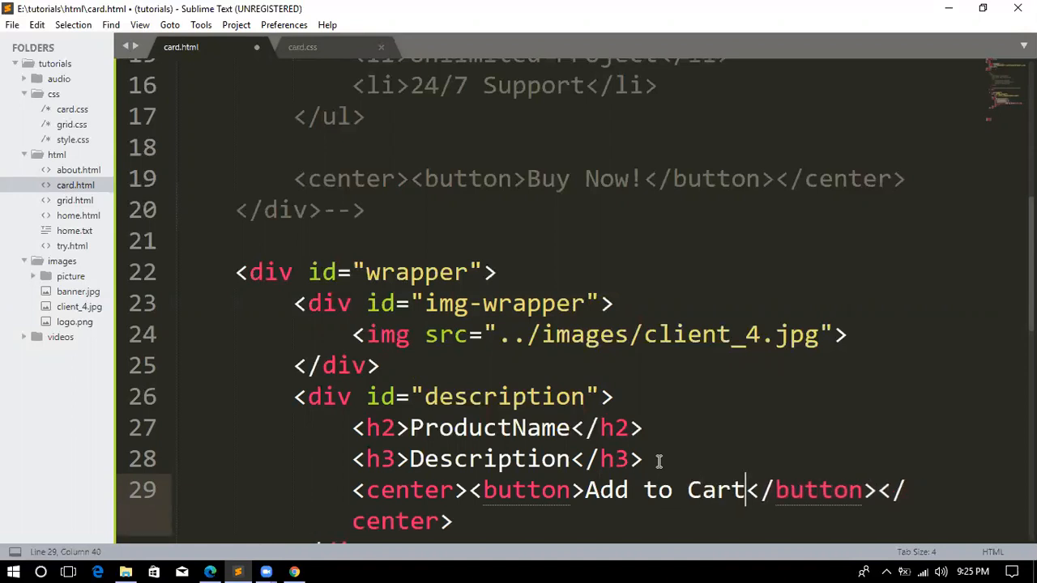
{"action": "key", "text": "ctrl+s"}
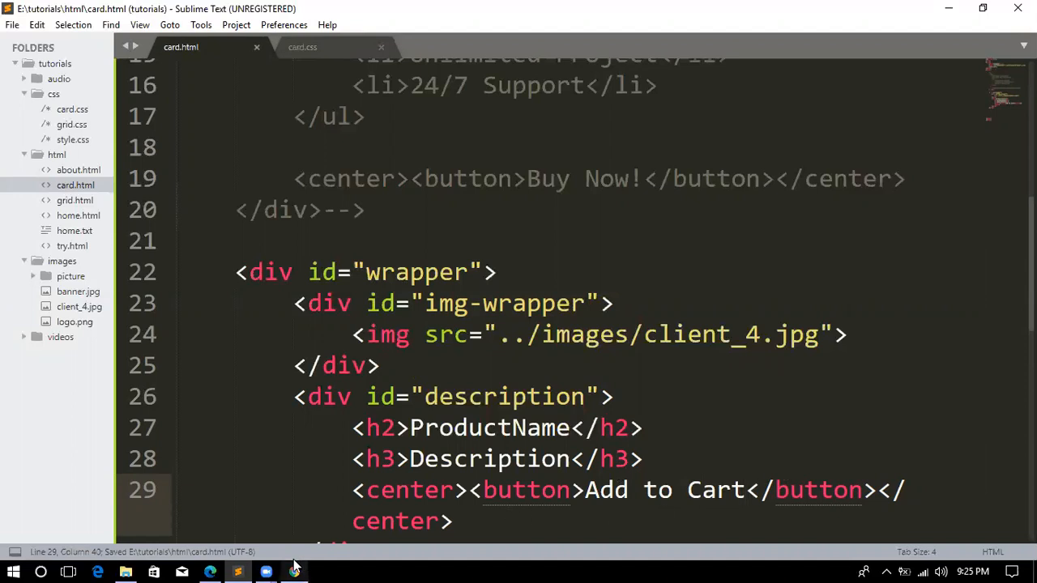
{"action": "mouse_move", "coordinate": [294, 573]}
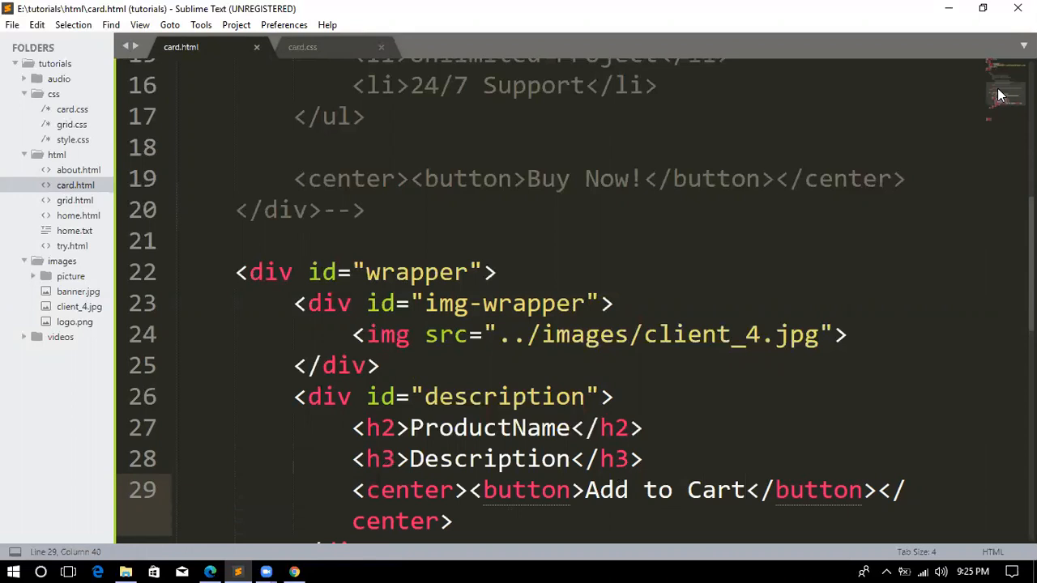
{"action": "scroll", "scroll_direction": "down", "scroll_amount": 3}
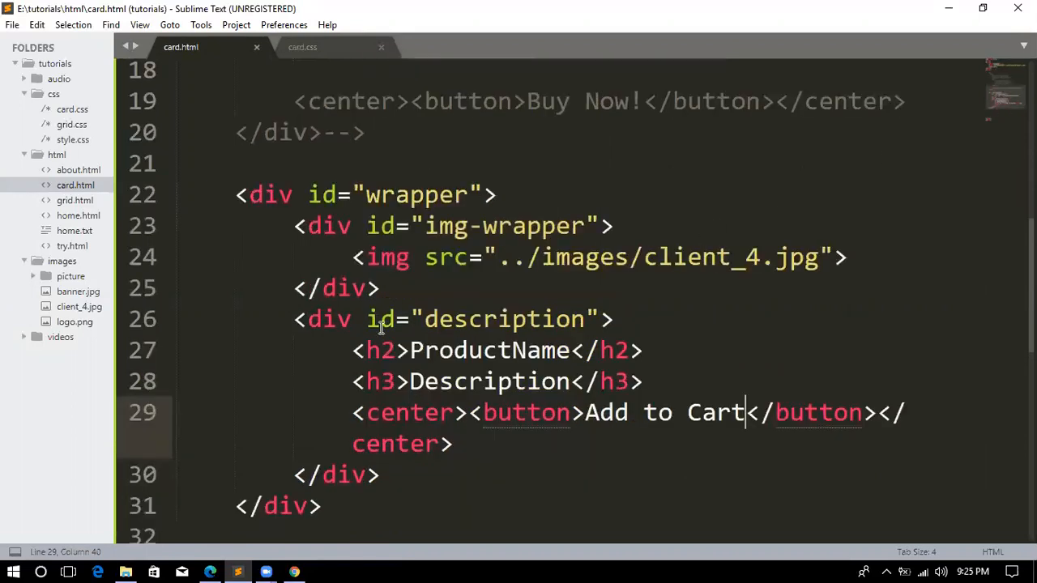
{"action": "mouse_move", "coordinate": [338, 235]}
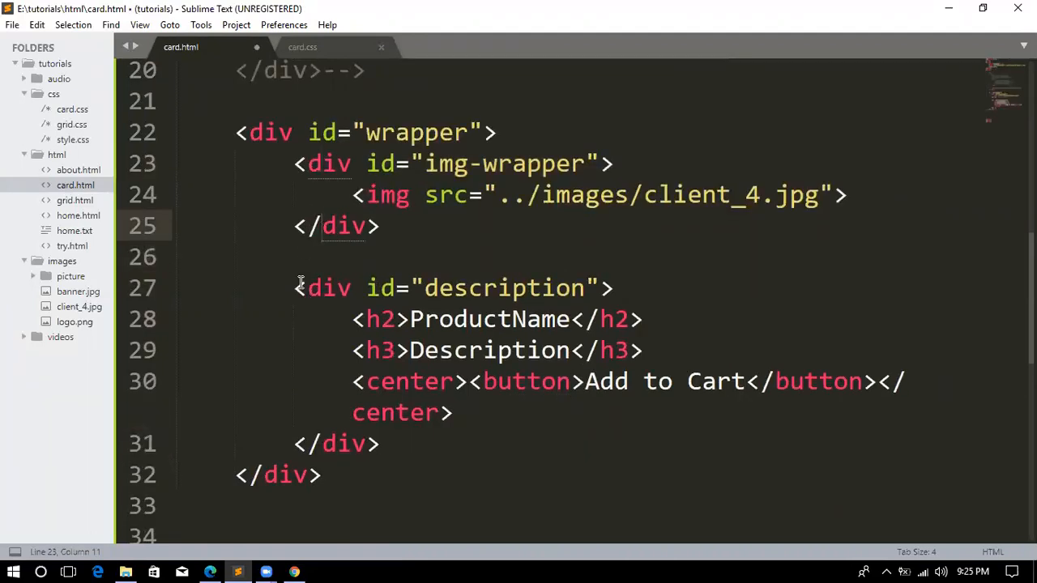
Add a blank line before the description div and a new line under the Description heading.
{"action": "left_click", "coordinate": [297, 288]}
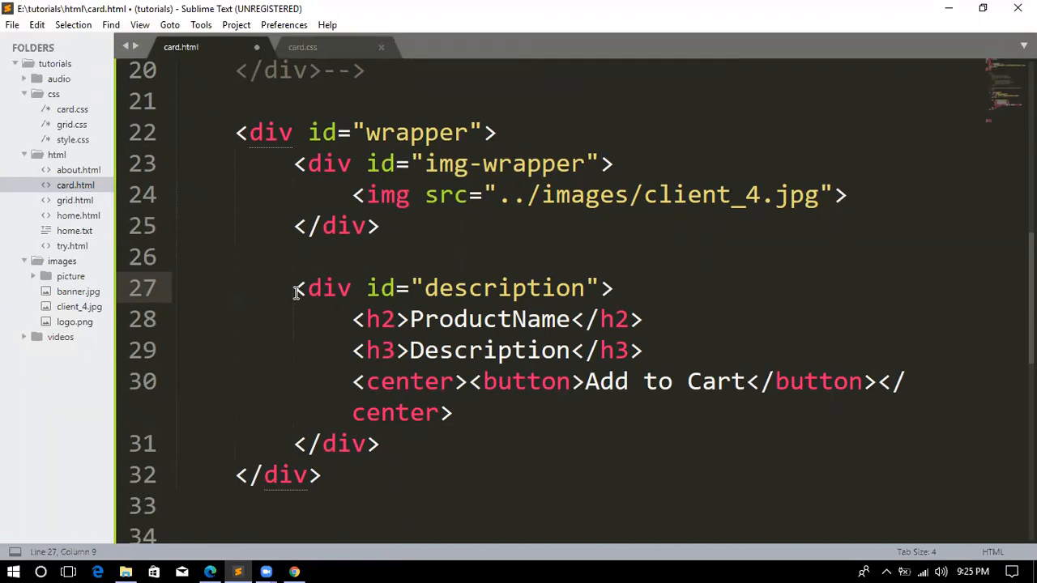
{"action": "mouse_move", "coordinate": [518, 308]}
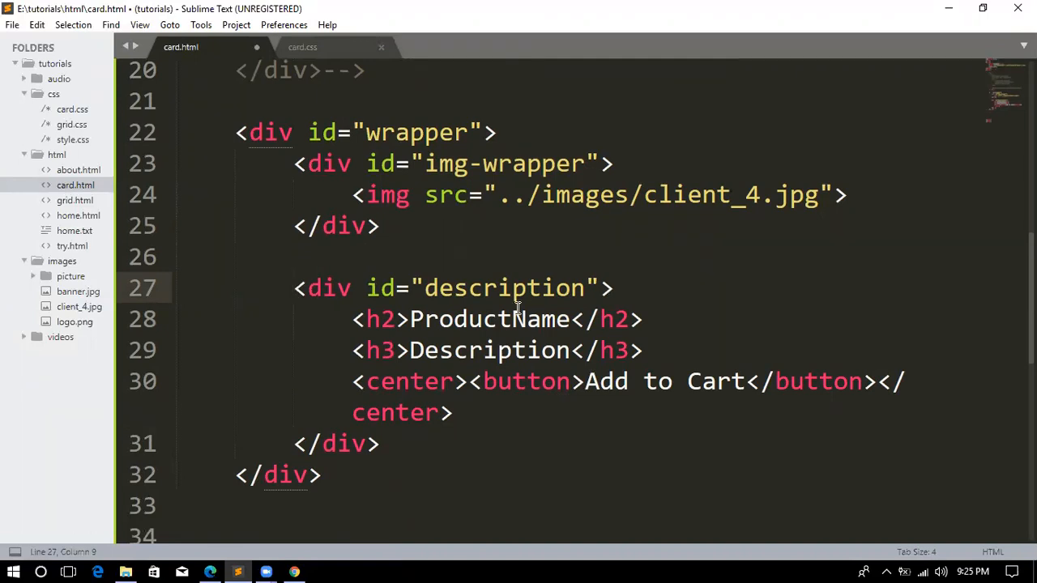
{"action": "left_click", "coordinate": [512, 319]}
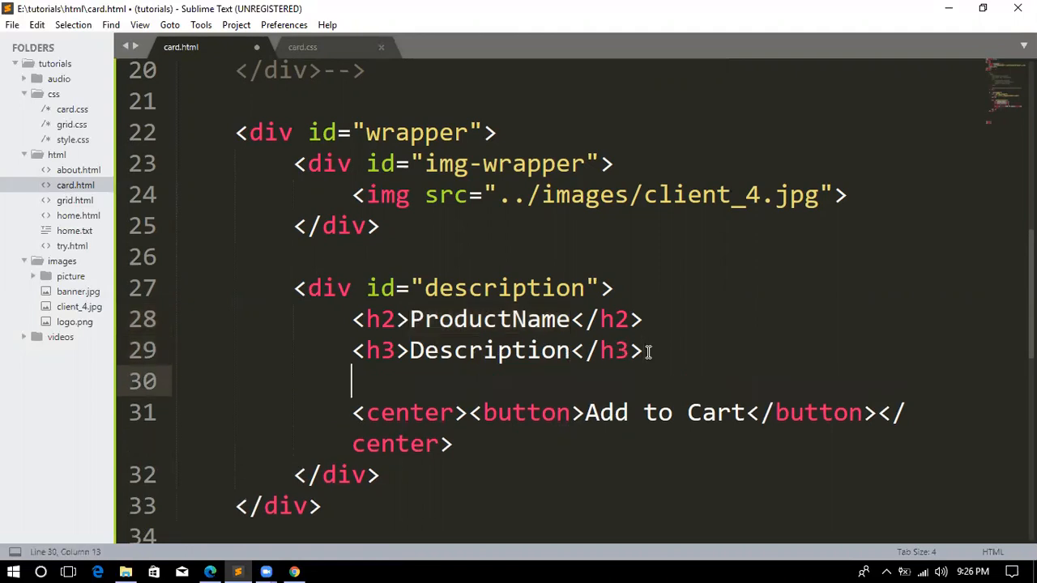
Make Description a paragraph, add an <h3>&cent;100</h3> price heading below, and switch to card.css.
{"action": "type", "text": "<"}
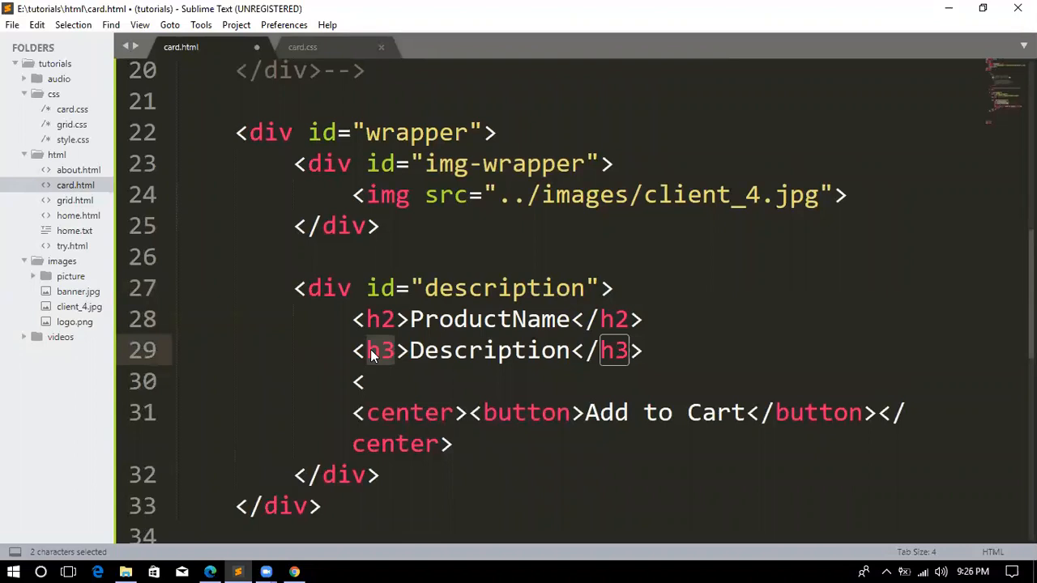
{"action": "type", "text": "p"}
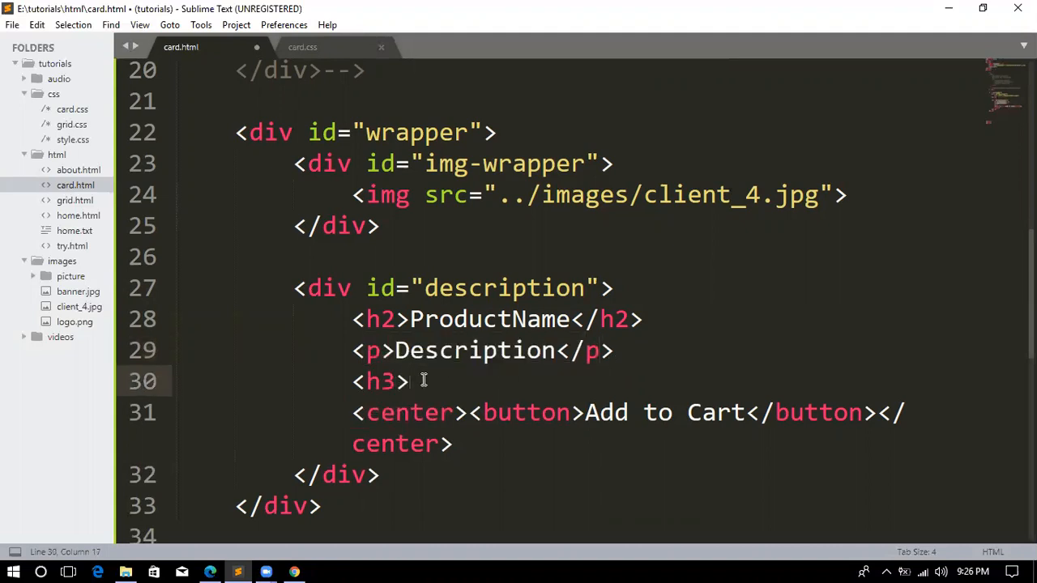
{"action": "type", "text": "&"}
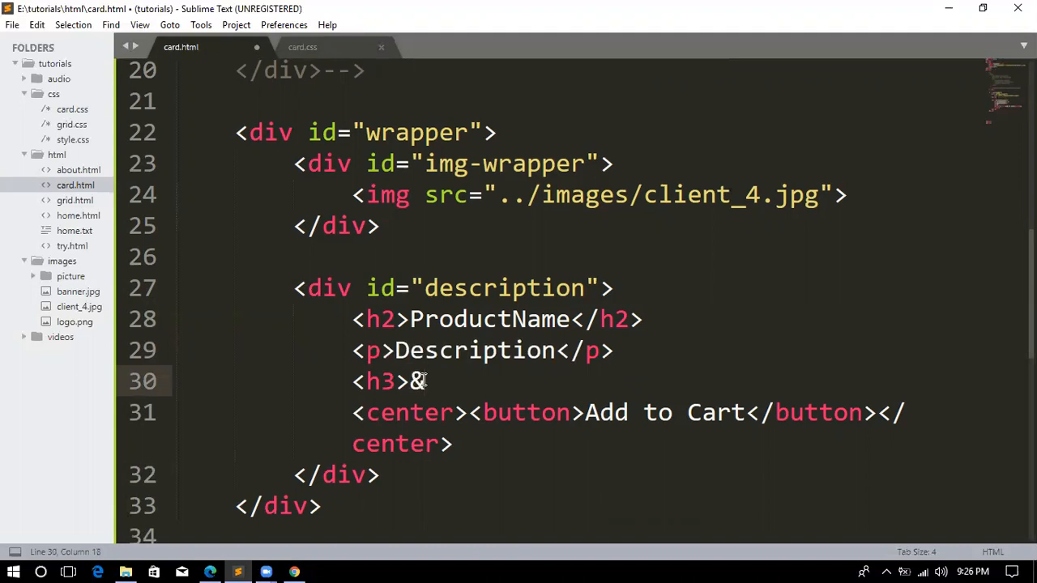
{"action": "type", "text": "cent;"}
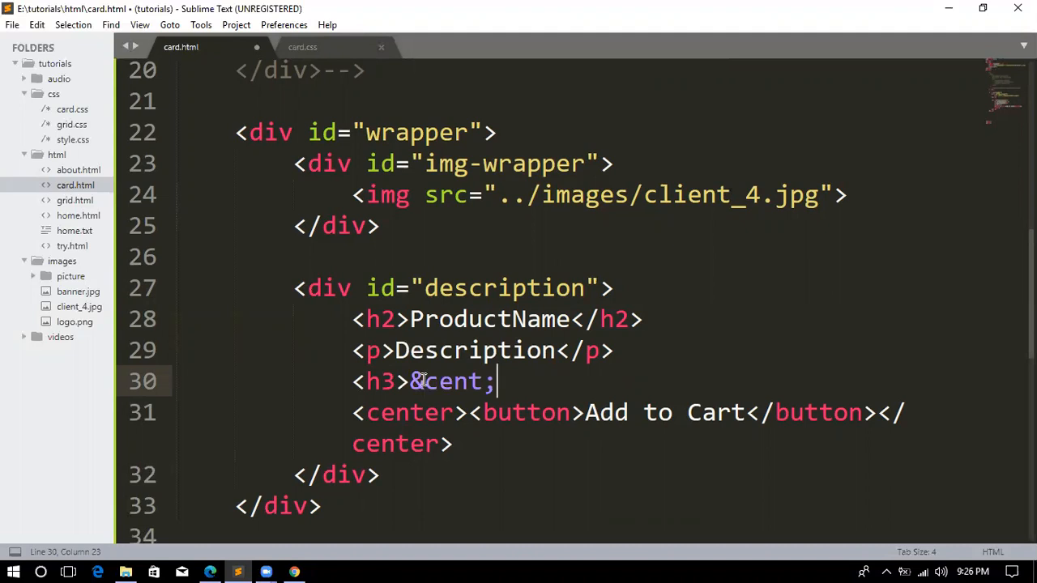
{"action": "type", "text": "10"}
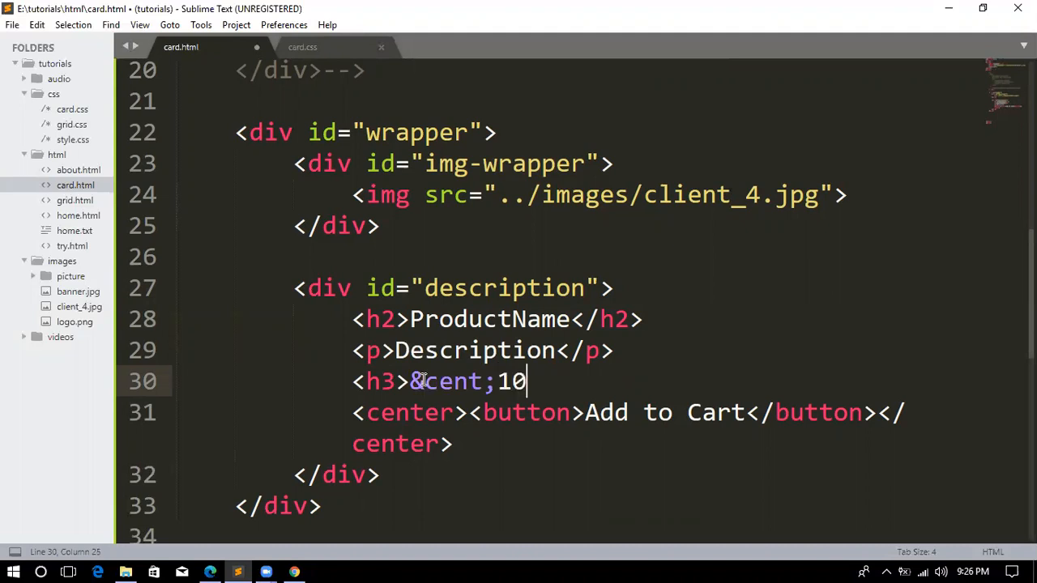
{"action": "type", "text": "0<"}
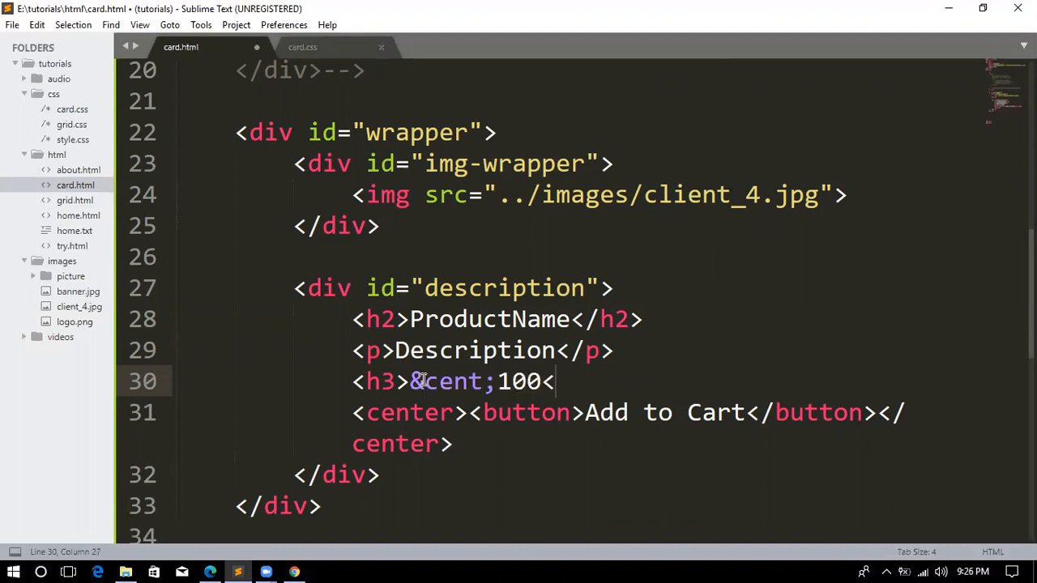
{"action": "type", "text": "/h3>"}
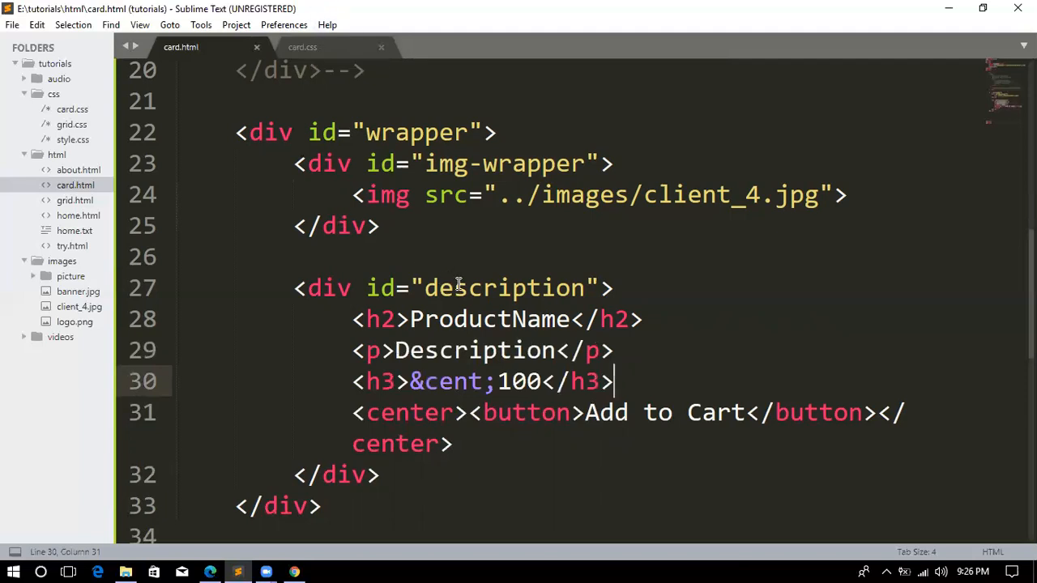
{"action": "left_click", "coordinate": [302, 47]}
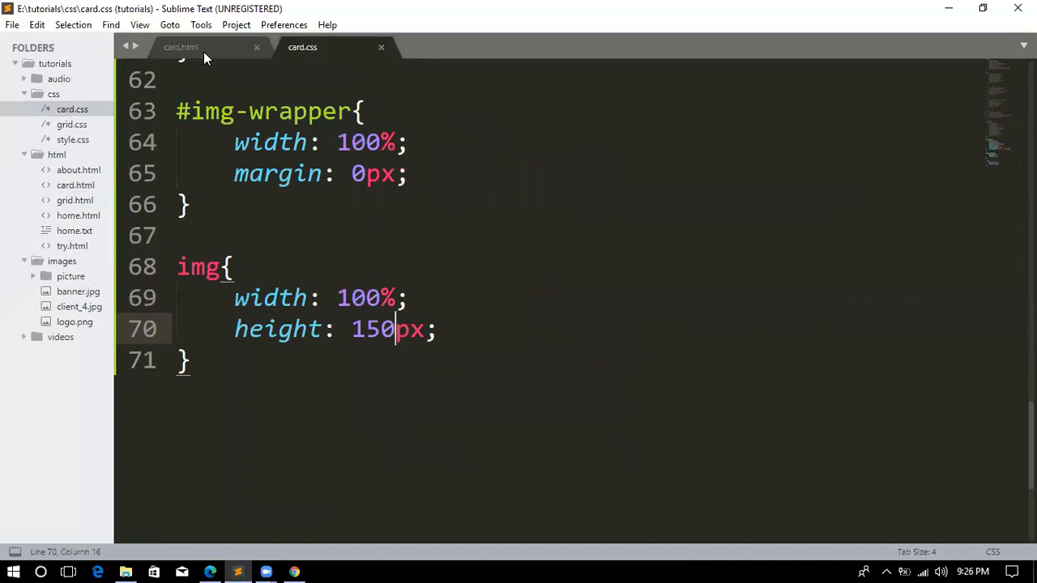
Return to the card.html tab showing the &cent;100 price heading.
{"action": "left_click", "coordinate": [181, 46]}
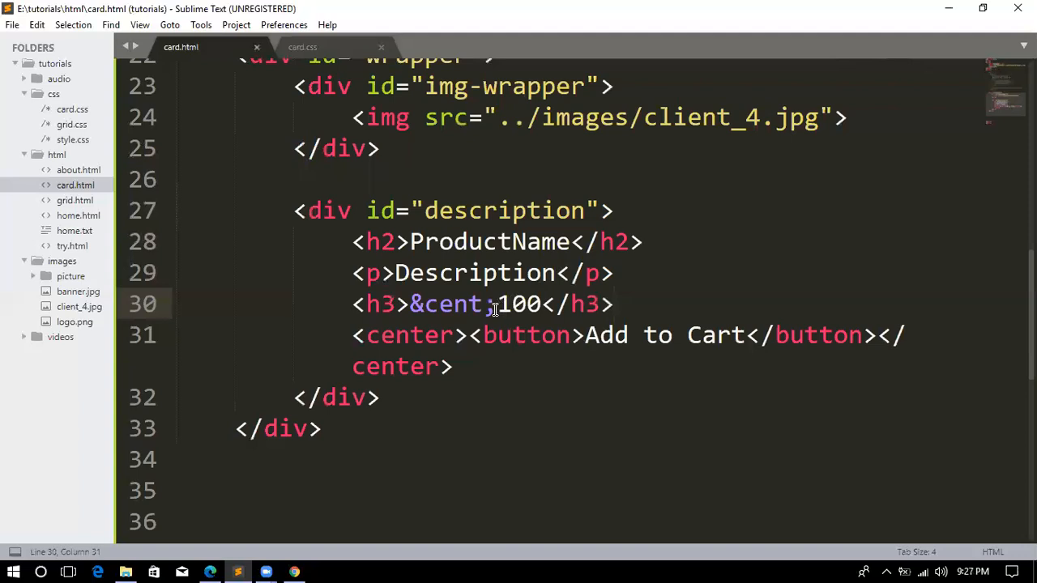
Try $ in place of &cent; in the price, restore &cent;, save, and switch to card.css.
{"action": "double_click", "coordinate": [446, 304]}
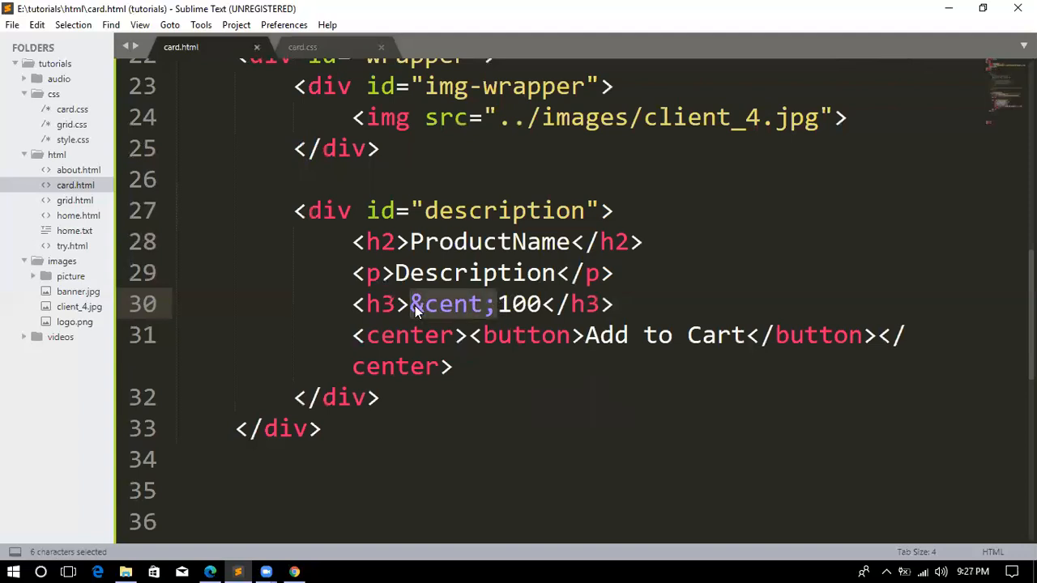
{"action": "type", "text": "$"}
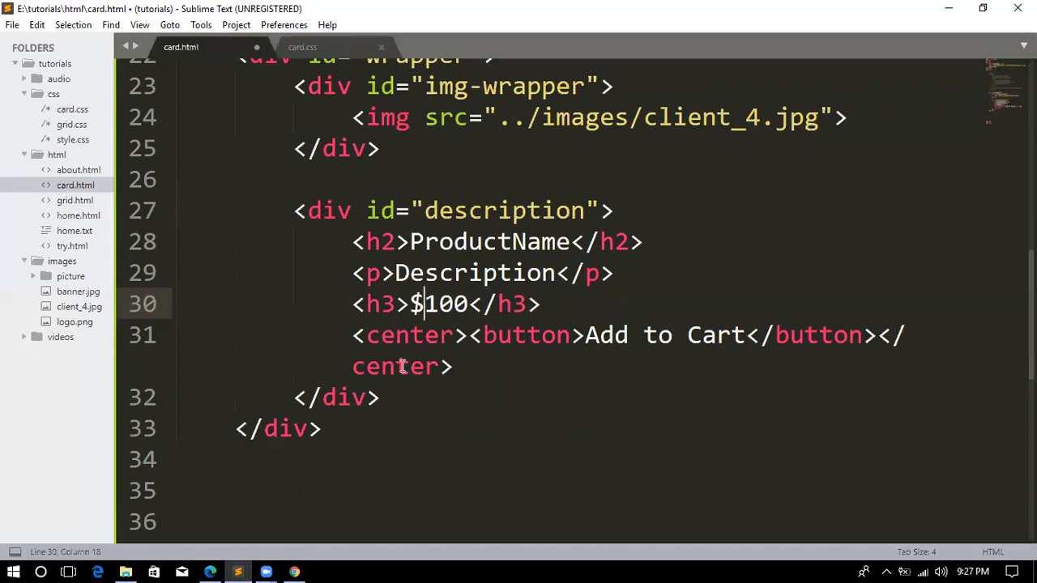
{"action": "type", "text": "&cent;"}
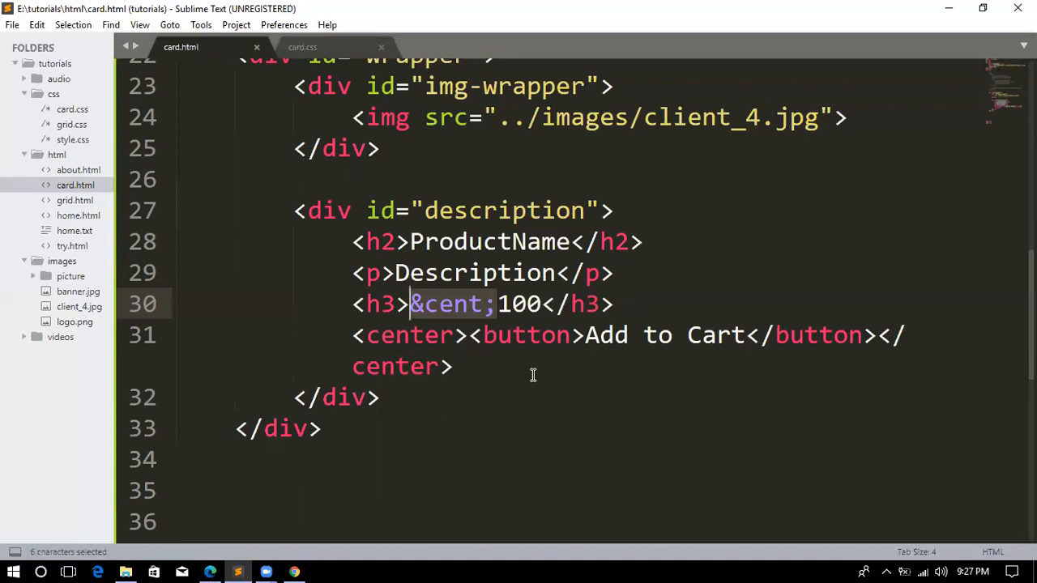
{"action": "key", "text": "ctrl+s"}
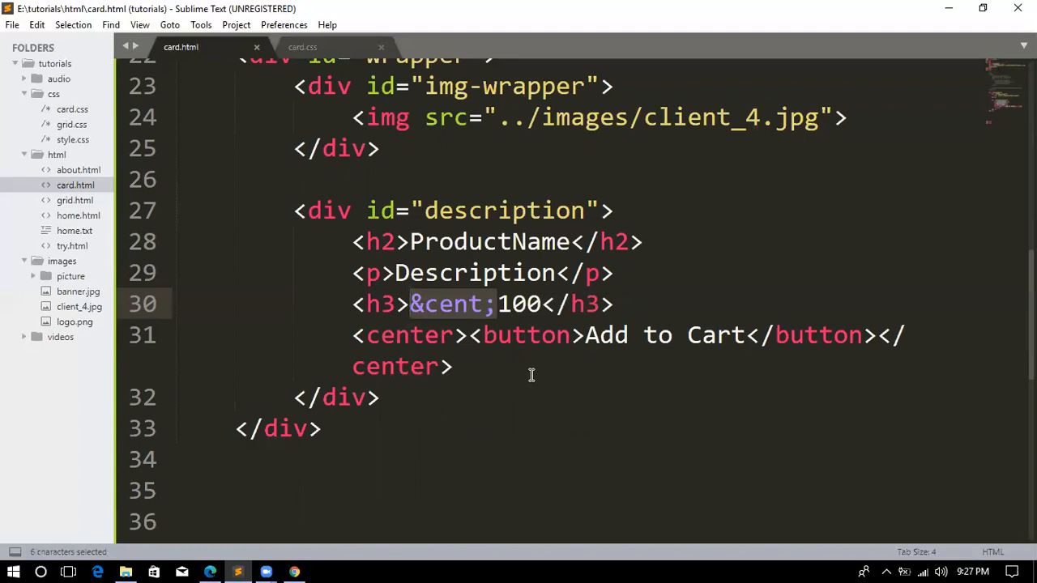
{"action": "left_click", "coordinate": [496, 303]}
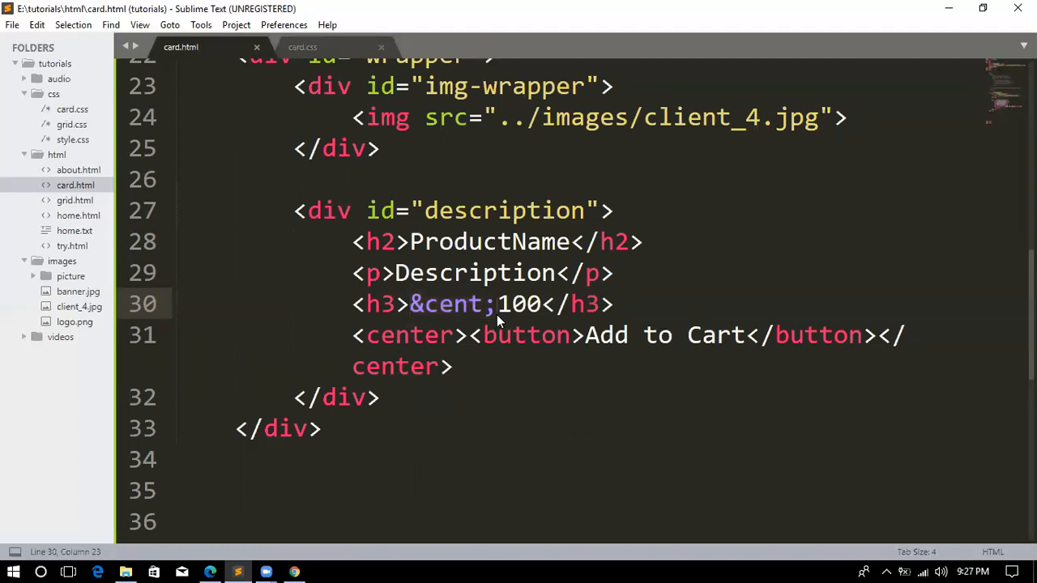
{"action": "left_click", "coordinate": [496, 304]}
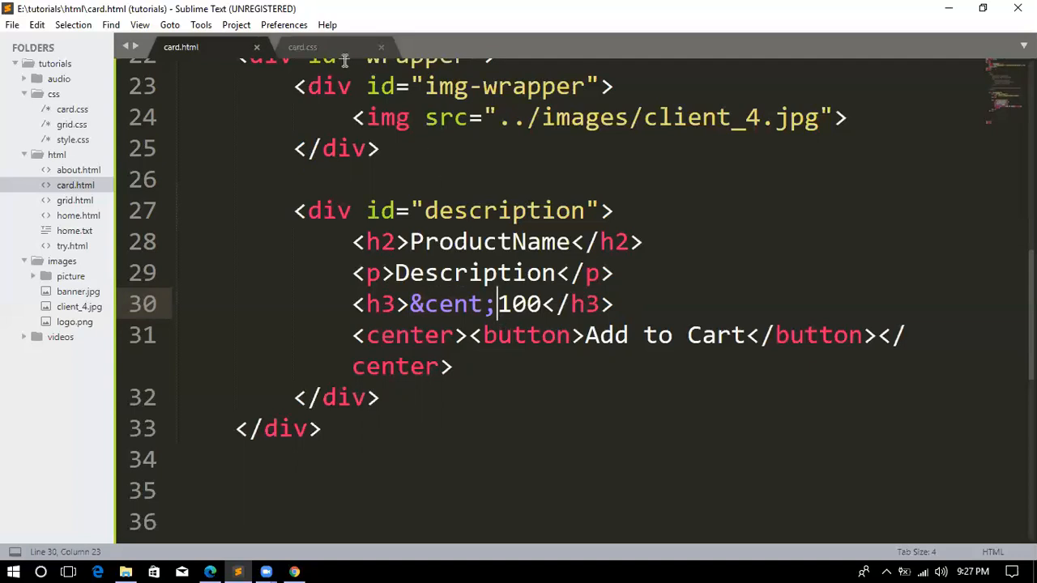
{"action": "left_click", "coordinate": [302, 47]}
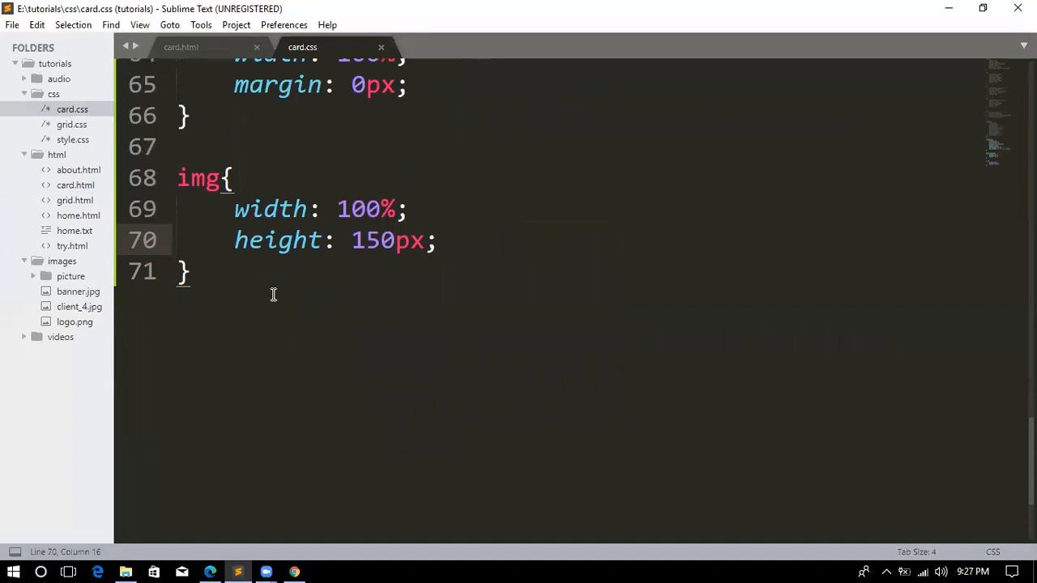
{"action": "mouse_move", "coordinate": [276, 300]}
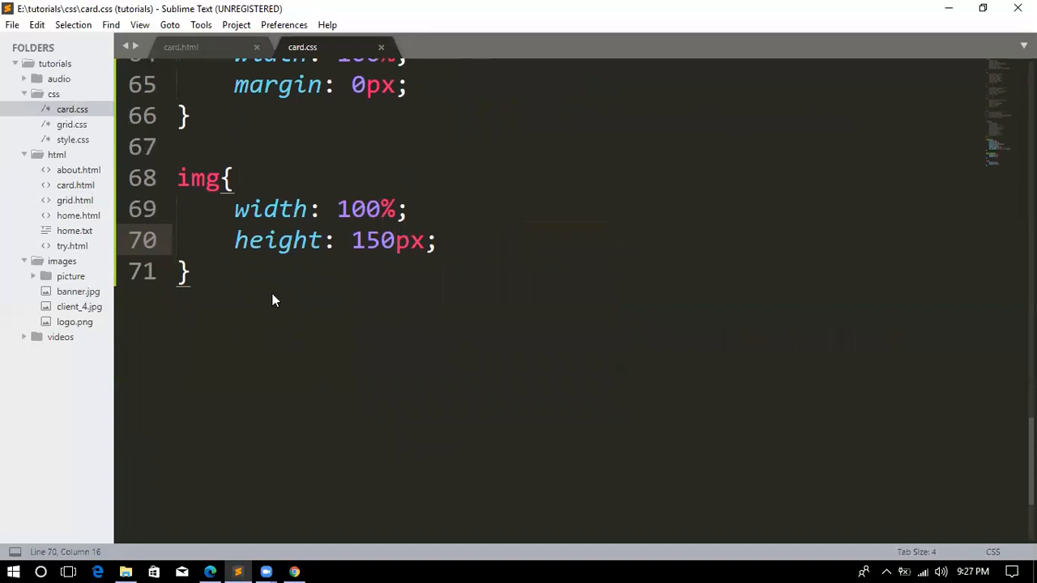
{"action": "mouse_move", "coordinate": [273, 294]}
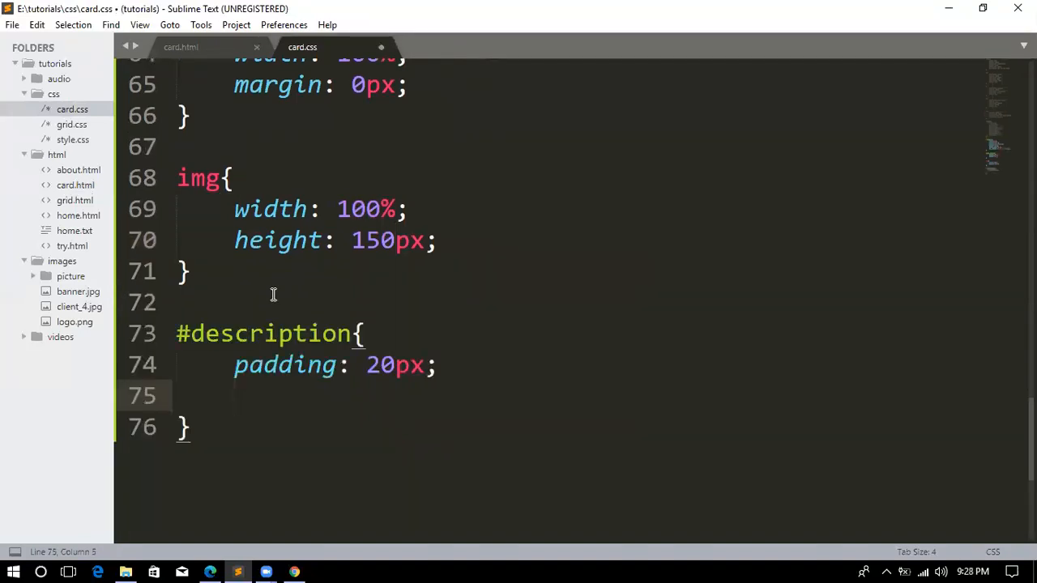
Write the #description rule with padding: 20px and text-align: center, then save card.css.
{"action": "type", "text": "text-align:"}
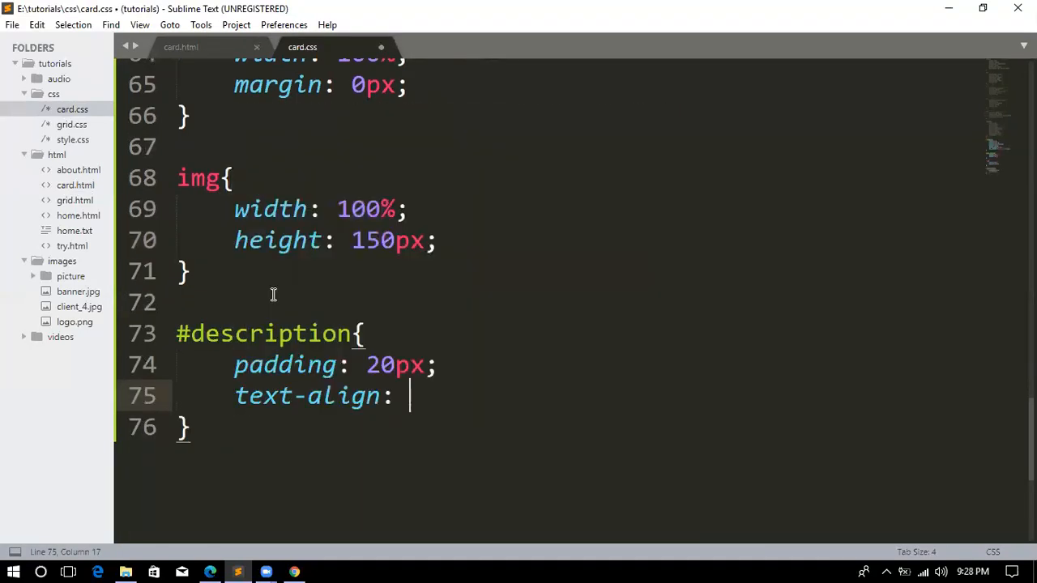
{"action": "type", "text": "center;"}
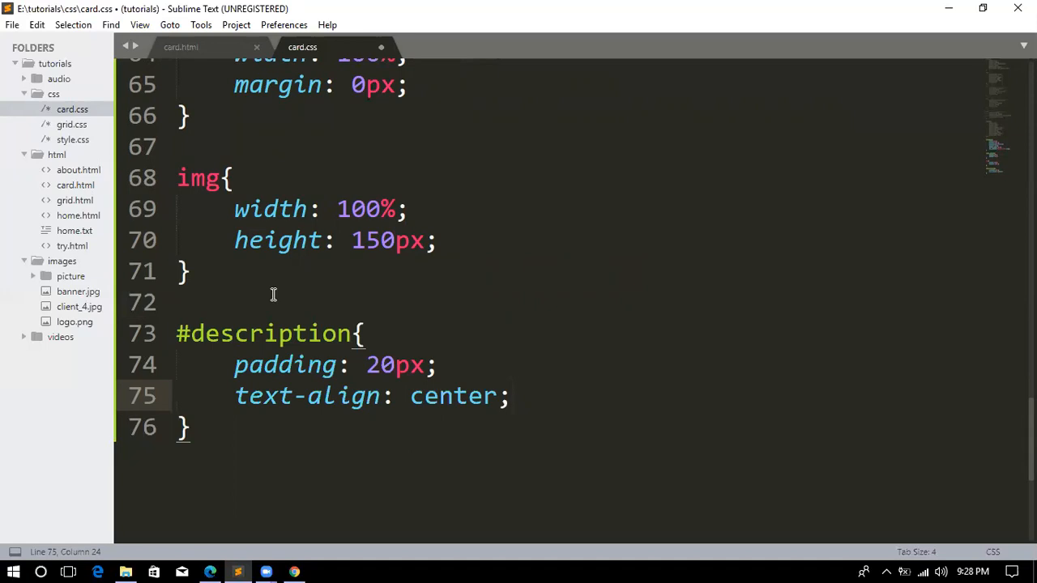
{"action": "mouse_move", "coordinate": [343, 333]}
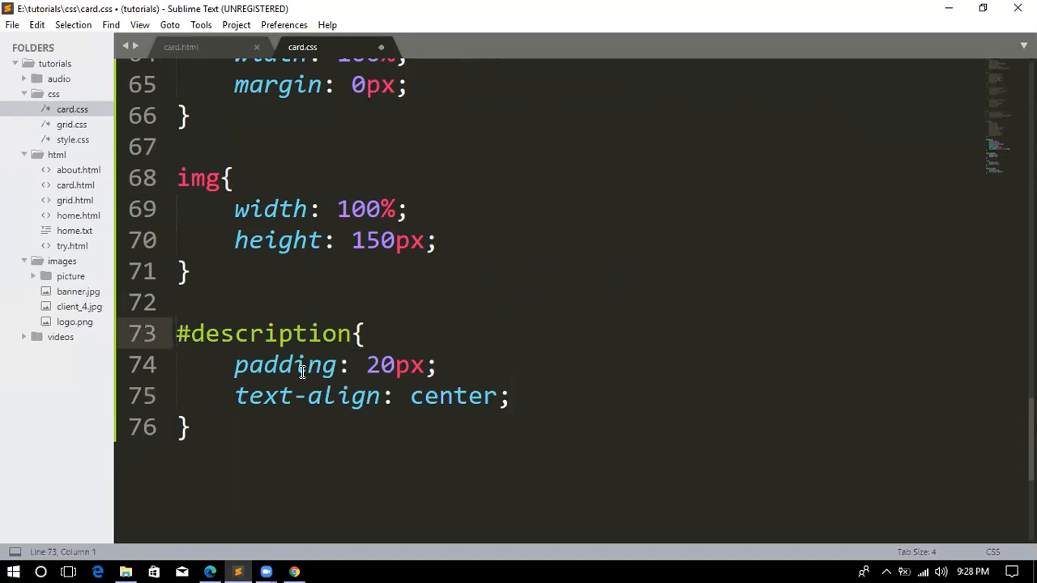
{"action": "mouse_move", "coordinate": [372, 365]}
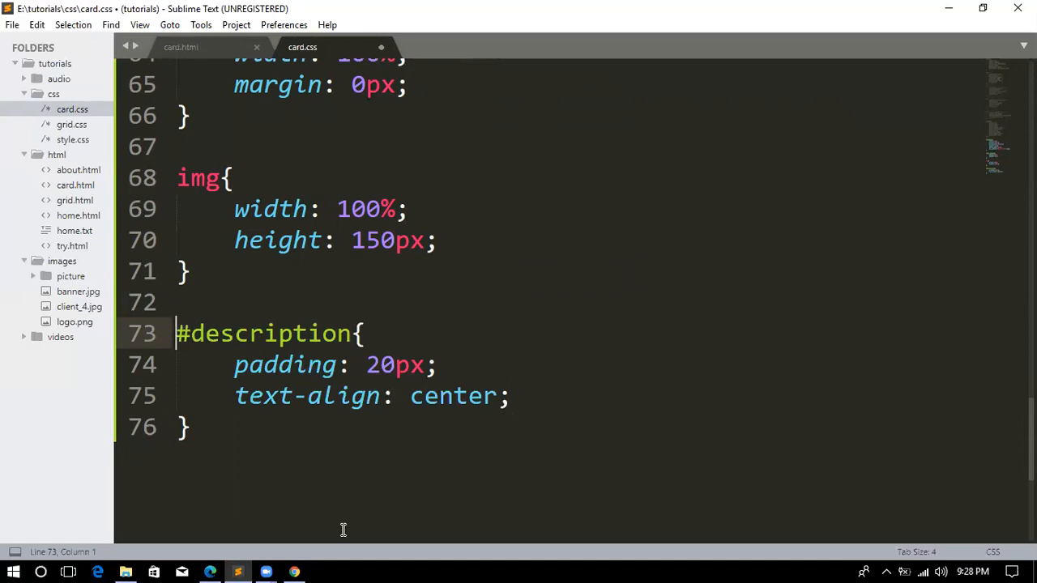
{"action": "key", "text": "ctrl+s"}
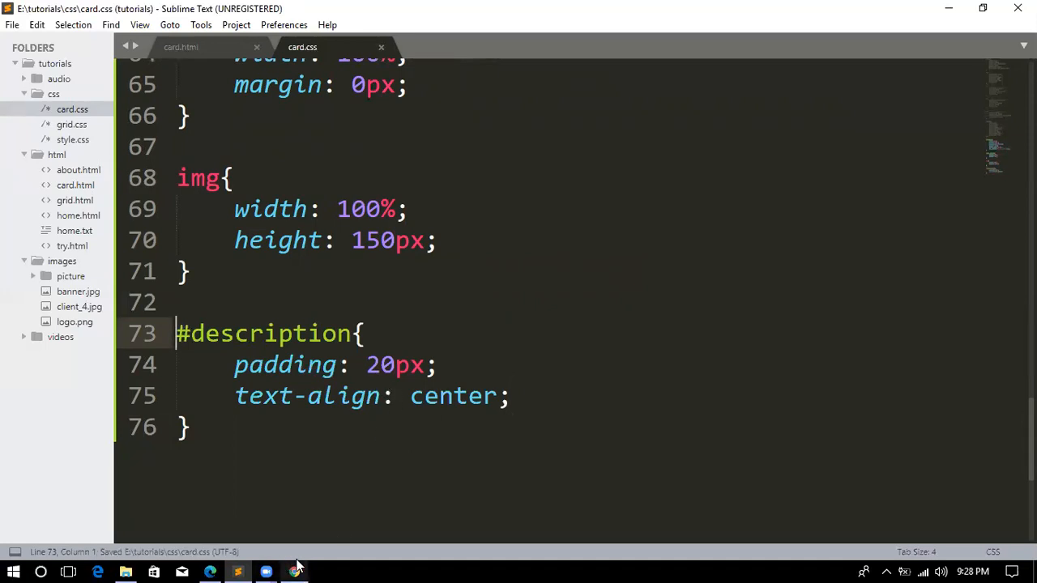
Reload card.html in Chrome to see the centred name, description, ¢100 price and button.
{"action": "left_click", "coordinate": [294, 572]}
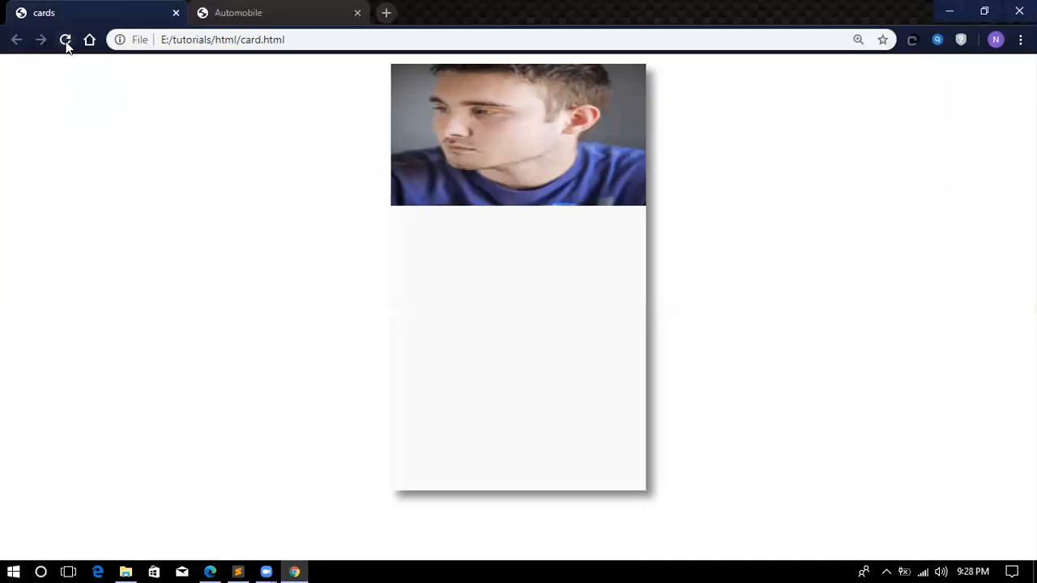
{"action": "left_click", "coordinate": [66, 39]}
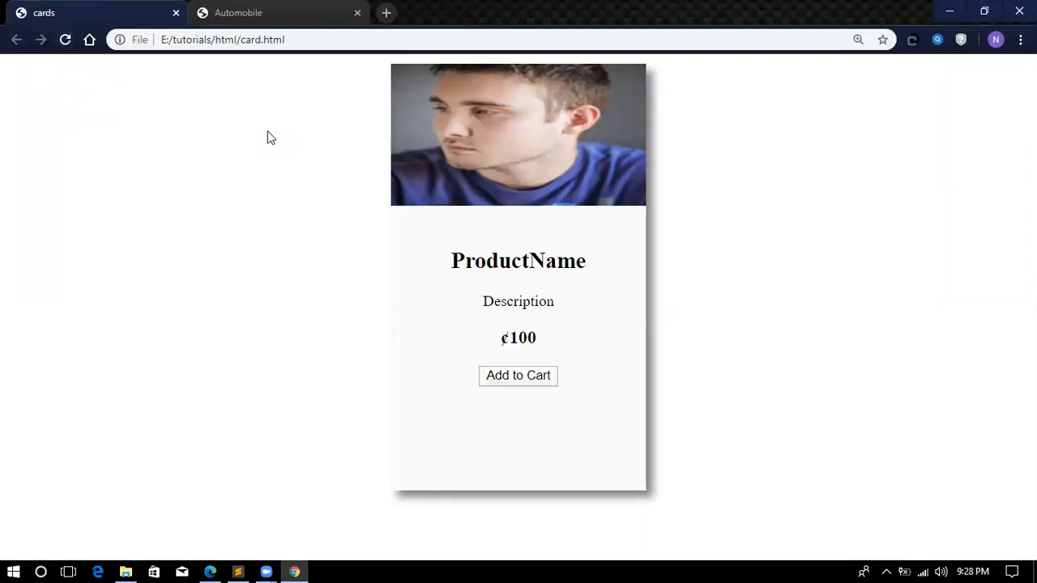
{"action": "mouse_move", "coordinate": [293, 567]}
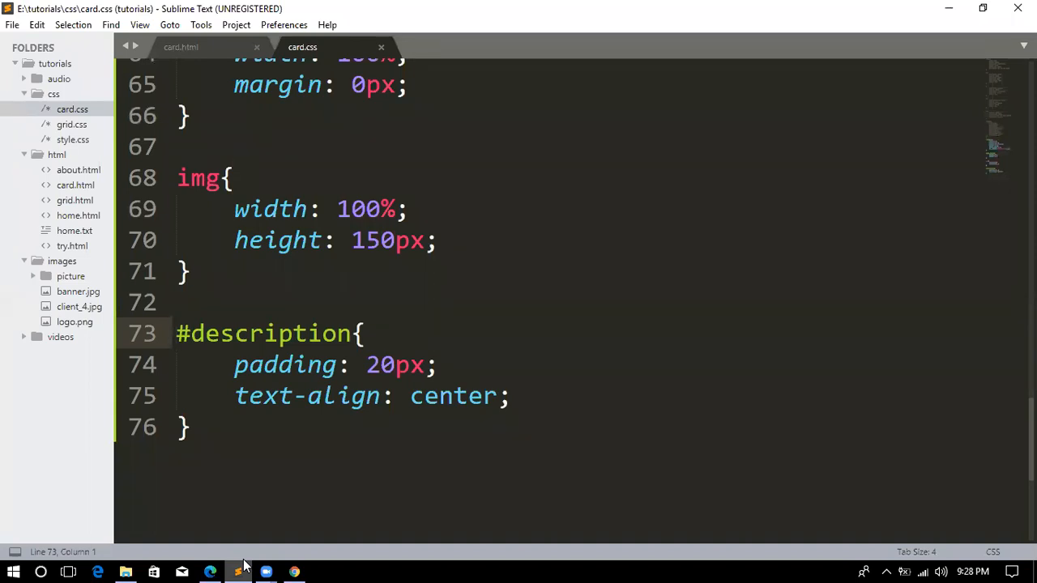
{"action": "left_click", "coordinate": [210, 572]}
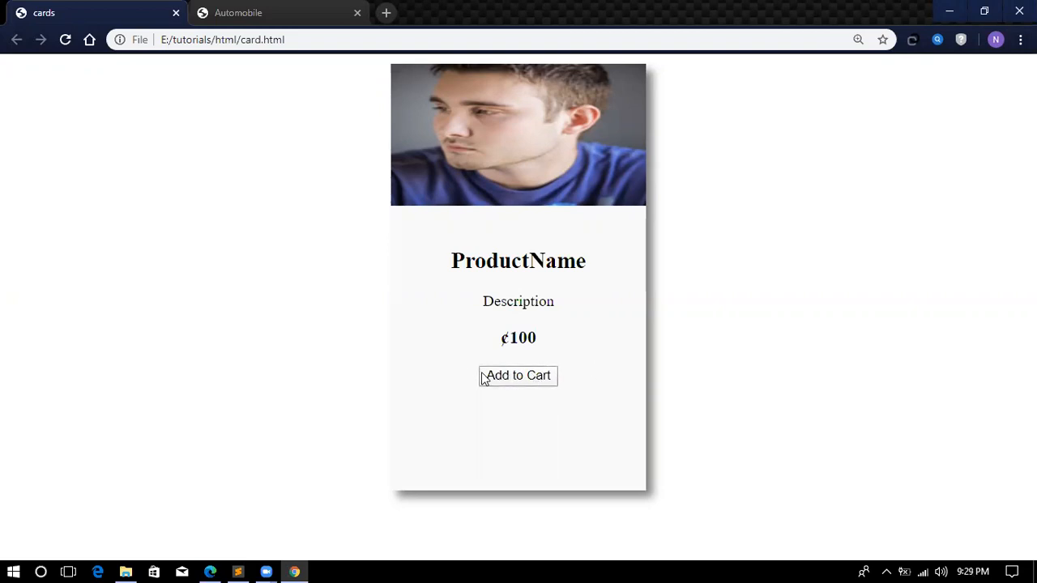
{"action": "mouse_move", "coordinate": [302, 538]}
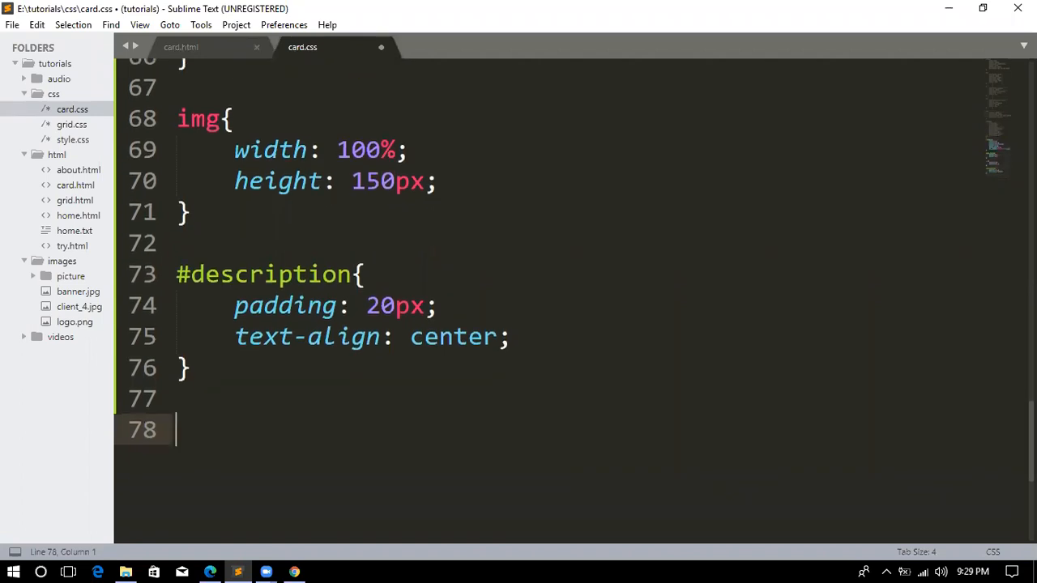
Add an h3 rule with color: blue to card.css and begin a button selector below.
{"action": "scroll", "scroll_direction": "up", "scroll_amount": 3}
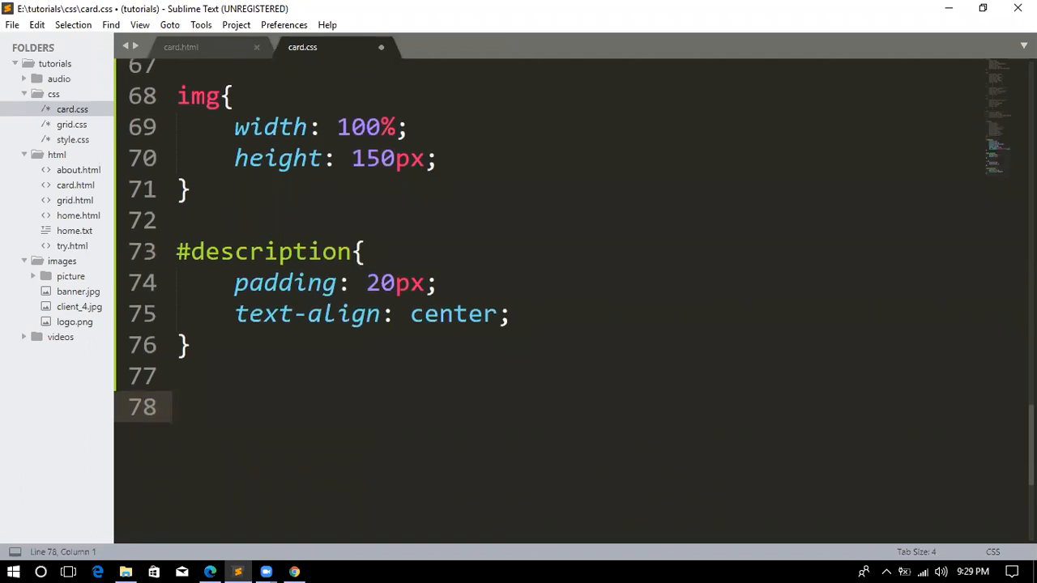
{"action": "type", "text": "h3{"}
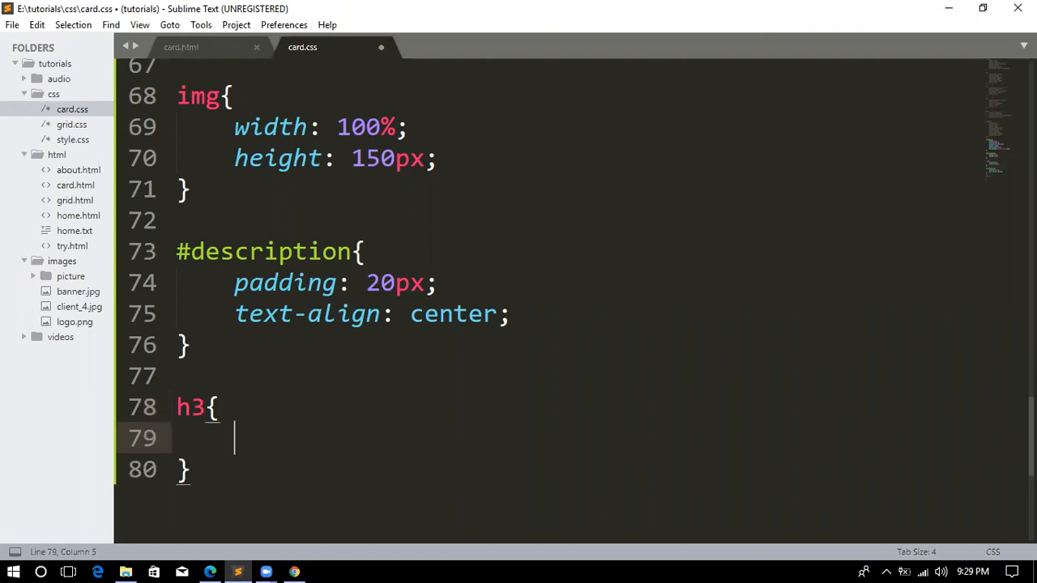
{"action": "type", "text": "color: bl"}
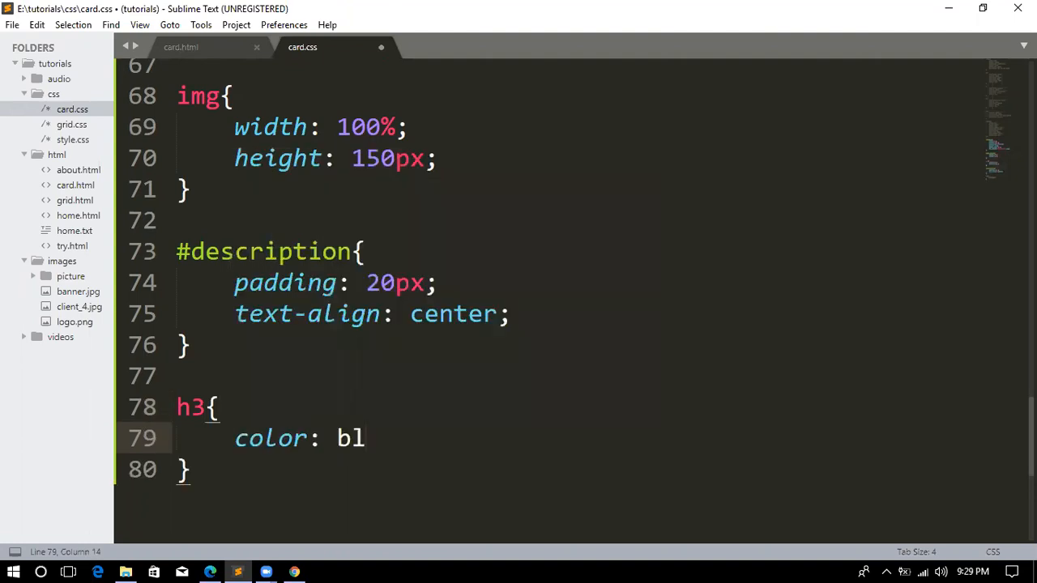
{"action": "type", "text": "ue;"}
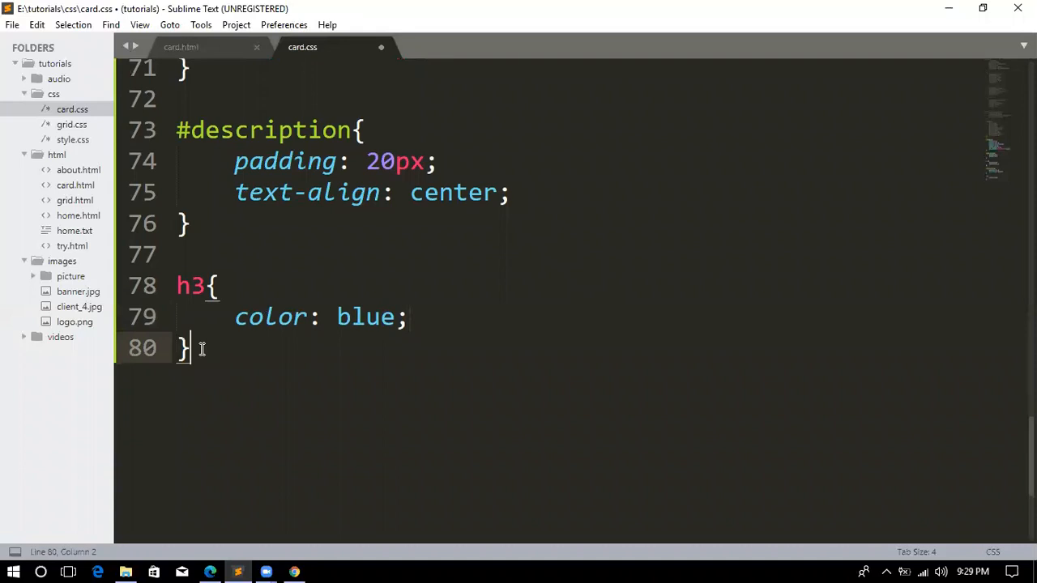
{"action": "type", "text": "button"}
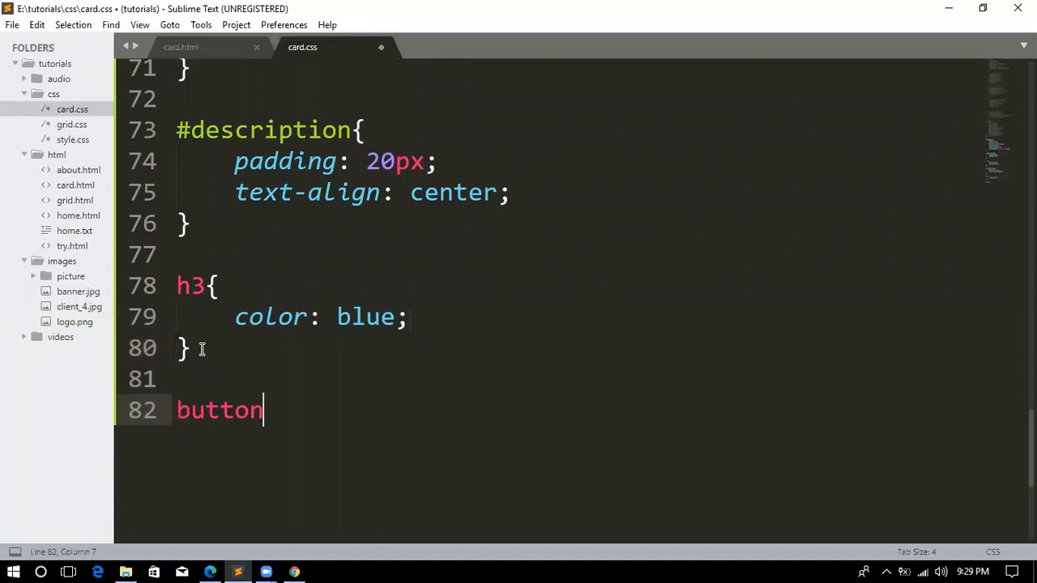
Give the button rule a 0px border and green background, and save card.css.
{"action": "type", "text": "{"}
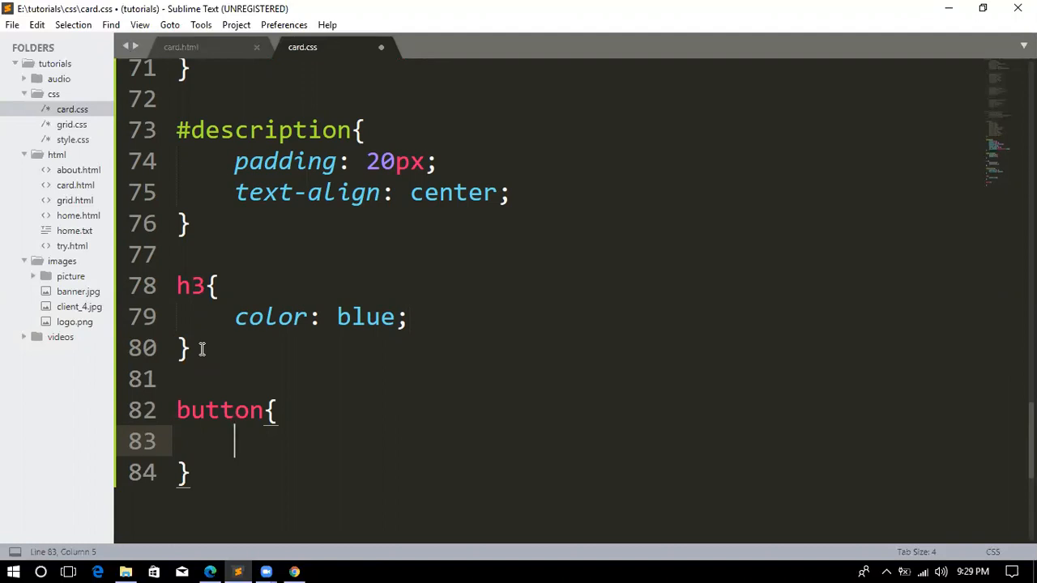
{"action": "type", "text": "b"}
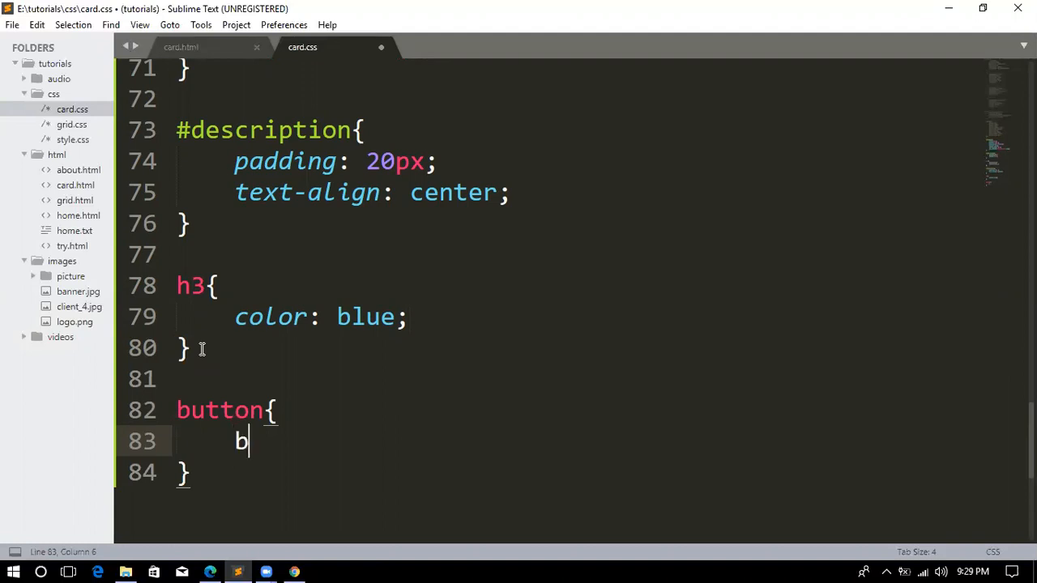
{"action": "type", "text": "order: o"}
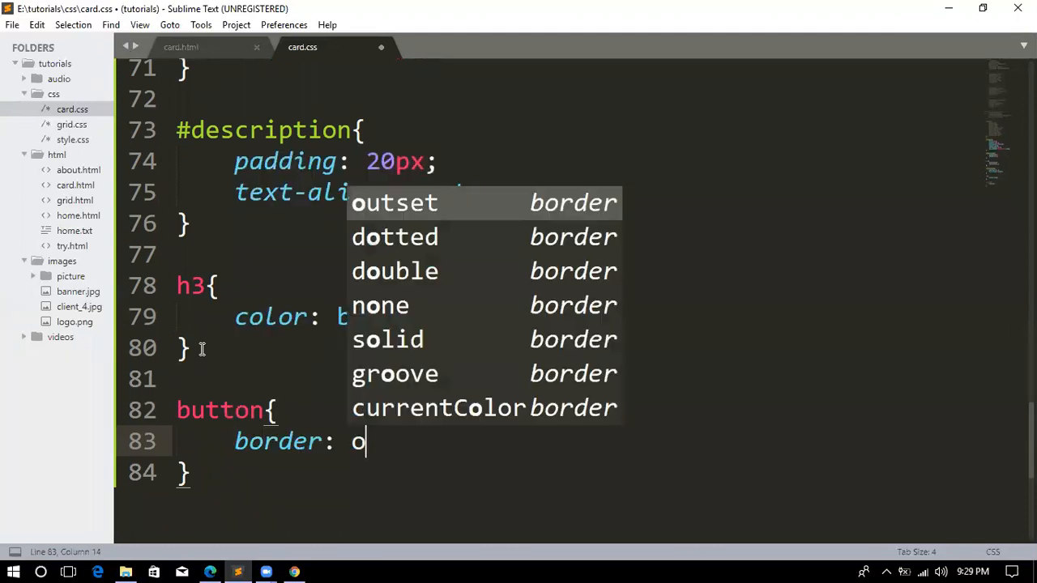
{"action": "type", "text": "p"}
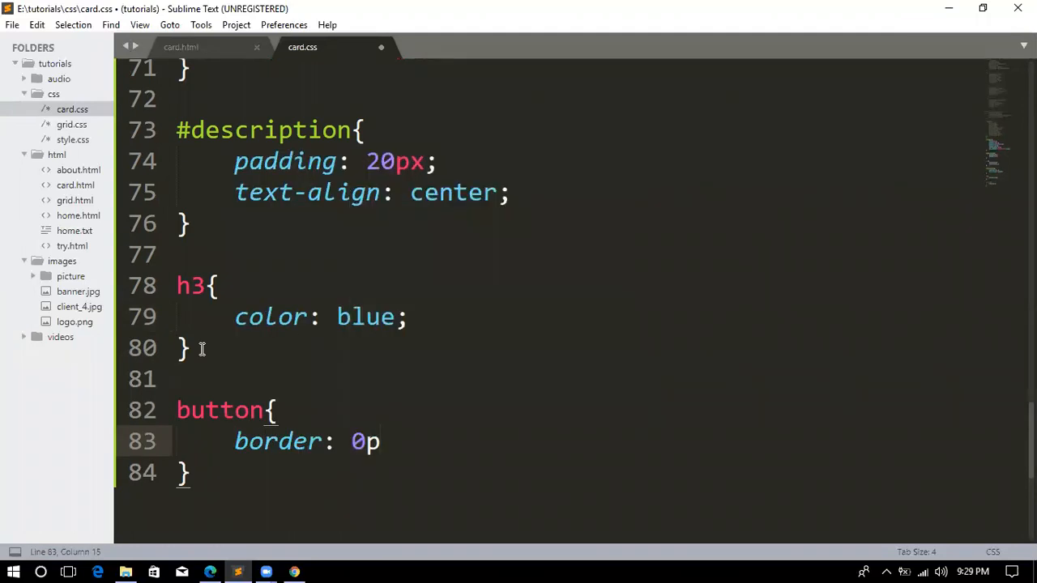
{"action": "type", "text": "x;"}
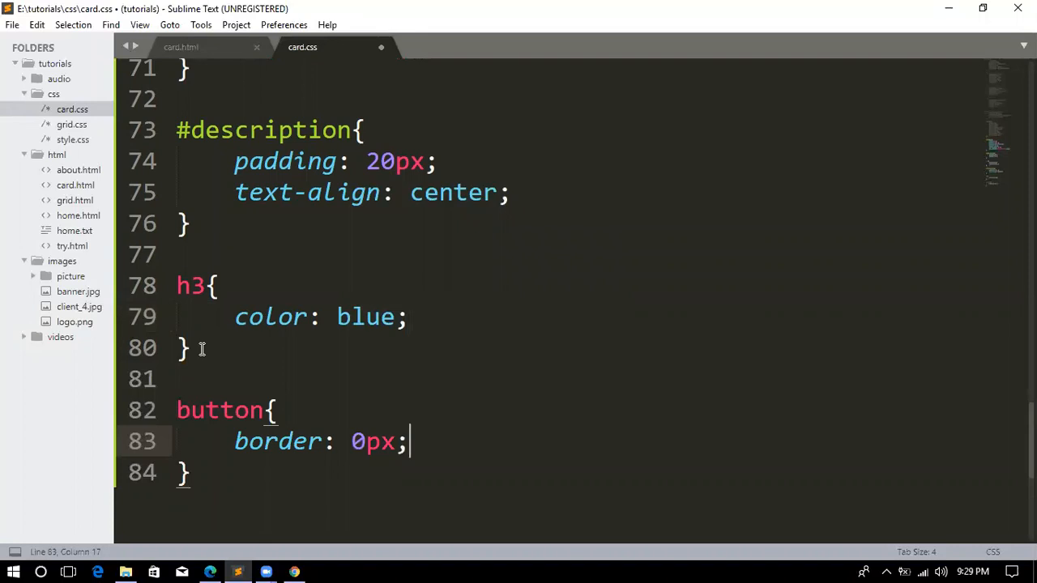
{"action": "key", "text": "enter"}
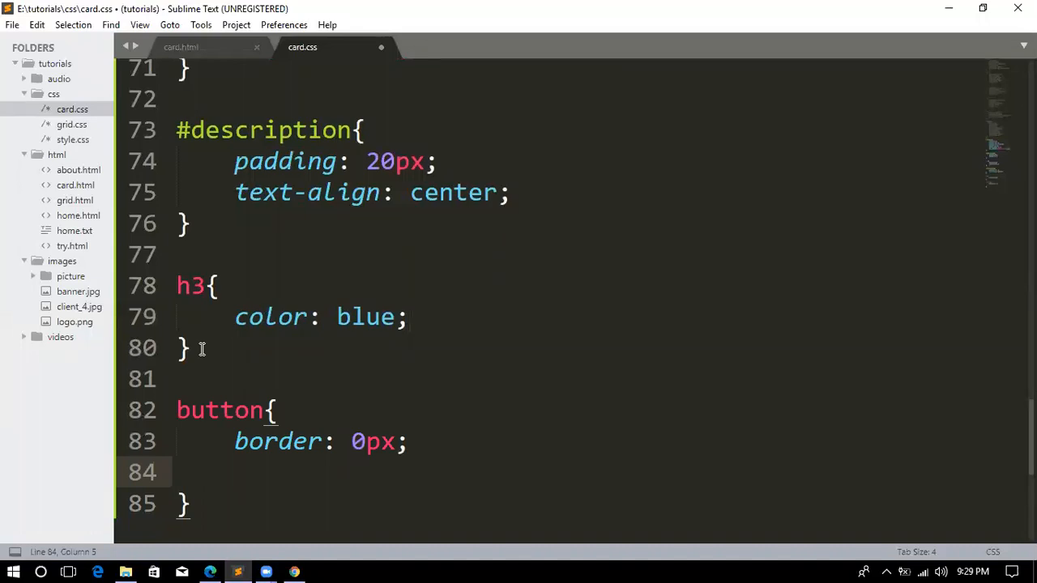
{"action": "type", "text": "bl"}
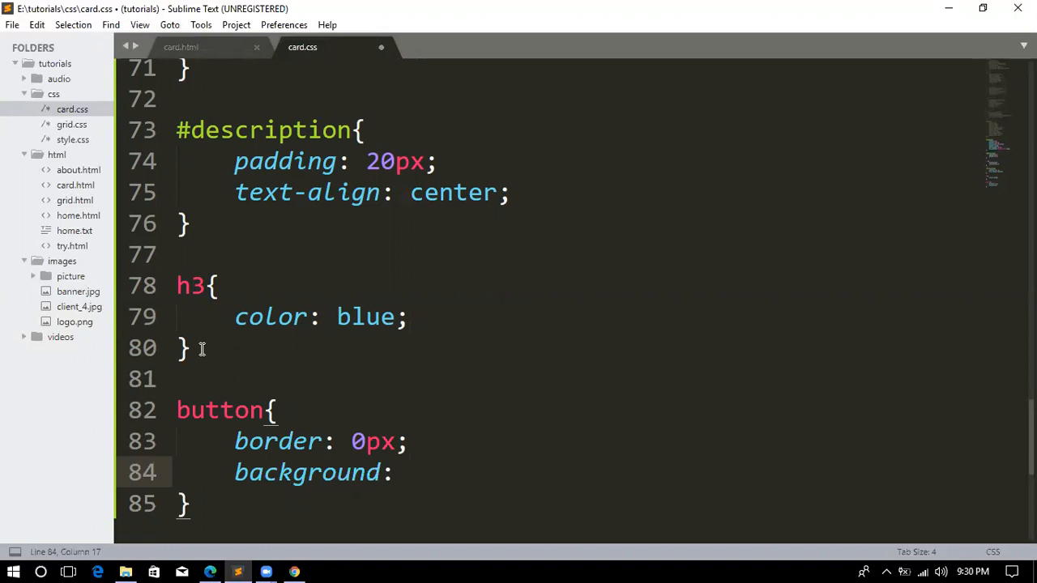
{"action": "type", "text": "gr"}
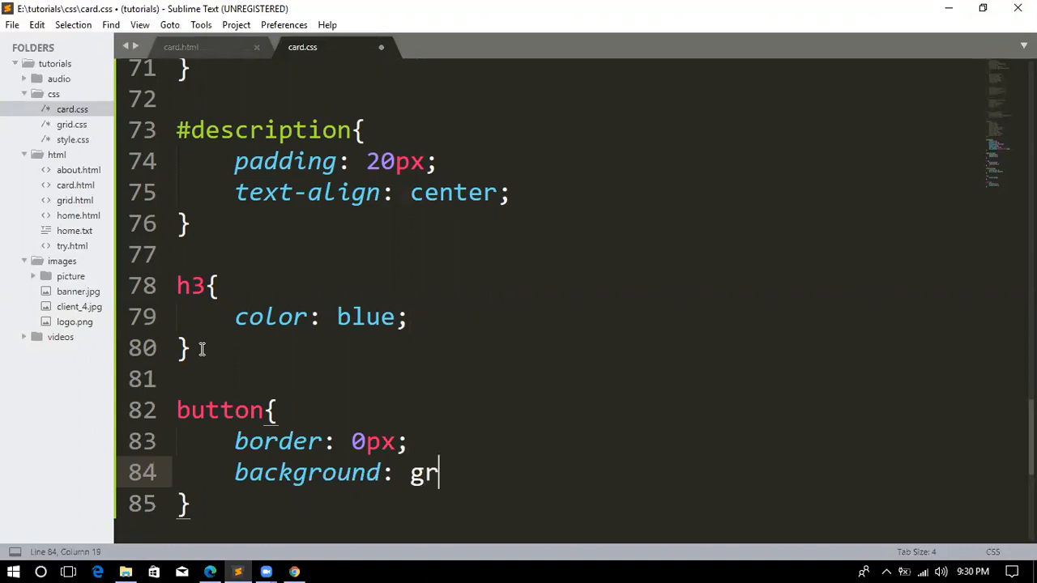
{"action": "type", "text": "ee"}
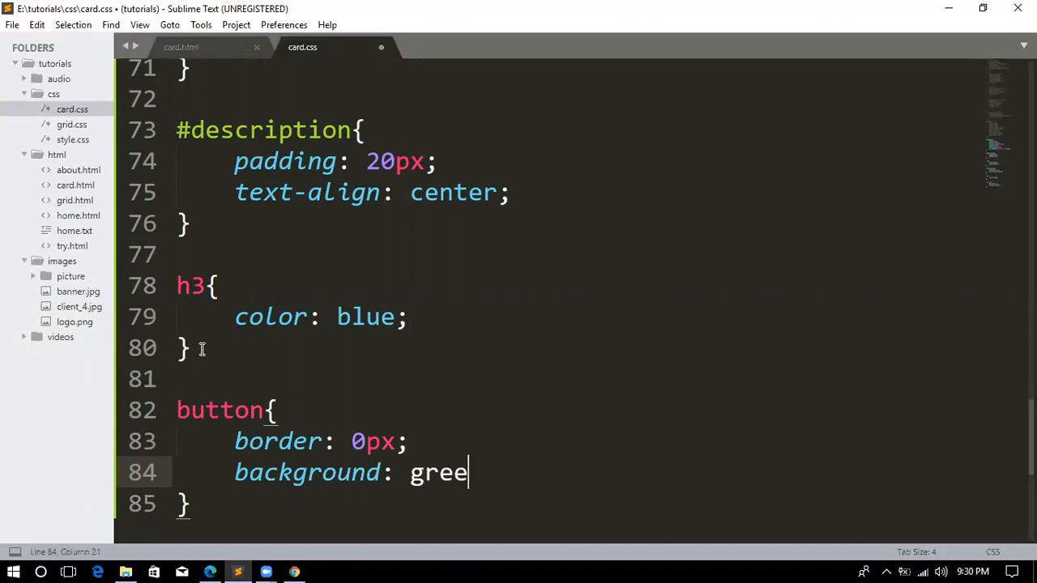
{"action": "type", "text": "n;"}
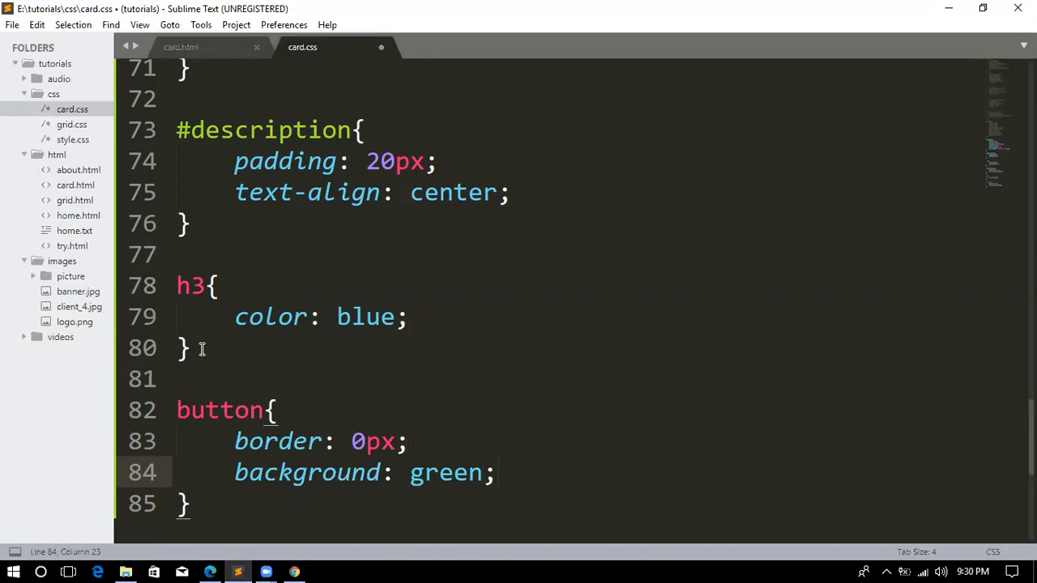
{"action": "key", "text": "ctrl+s"}
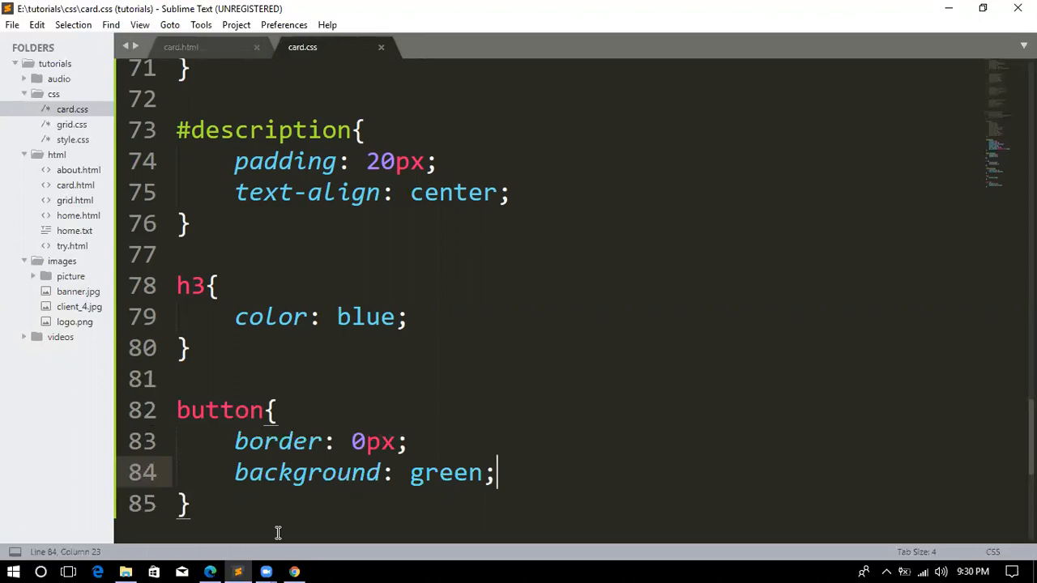
Add white text colour, 20px font size, bolder weight and 10px padding to the button rule.
{"action": "left_click", "coordinate": [210, 571]}
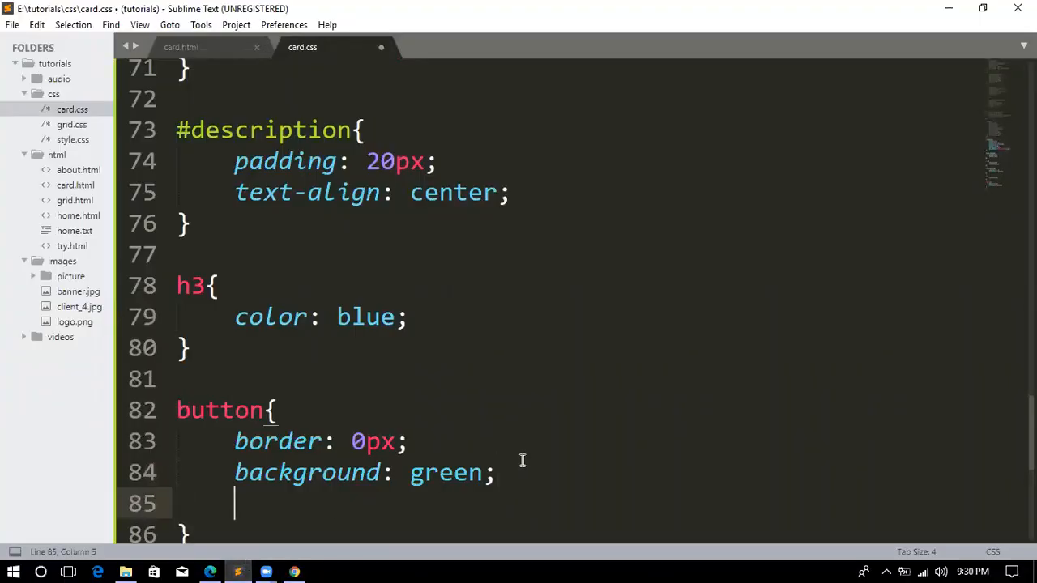
{"action": "type", "text": "color:"}
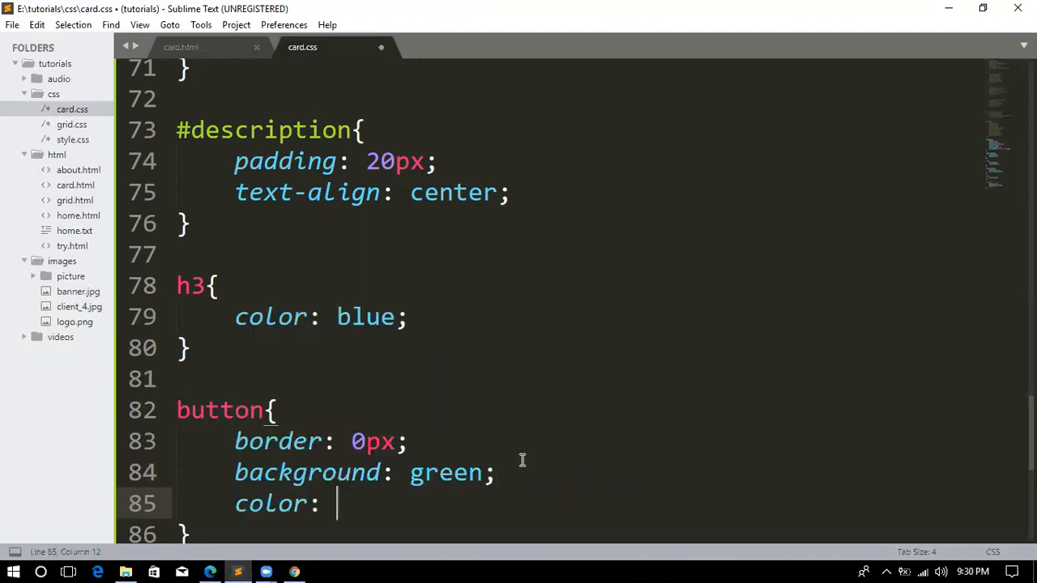
{"action": "type", "text": "white"}
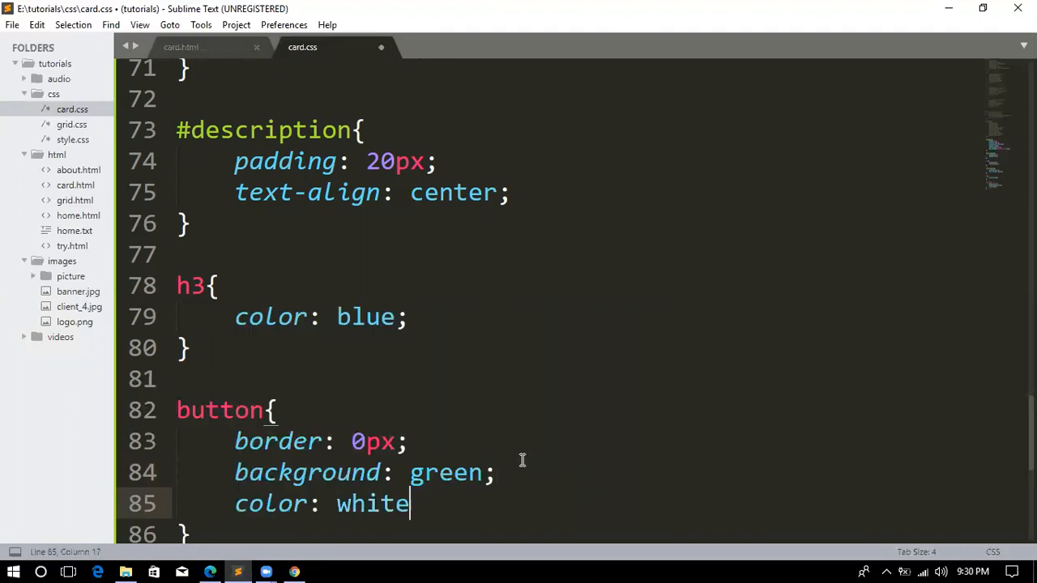
{"action": "type", "text": ";"}
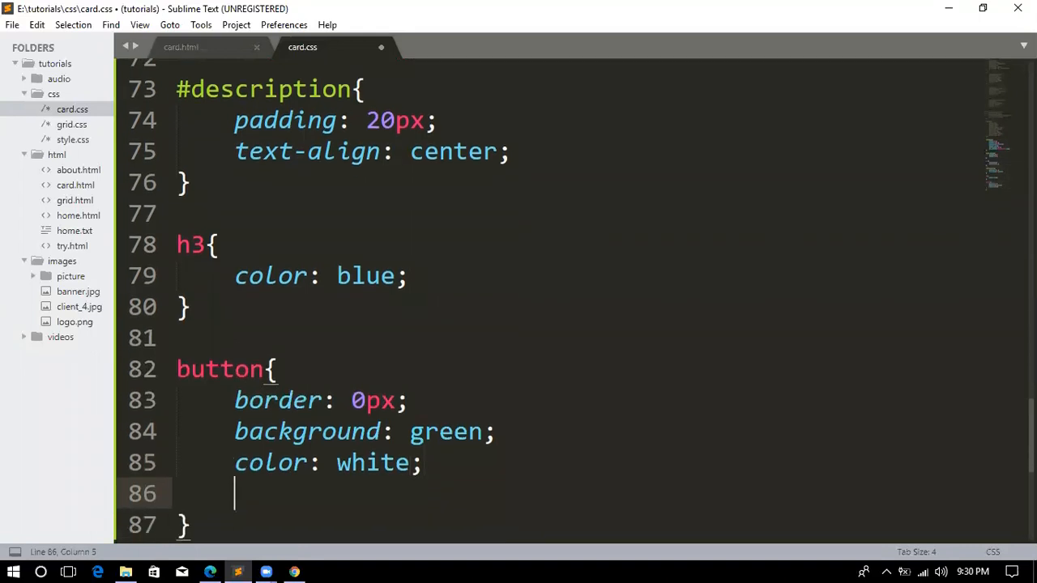
{"action": "type", "text": "font-size:"}
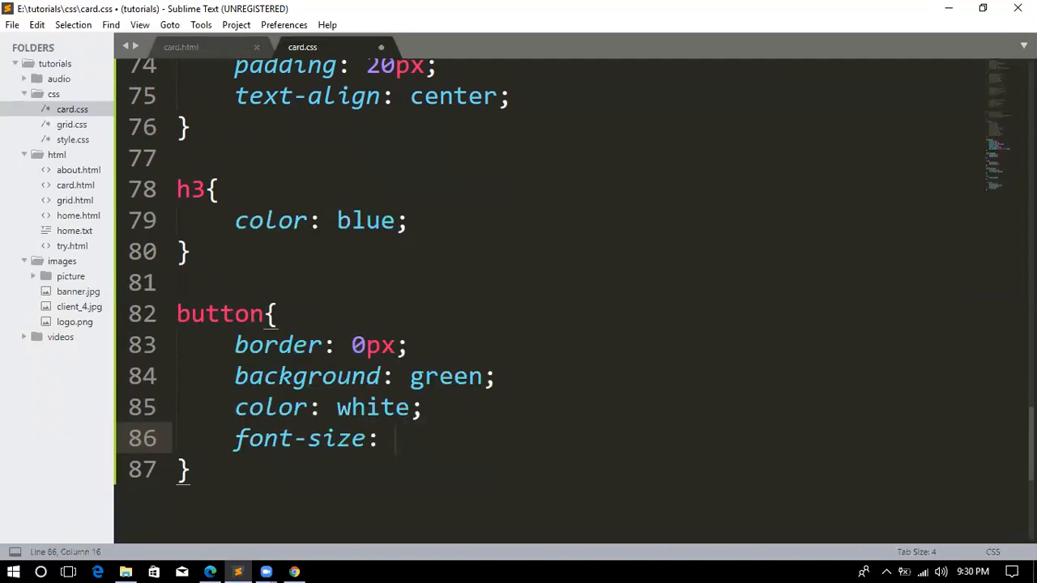
{"action": "type", "text": "20px"}
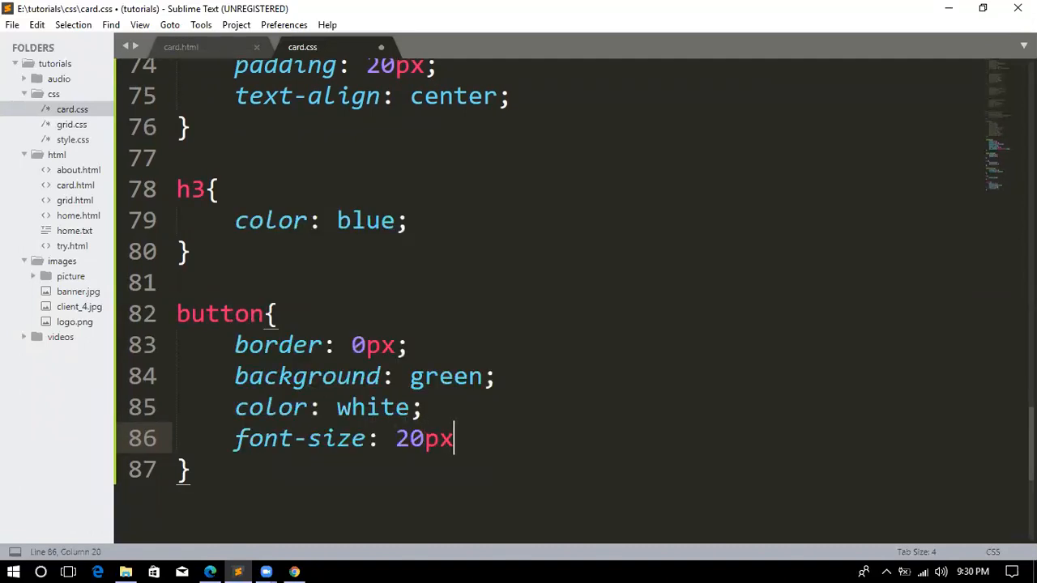
{"action": "key", "text": "enter"}
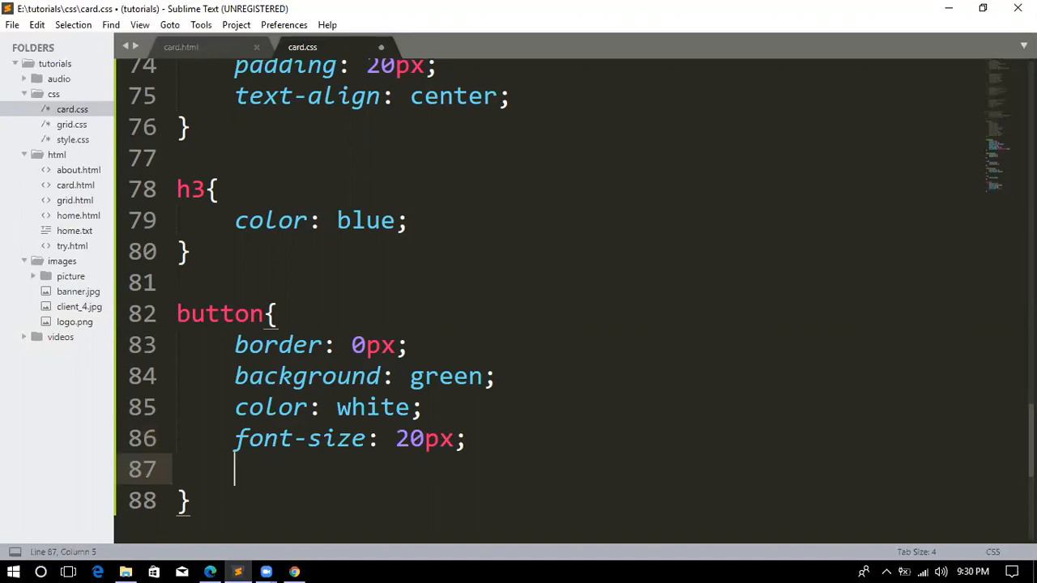
{"action": "type", "text": "font"}
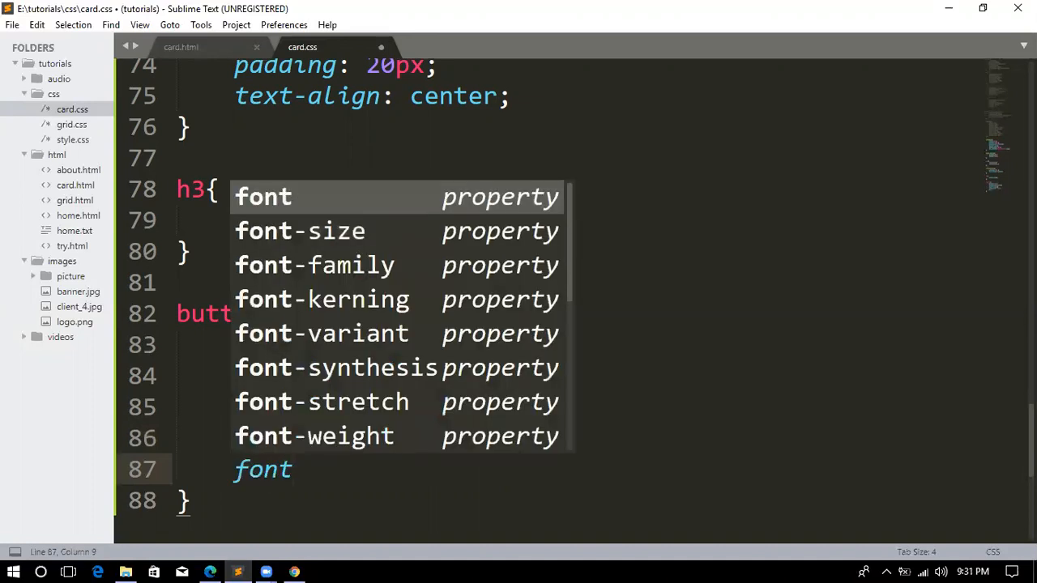
{"action": "type", "text": "-weight: bolder;"}
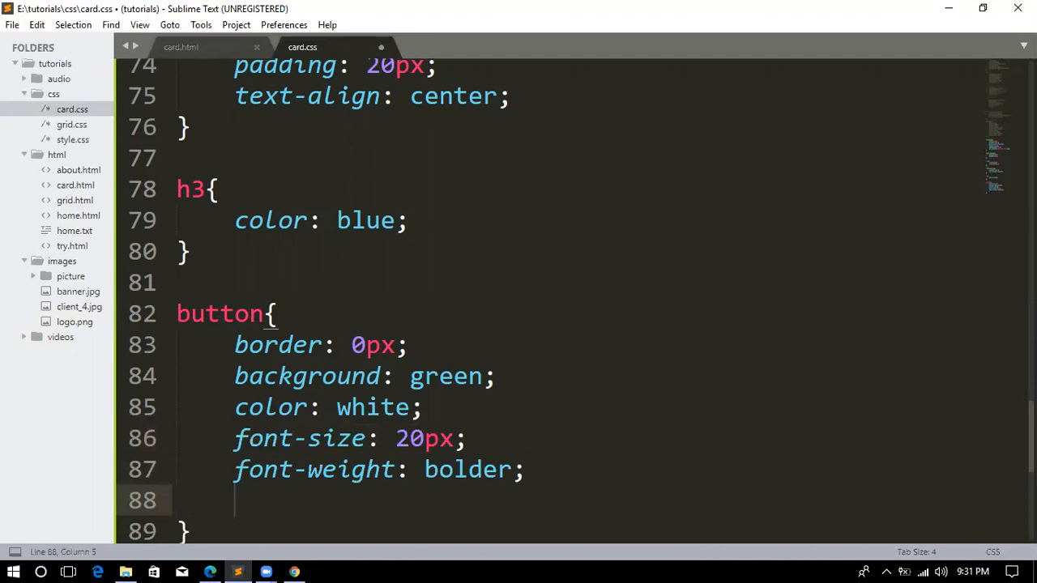
{"action": "type", "text": "padding:"}
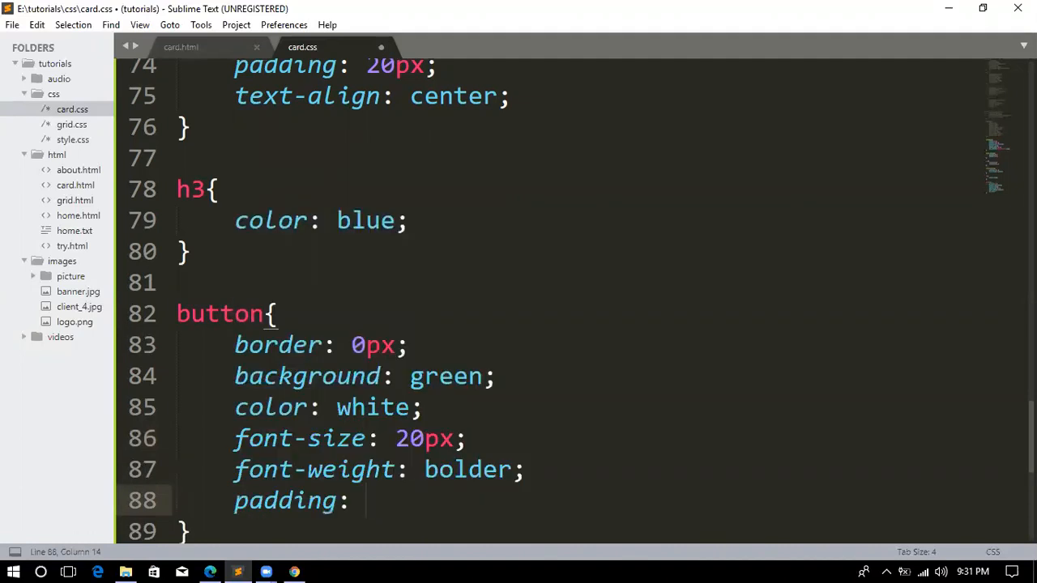
{"action": "type", "text": "10"}
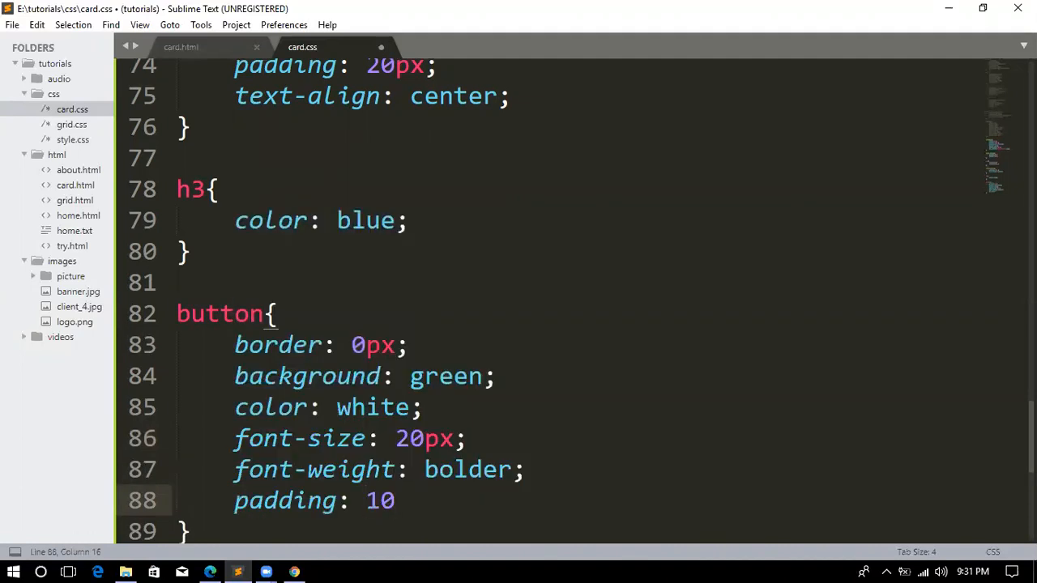
{"action": "type", "text": "px;"}
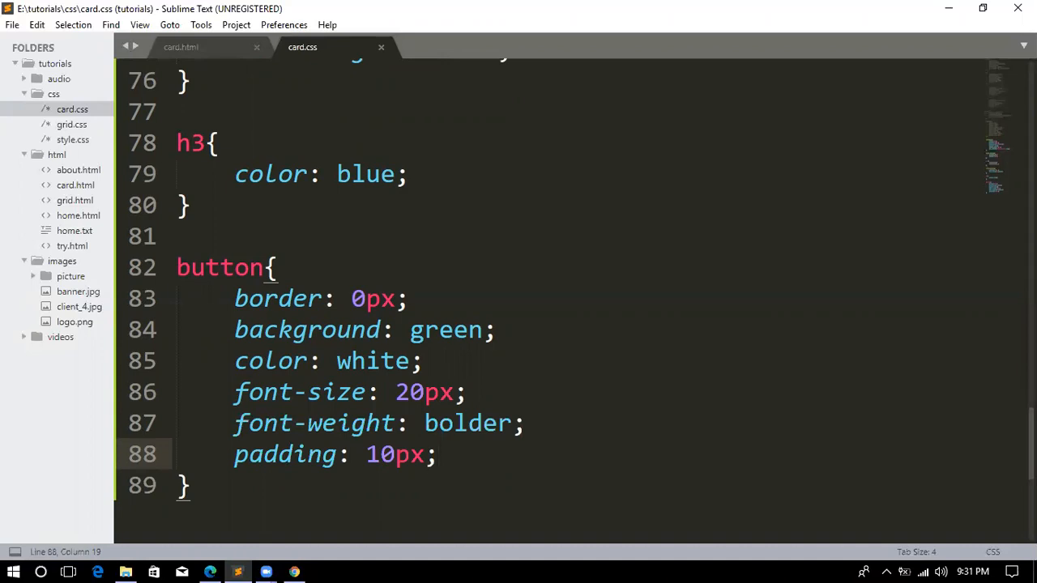
Reload the card in Chrome to check the green bold Add to Cart button, then return to card.css.
{"action": "left_click", "coordinate": [438, 453]}
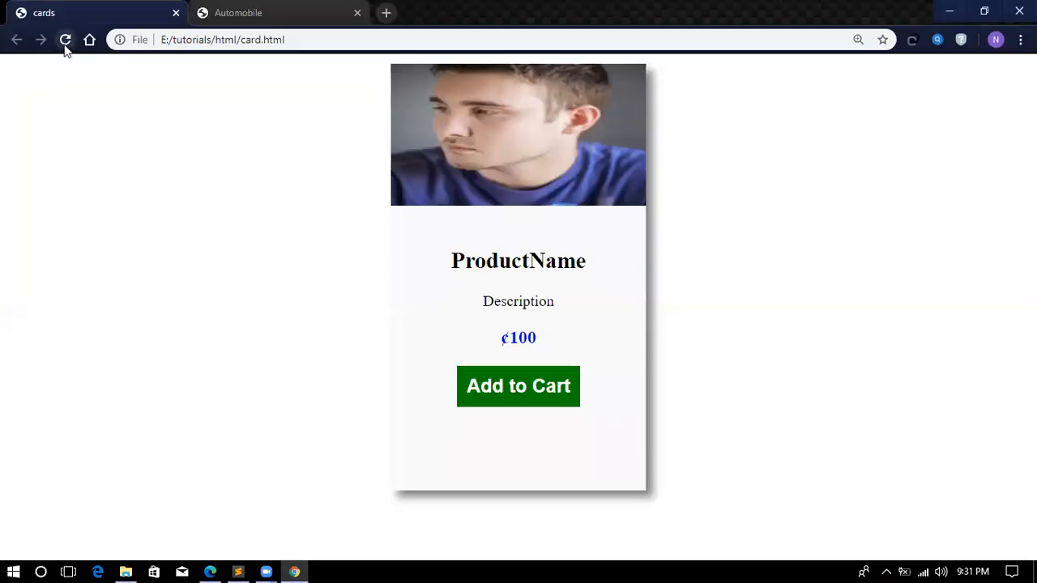
{"action": "left_click", "coordinate": [66, 39]}
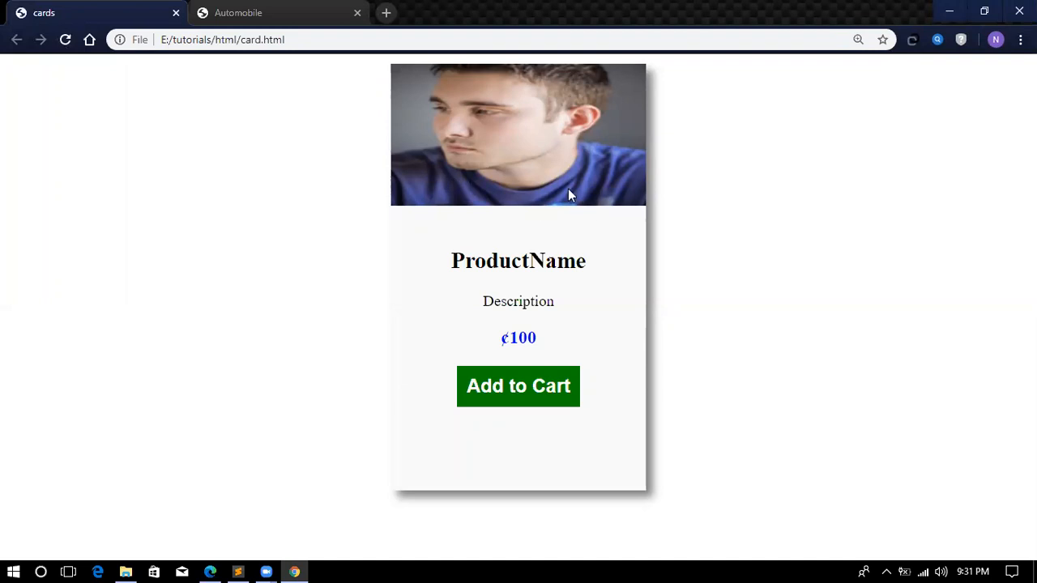
{"action": "mouse_move", "coordinate": [524, 440]}
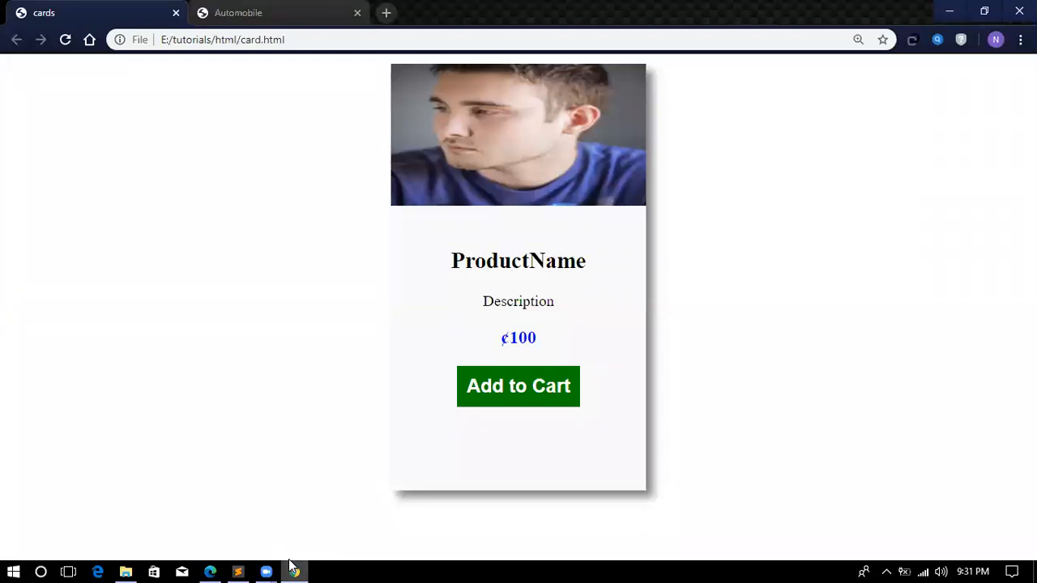
{"action": "left_click", "coordinate": [237, 573]}
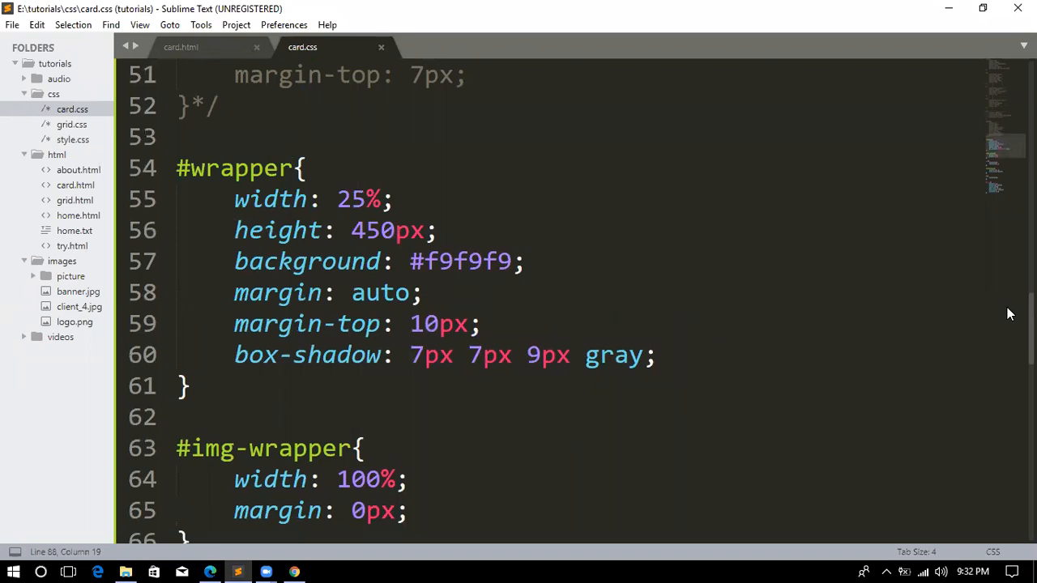
{"action": "mouse_move", "coordinate": [786, 278]}
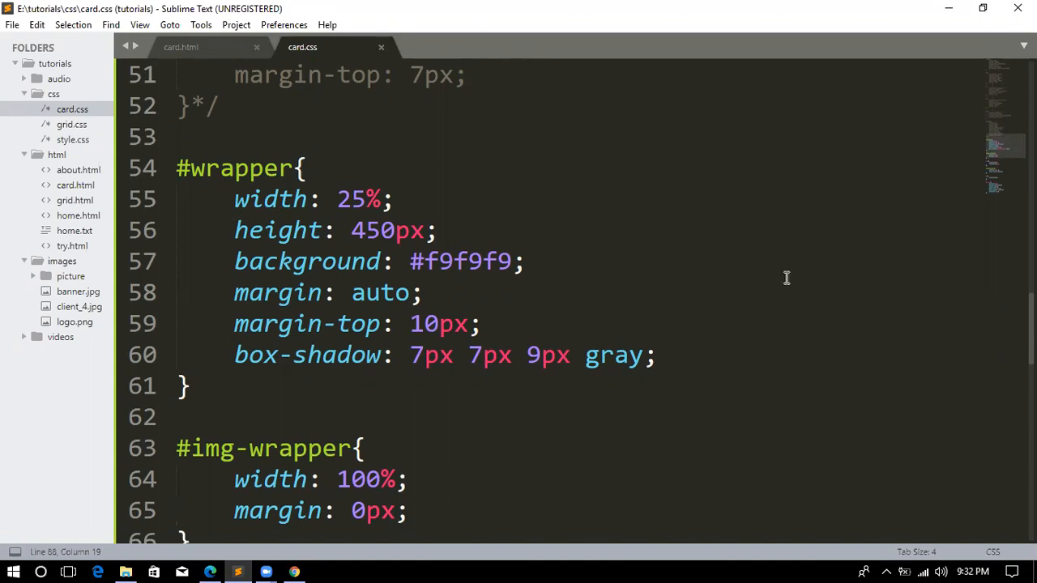
{"action": "mouse_move", "coordinate": [384, 227]}
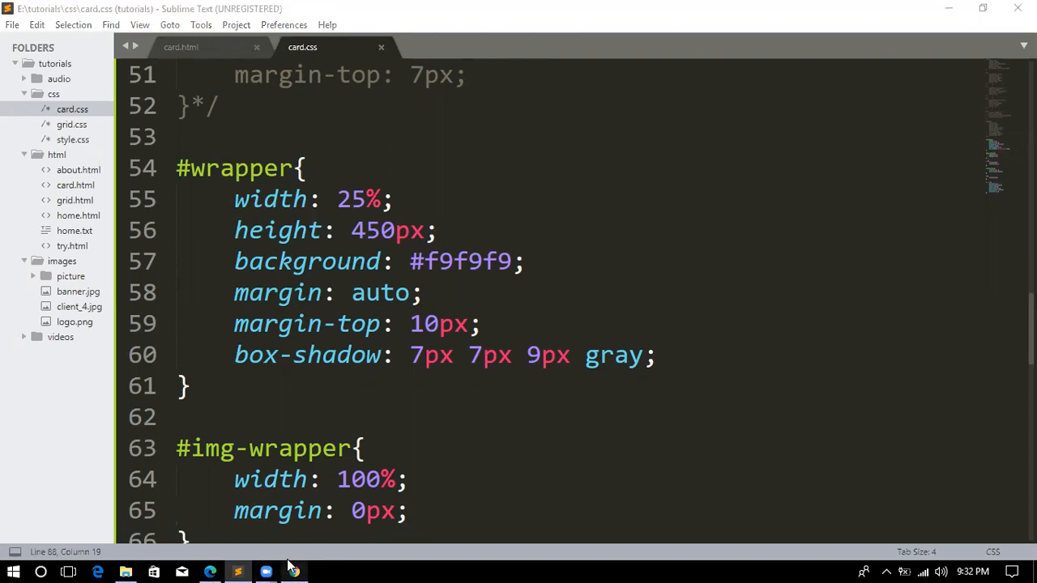
Shorten the #wrapper height to 400px and reload the card in Chrome to preview it.
{"action": "left_click", "coordinate": [293, 573]}
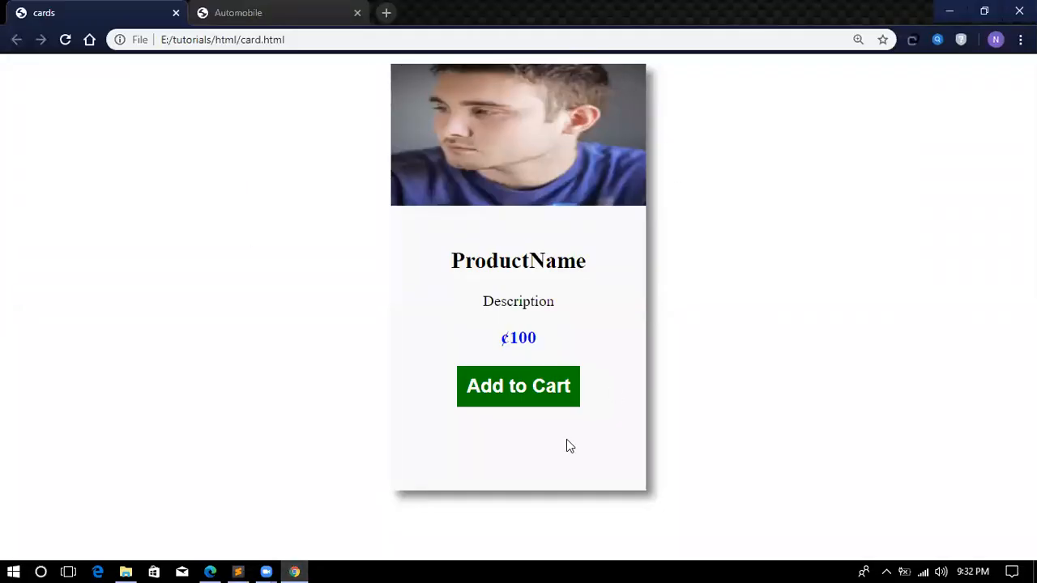
{"action": "mouse_move", "coordinate": [457, 403]}
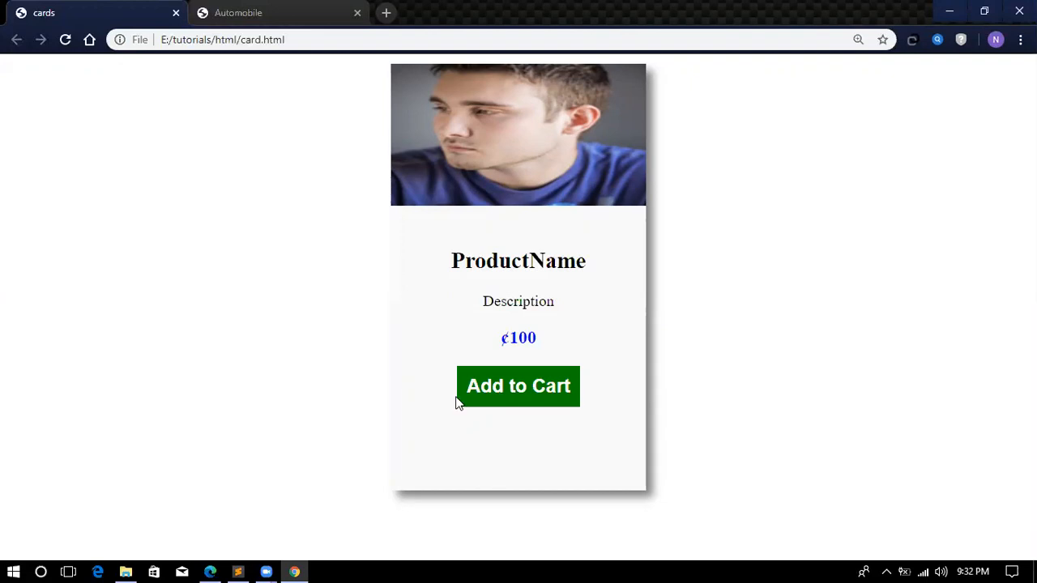
{"action": "left_click", "coordinate": [238, 572]}
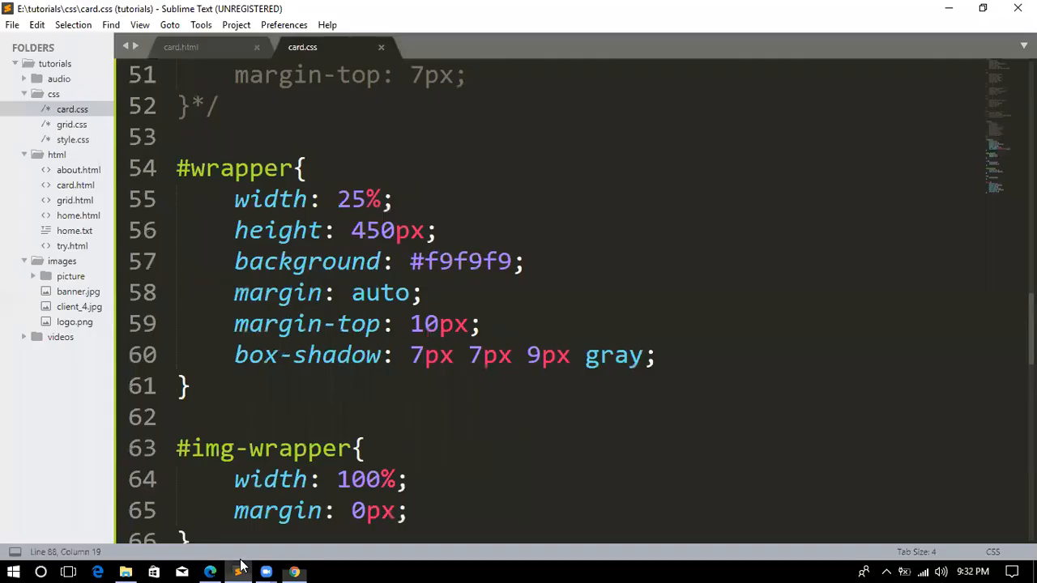
{"action": "mouse_move", "coordinate": [379, 230]}
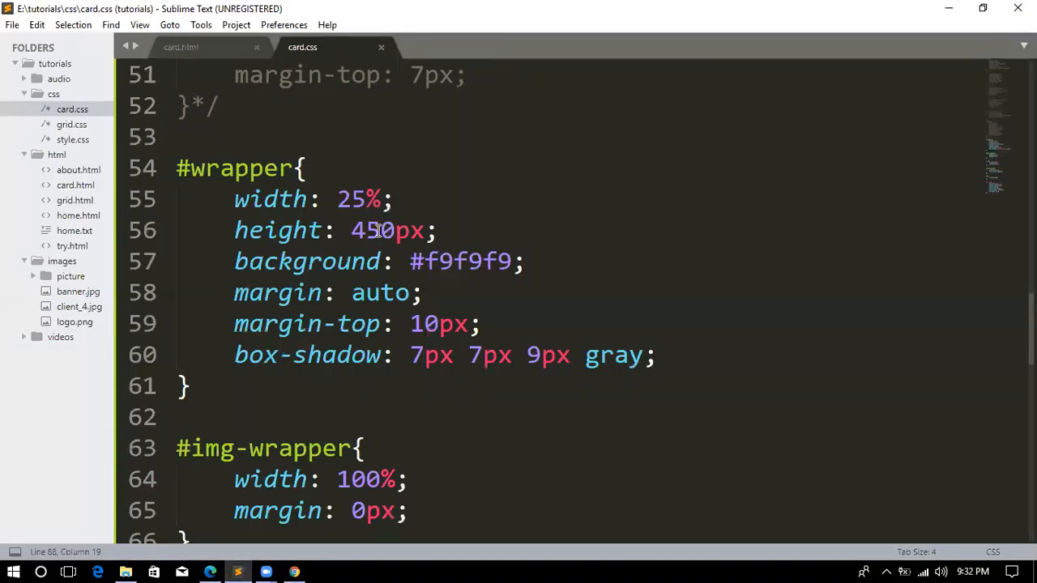
{"action": "key", "text": "BackSpace"}
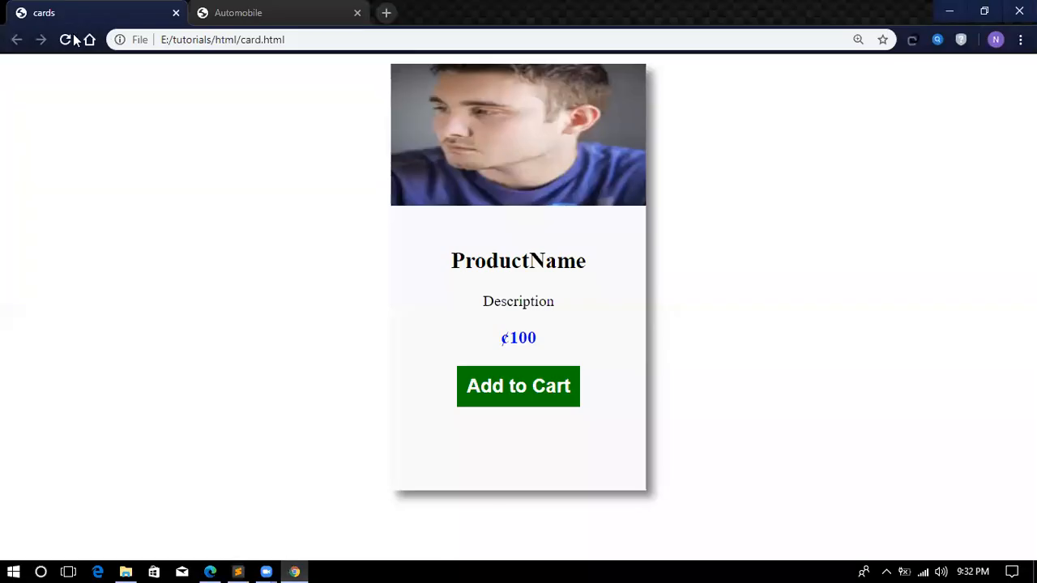
{"action": "left_click", "coordinate": [65, 39]}
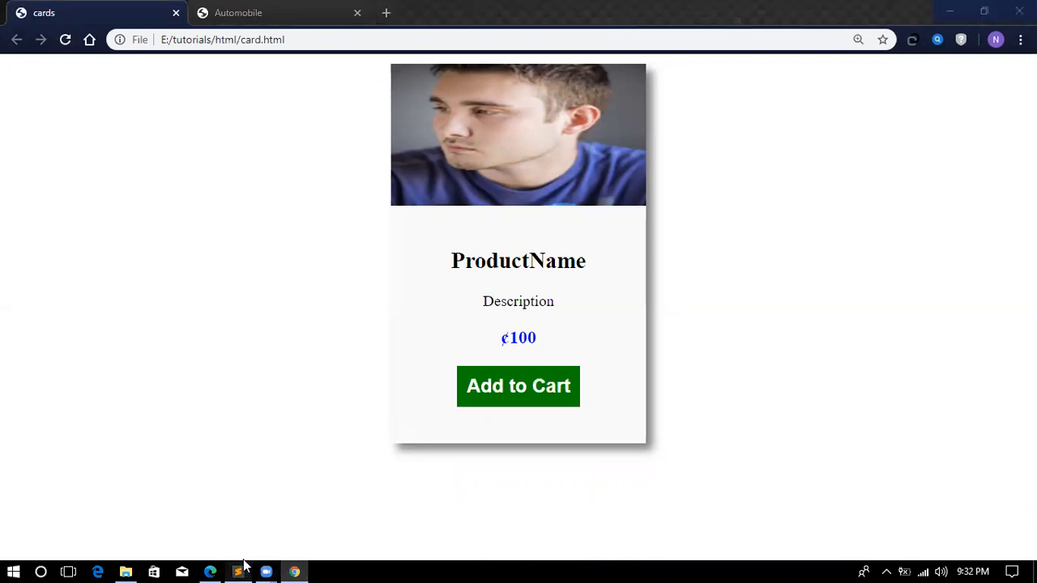
Back in card.css, select the #wrapper height value to change it to 370px.
{"action": "left_click", "coordinate": [238, 572]}
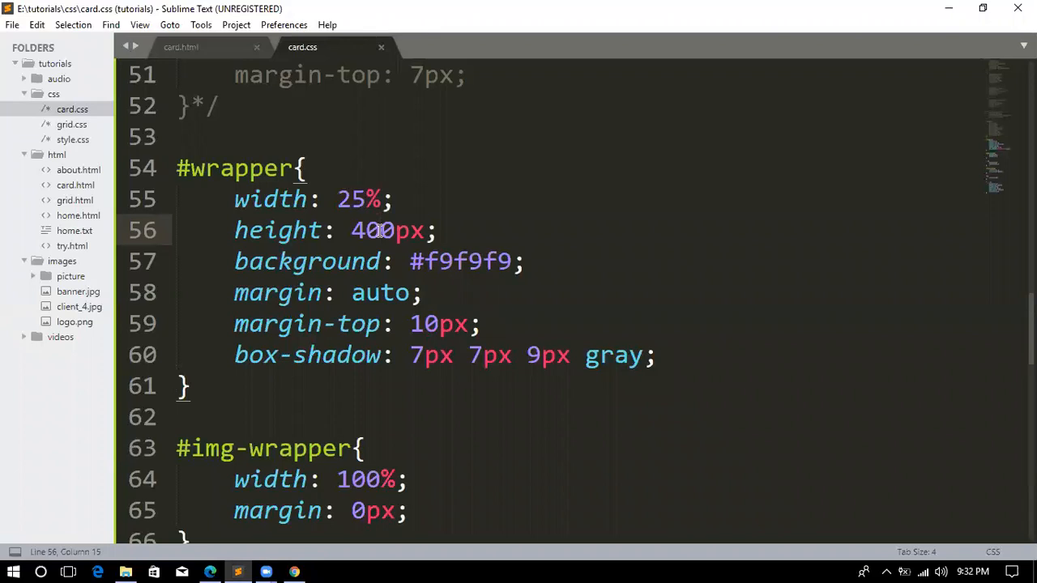
{"action": "double_click", "coordinate": [365, 230]}
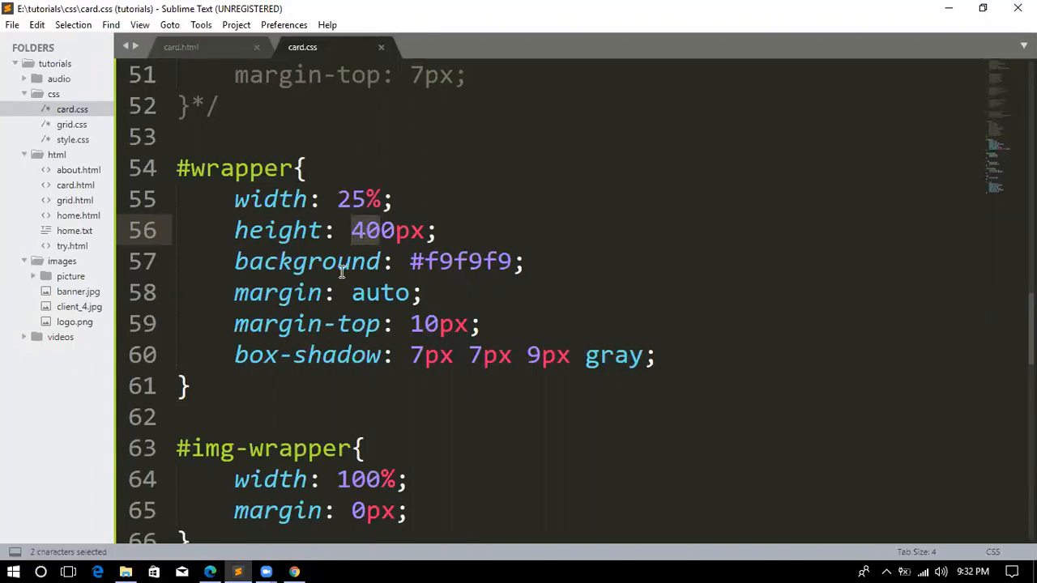
{"action": "mouse_move", "coordinate": [388, 246]}
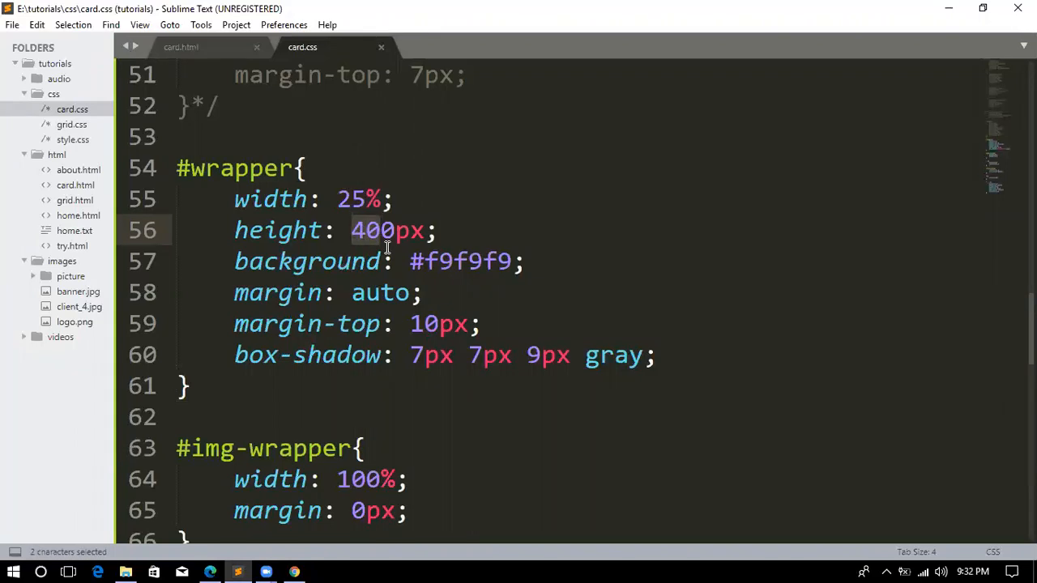
{"action": "mouse_move", "coordinate": [671, 144]}
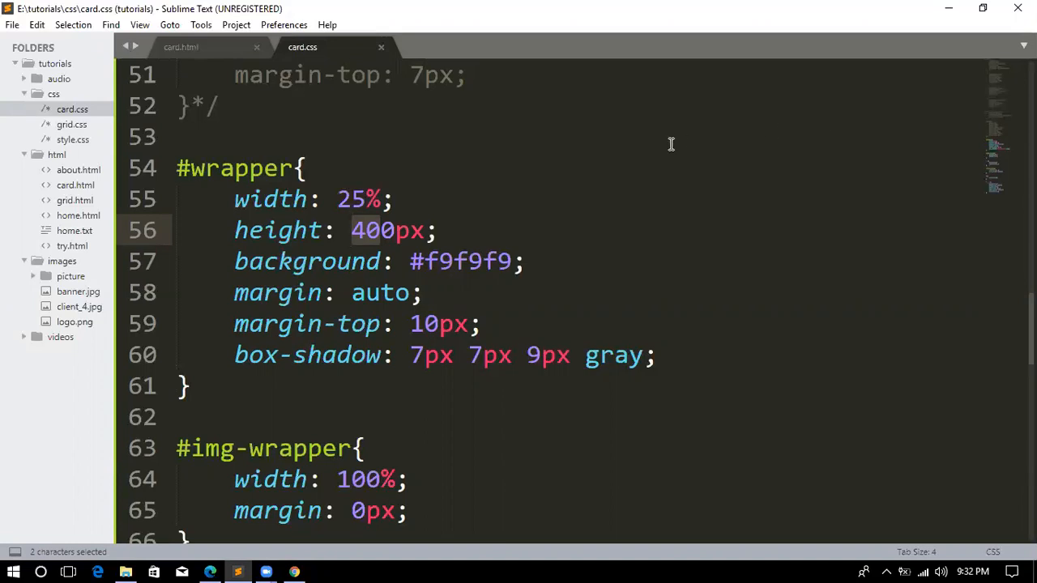
{"action": "mouse_move", "coordinate": [688, 144]}
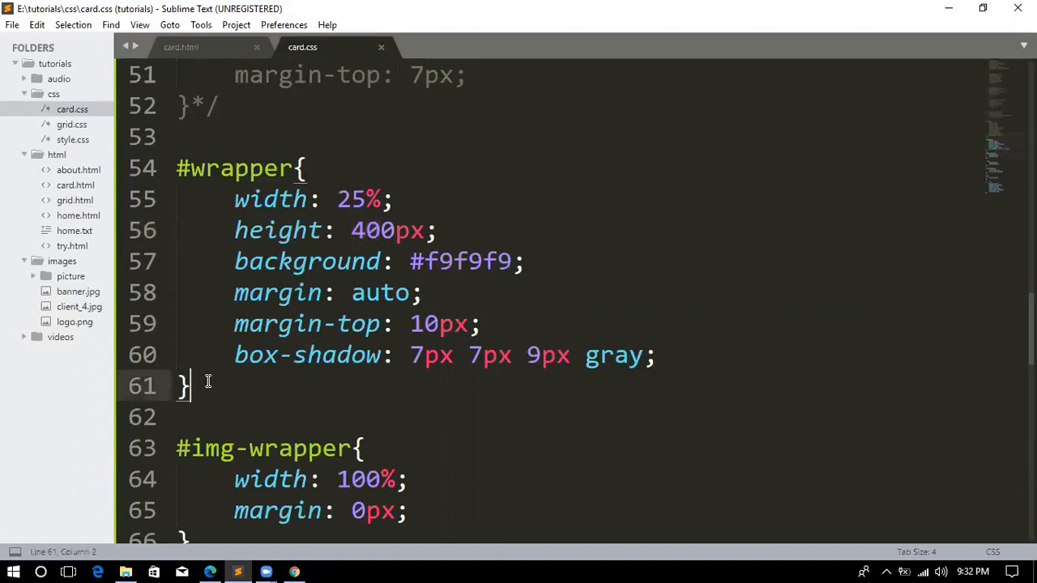
{"action": "left_click_drag", "start_coordinate": [177, 167], "coordinate": [192, 386]}
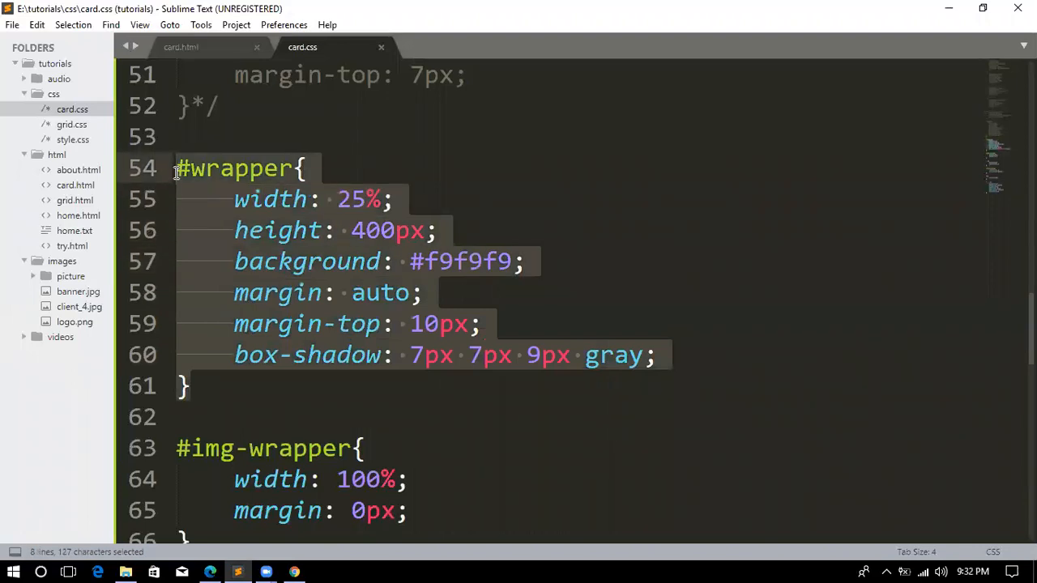
{"action": "left_click", "coordinate": [186, 385]}
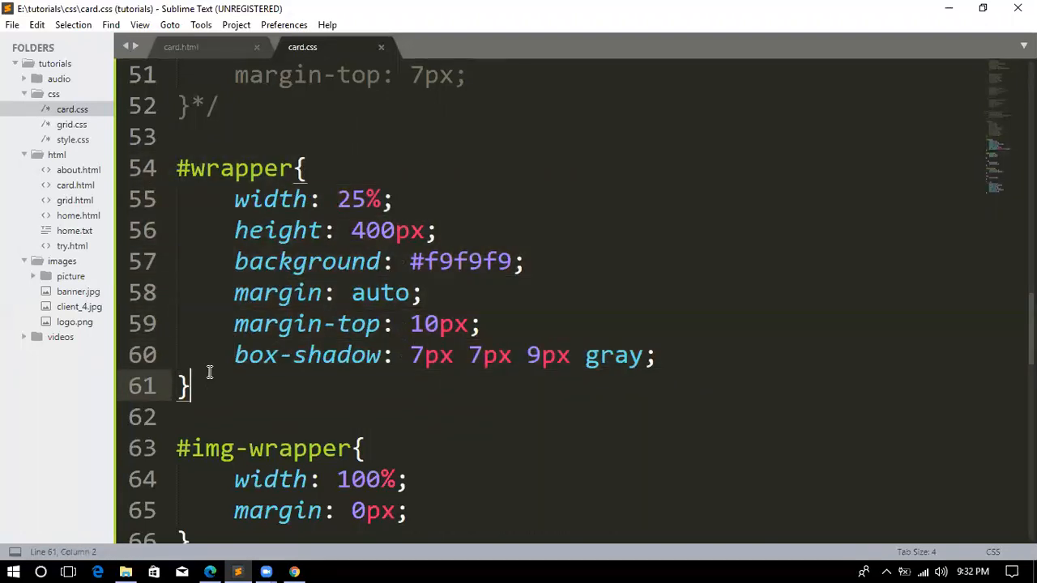
{"action": "left_click", "coordinate": [381, 230]}
{"action": "type", "text": "37"}
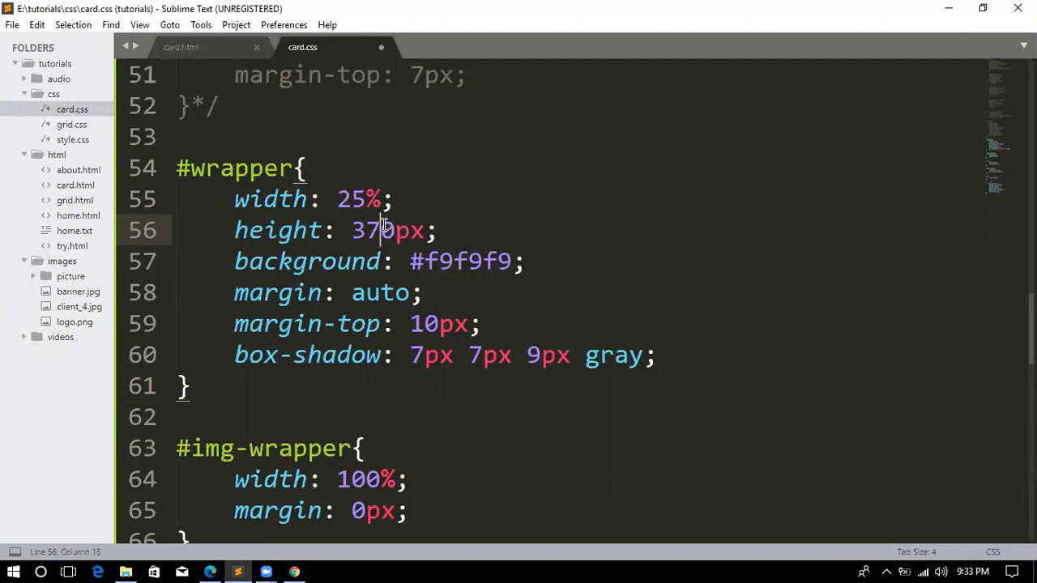
Save the 370px card height change in card.css before reloading in Chrome.
{"action": "key", "text": "ctrl+s"}
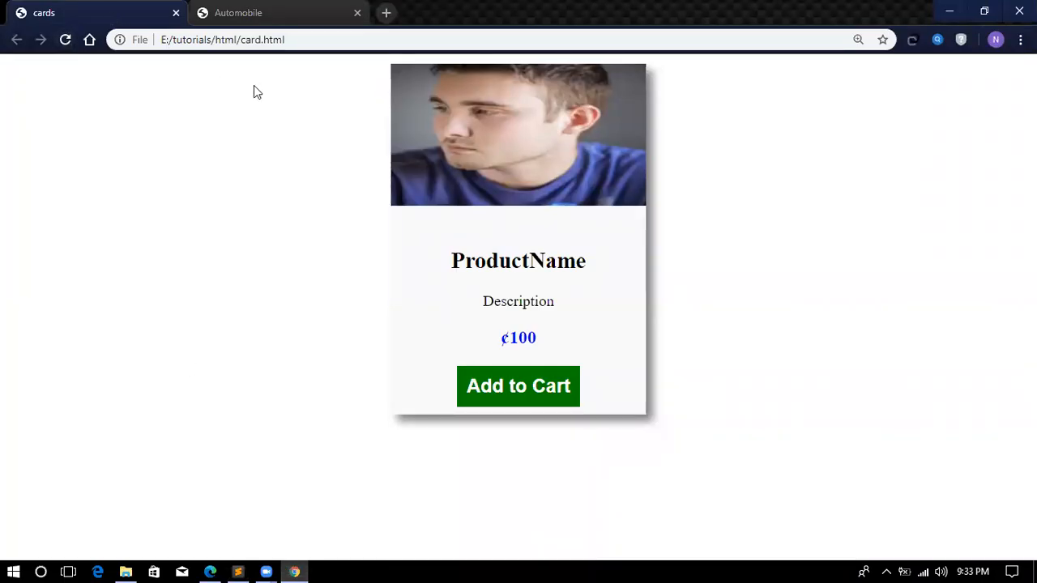
{"action": "mouse_move", "coordinate": [311, 537]}
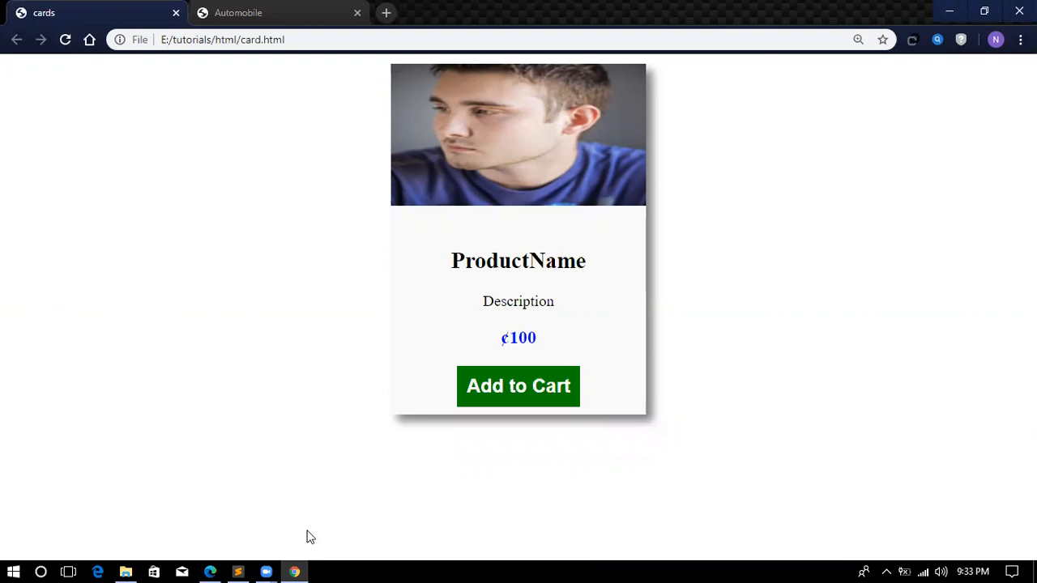
{"action": "mouse_move", "coordinate": [237, 572]}
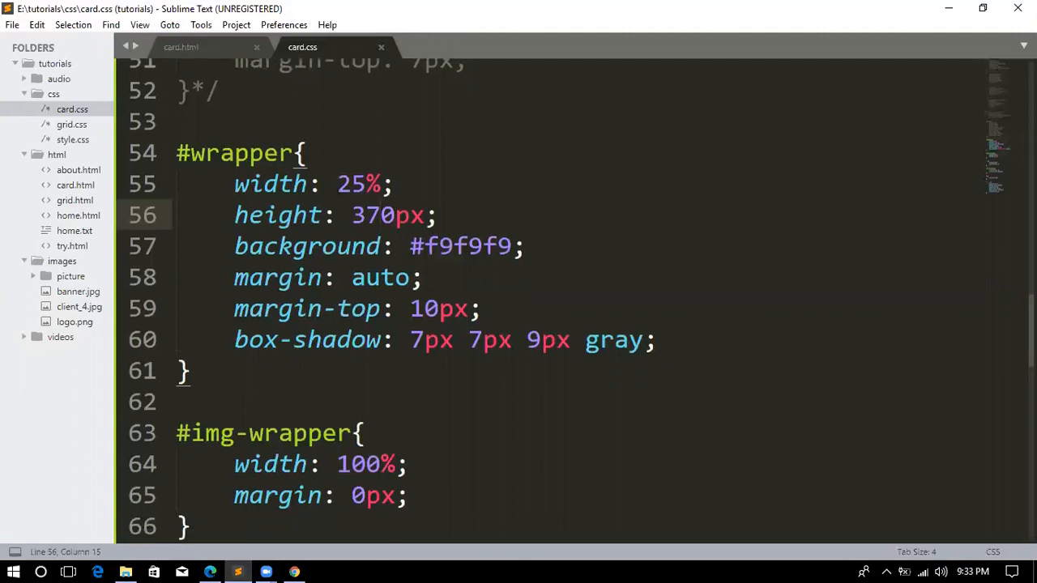
Change the #wrapper height in card.css from 370px to 380px and save.
{"action": "scroll", "scroll_direction": "down", "scroll_amount": 3}
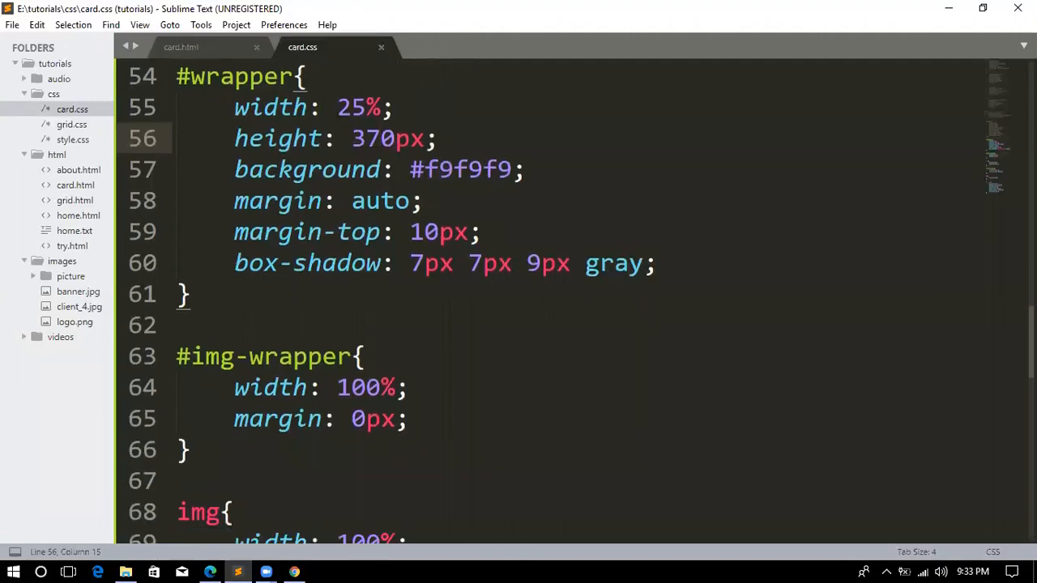
{"action": "scroll", "scroll_direction": "down", "scroll_amount": 3}
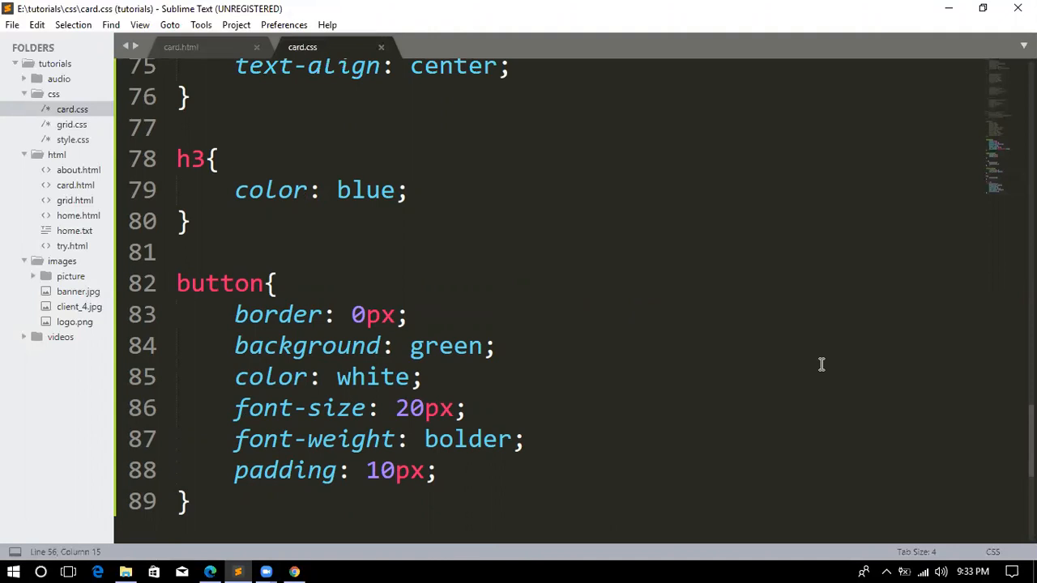
{"action": "mouse_move", "coordinate": [328, 120]}
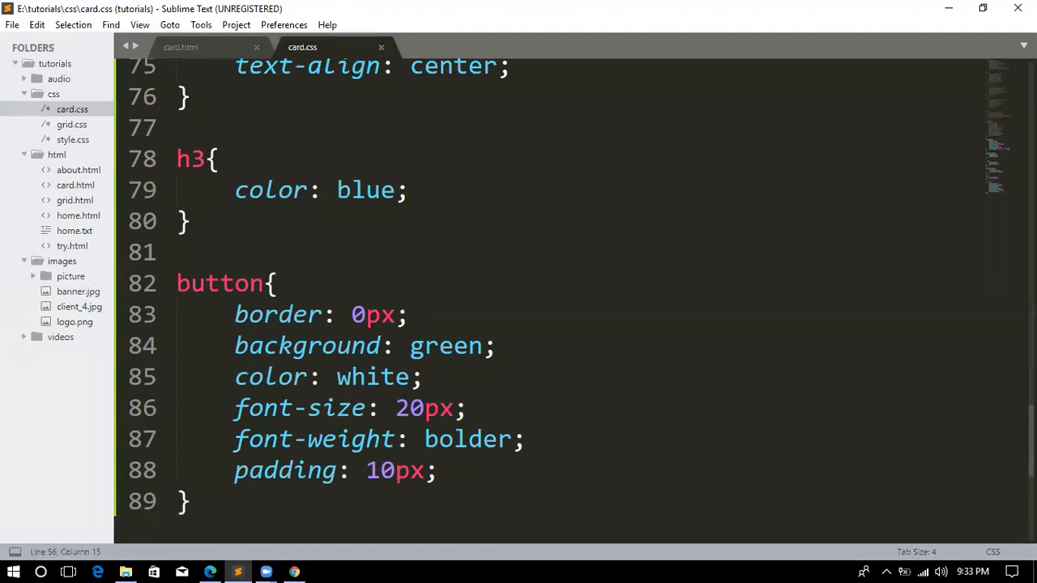
{"action": "scroll", "scroll_direction": "up", "scroll_amount": 3}
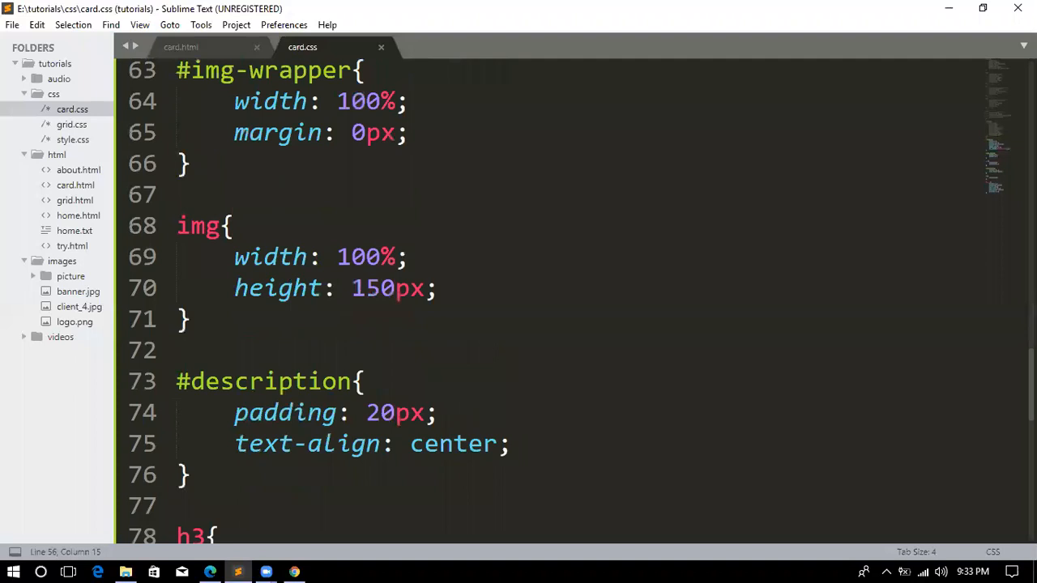
{"action": "scroll", "scroll_direction": "down", "scroll_amount": 3}
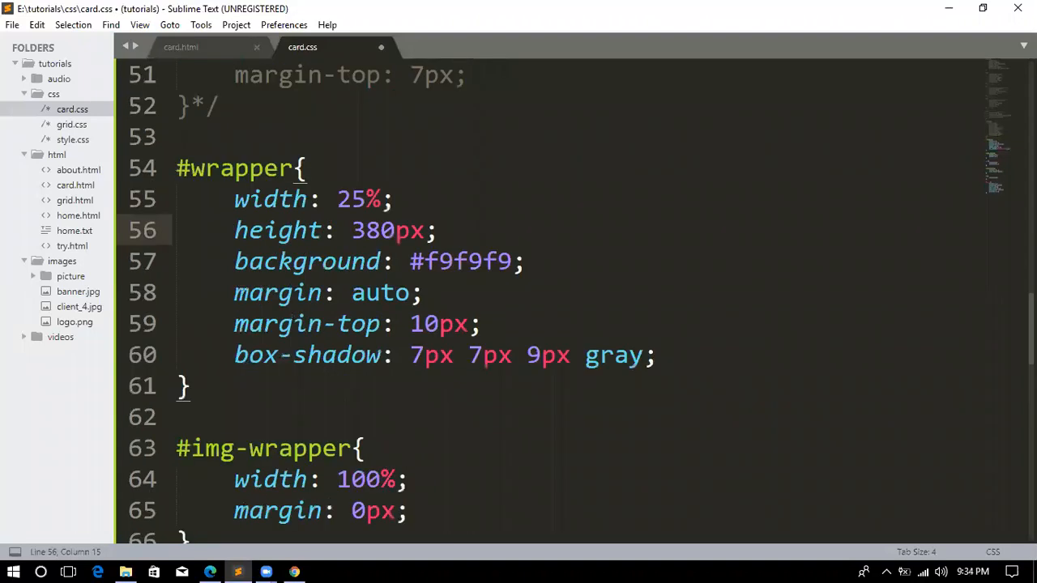
{"action": "key", "text": "ctrl+s"}
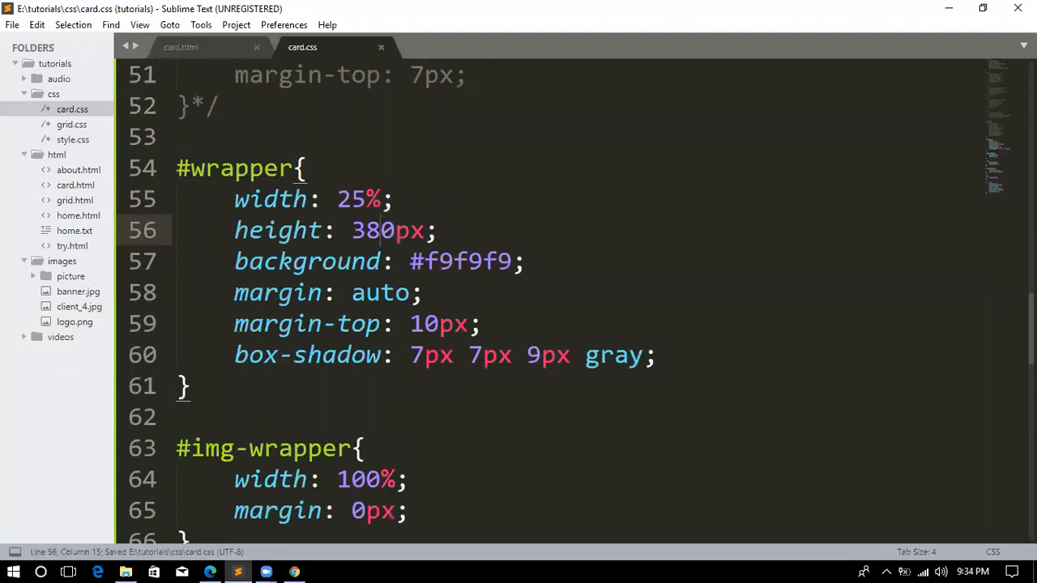